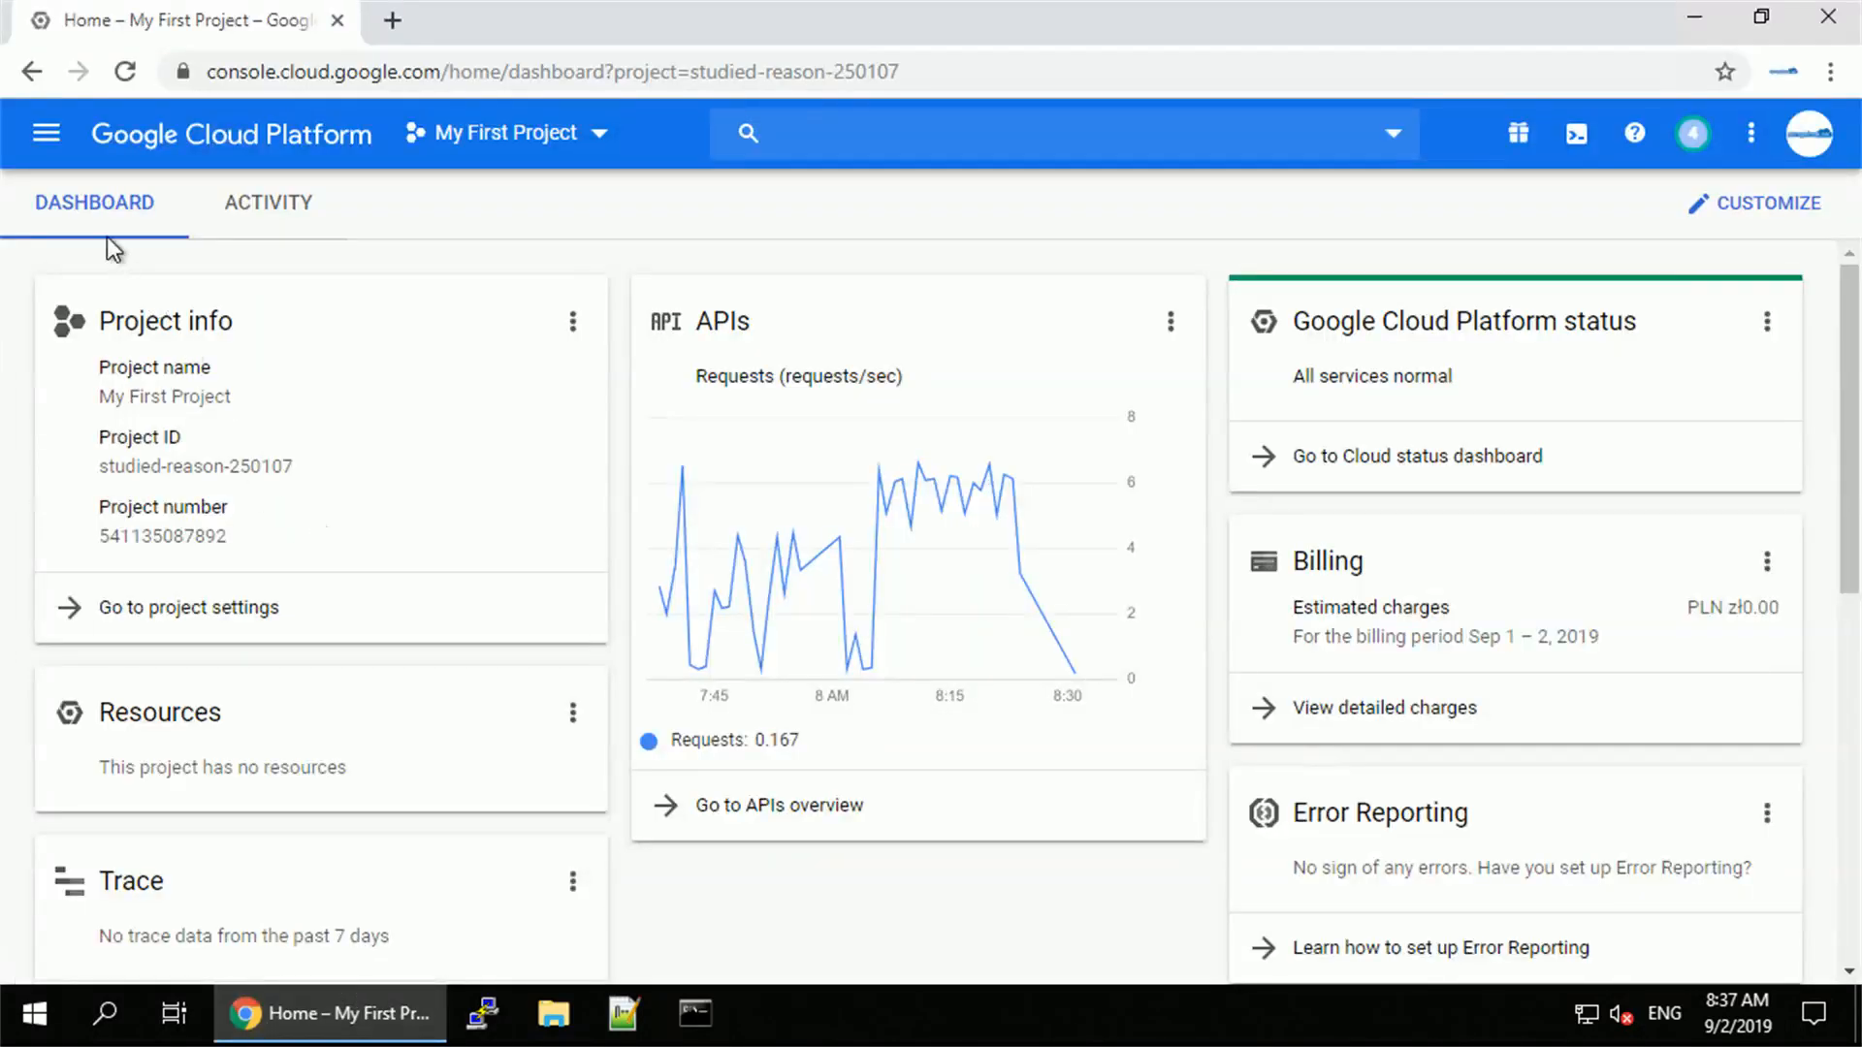
# Go to Compute Engine's VM instances page for My First Project.
pyautogui.click(47, 133)
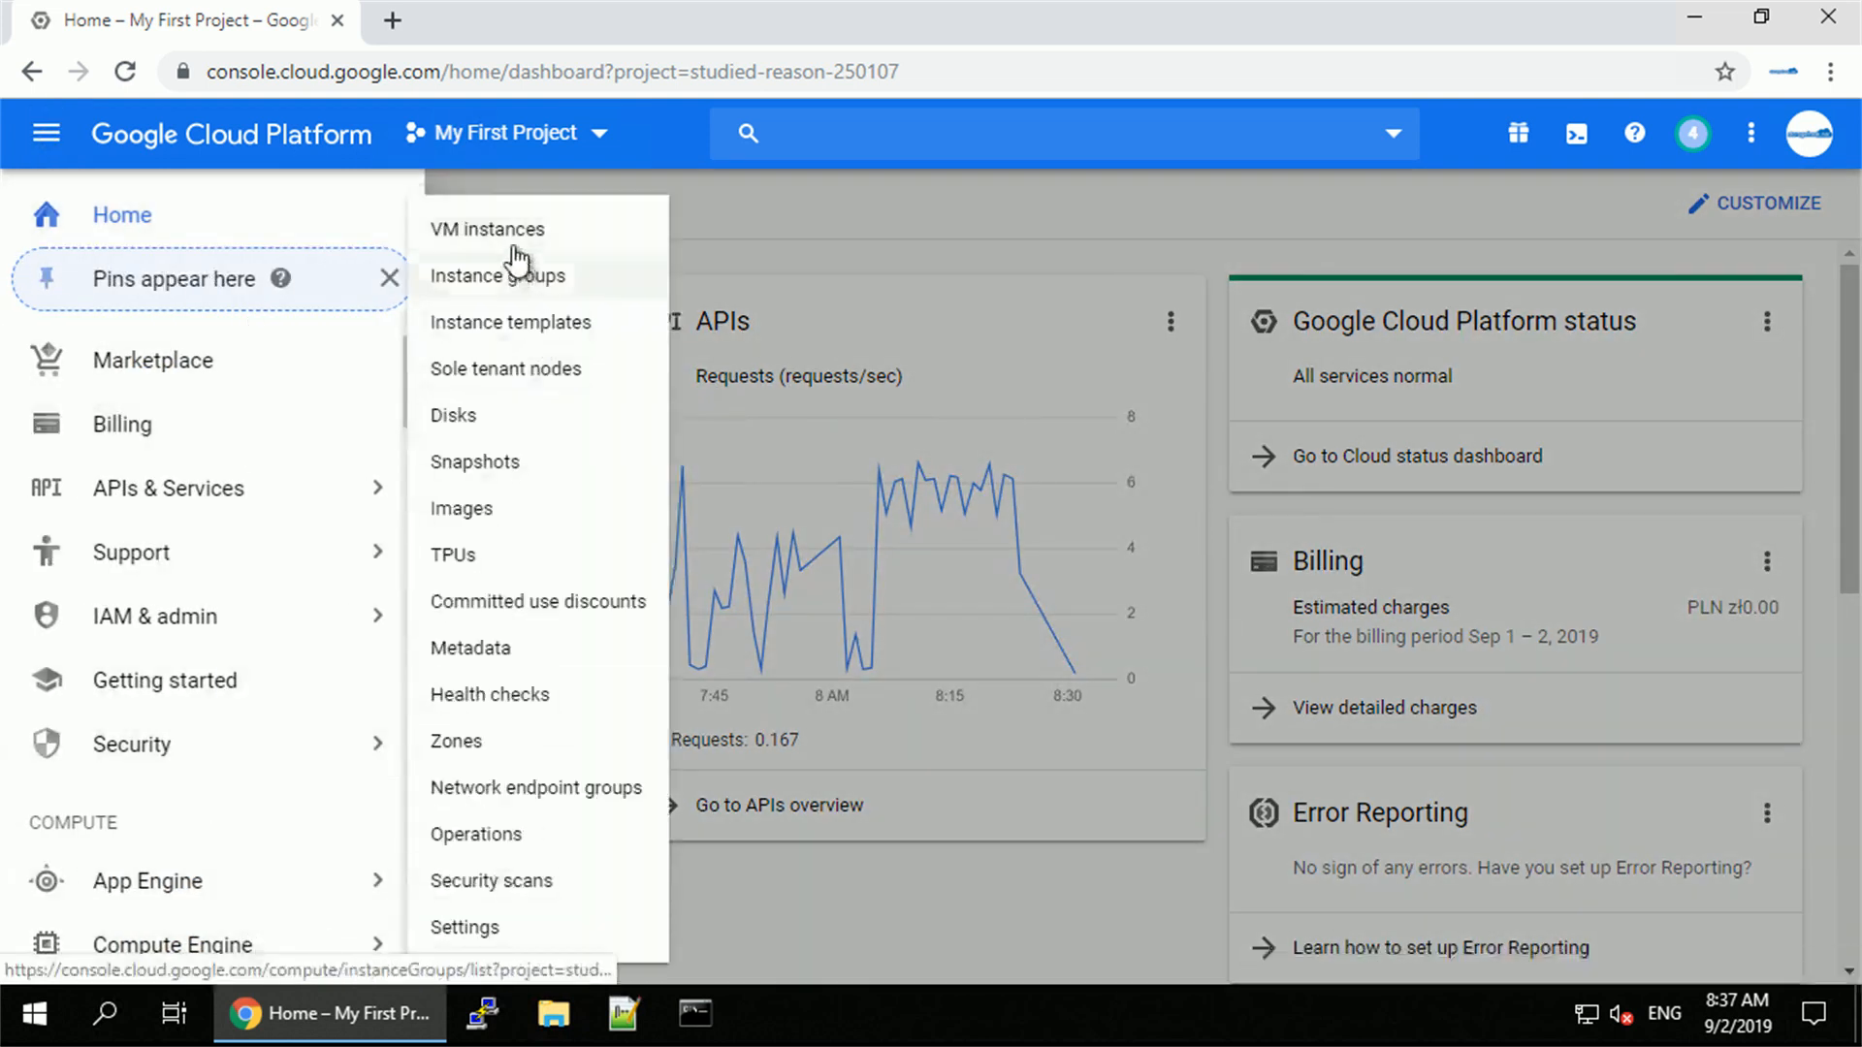
pyautogui.click(486, 229)
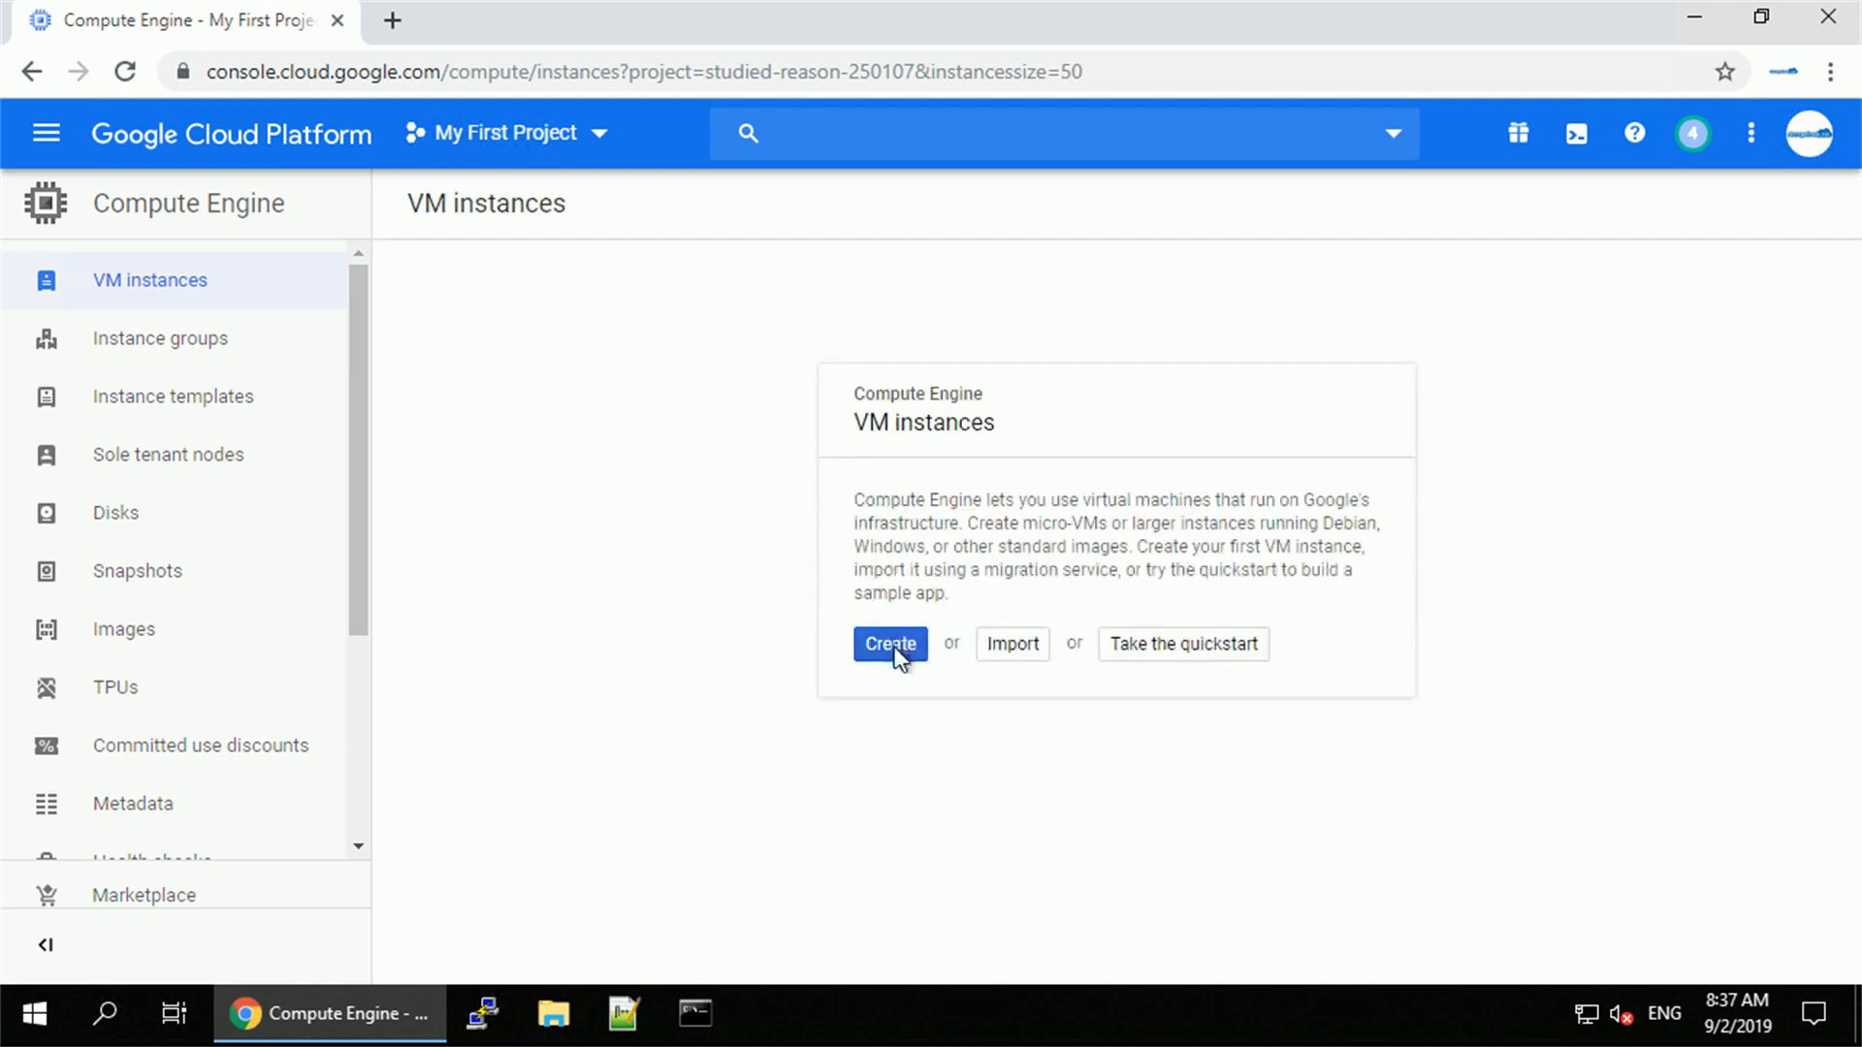
# Begin a new VM named tomektk-webserver with Allow HTTP traffic ticked.
pyautogui.click(889, 644)
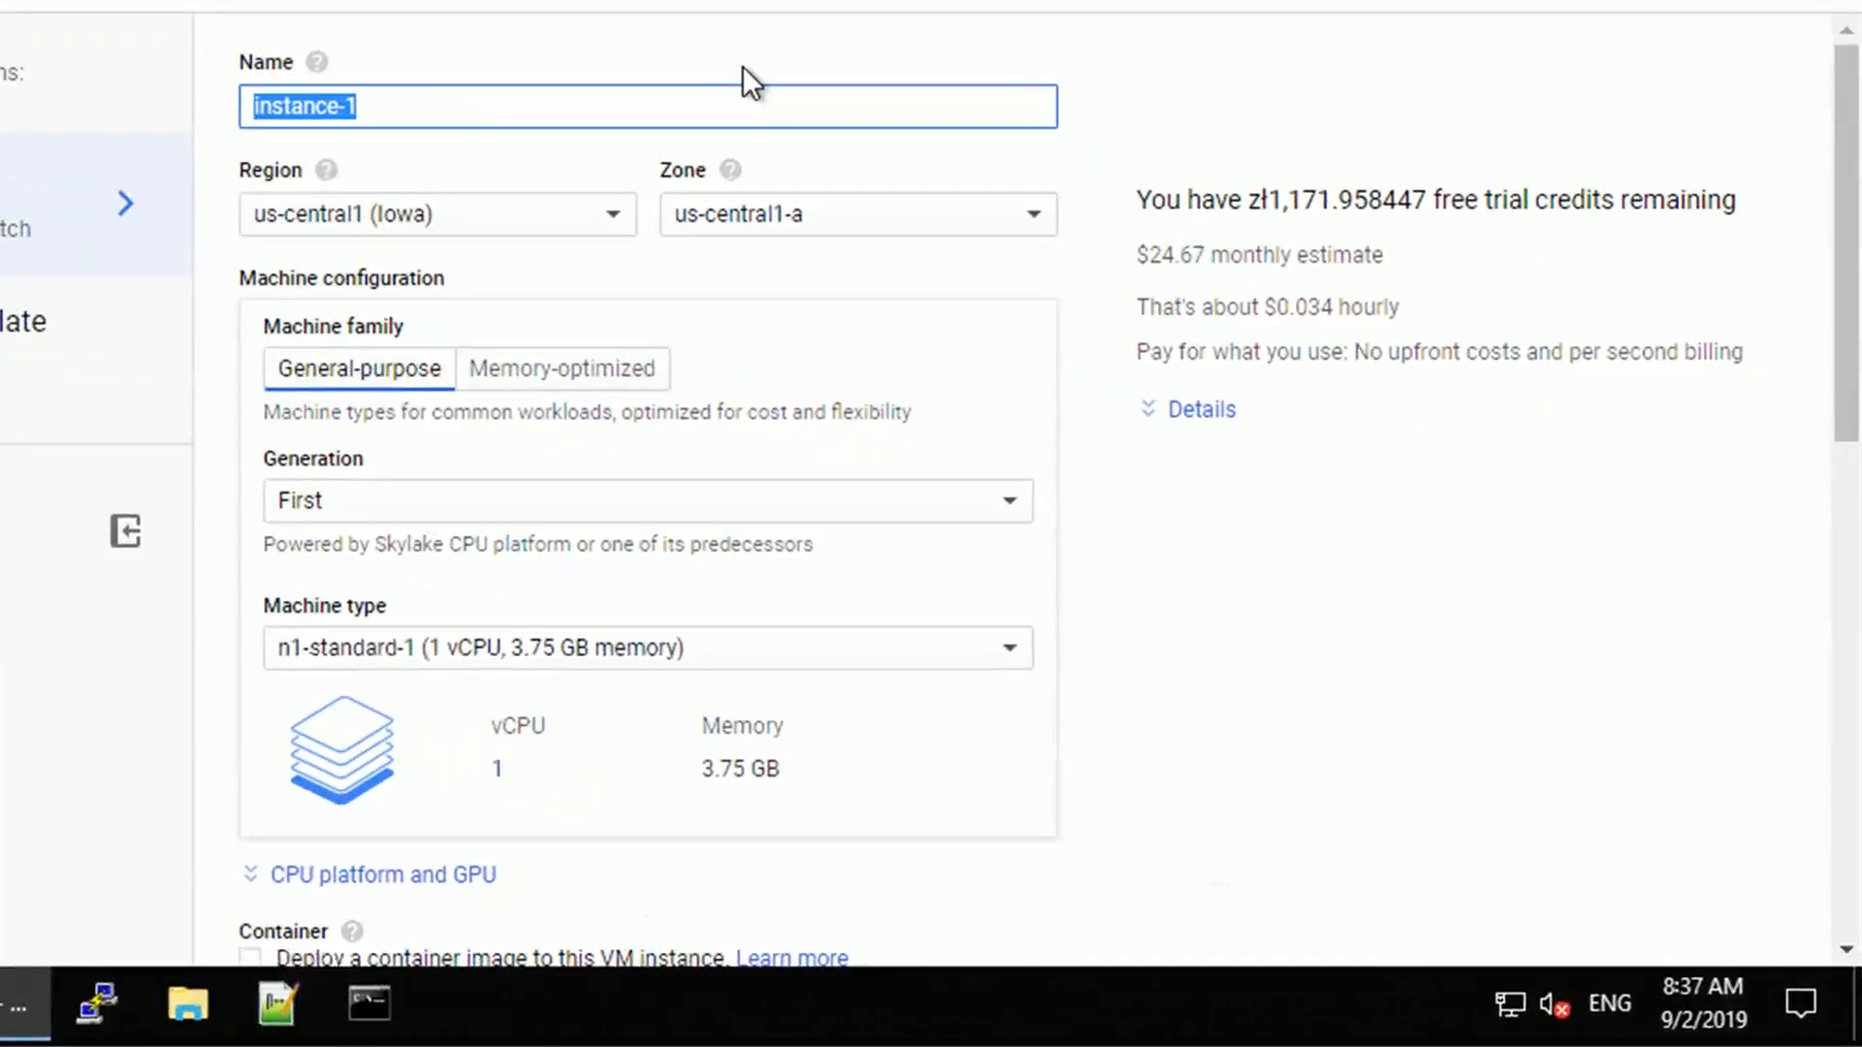
pyautogui.write('tomektk-')
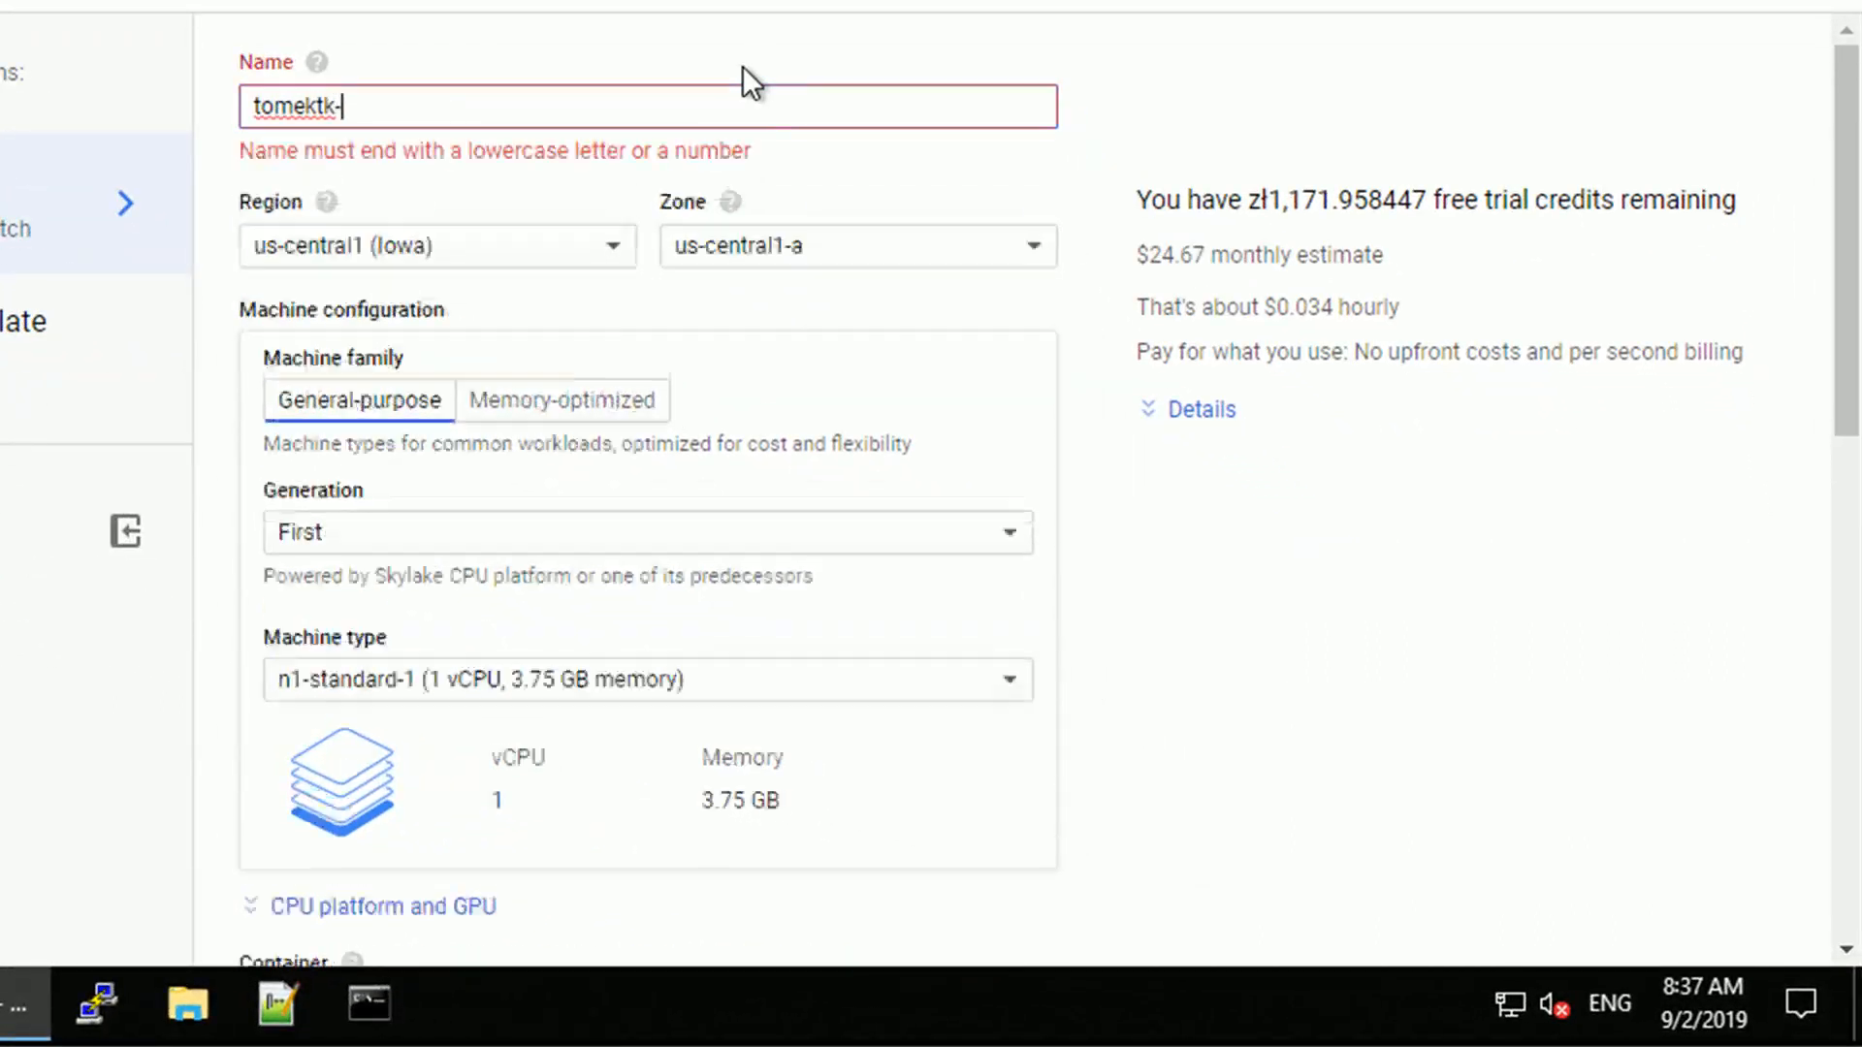
pyautogui.write('webserver')
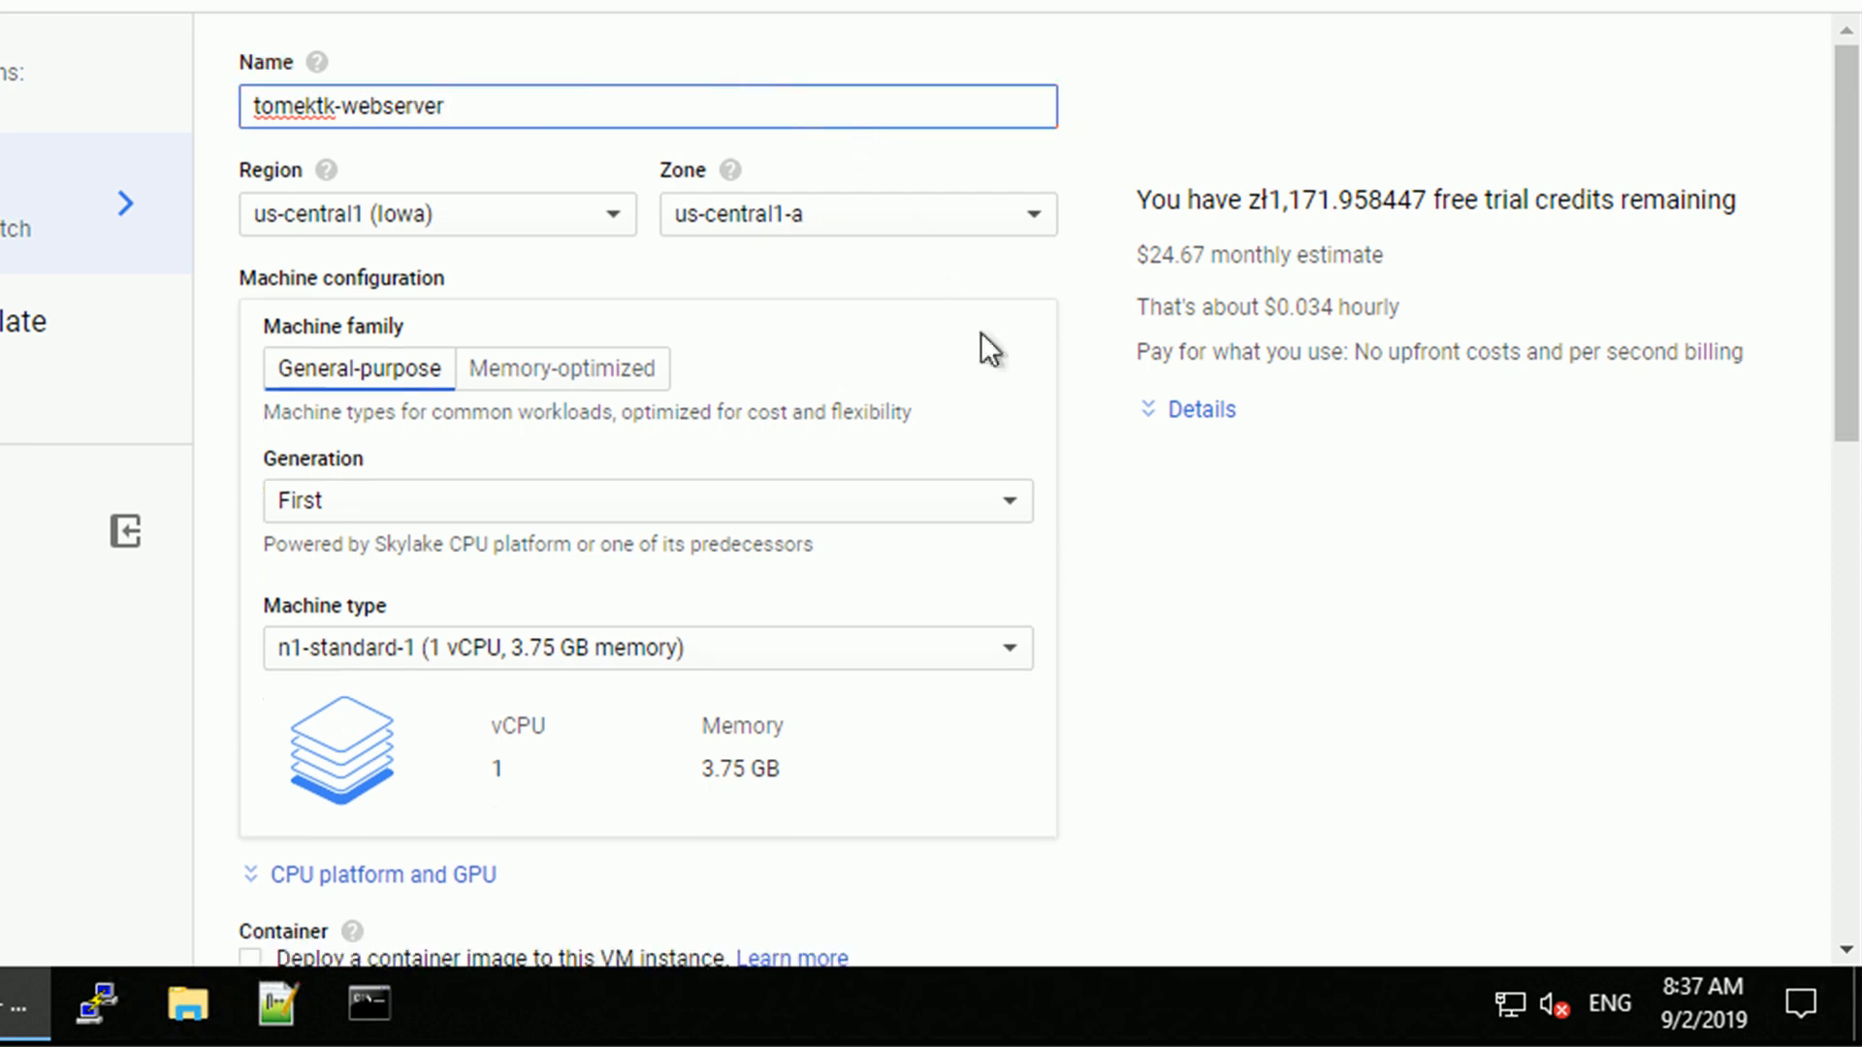
pyautogui.scroll(-3)
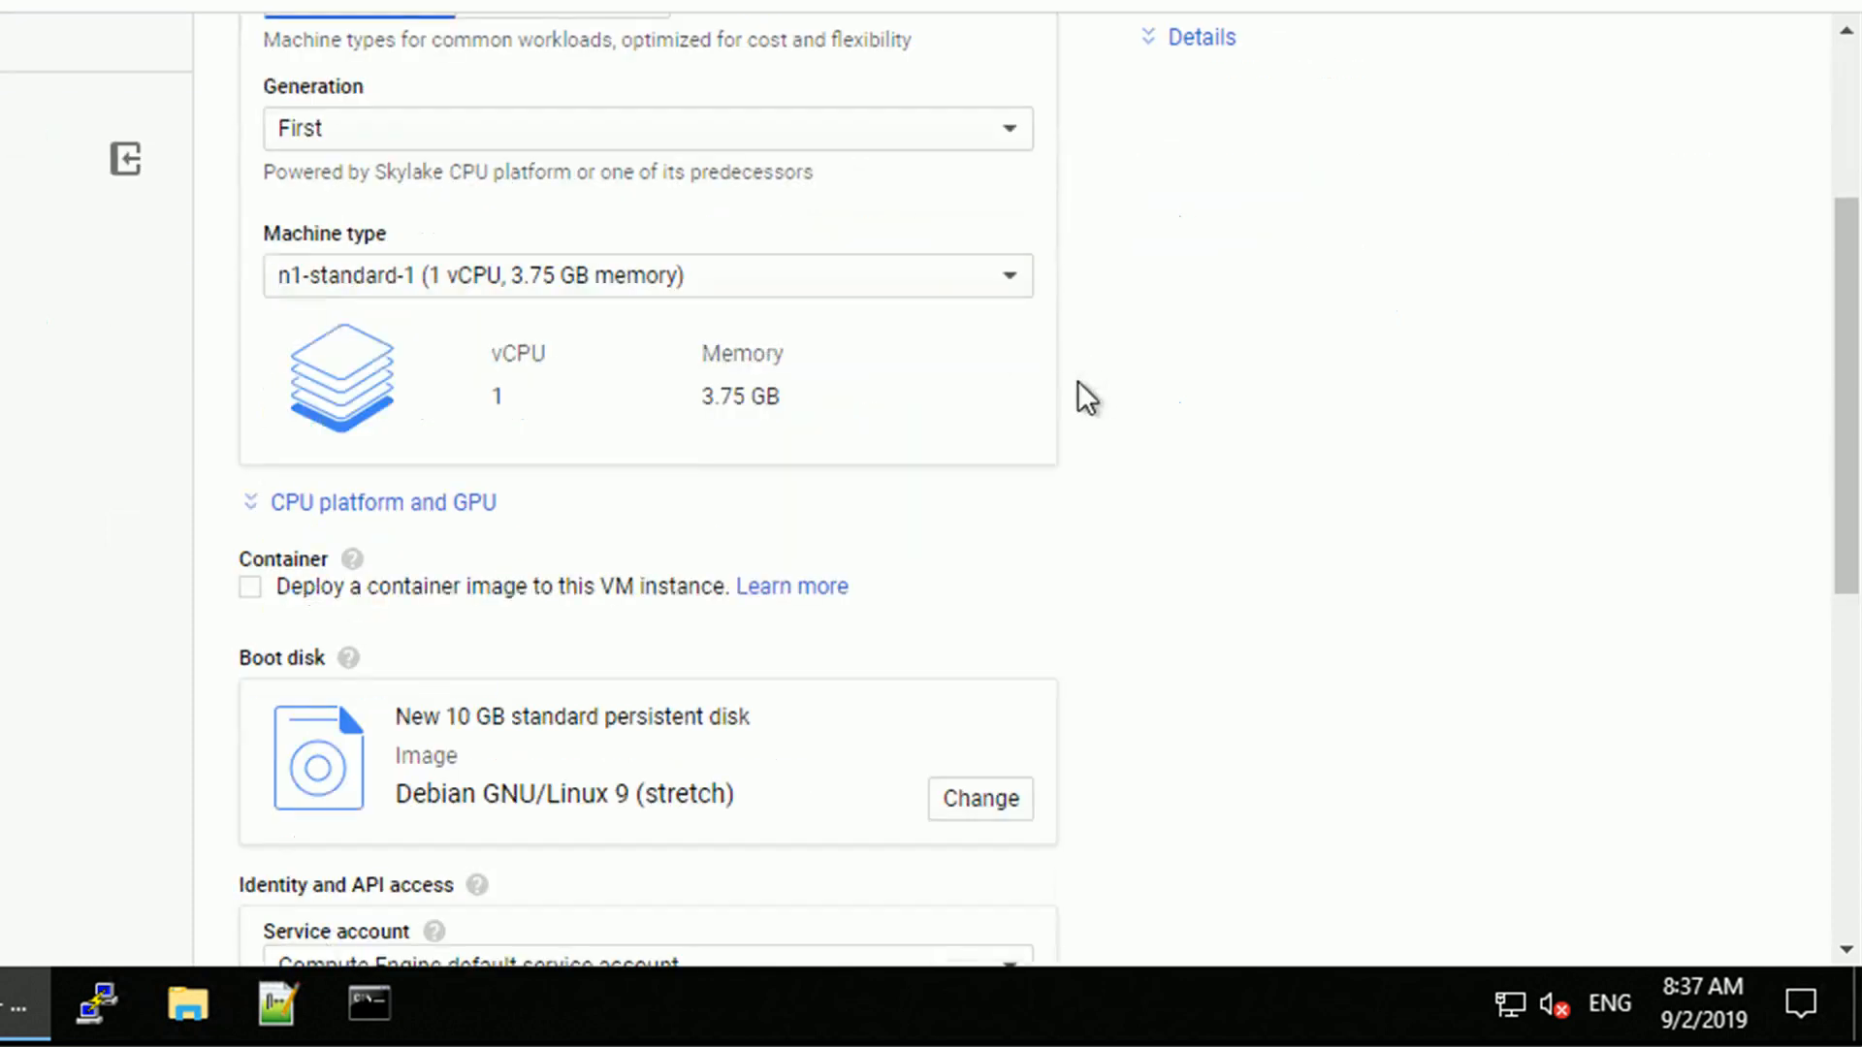
pyautogui.scroll(-3)
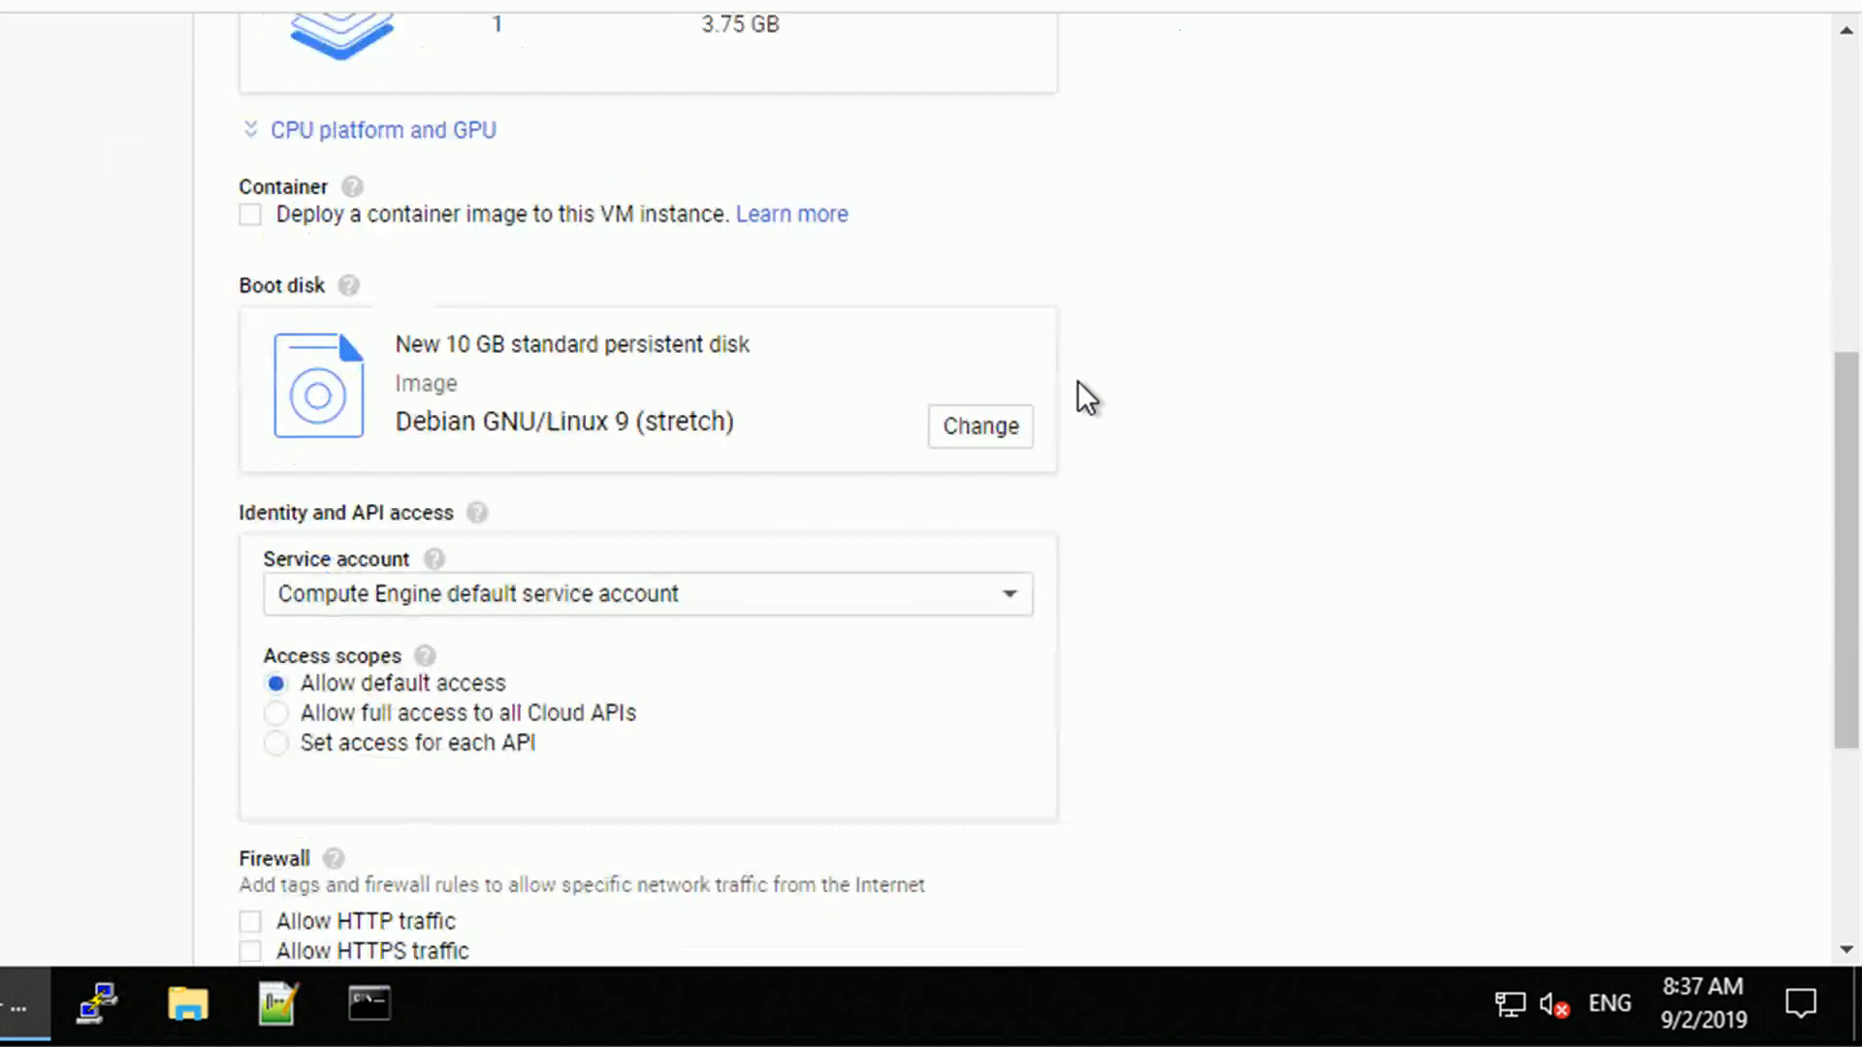
pyautogui.scroll(-3)
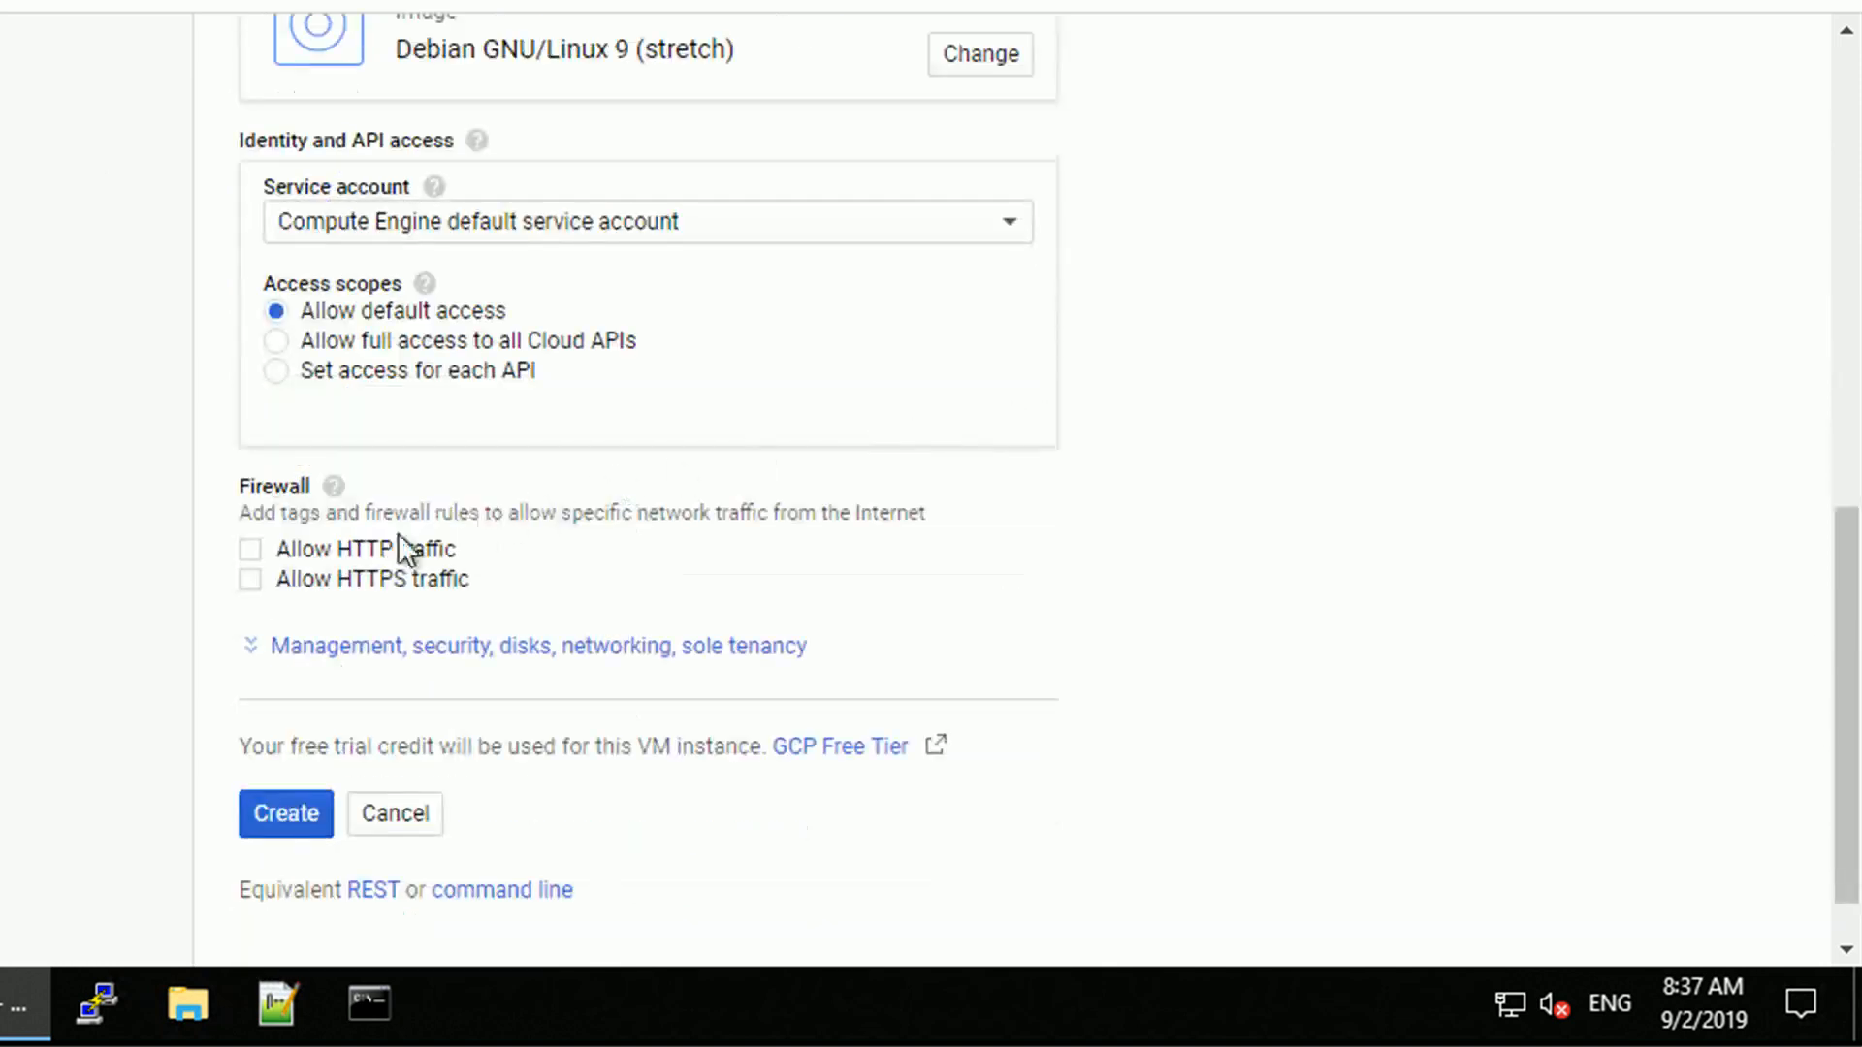
pyautogui.click(249, 549)
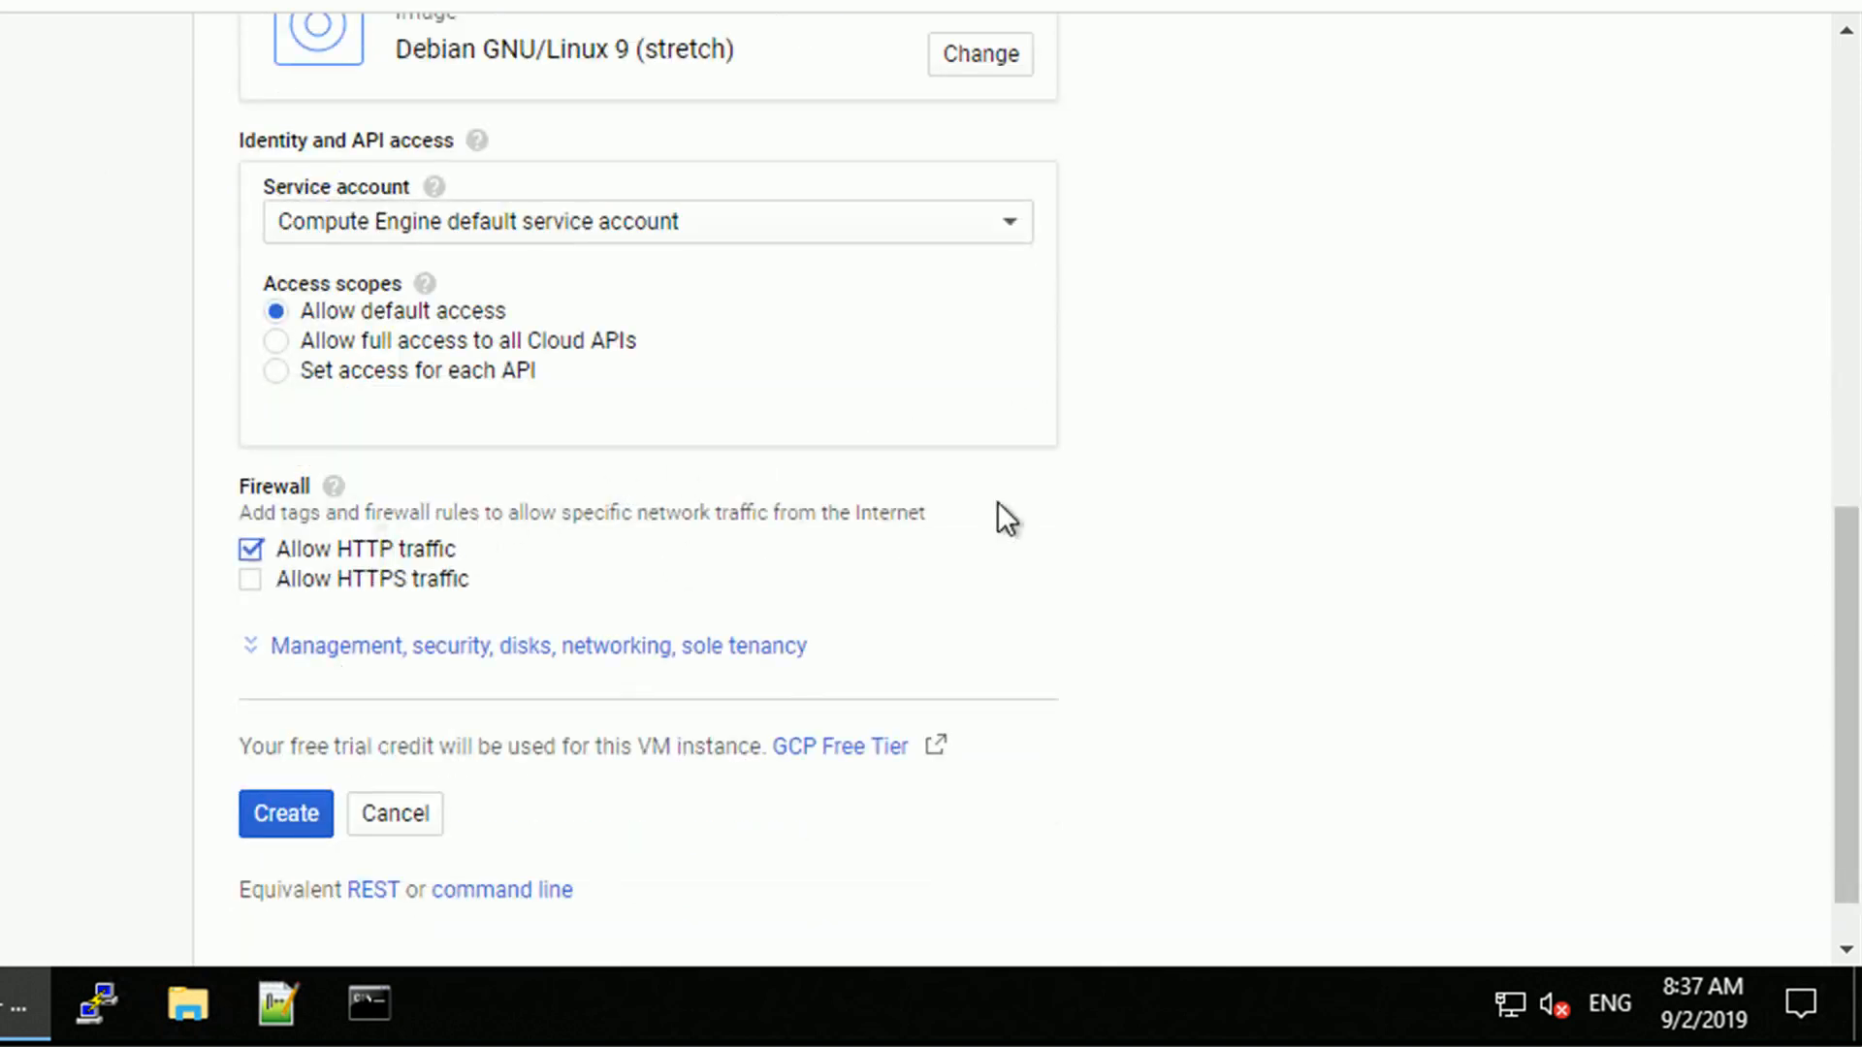
pyautogui.scroll(-3)
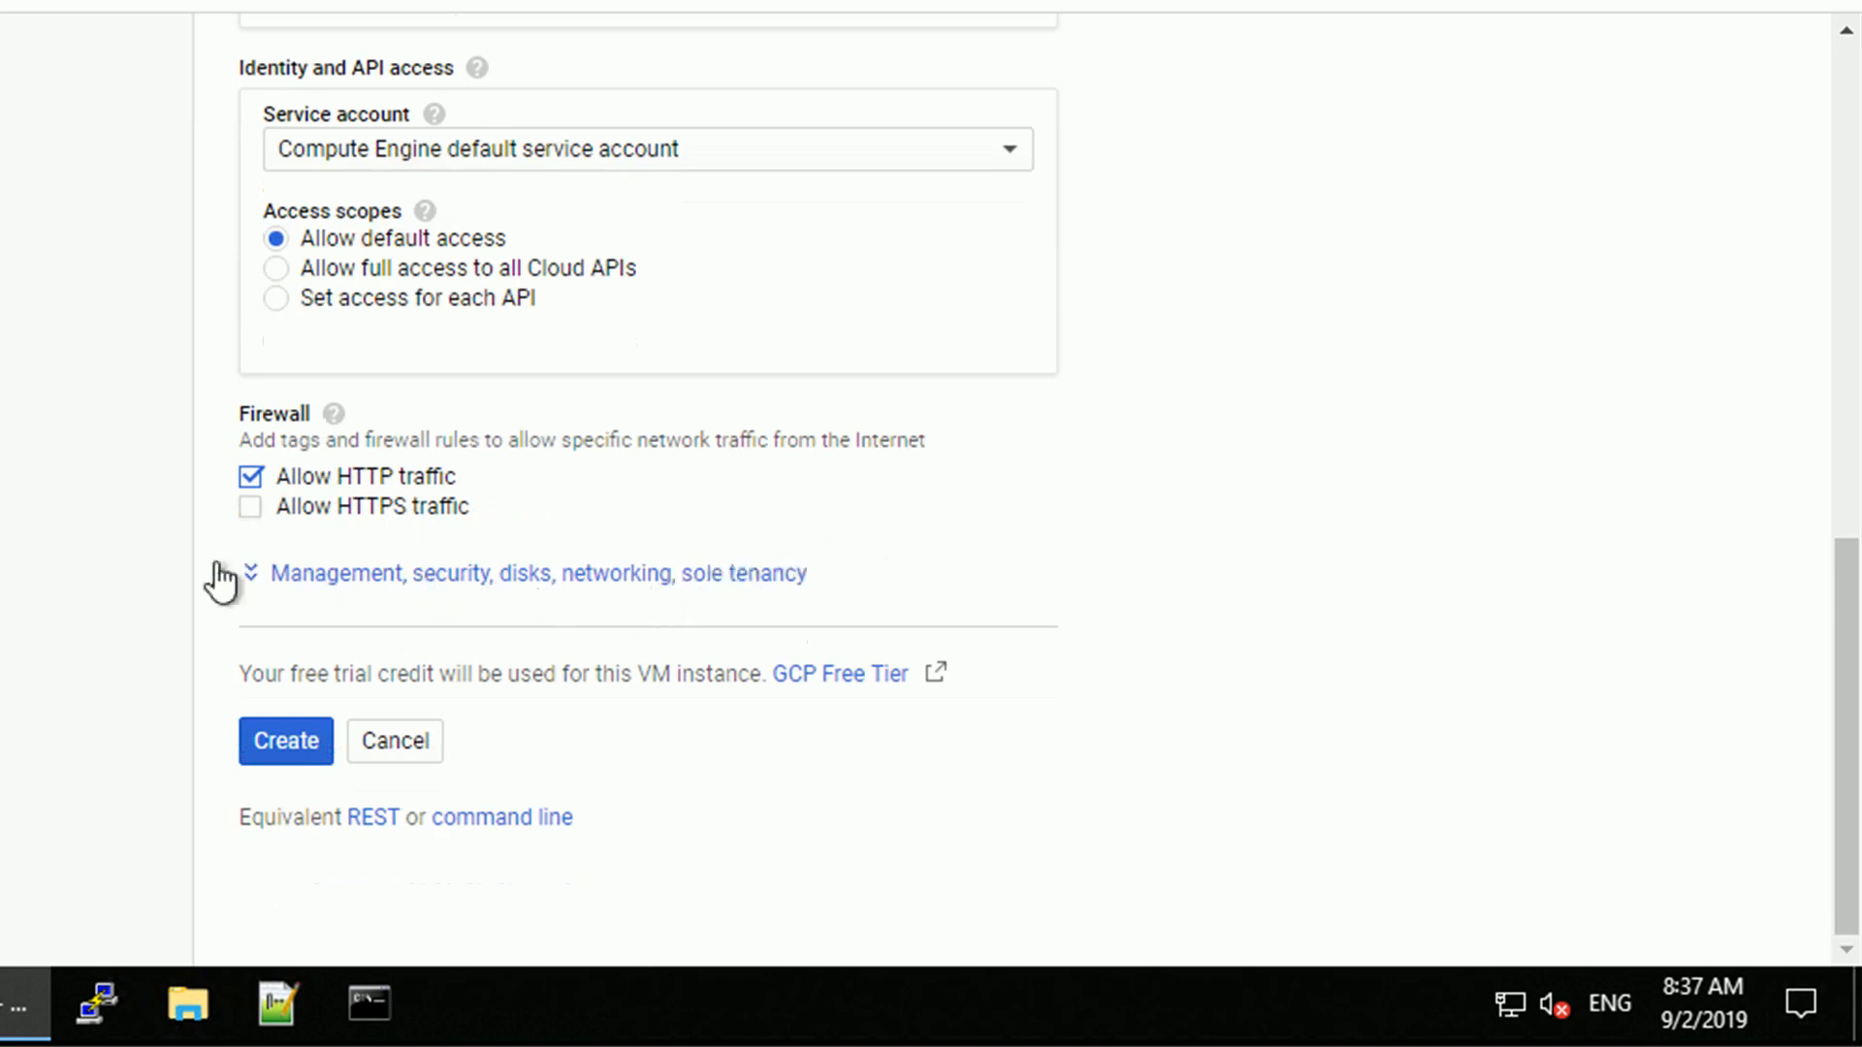
# Expand management options and draft the Apache startup script starting with apt-get update.
pyautogui.click(250, 573)
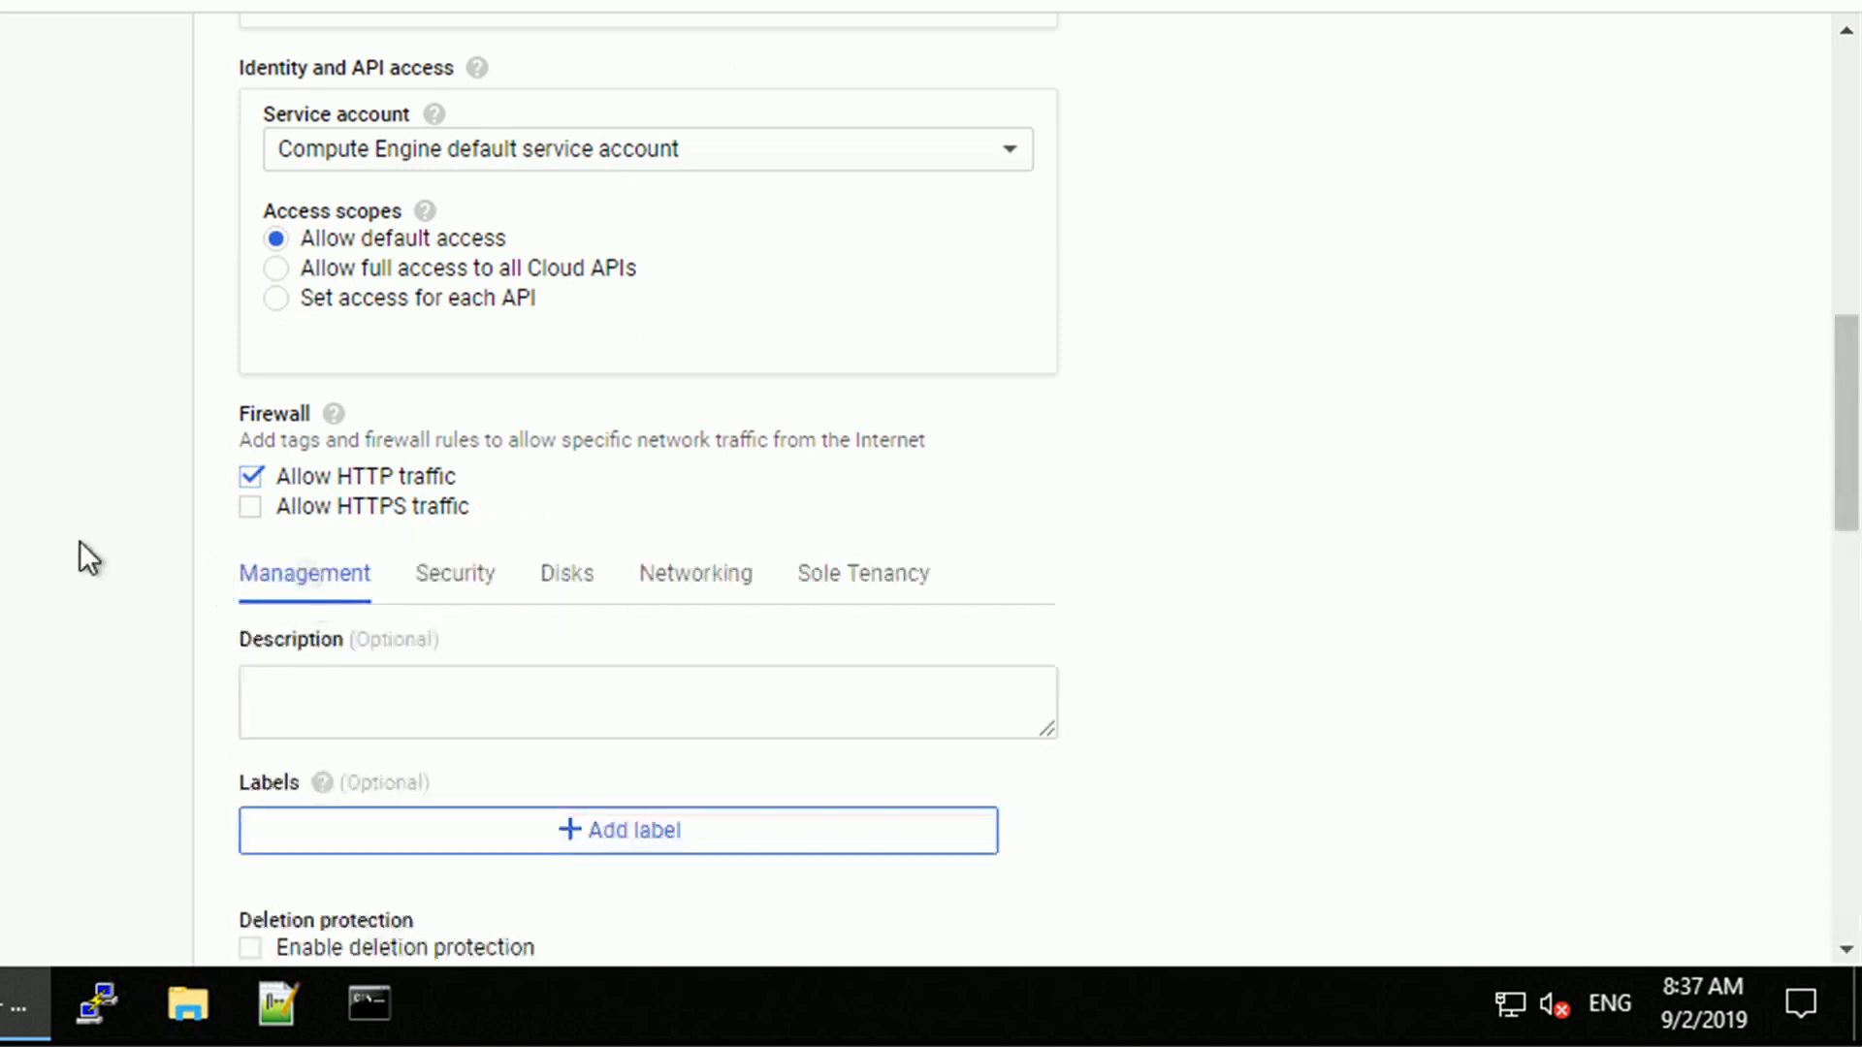
pyautogui.scroll(-3)
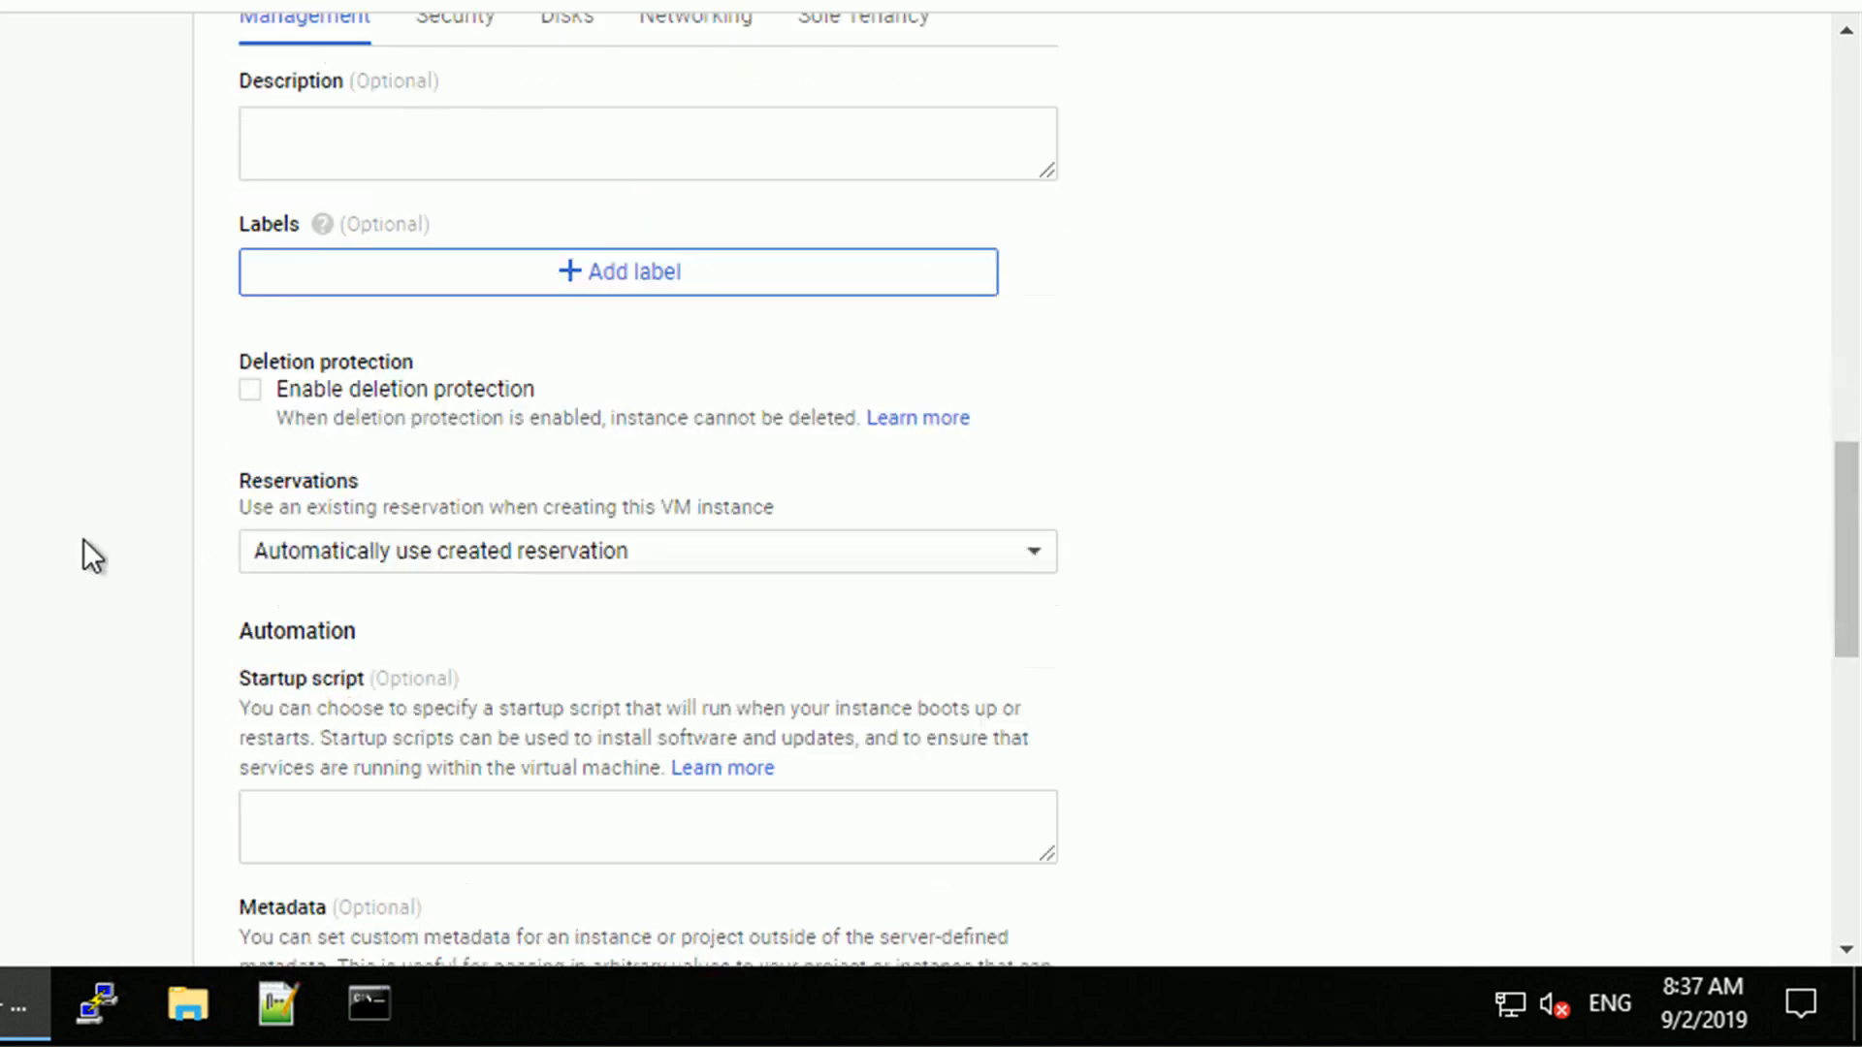
pyautogui.scroll(-3)
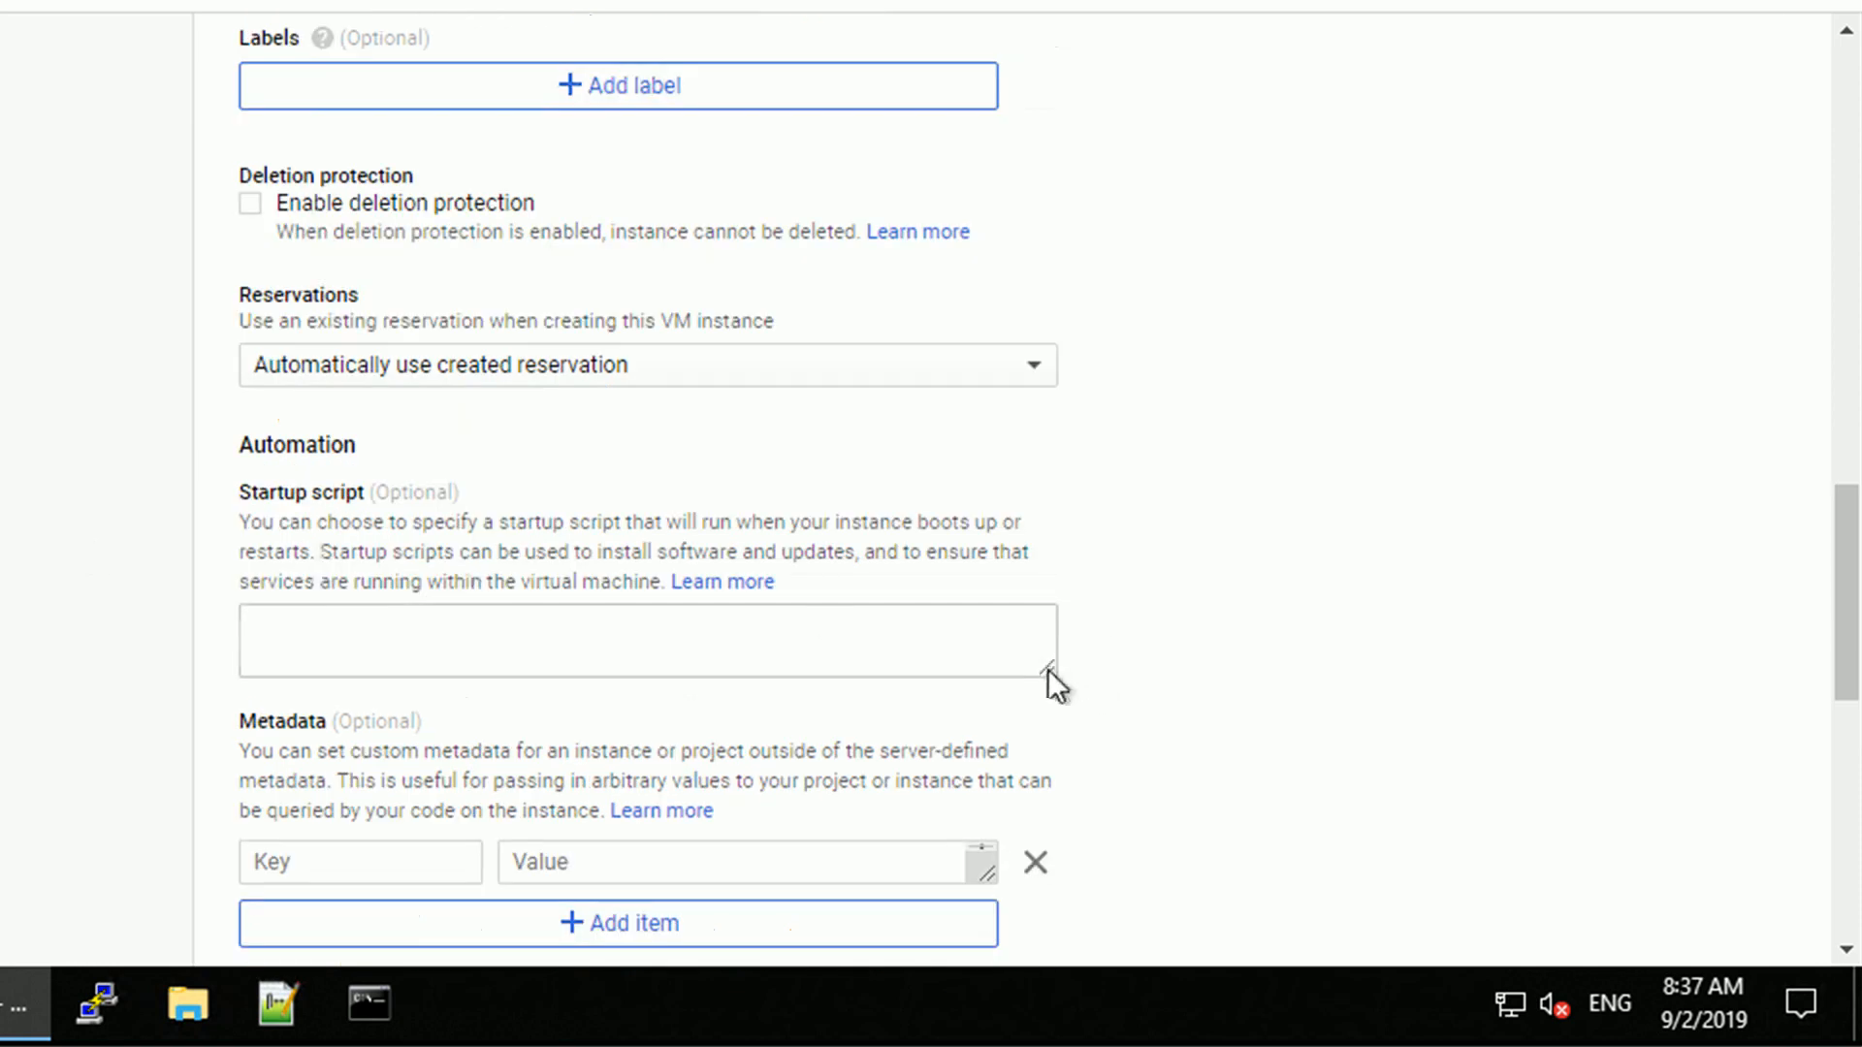
pyautogui.moveTo(1051, 673); pyautogui.dragTo(1042, 786)
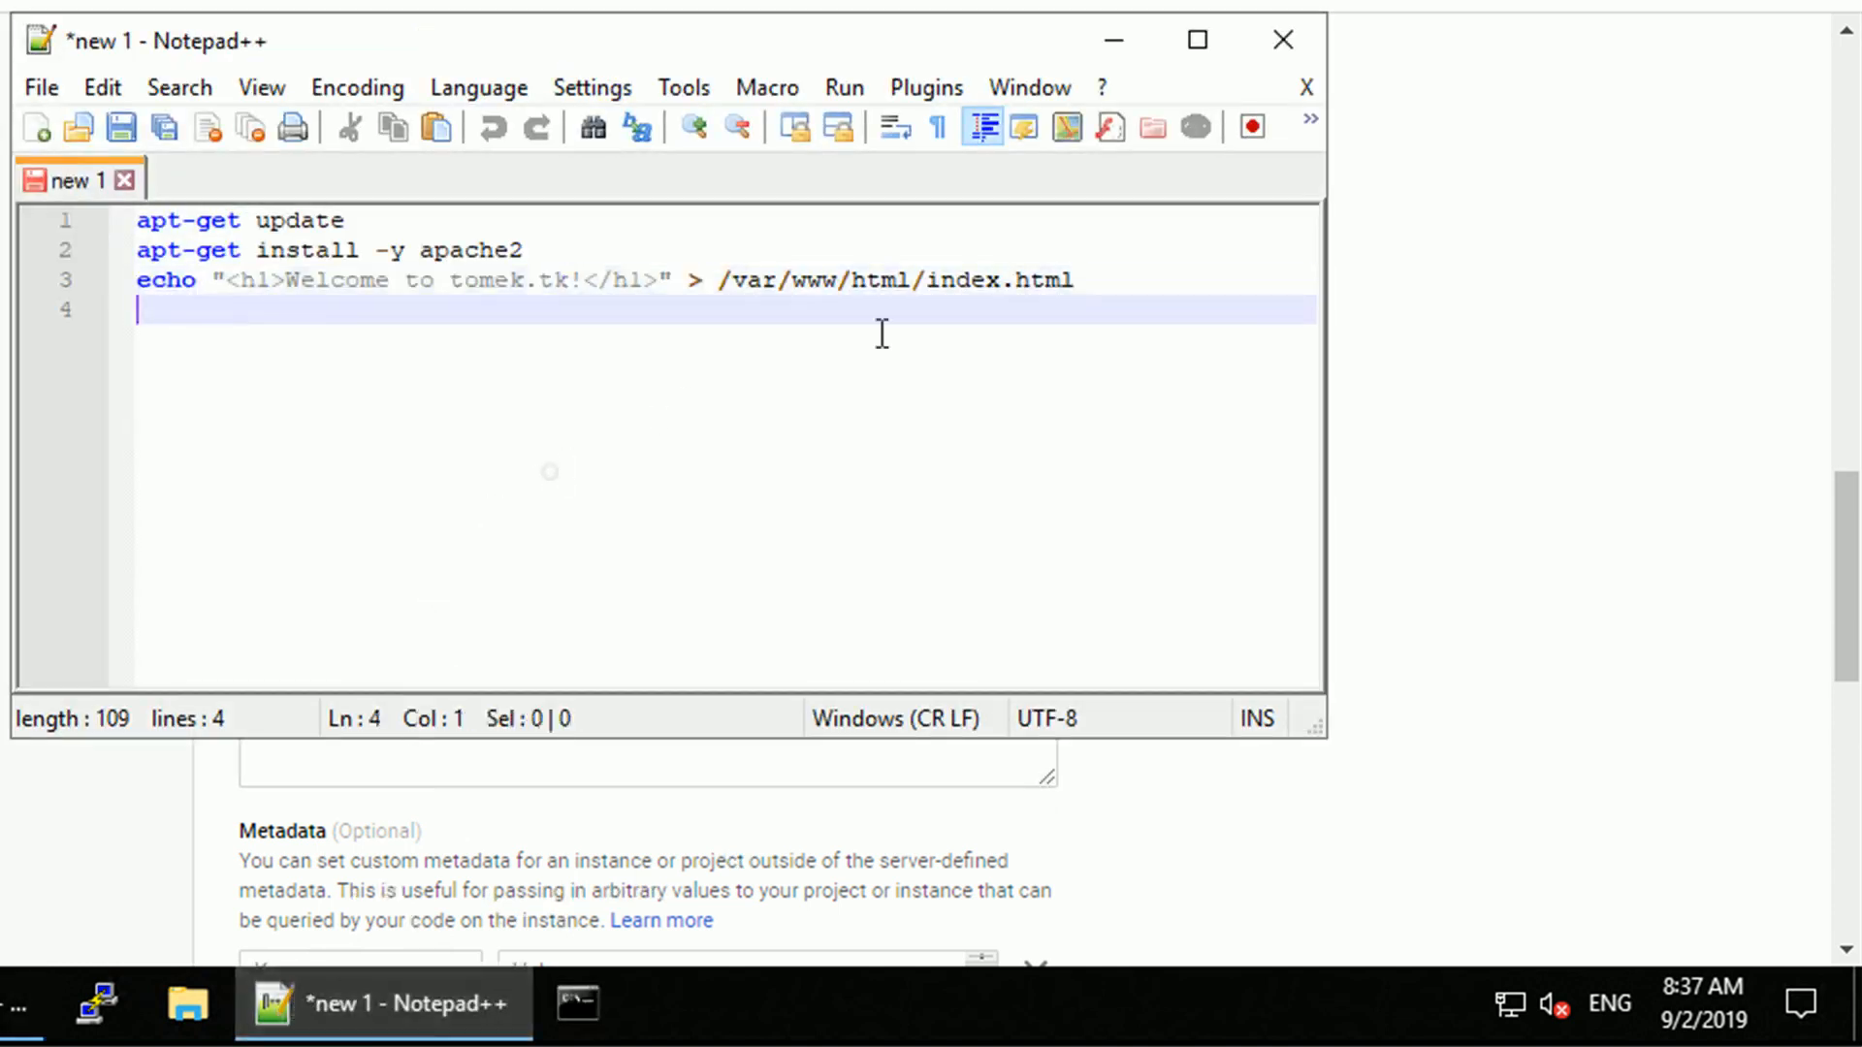
pyautogui.moveTo(523, 249); pyautogui.dragTo(1075, 279)
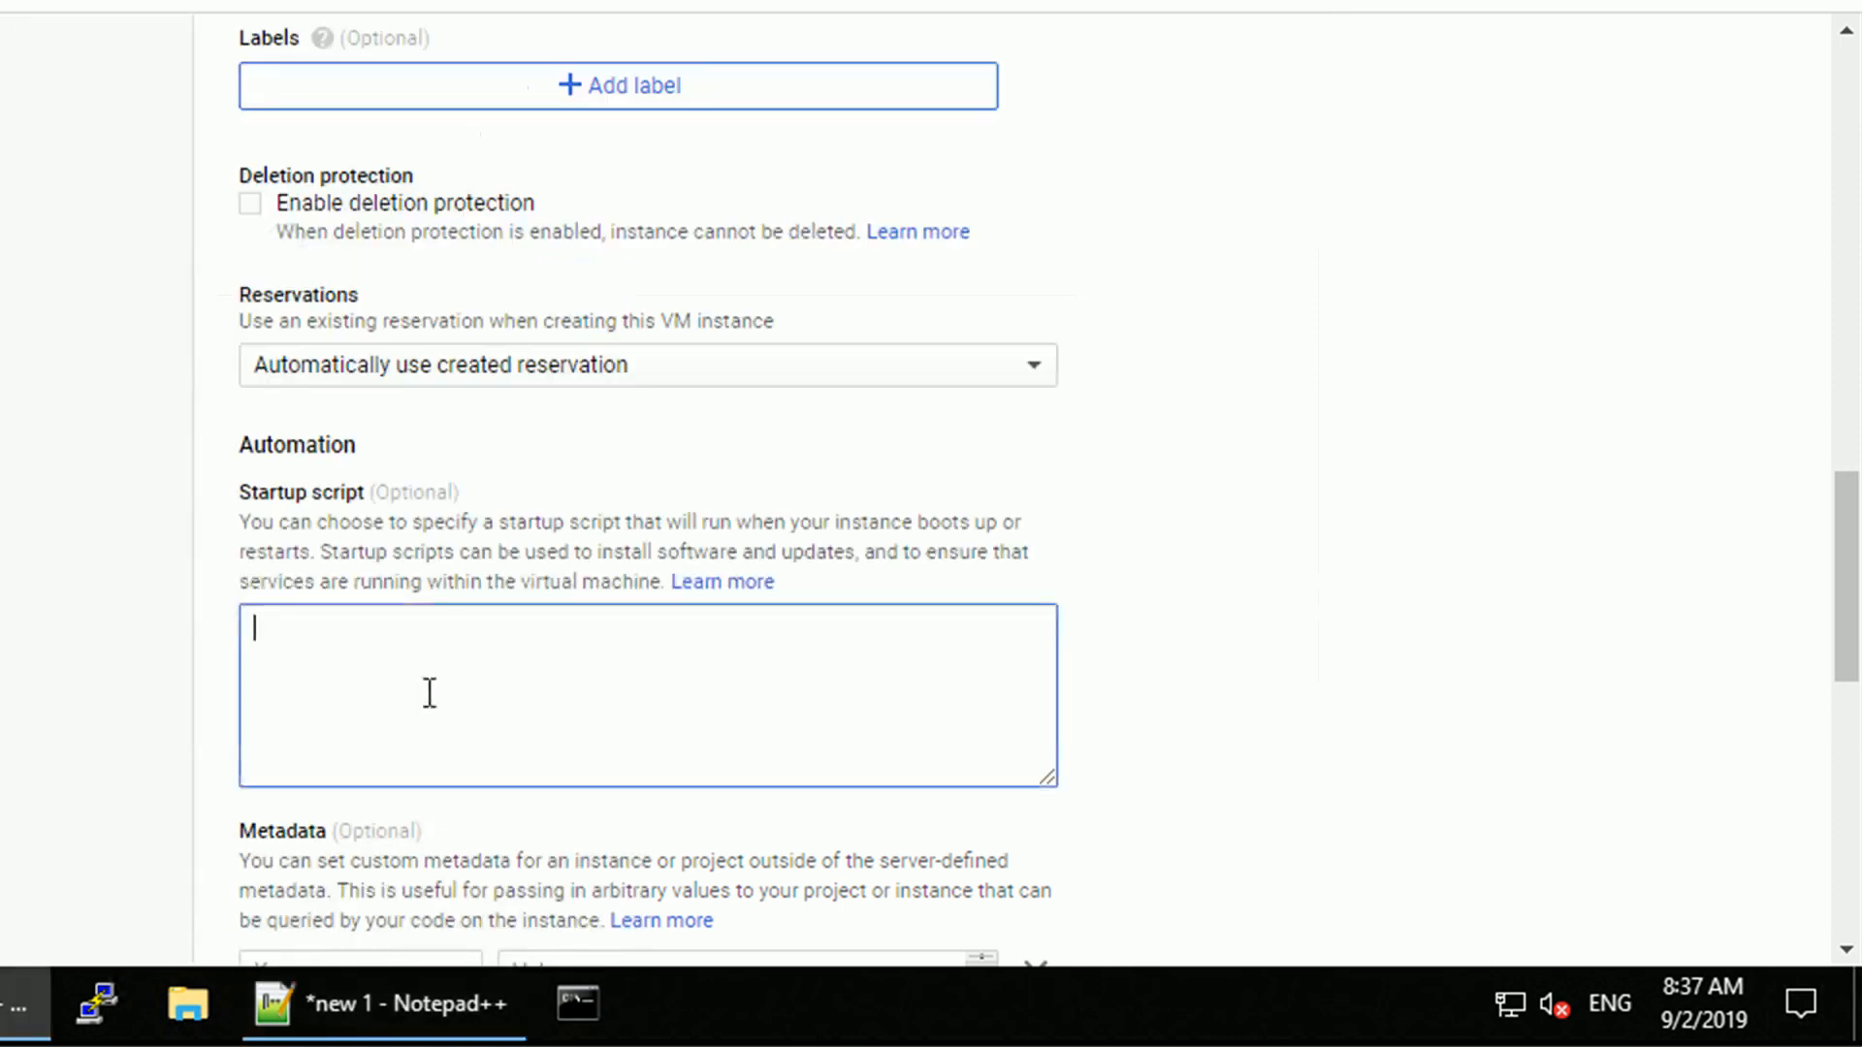
pyautogui.write('apt-get update')
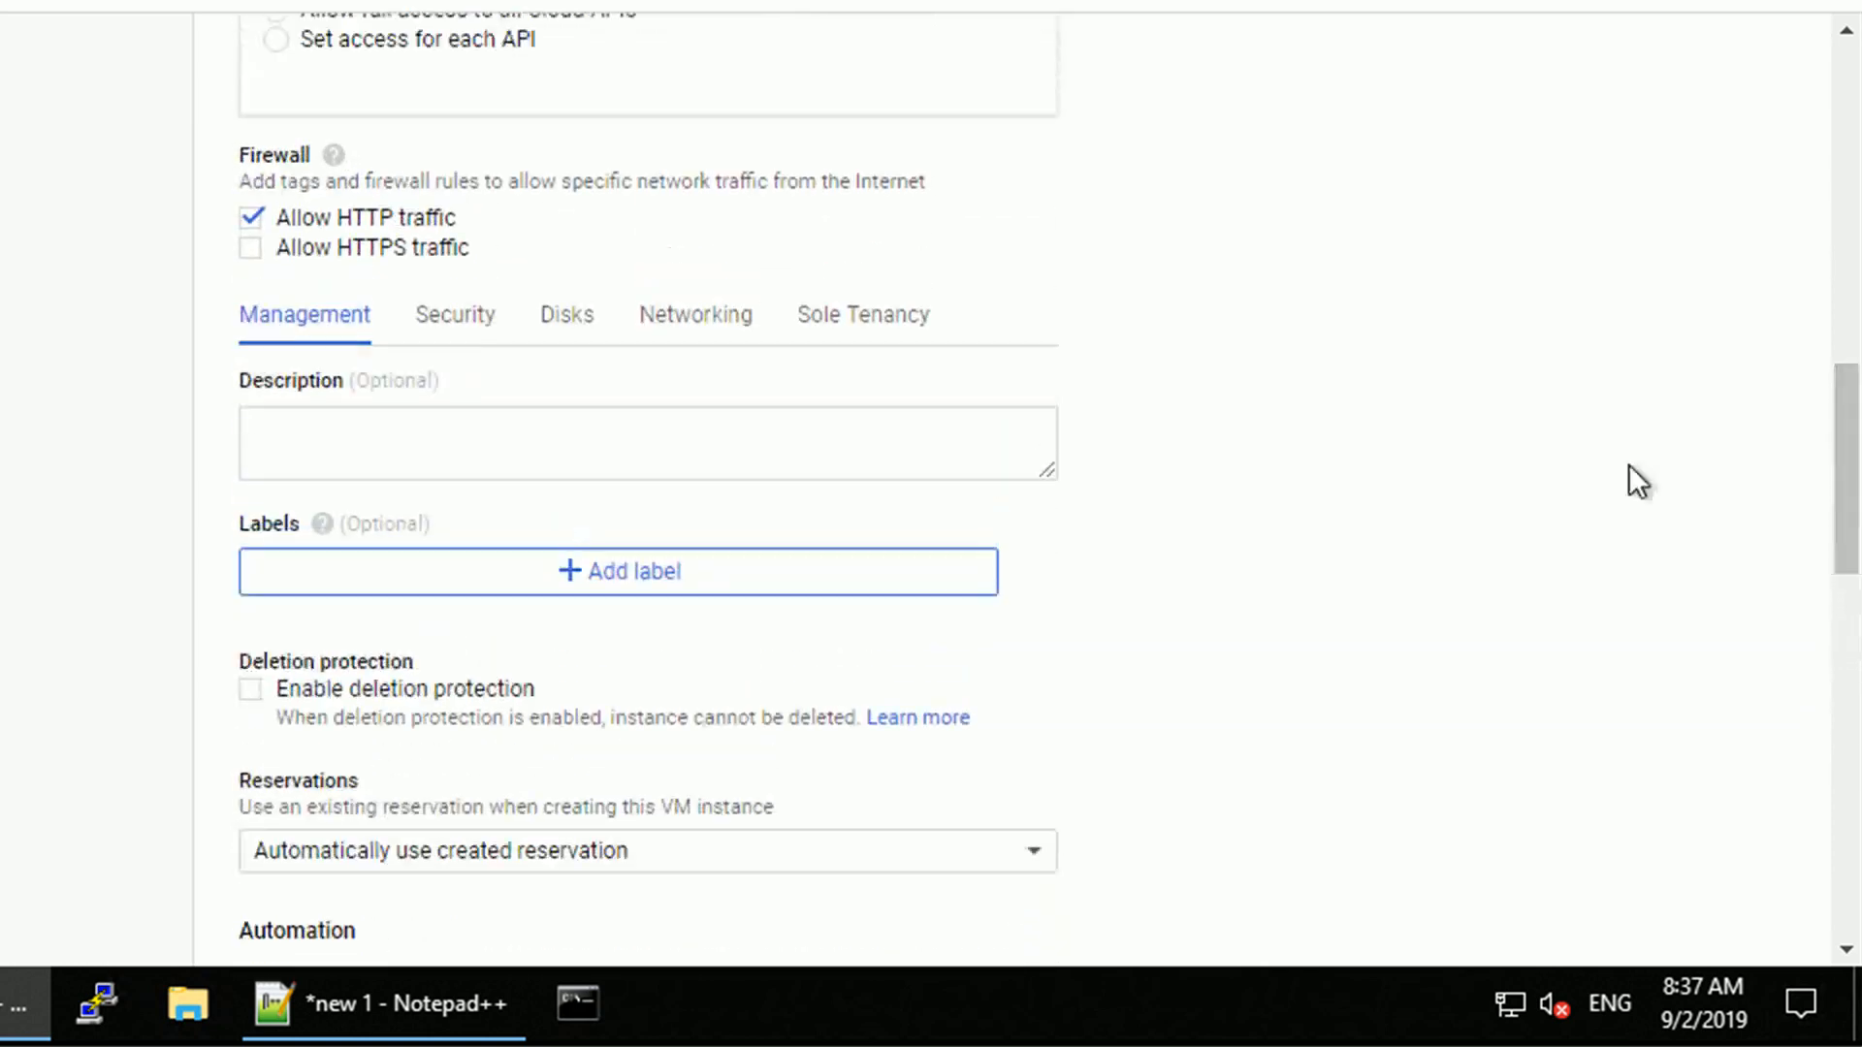
# Reserve static external IP tomektk-ip (35.239.237.145) on the VM's network interface.
pyautogui.click(696, 315)
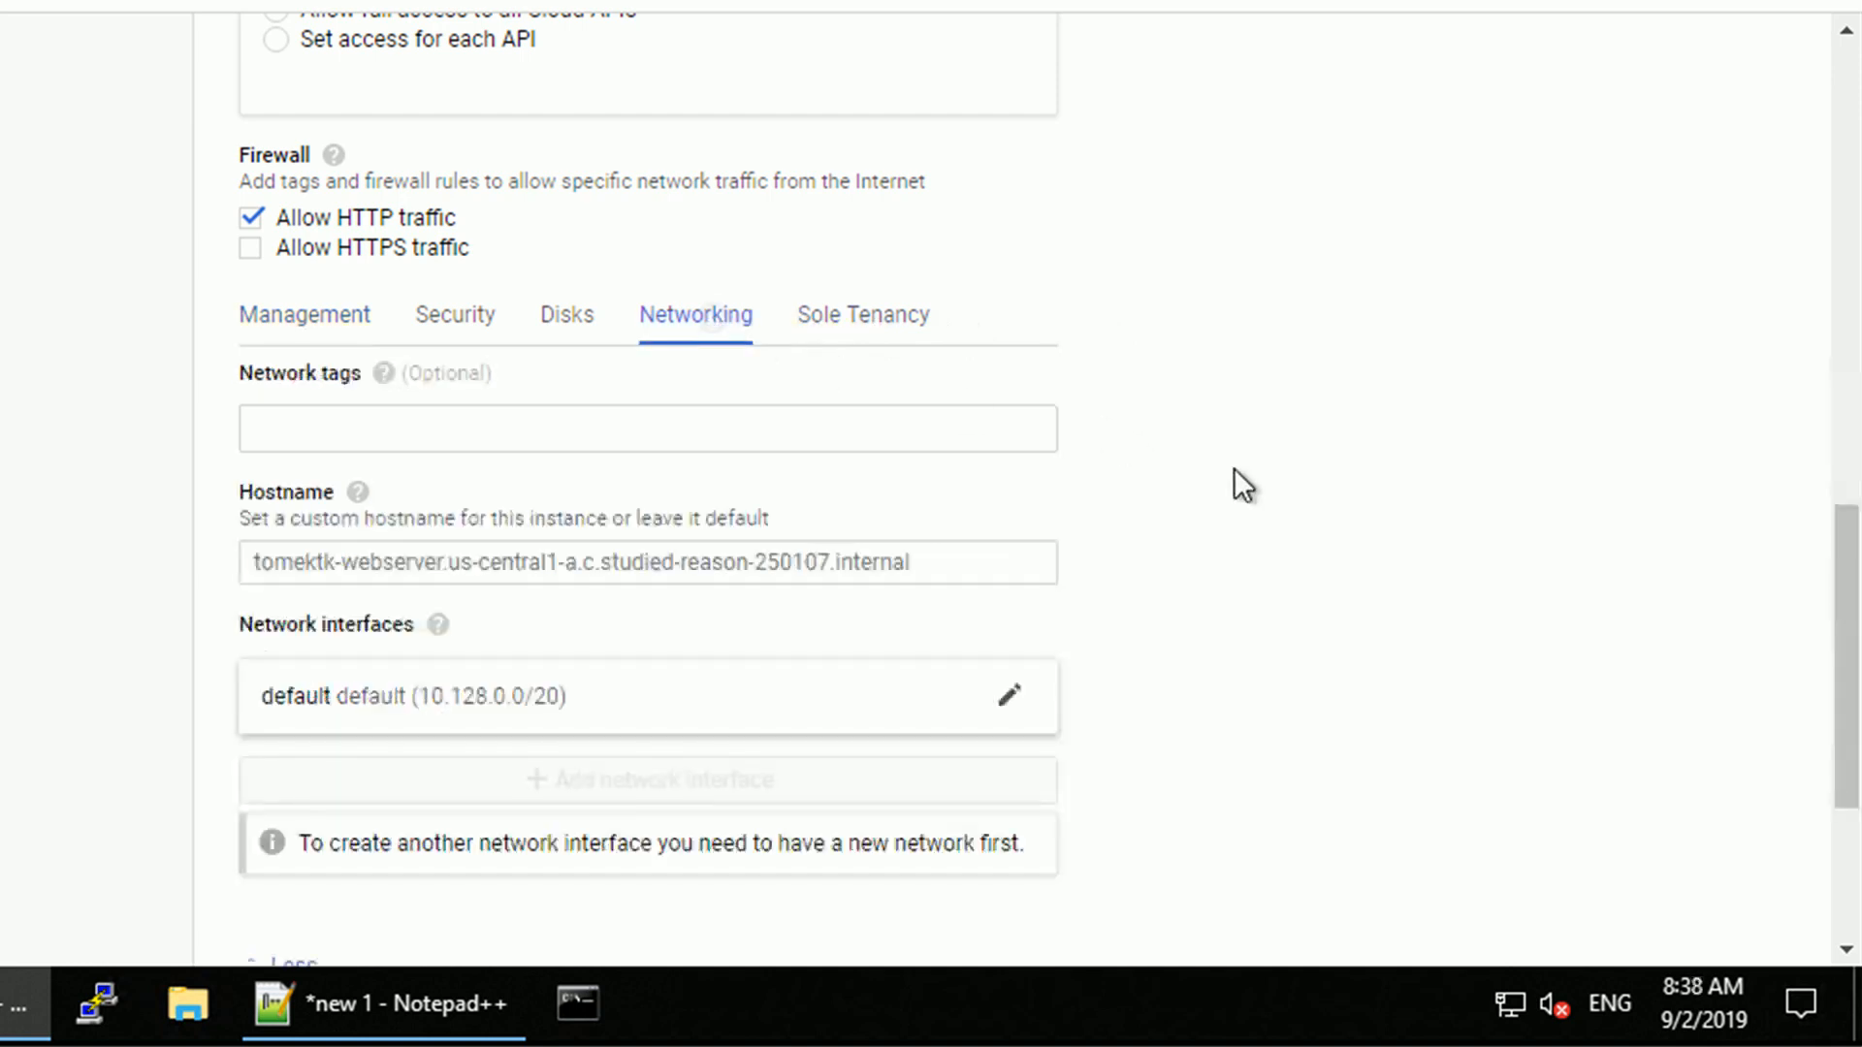
pyautogui.click(1008, 697)
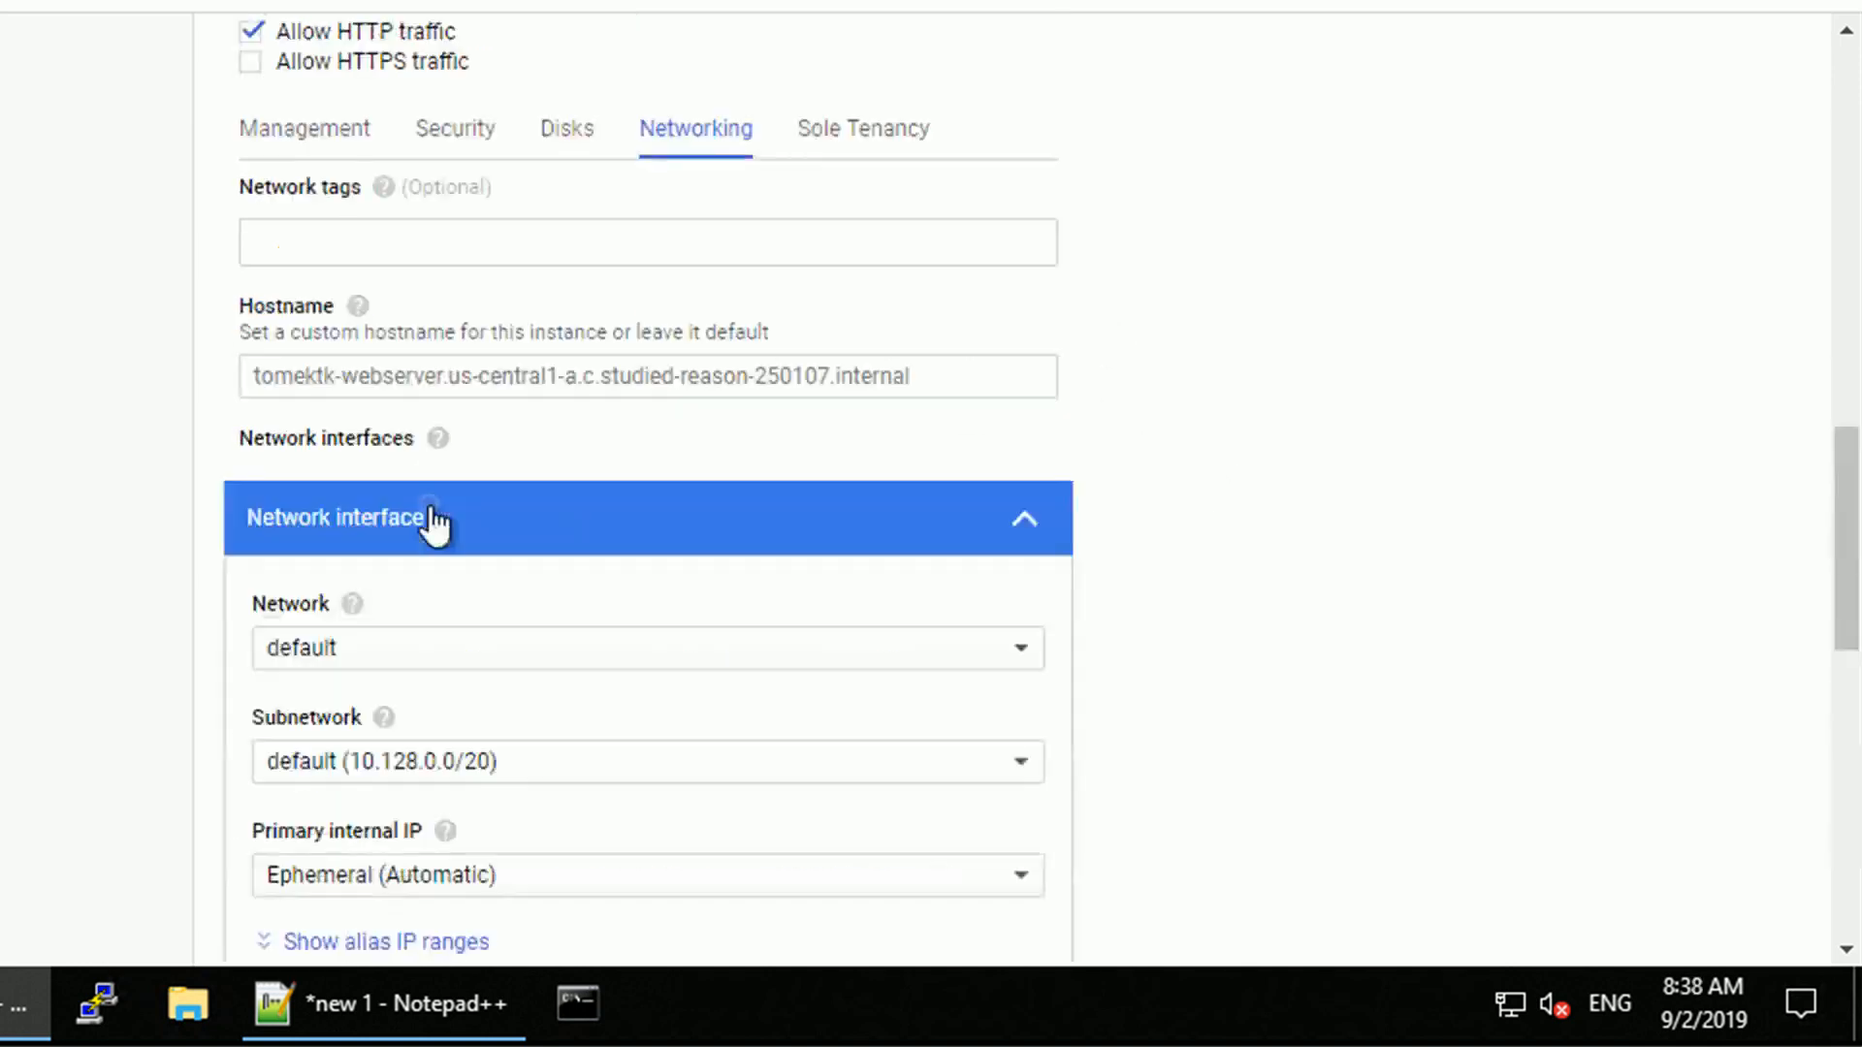
pyautogui.scroll(-3)
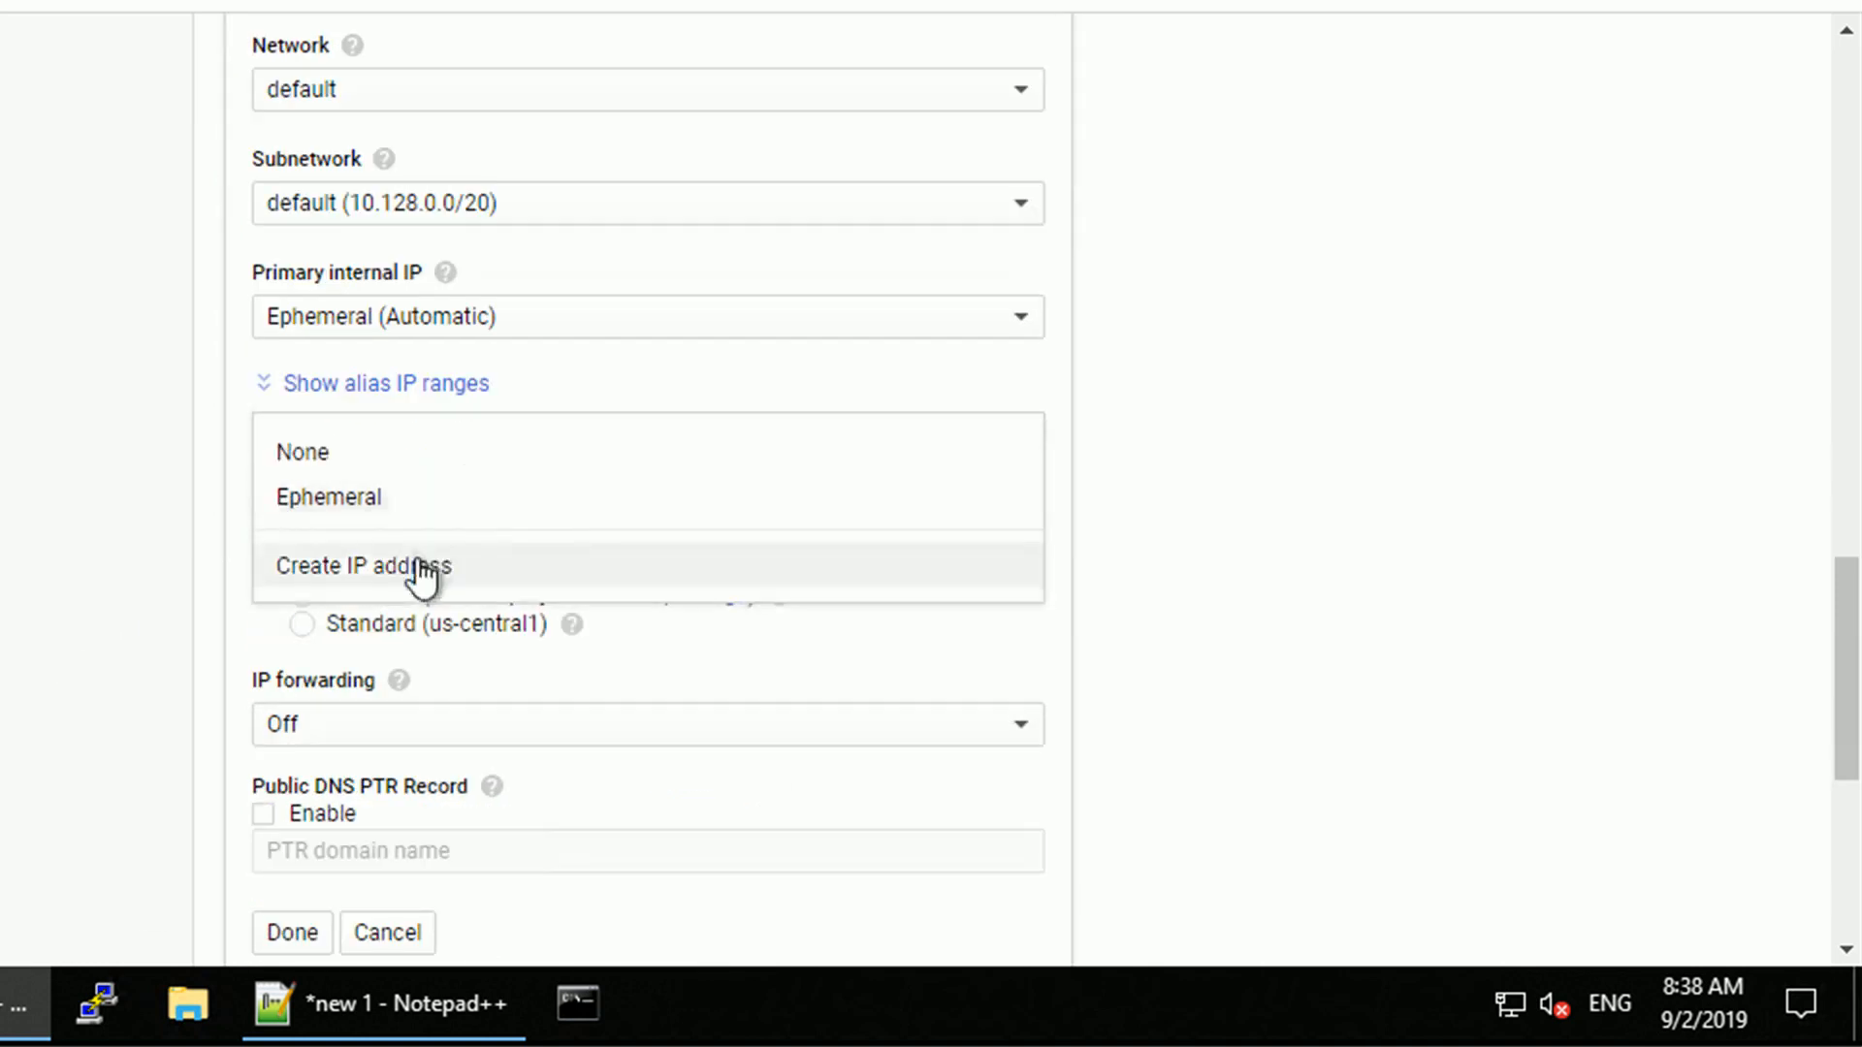
pyautogui.click(360, 566)
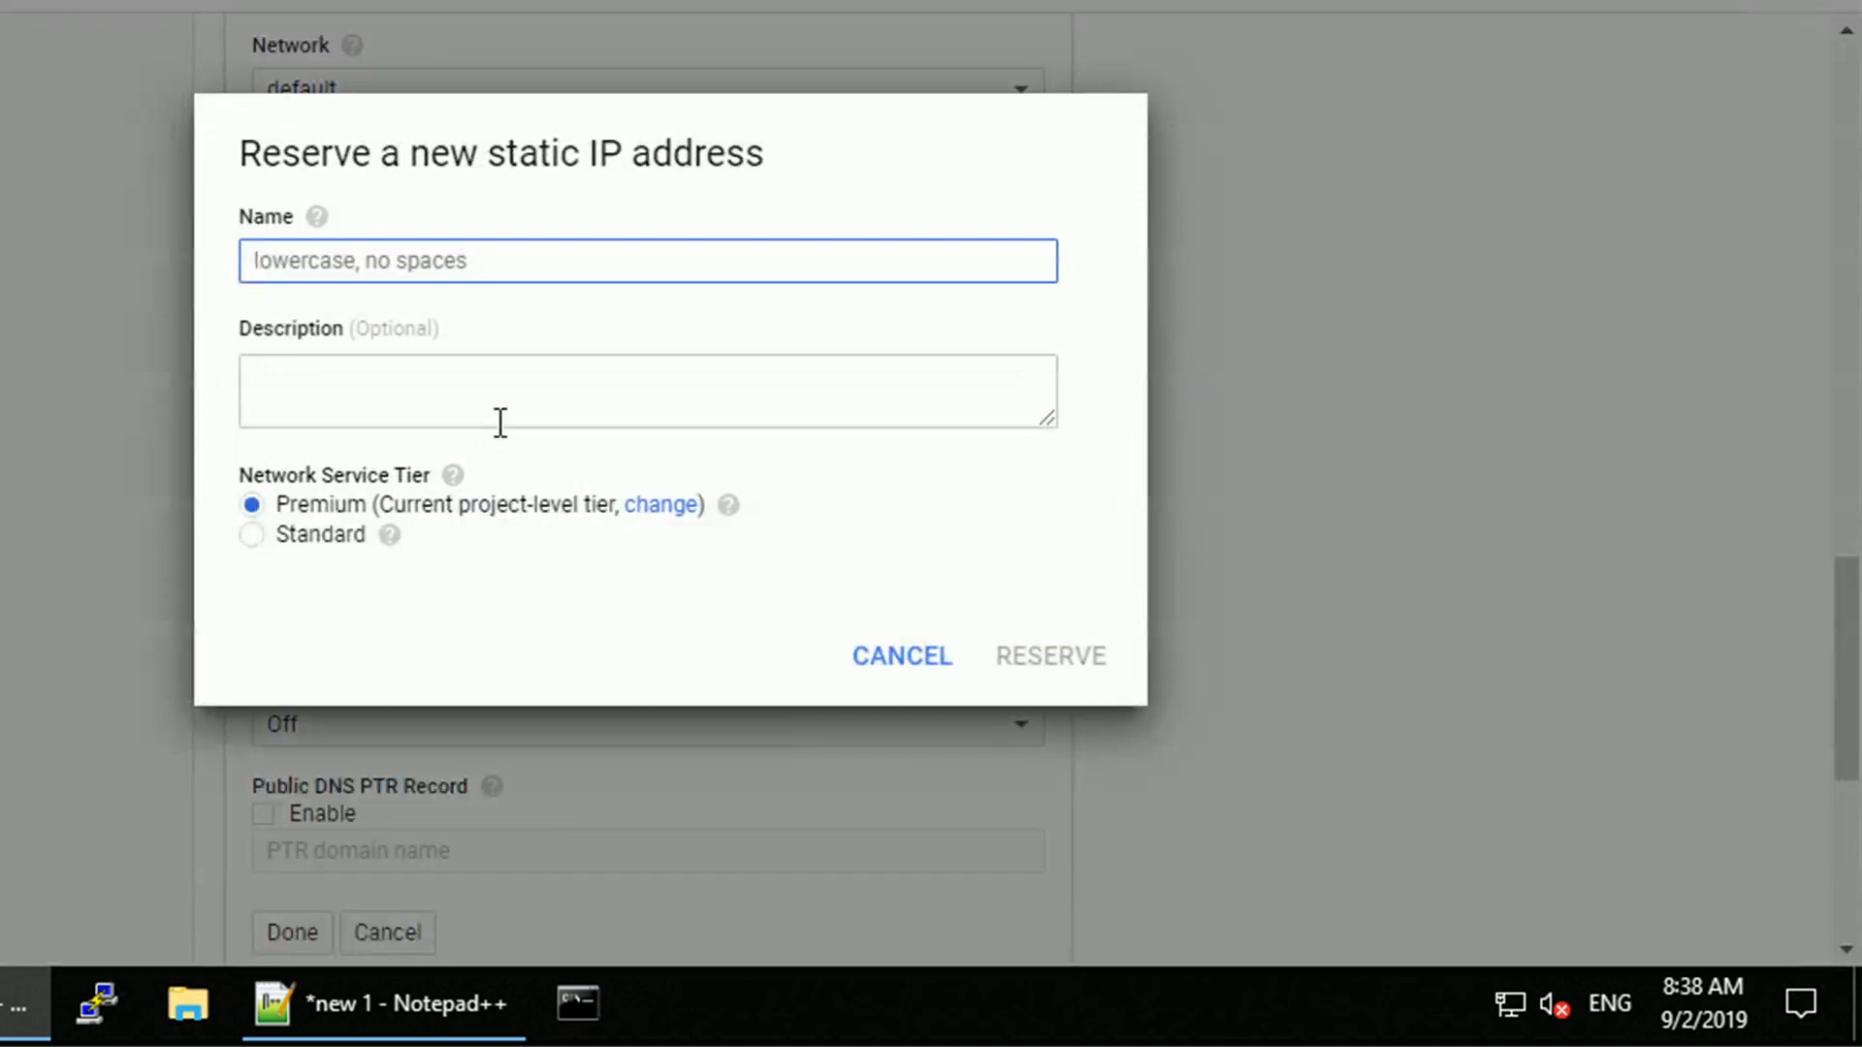
pyautogui.write('tomektk-i')
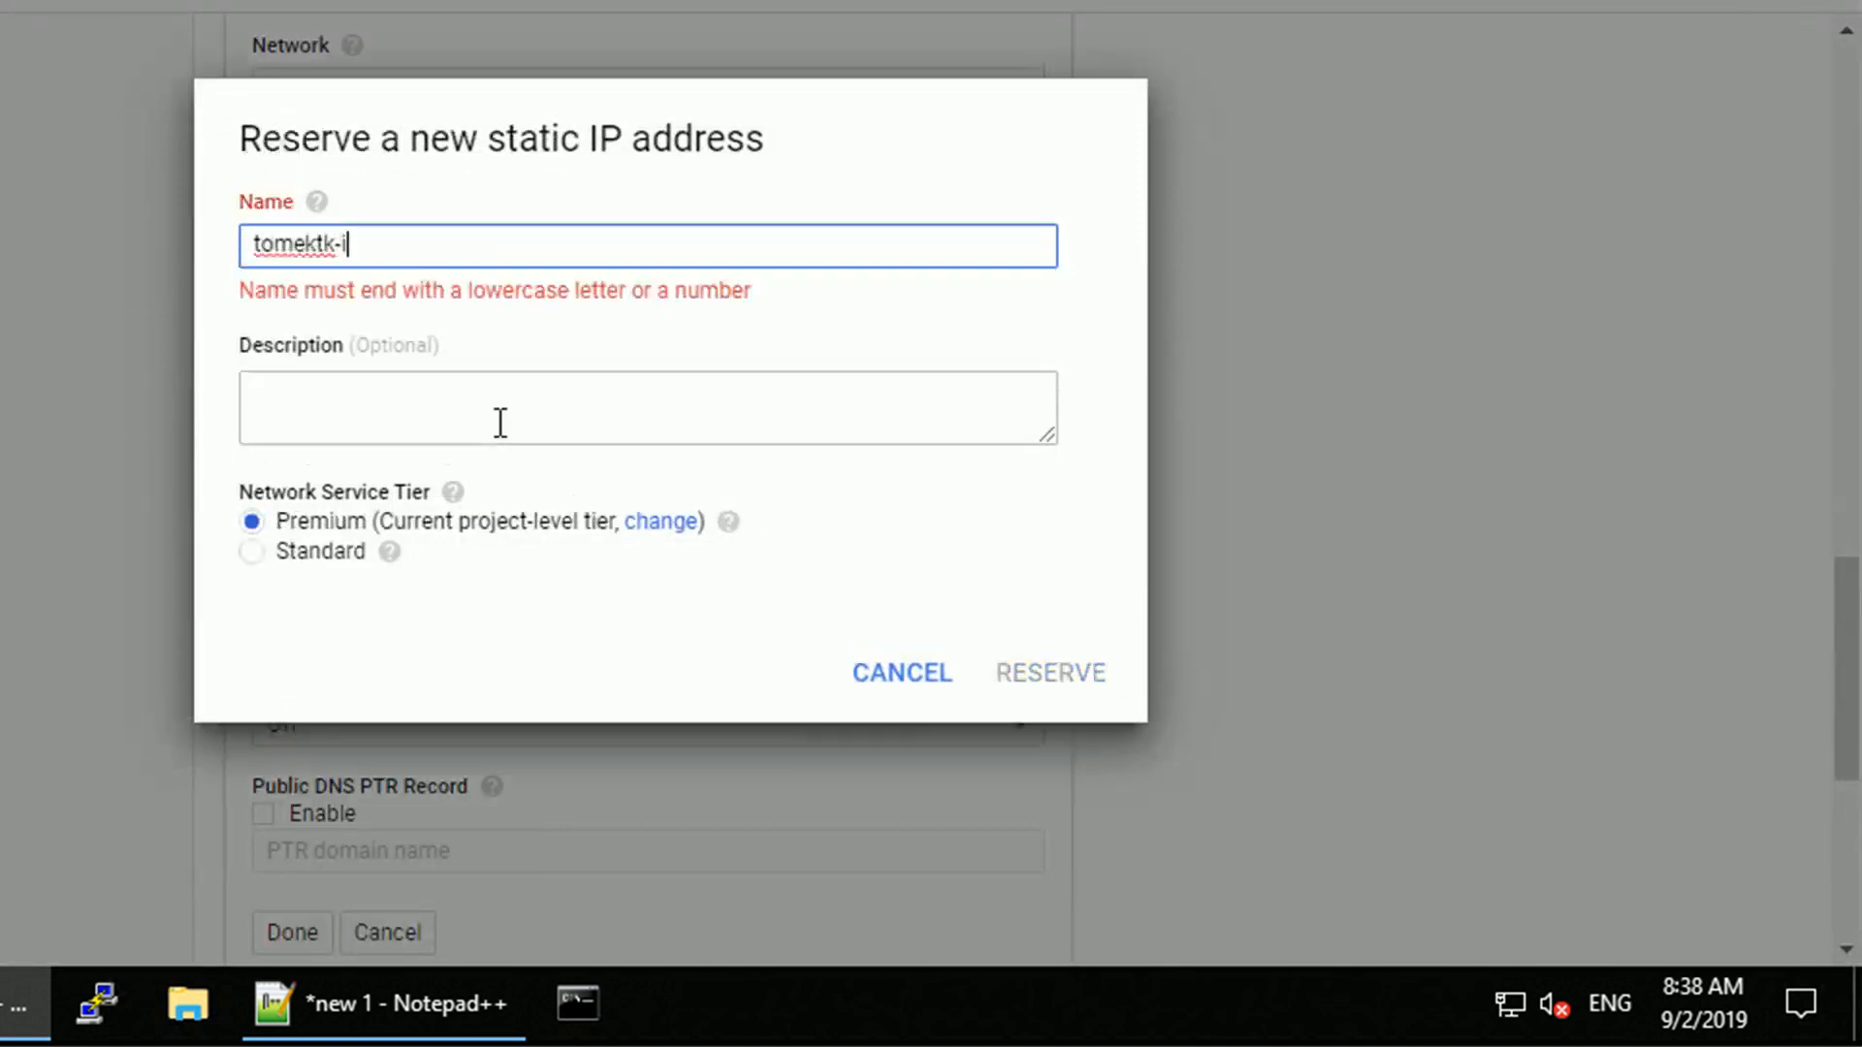
pyautogui.write('p')
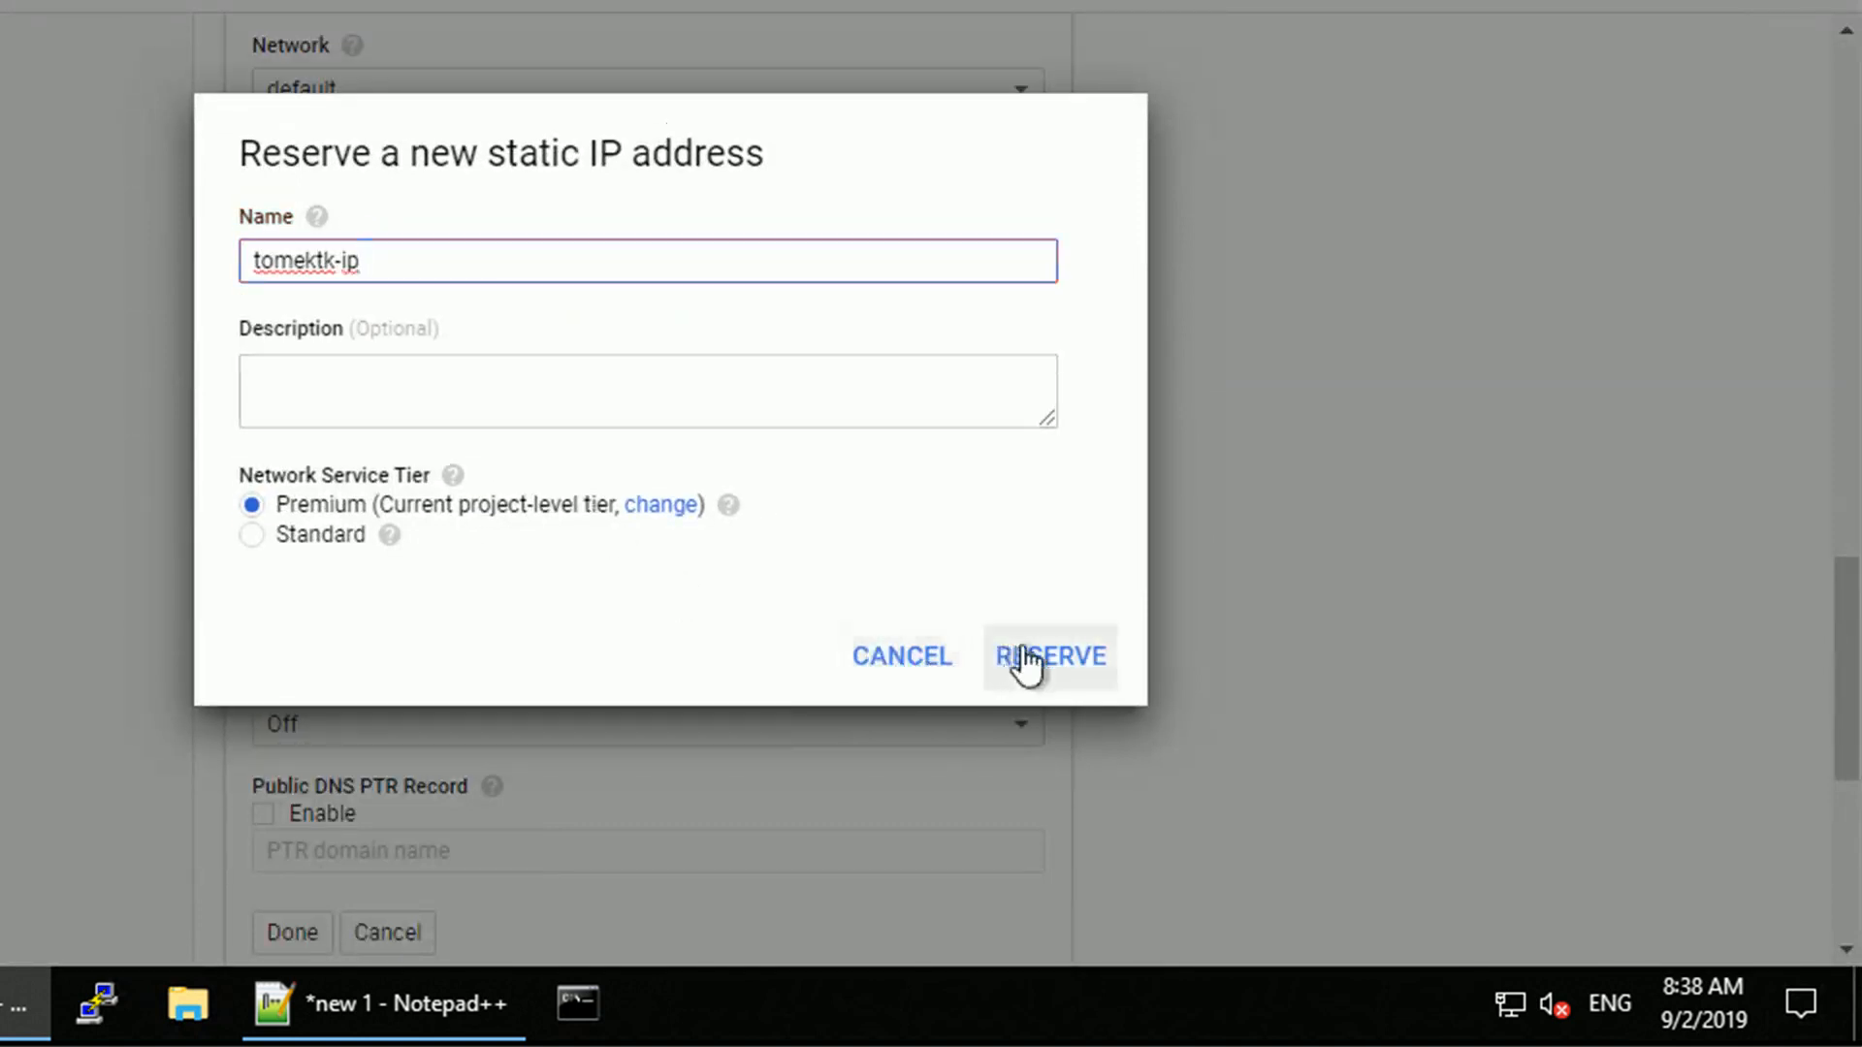
pyautogui.click(1050, 657)
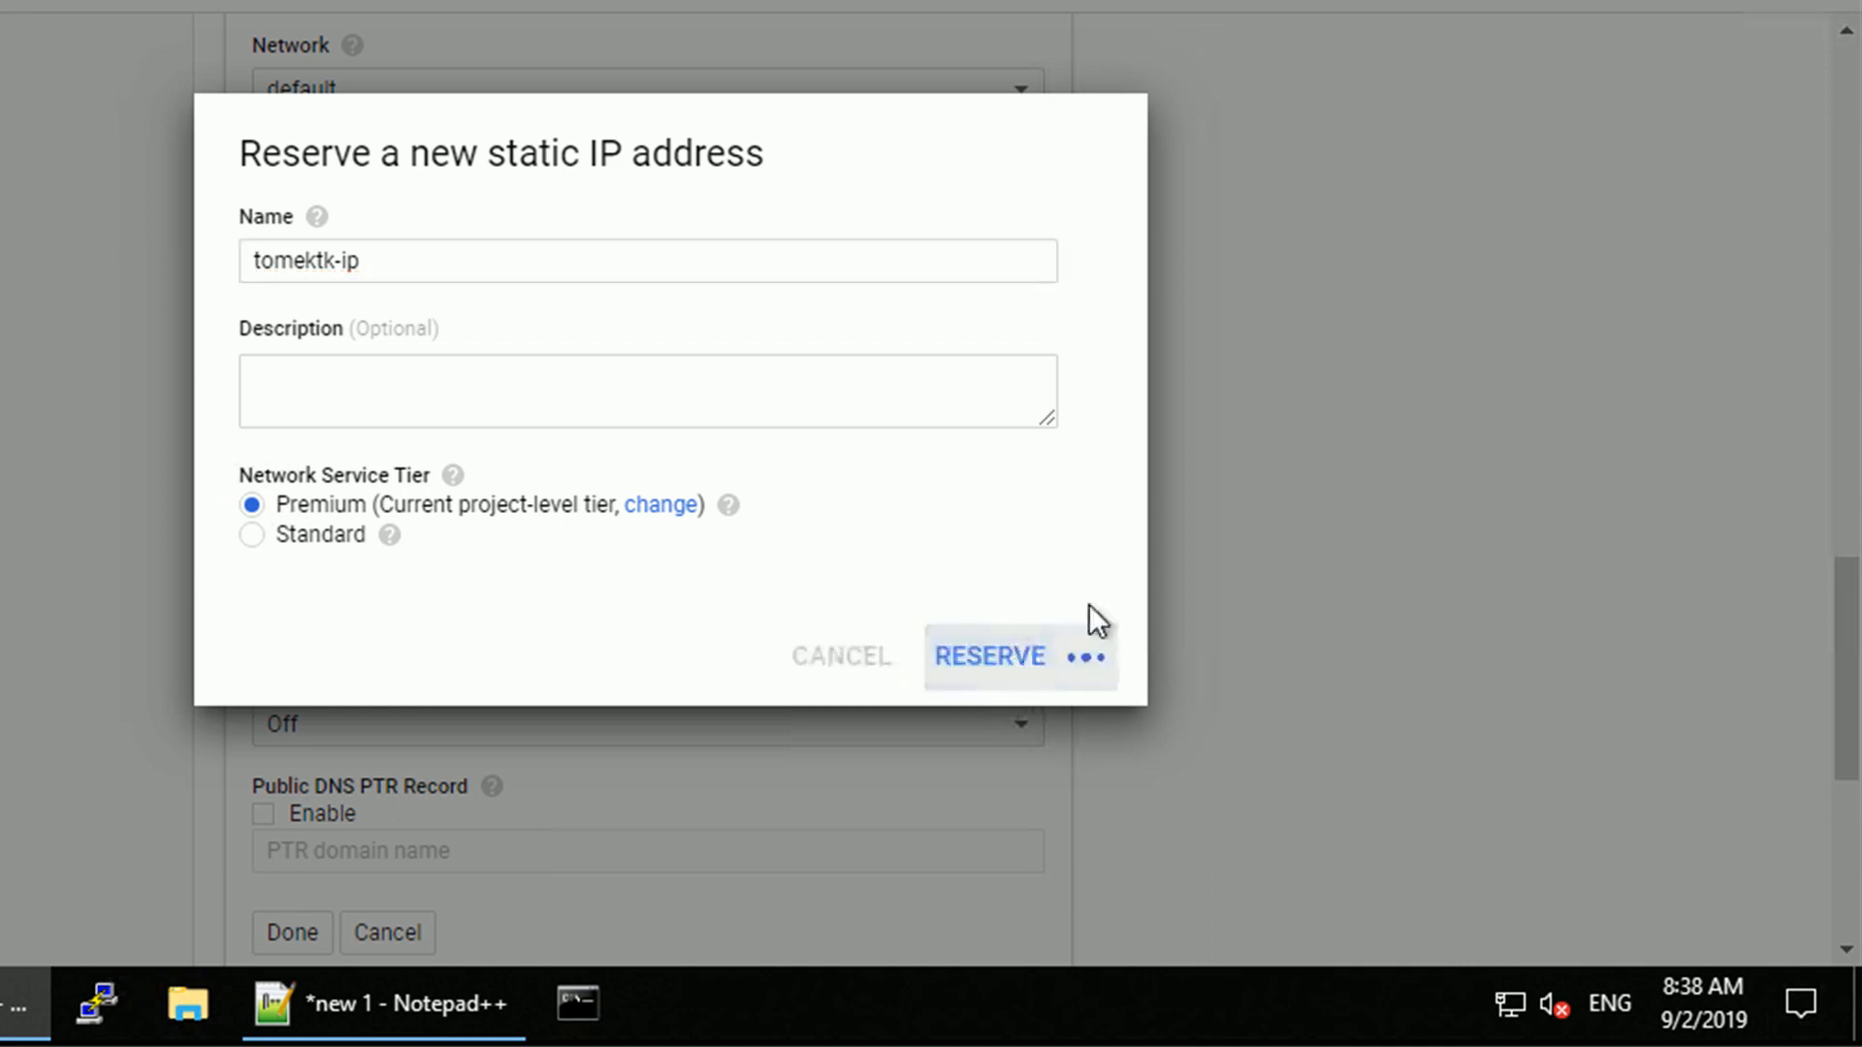
pyautogui.moveTo(1183, 580)
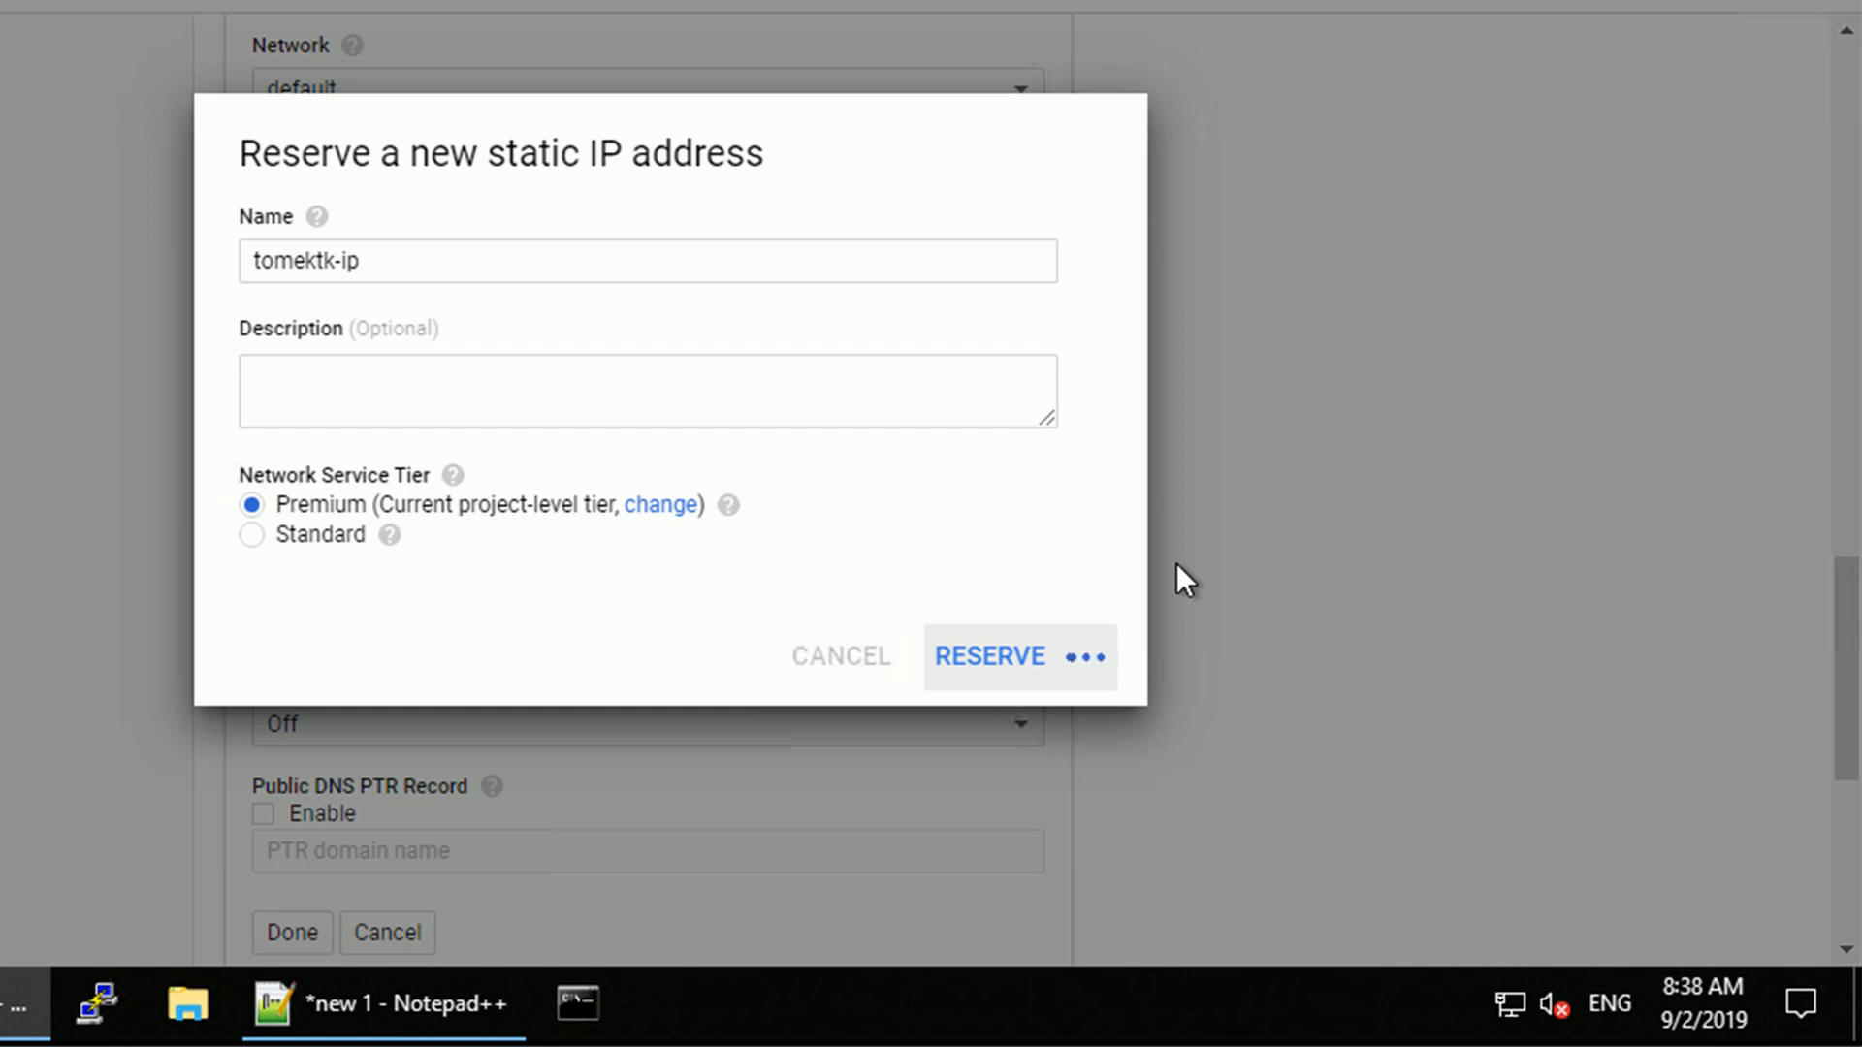
pyautogui.click(989, 655)
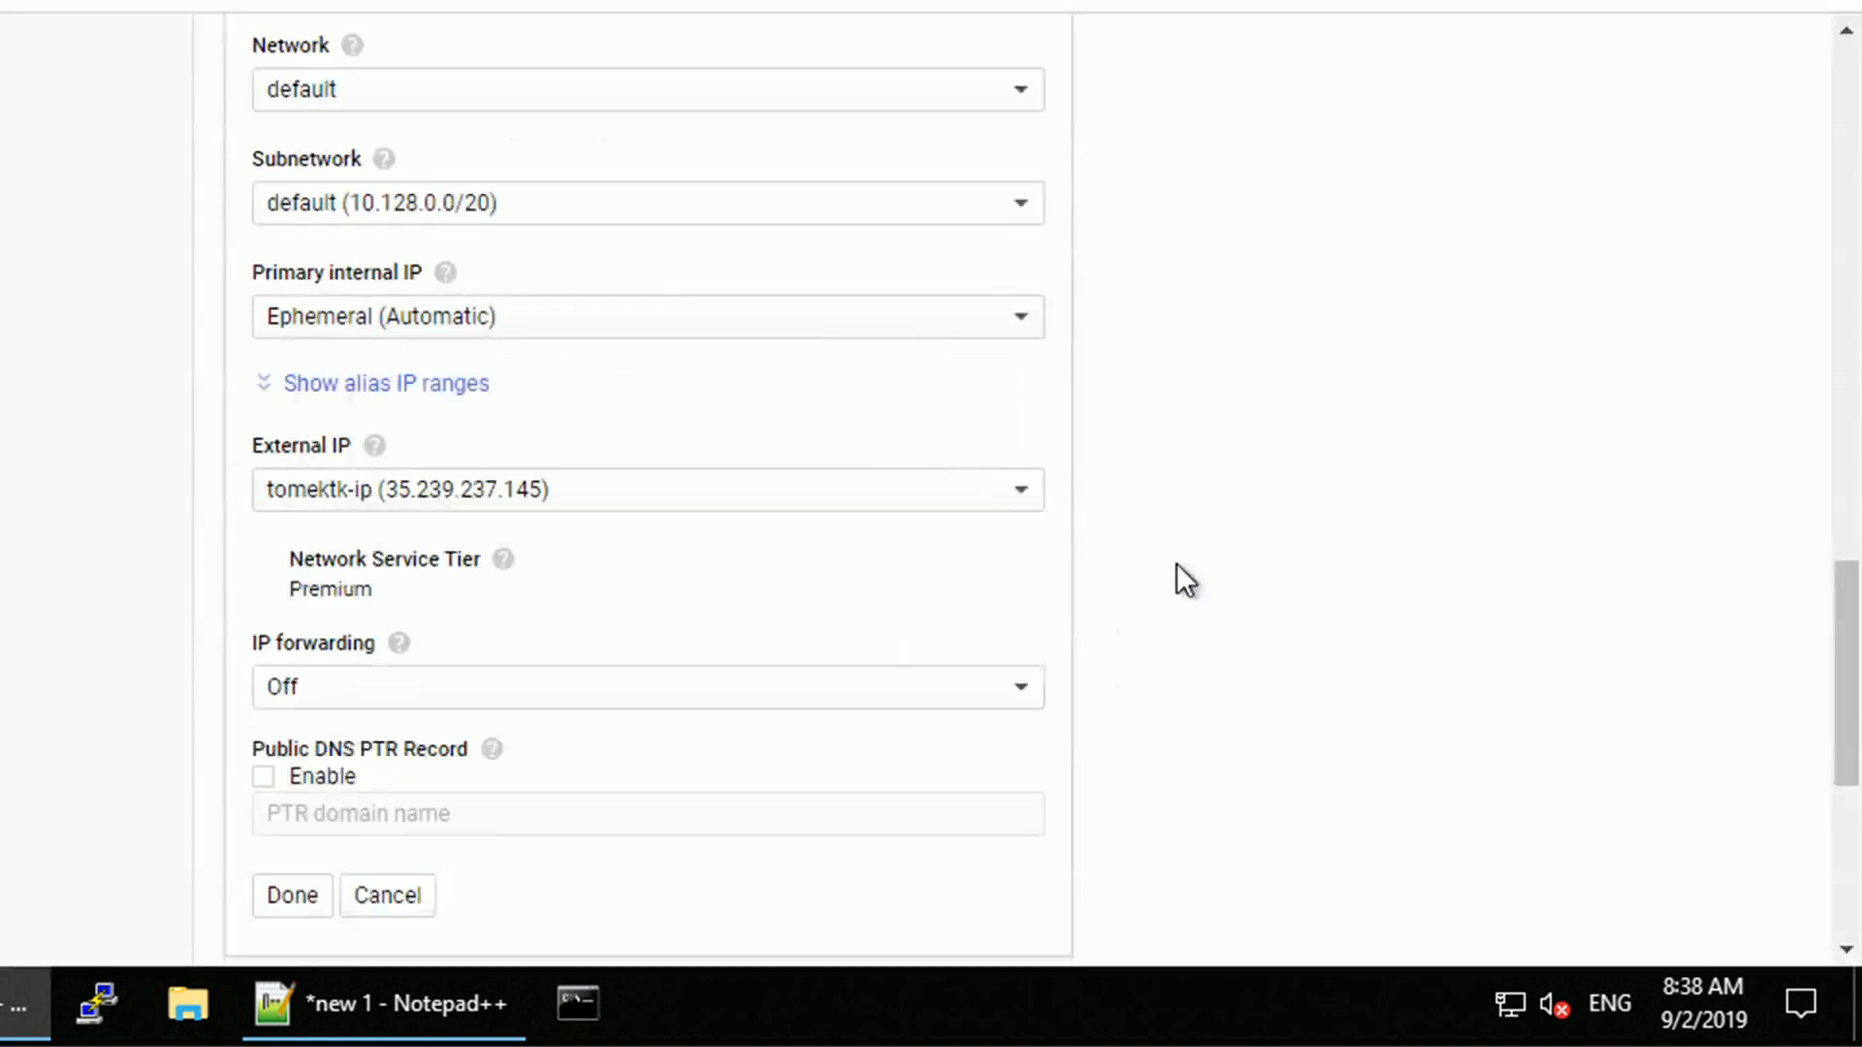
pyautogui.moveTo(551, 572)
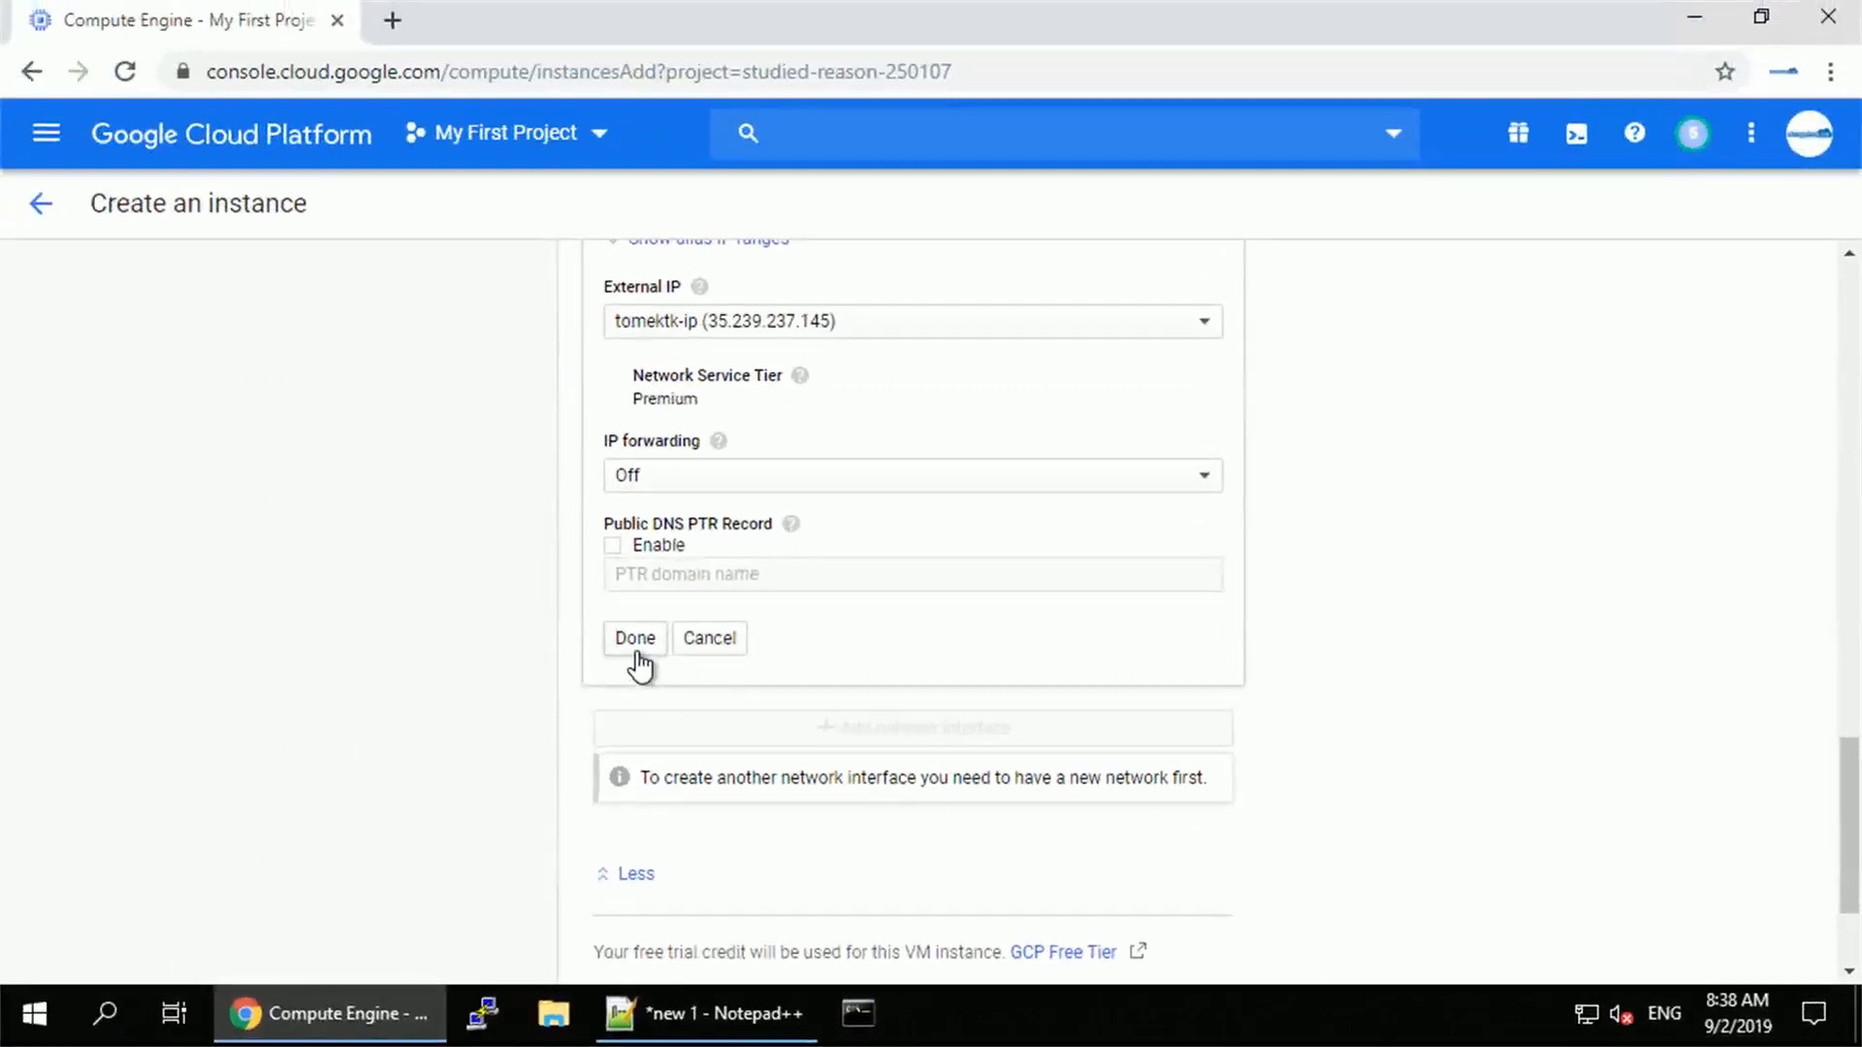
# Finish the network interface and create tomektk-webserver, running at 35.239.237.145.
pyautogui.click(635, 638)
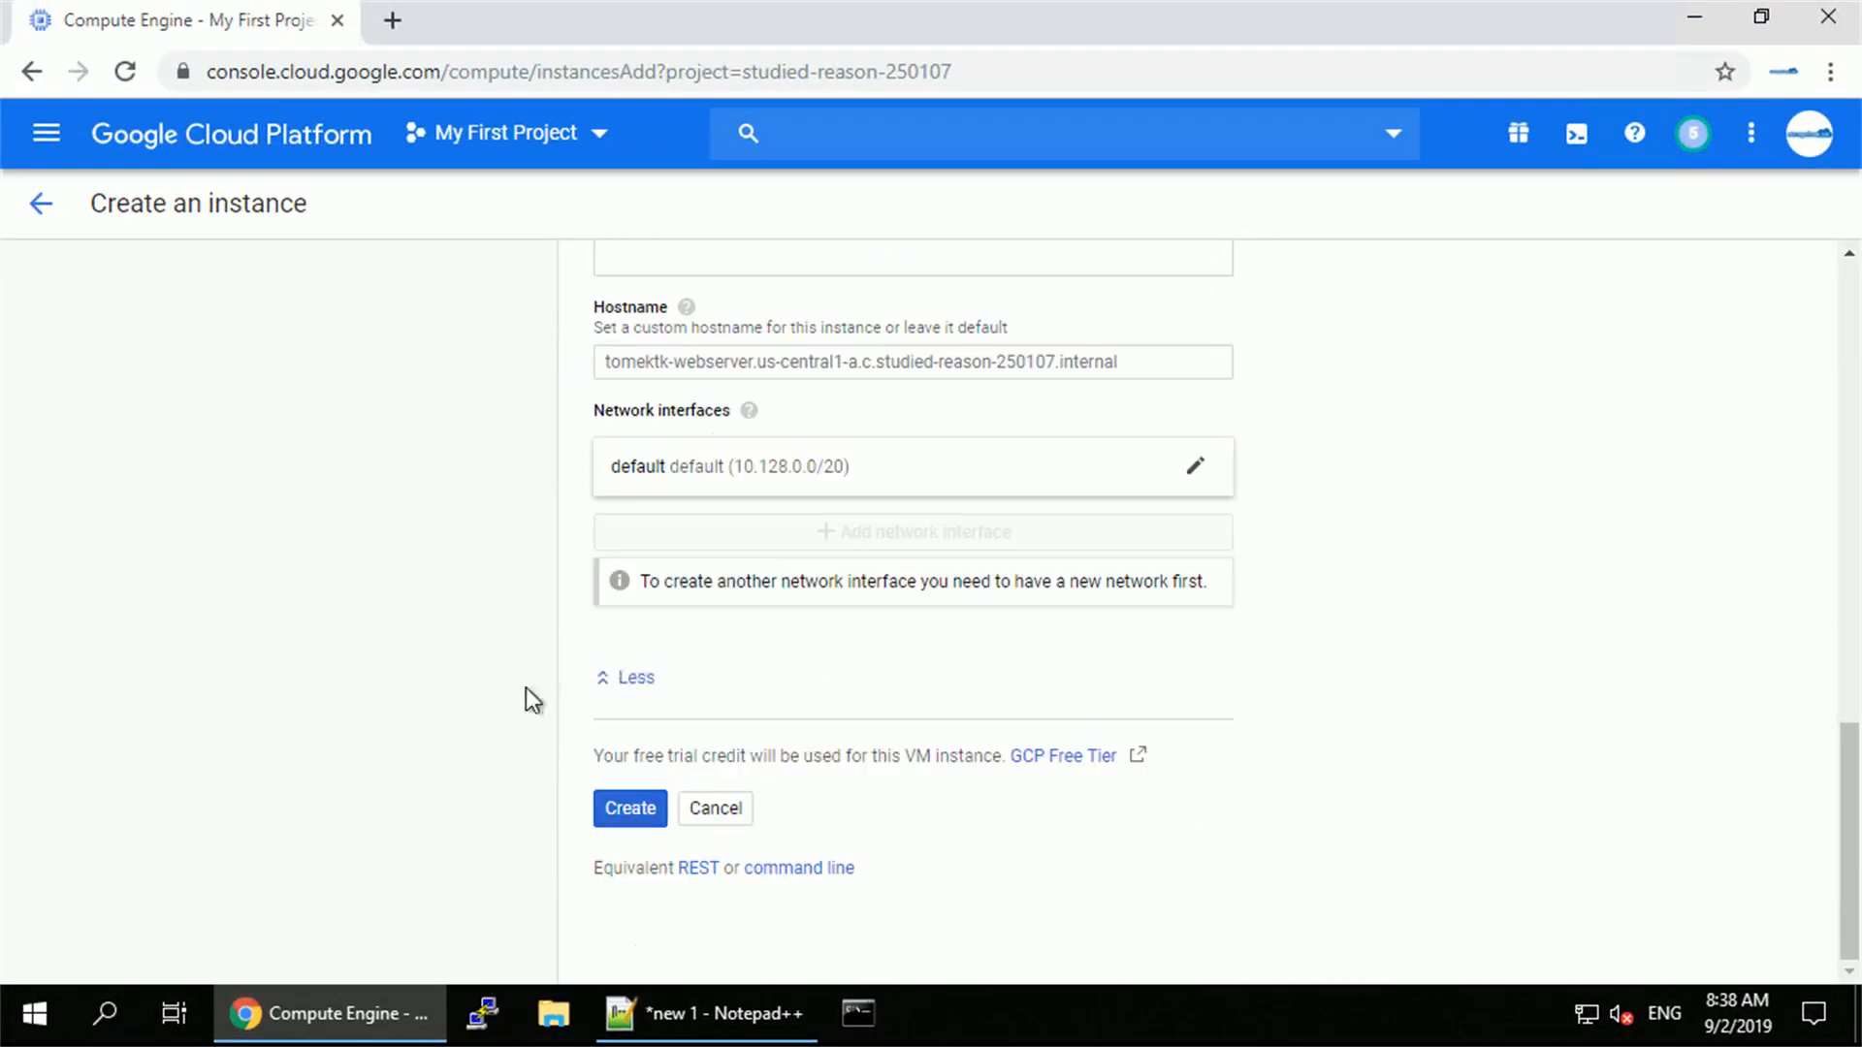
pyautogui.click(629, 808)
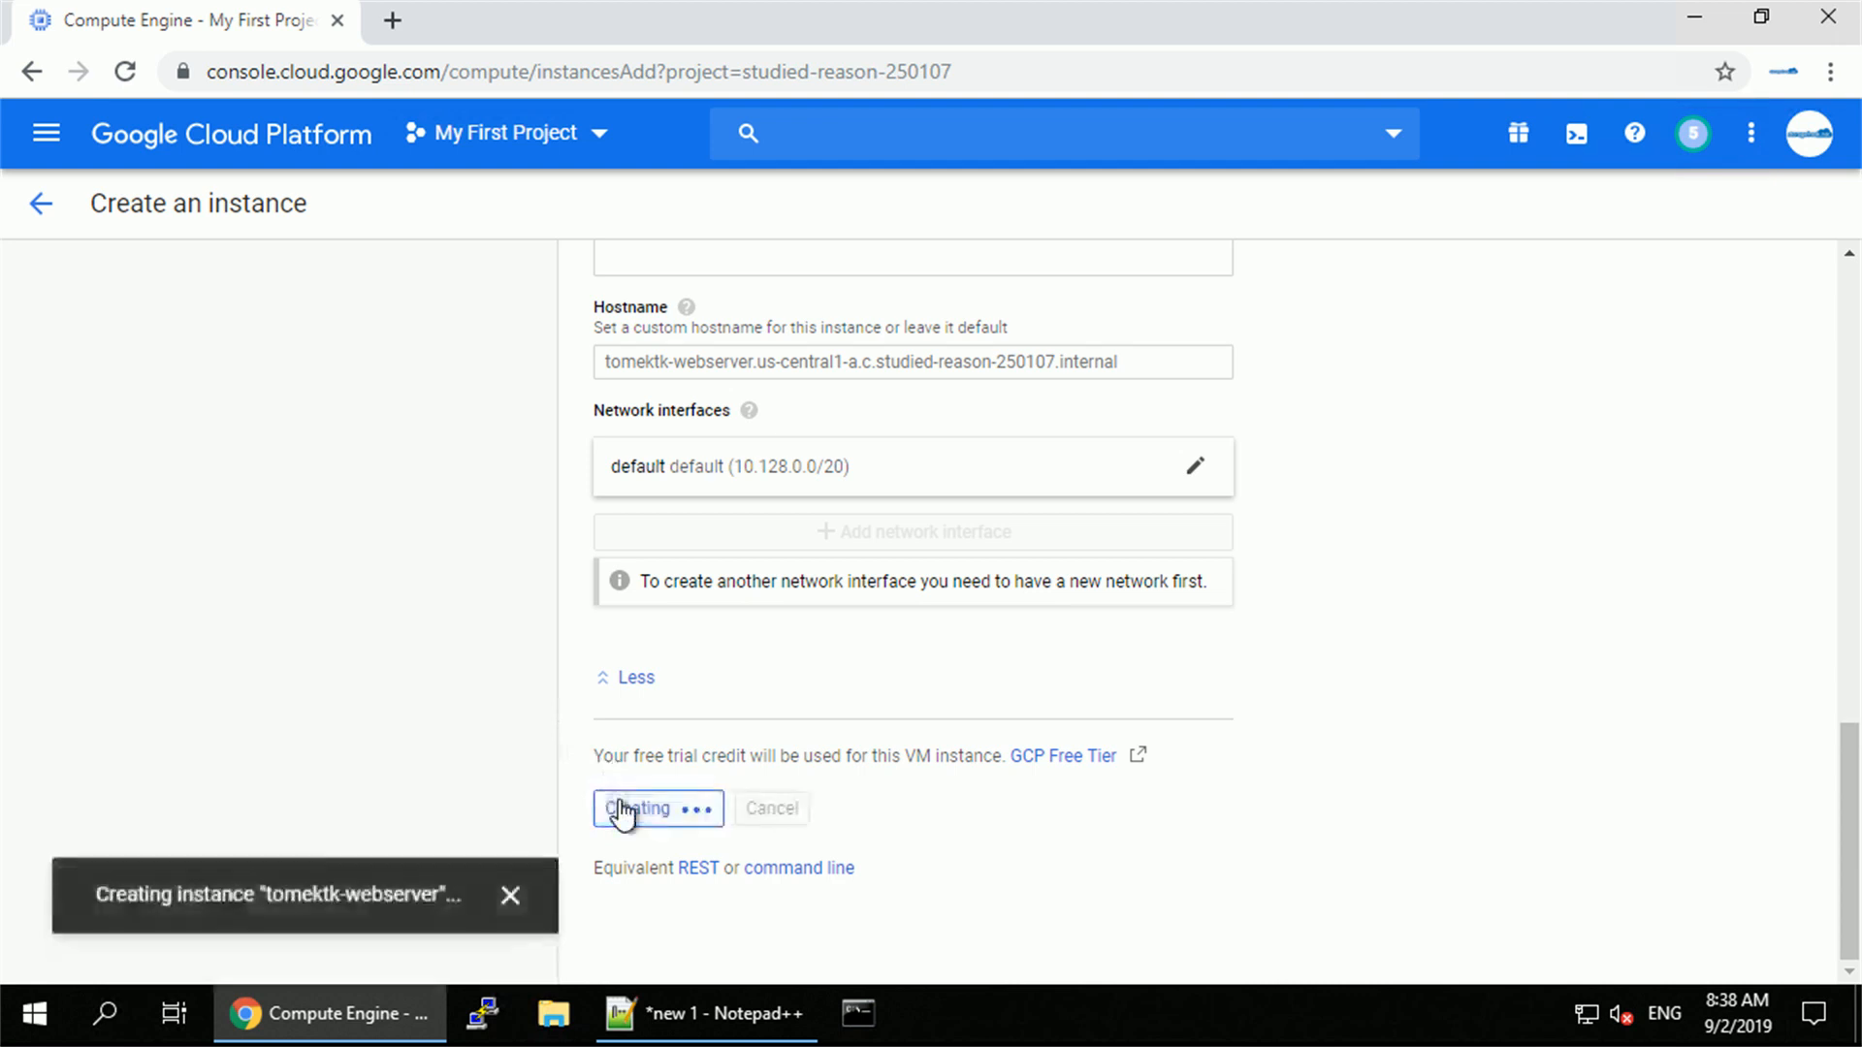
pyautogui.click(641, 808)
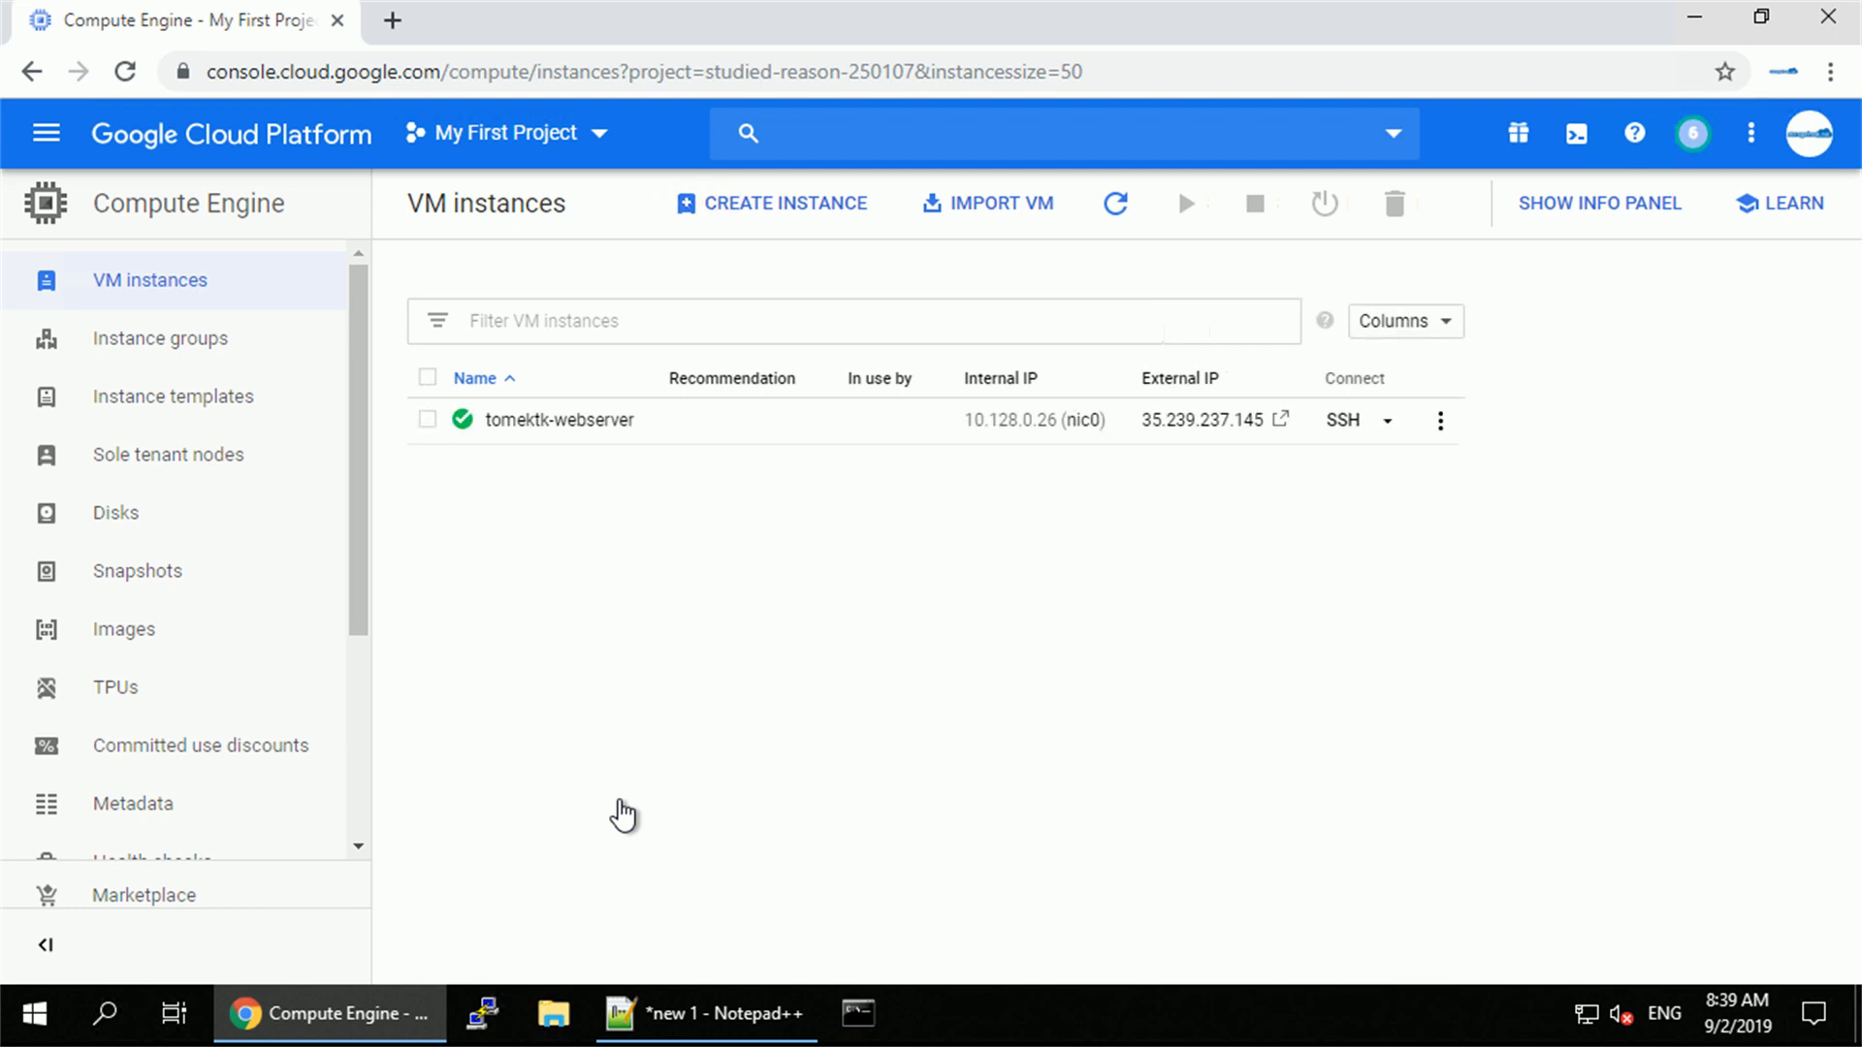
pyautogui.moveTo(705, 794)
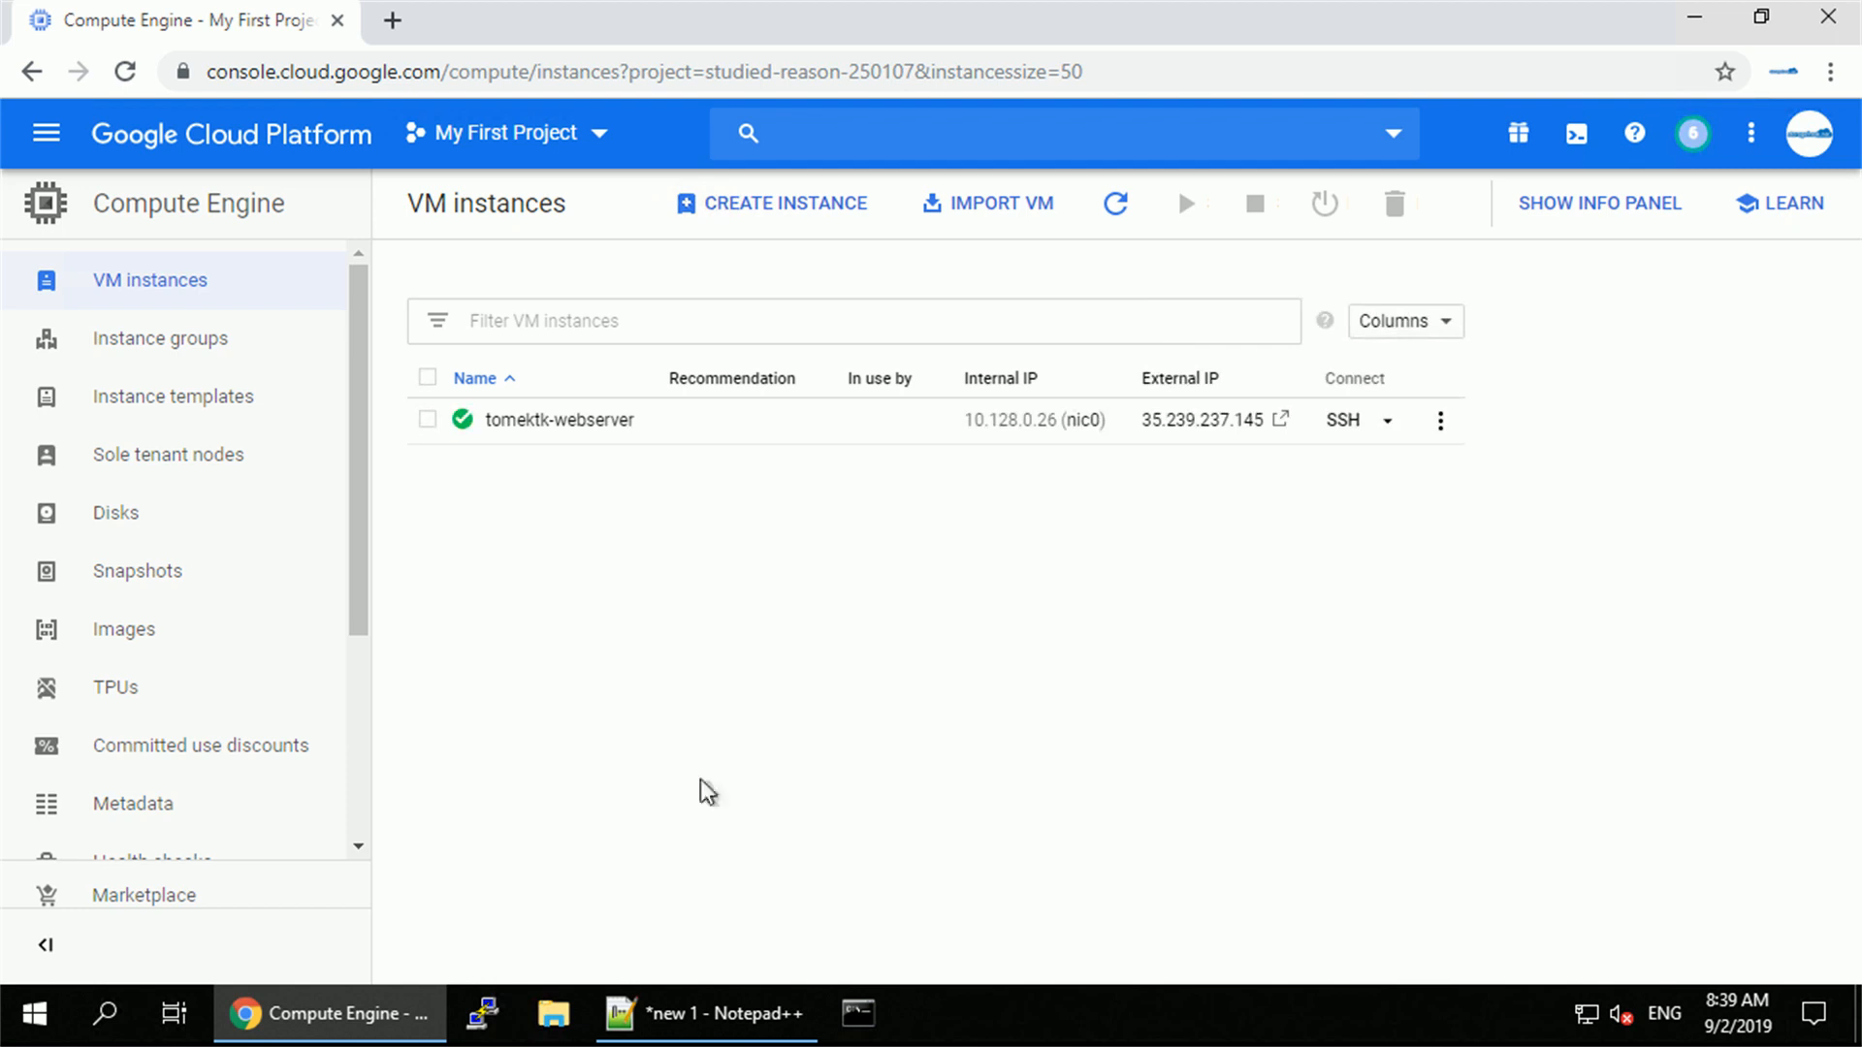
pyautogui.moveTo(145, 369)
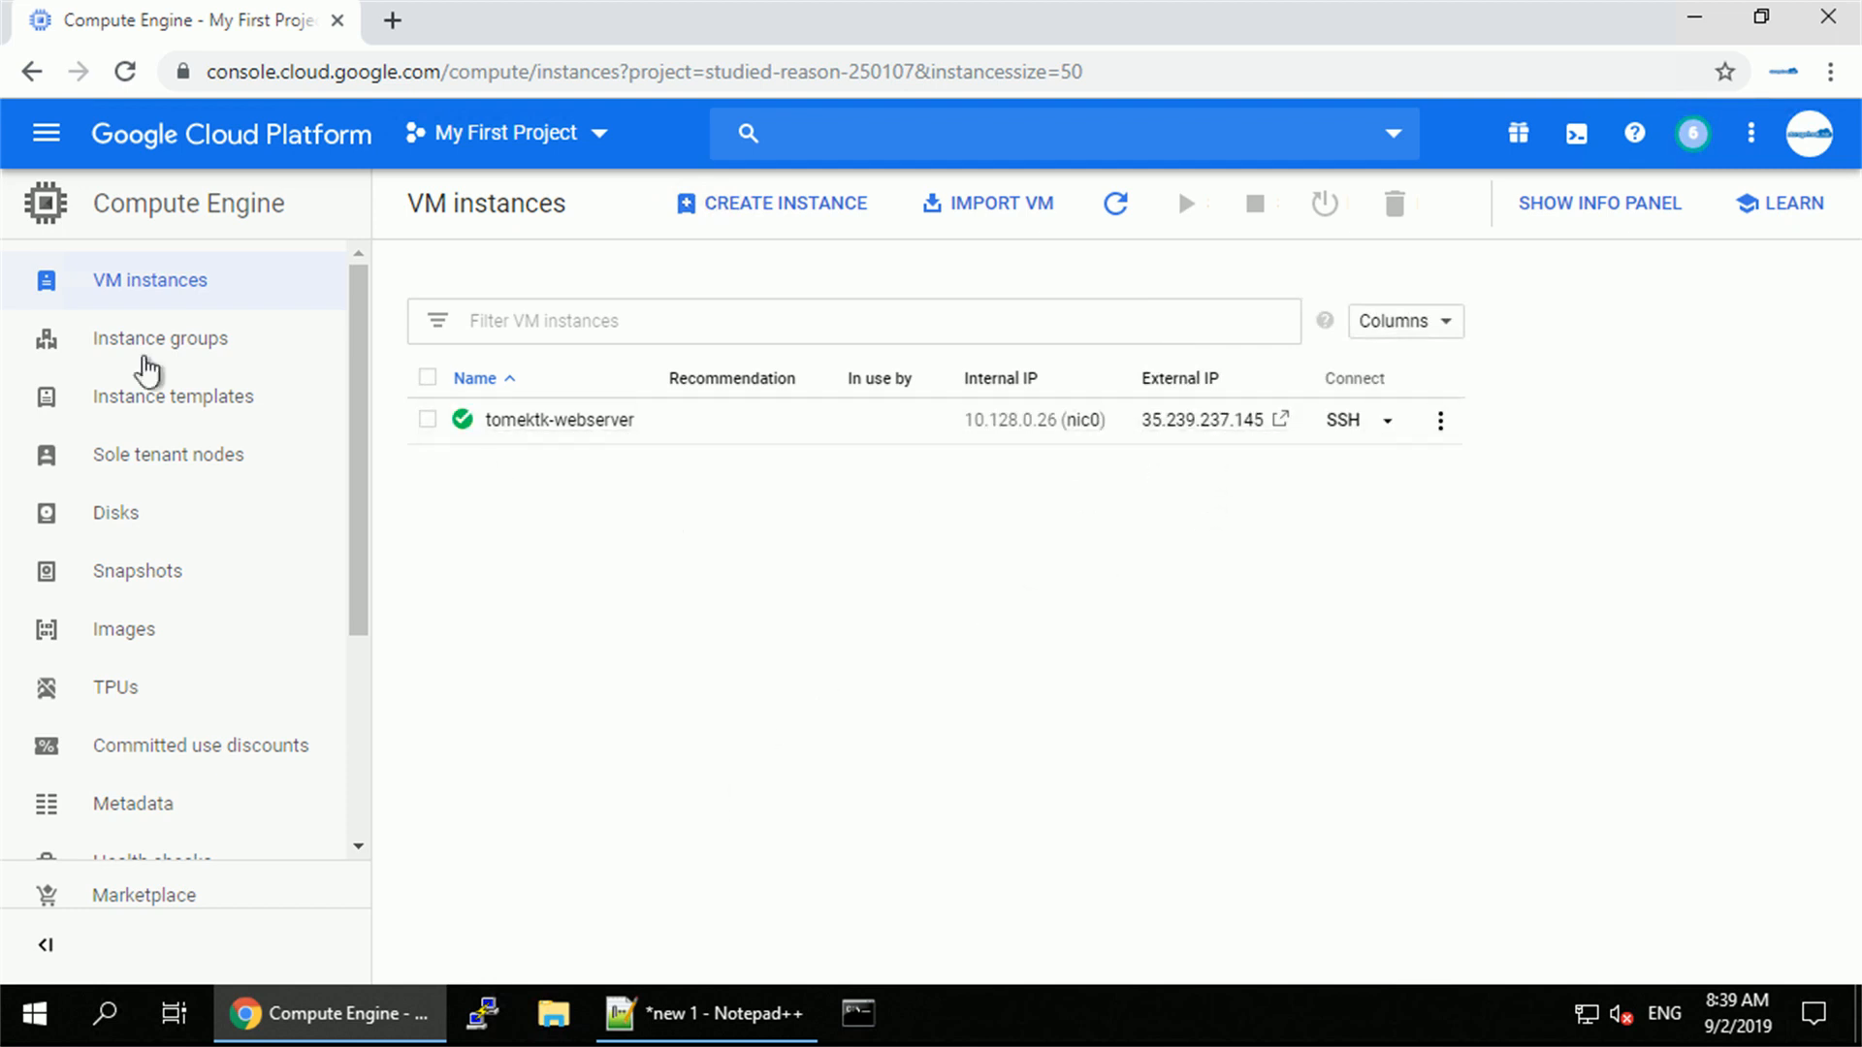
# Verify tomektk-ip is static and used by tomektk-webserver under External IP addresses.
pyautogui.click(46, 133)
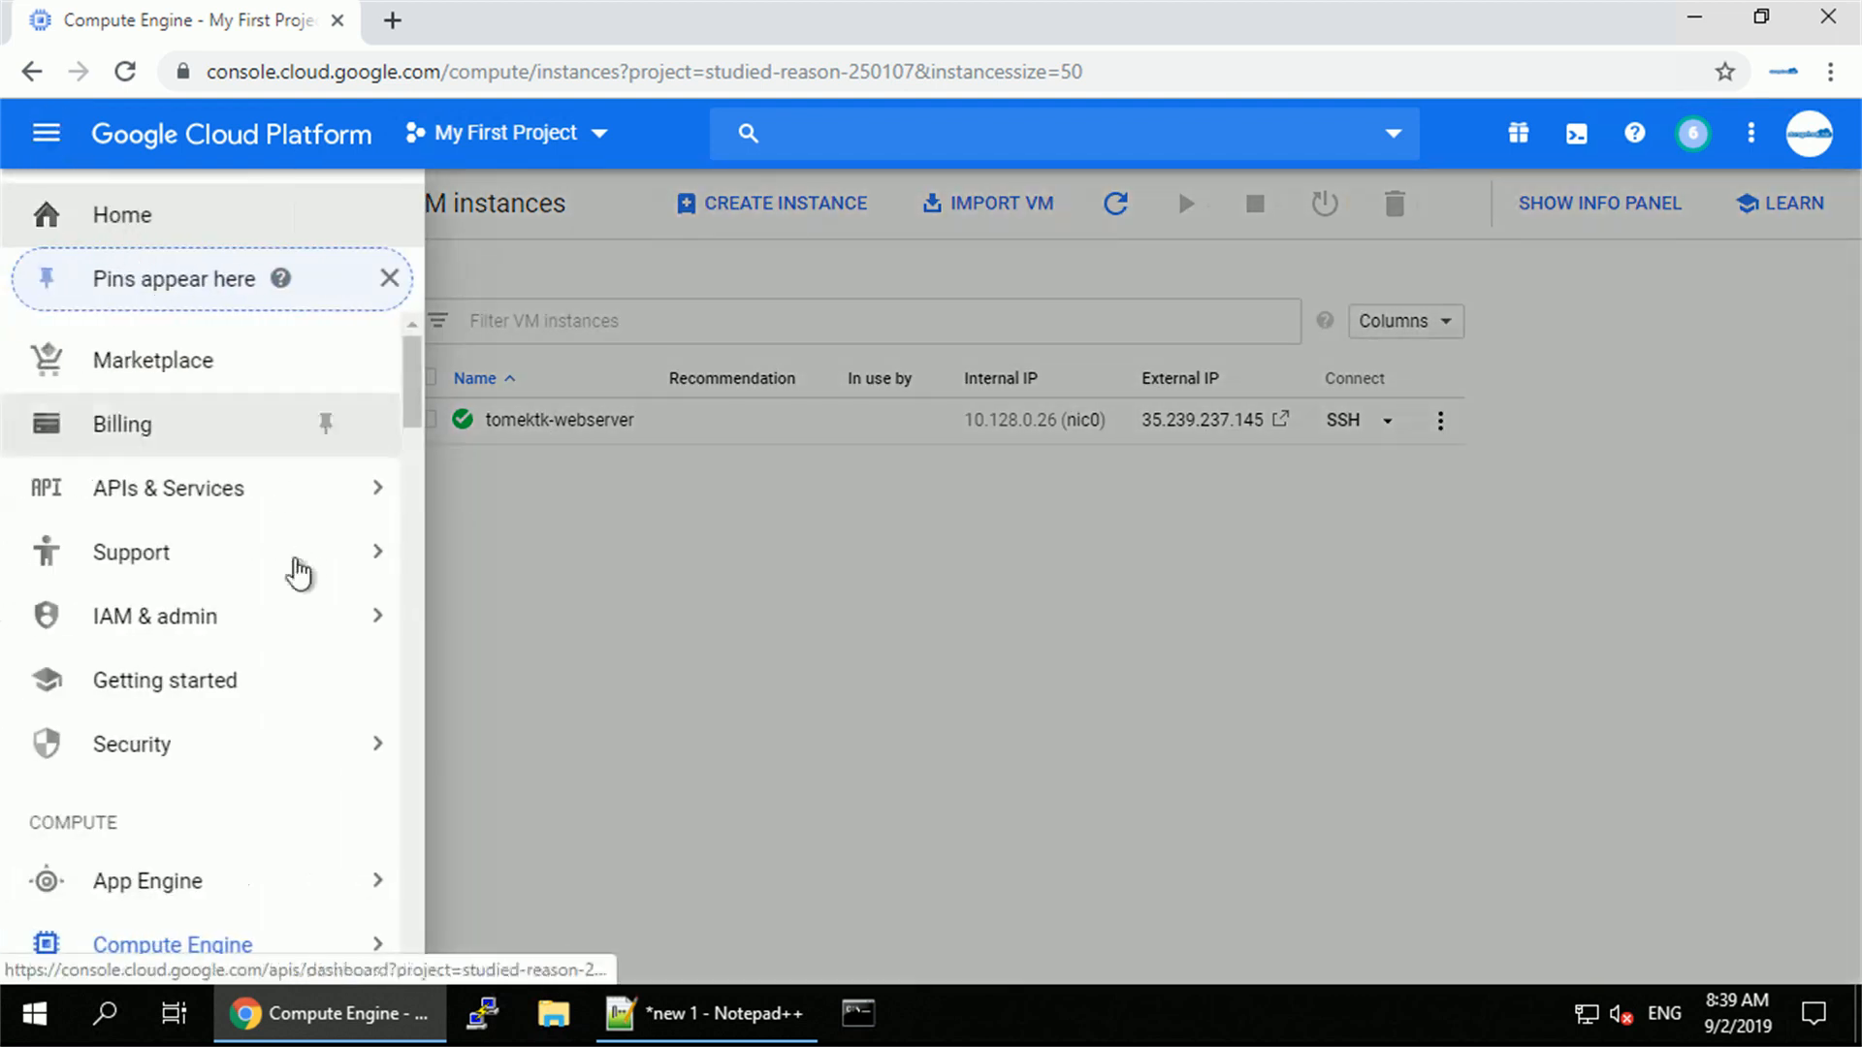
pyautogui.scroll(-3)
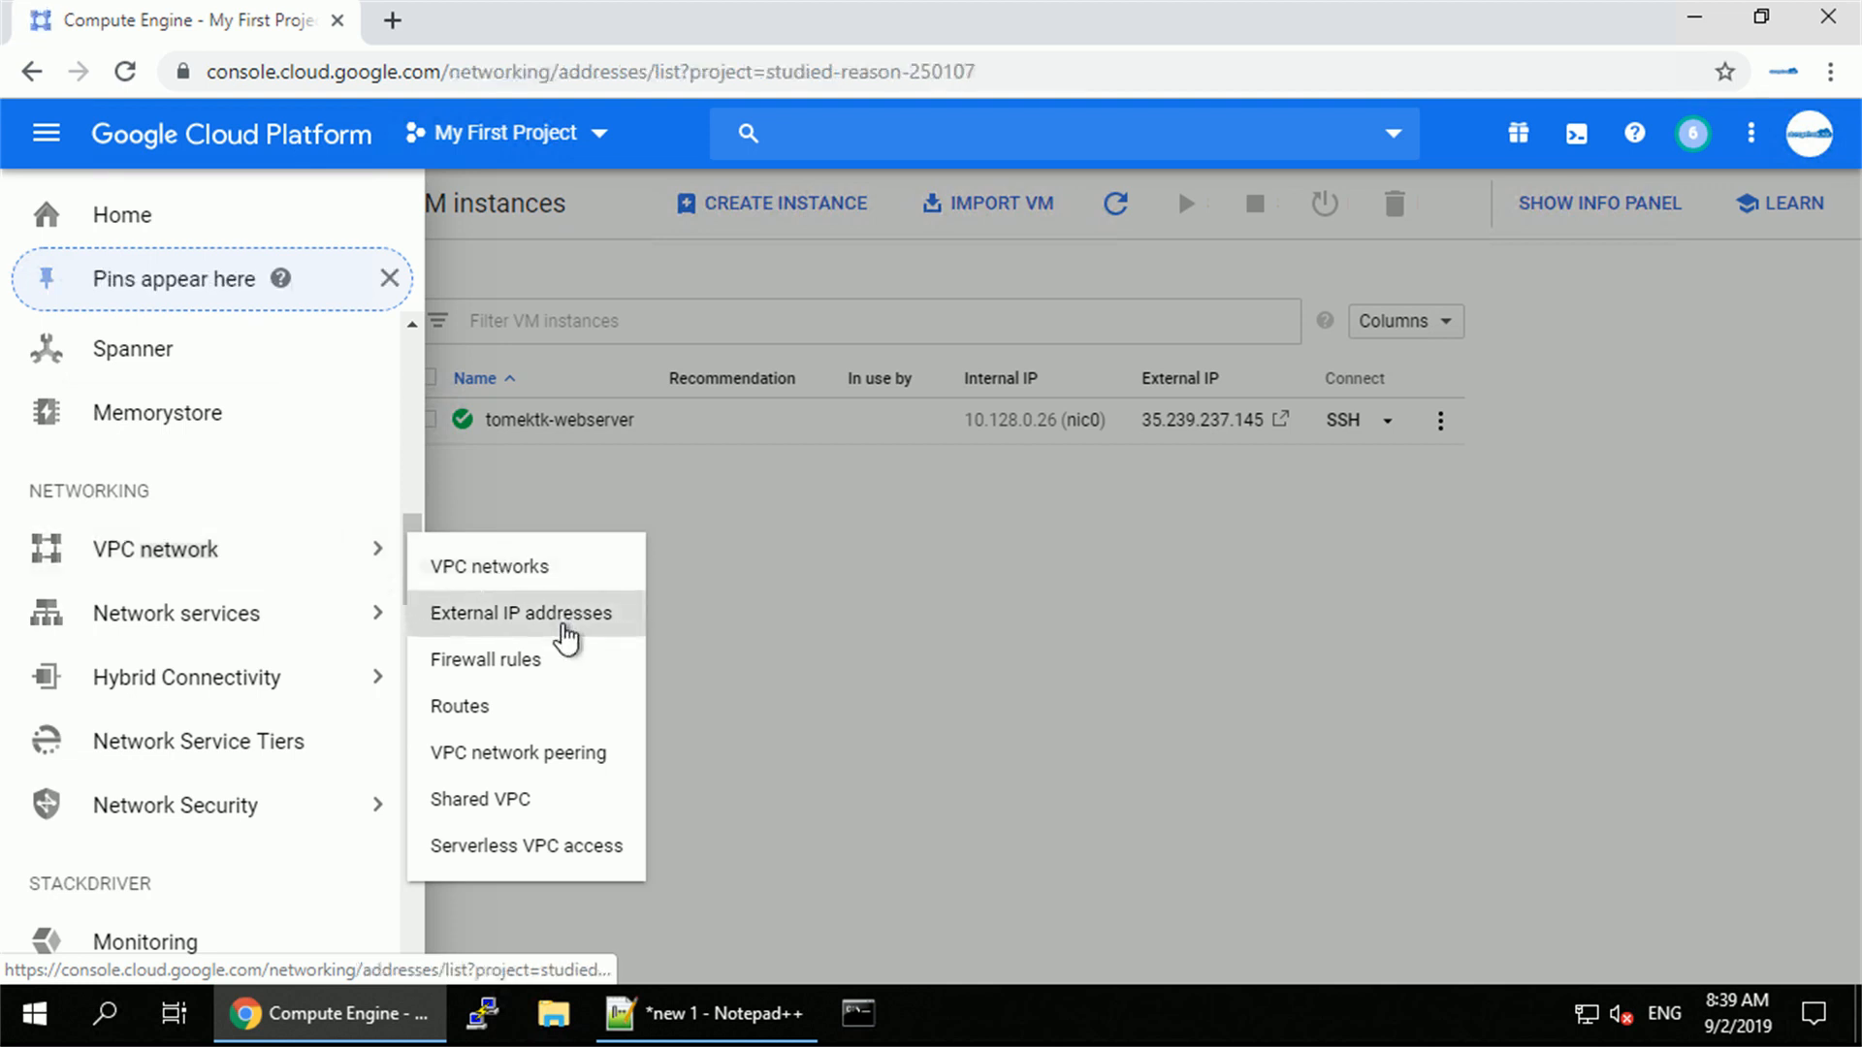
pyautogui.click(520, 613)
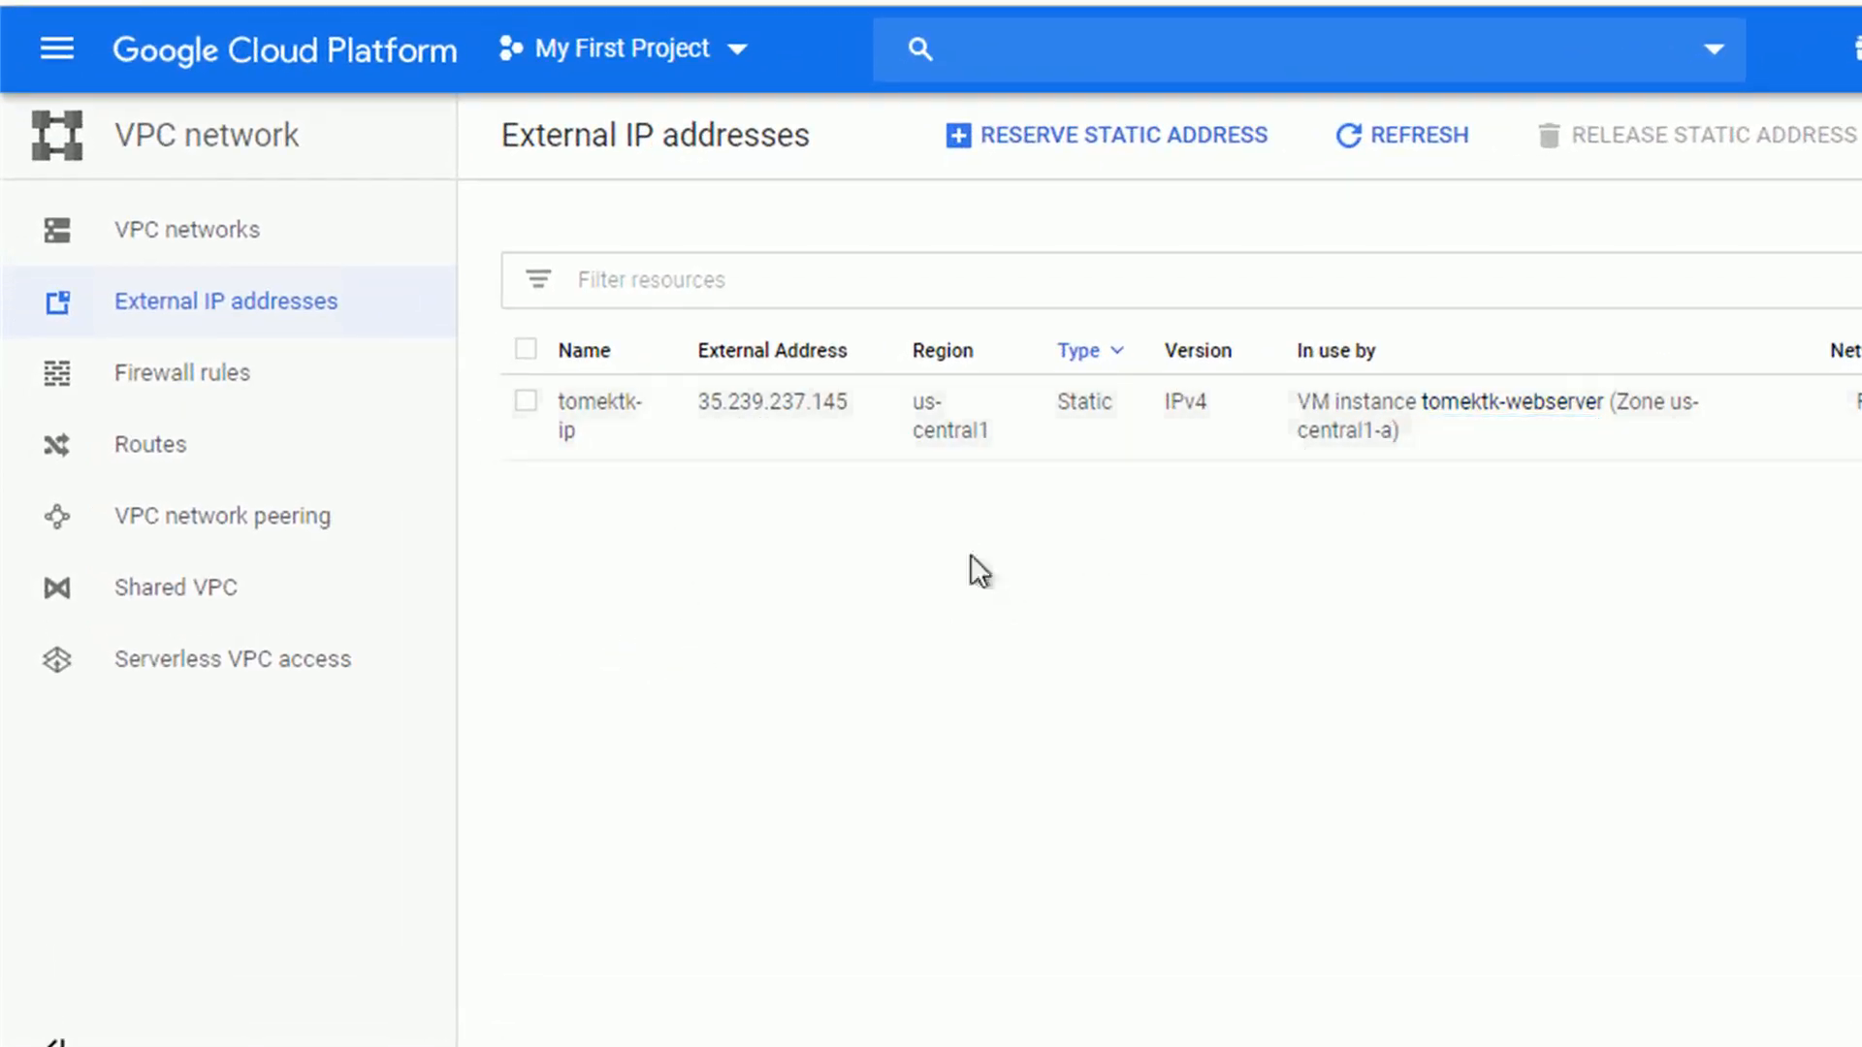
pyautogui.moveTo(55, 50)
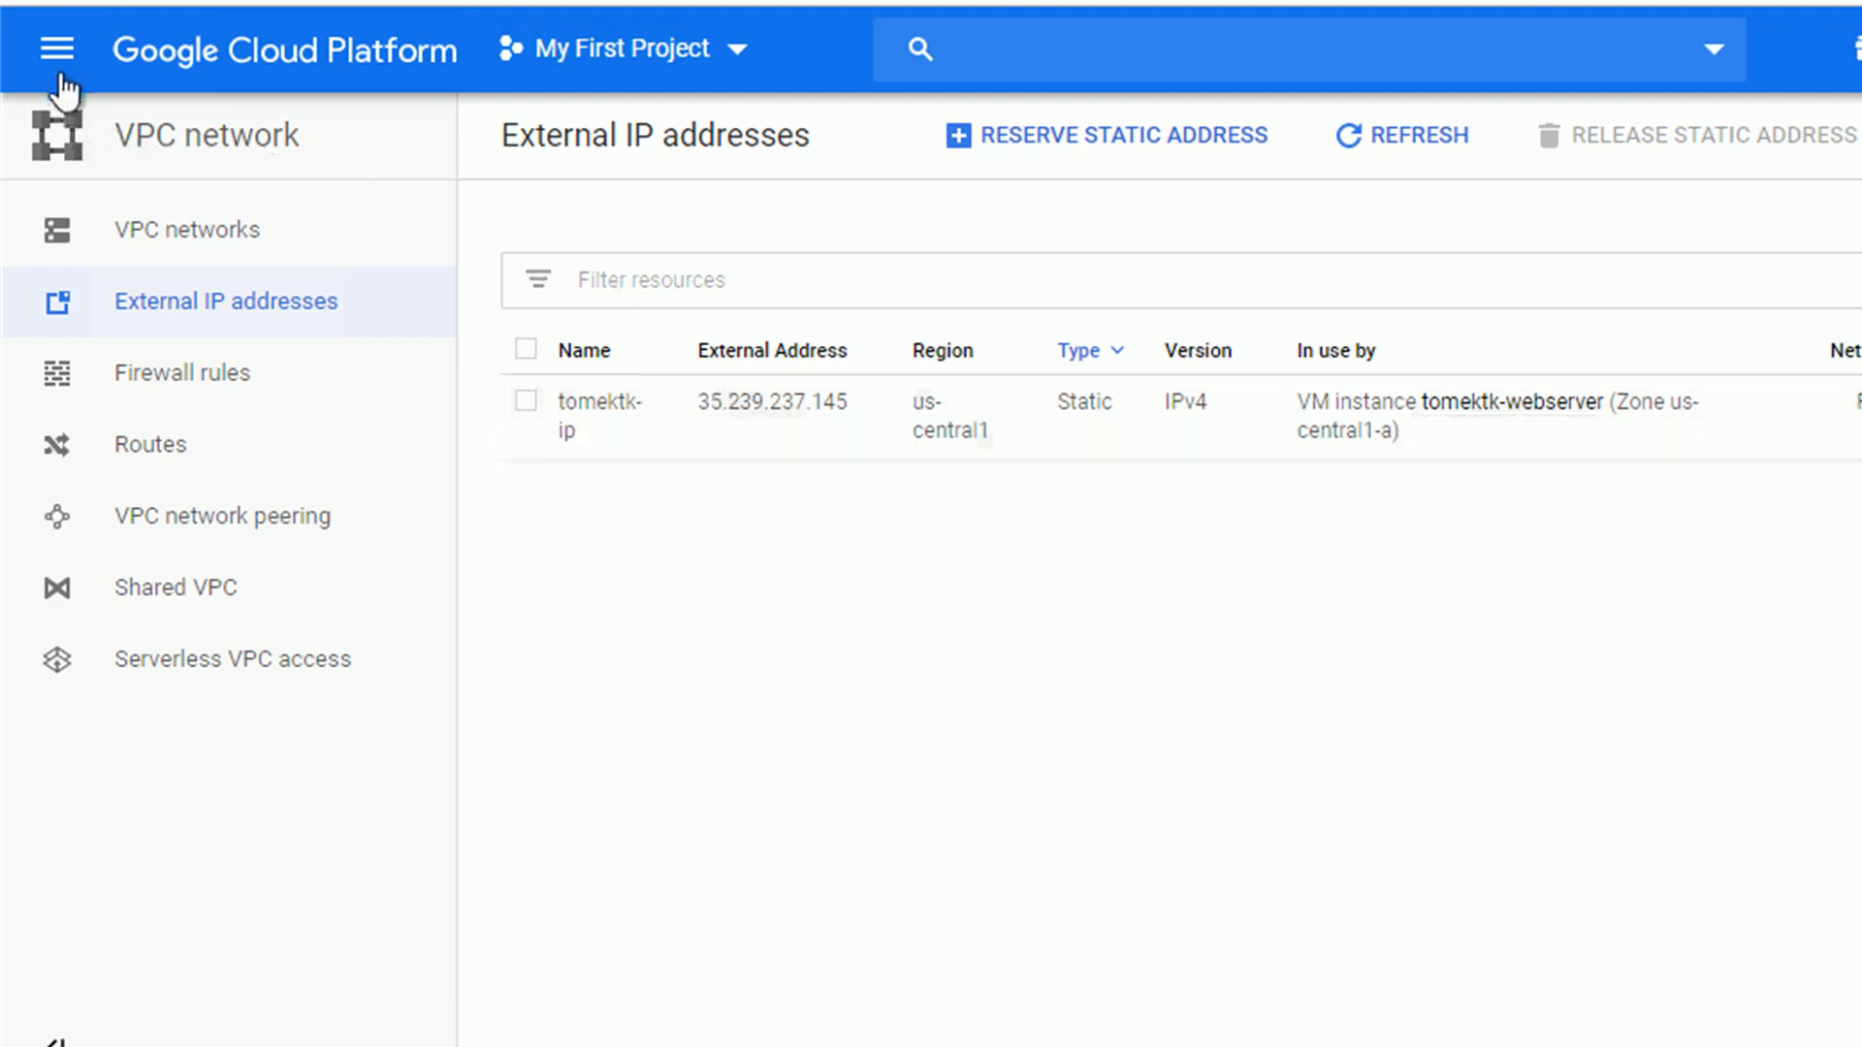
pyautogui.click(181, 372)
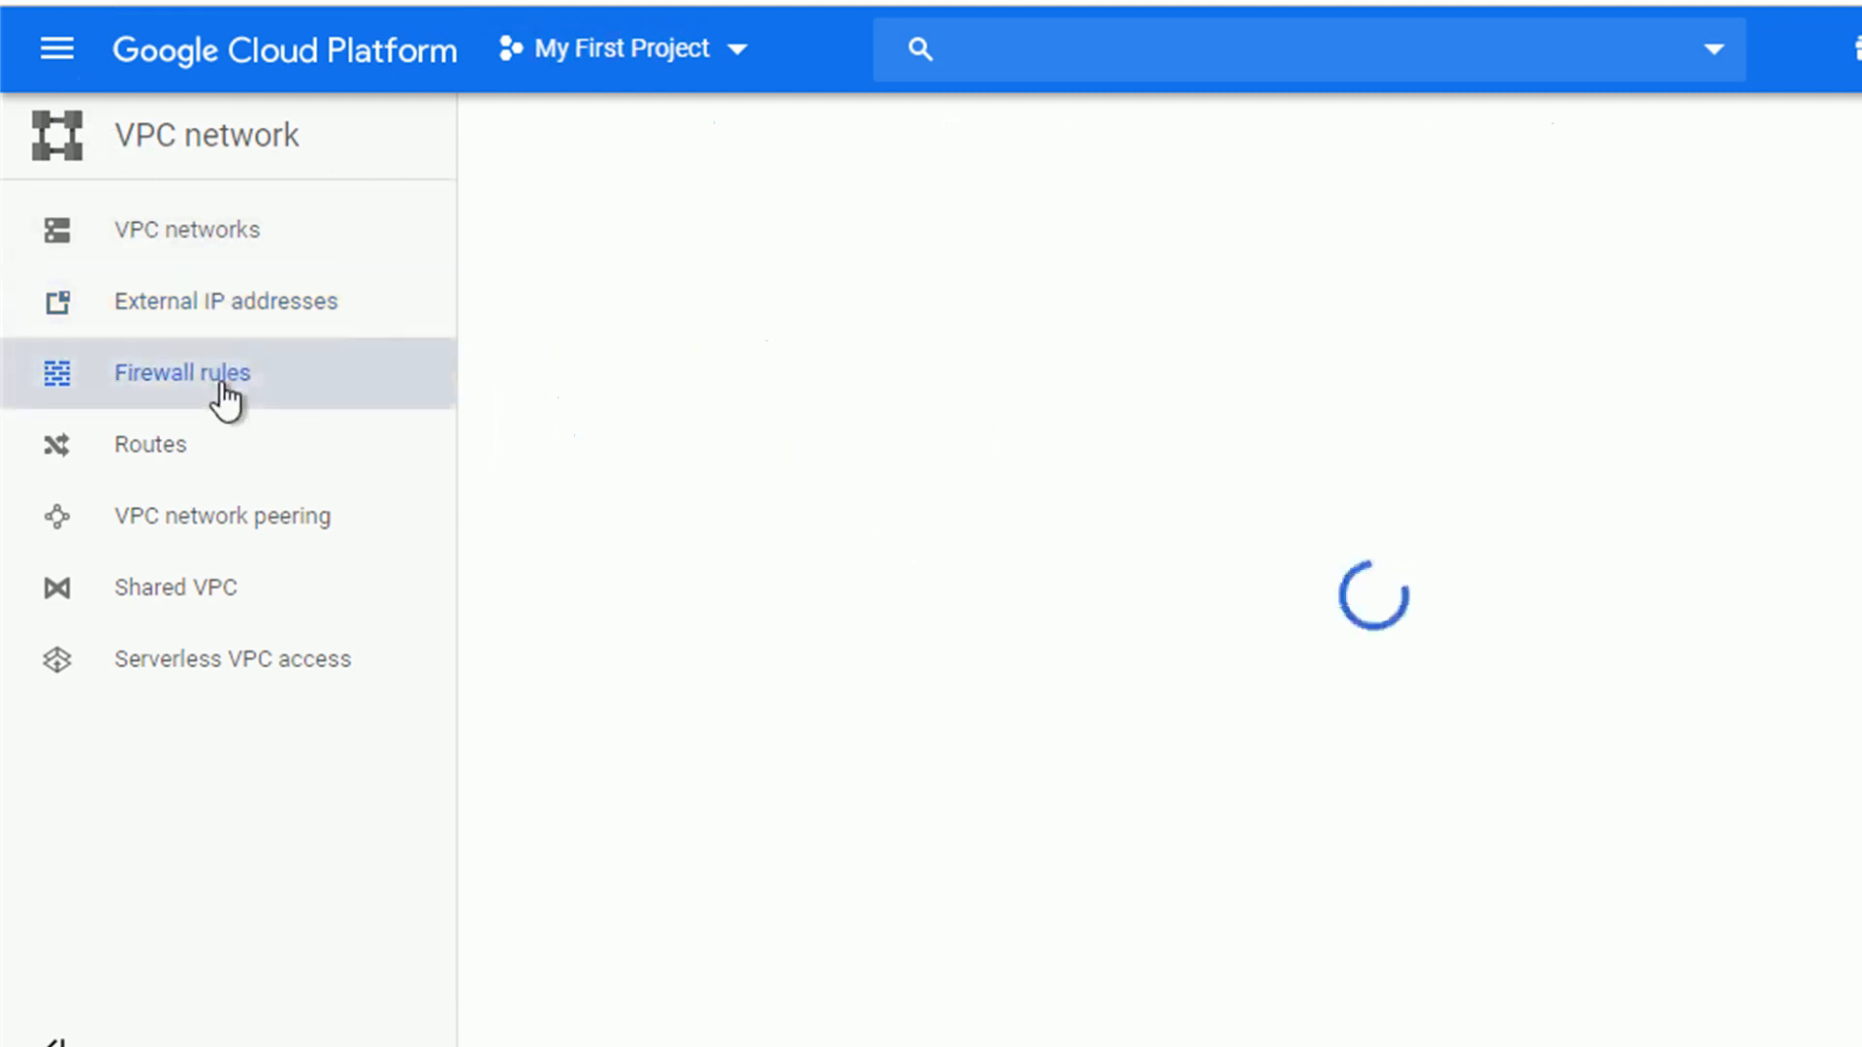
# Review default firewall rules, including default-allow-http on tcp:80 for http-server targets.
pyautogui.click(182, 372)
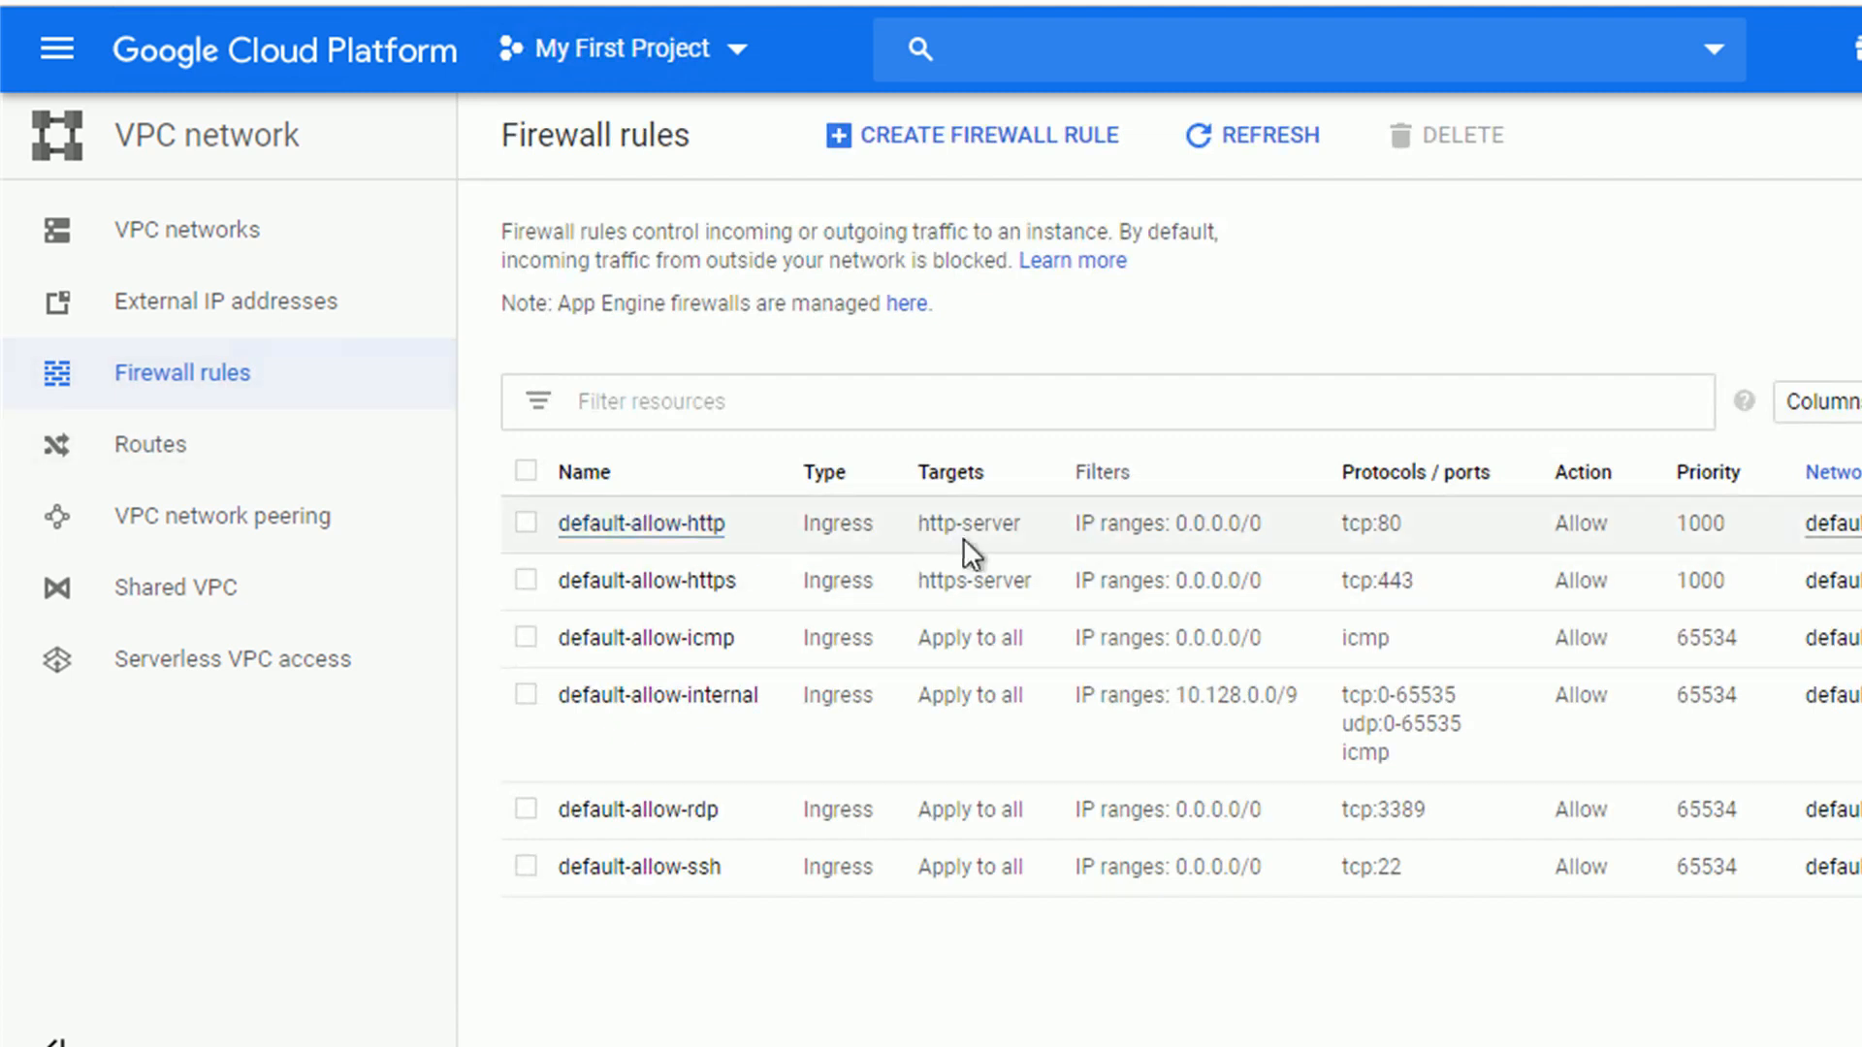
pyautogui.moveTo(1356, 556)
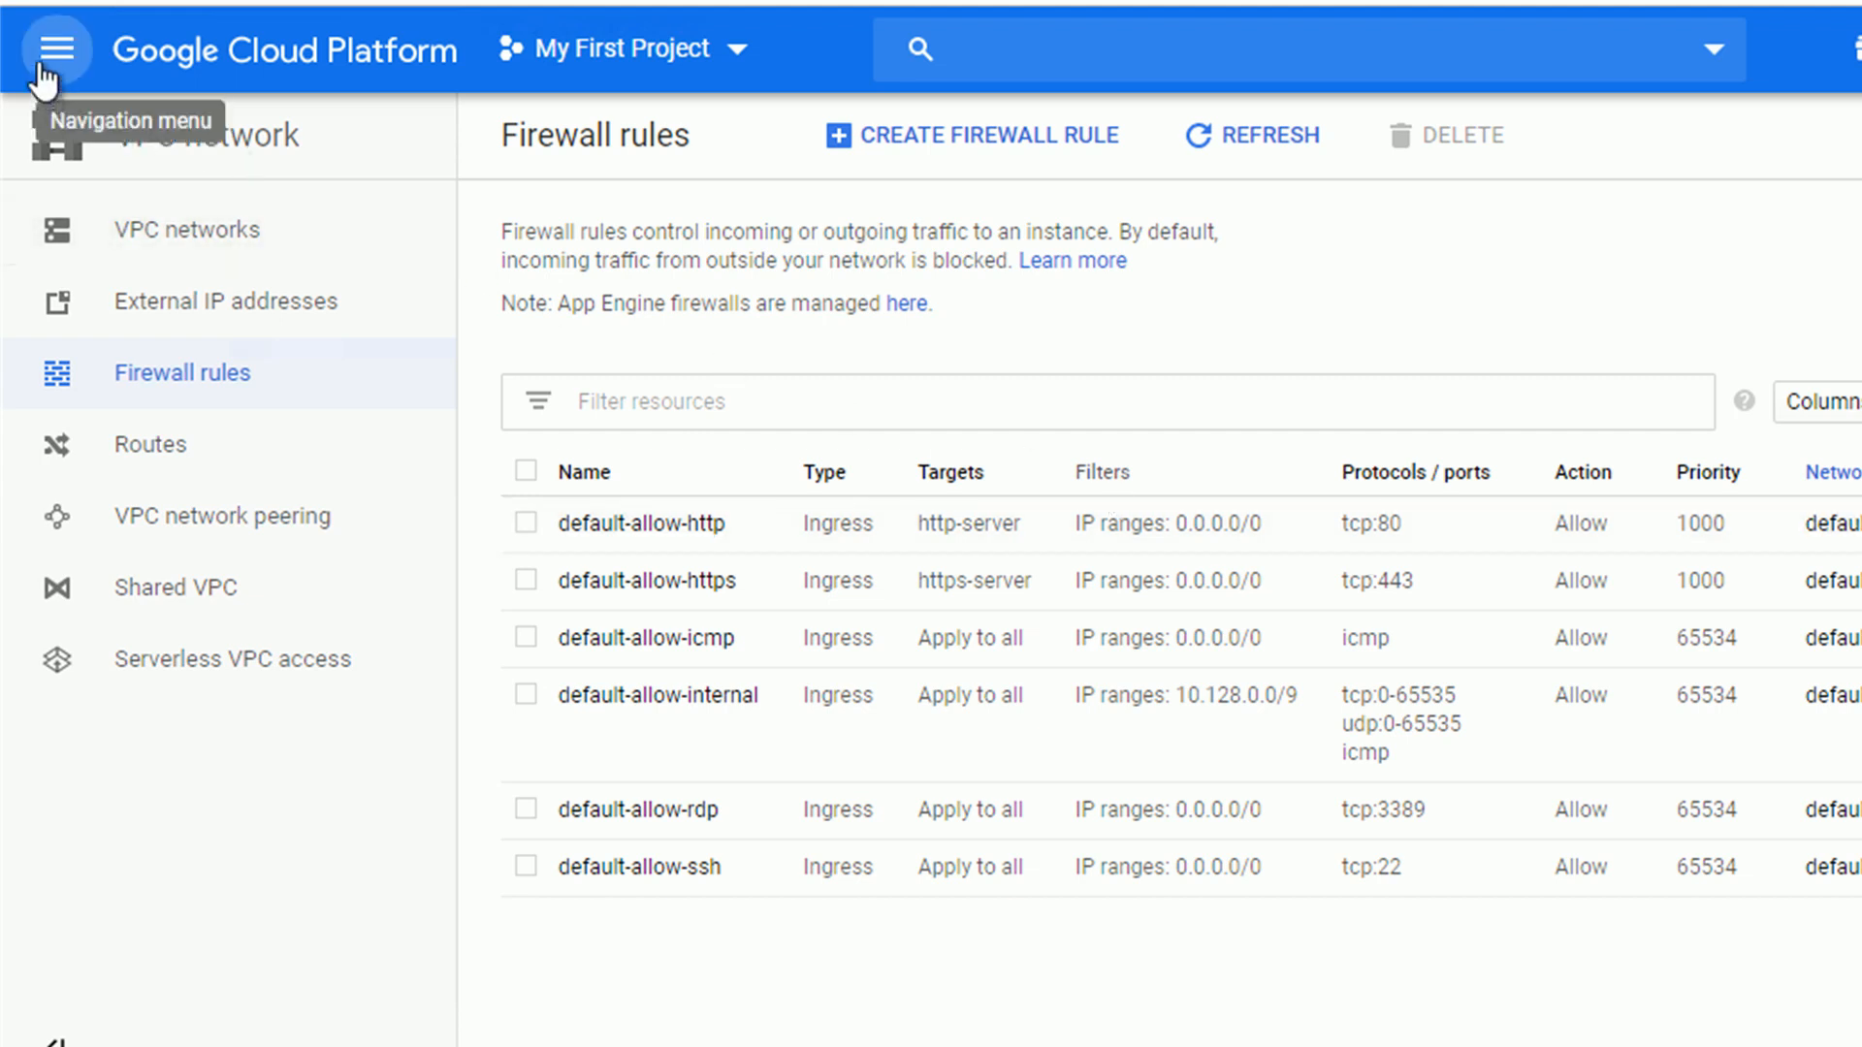
pyautogui.click(55, 48)
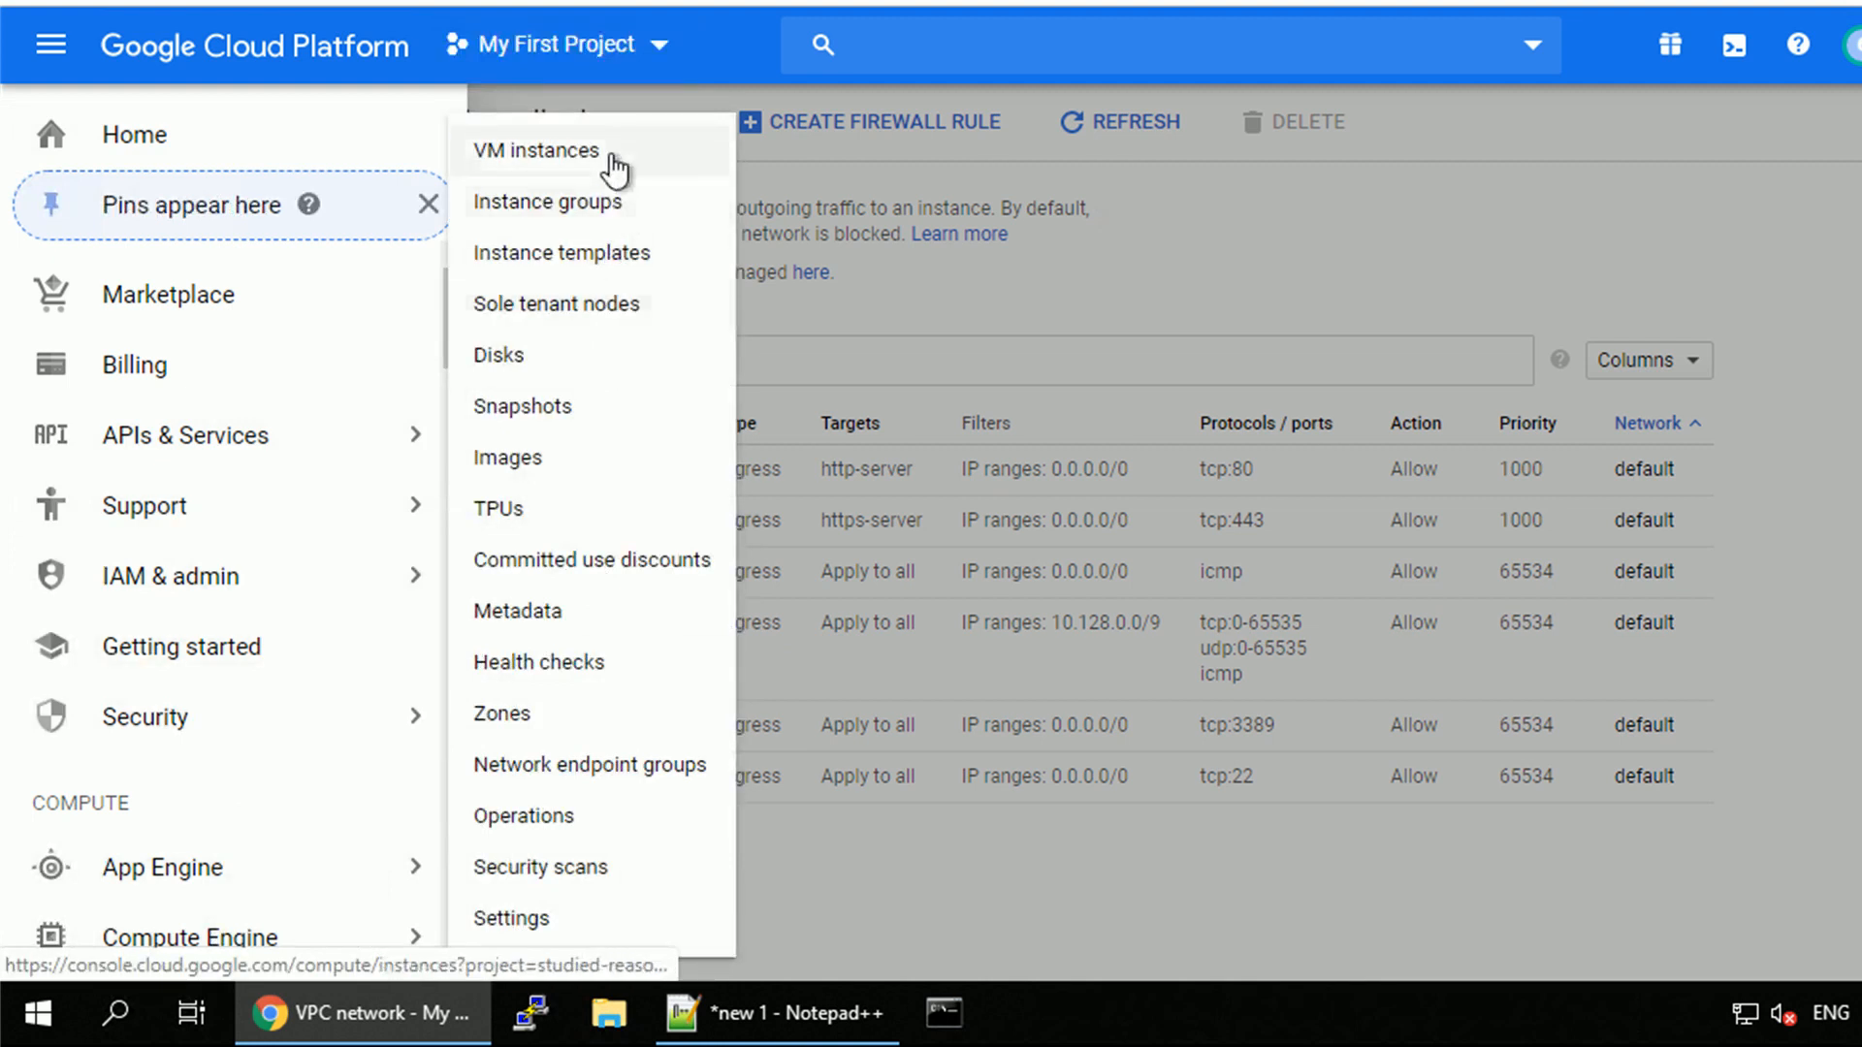
# Add the Network tags column to VM instances and open 35.239.237.145.
pyautogui.click(535, 151)
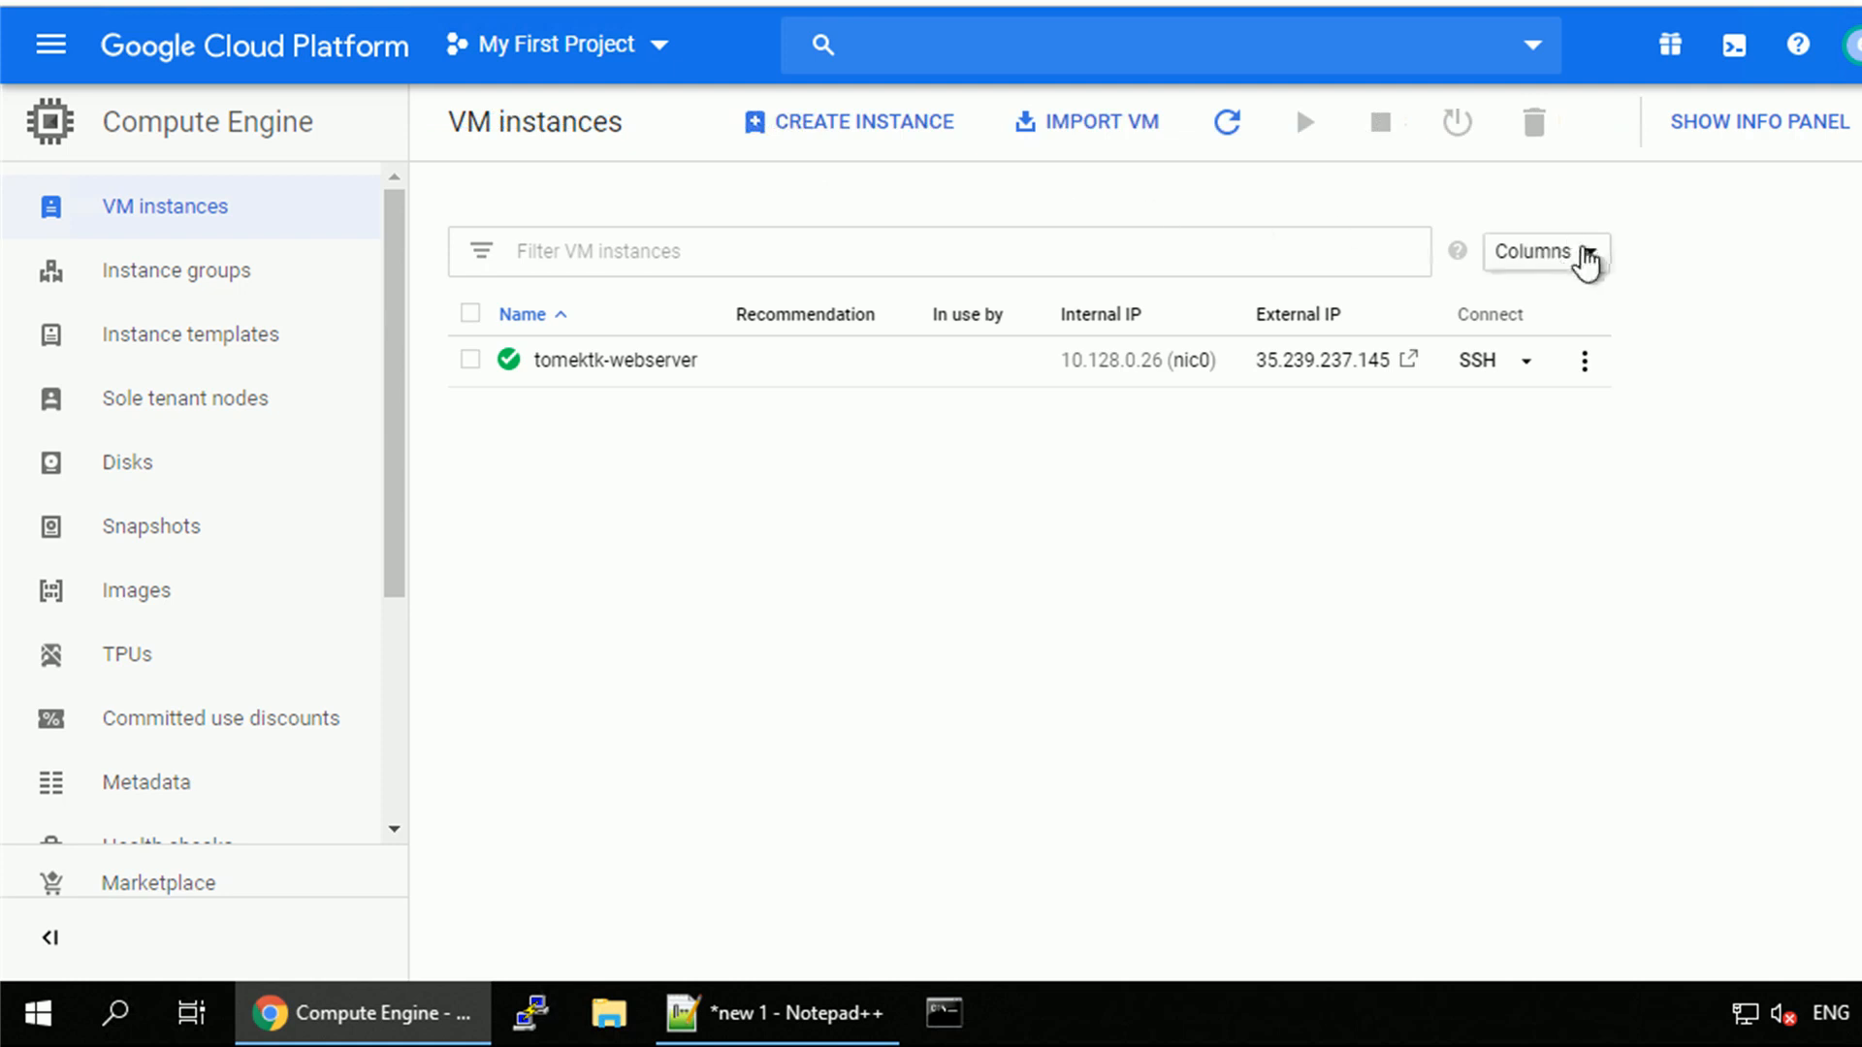
pyautogui.click(1546, 251)
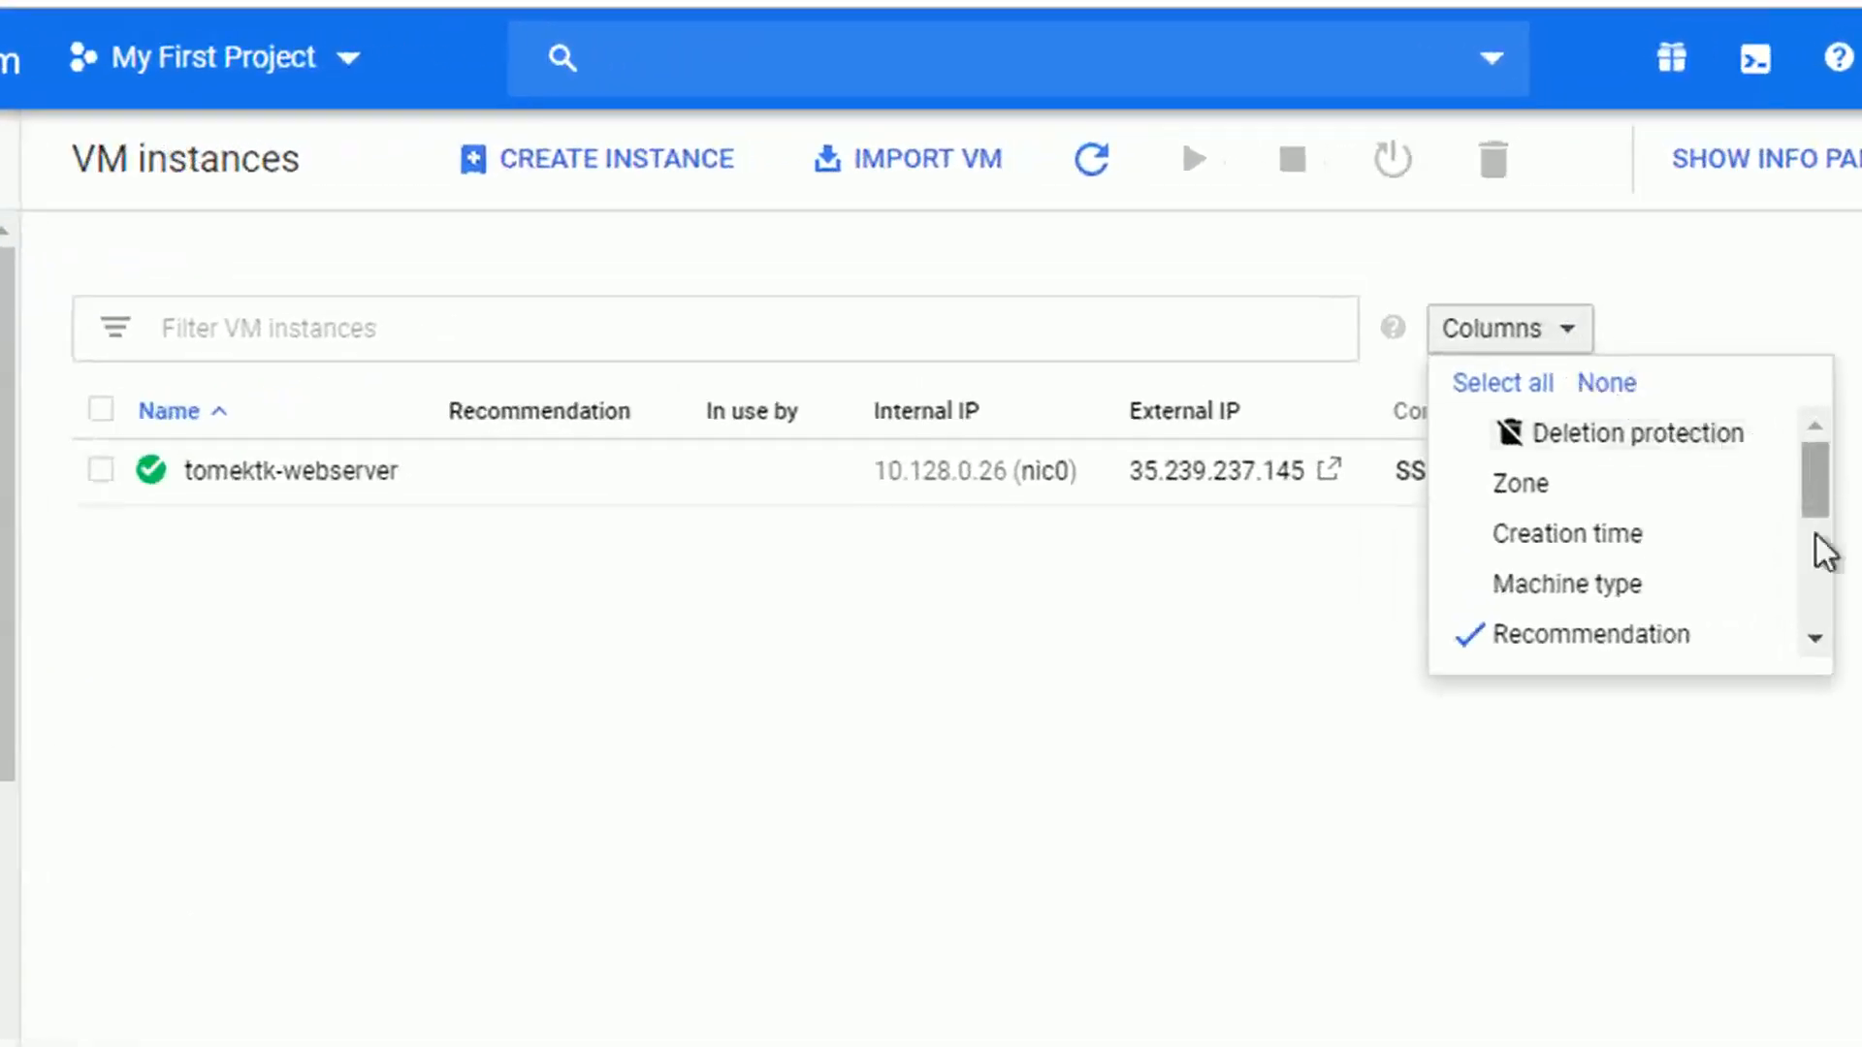
pyautogui.scroll(-3)
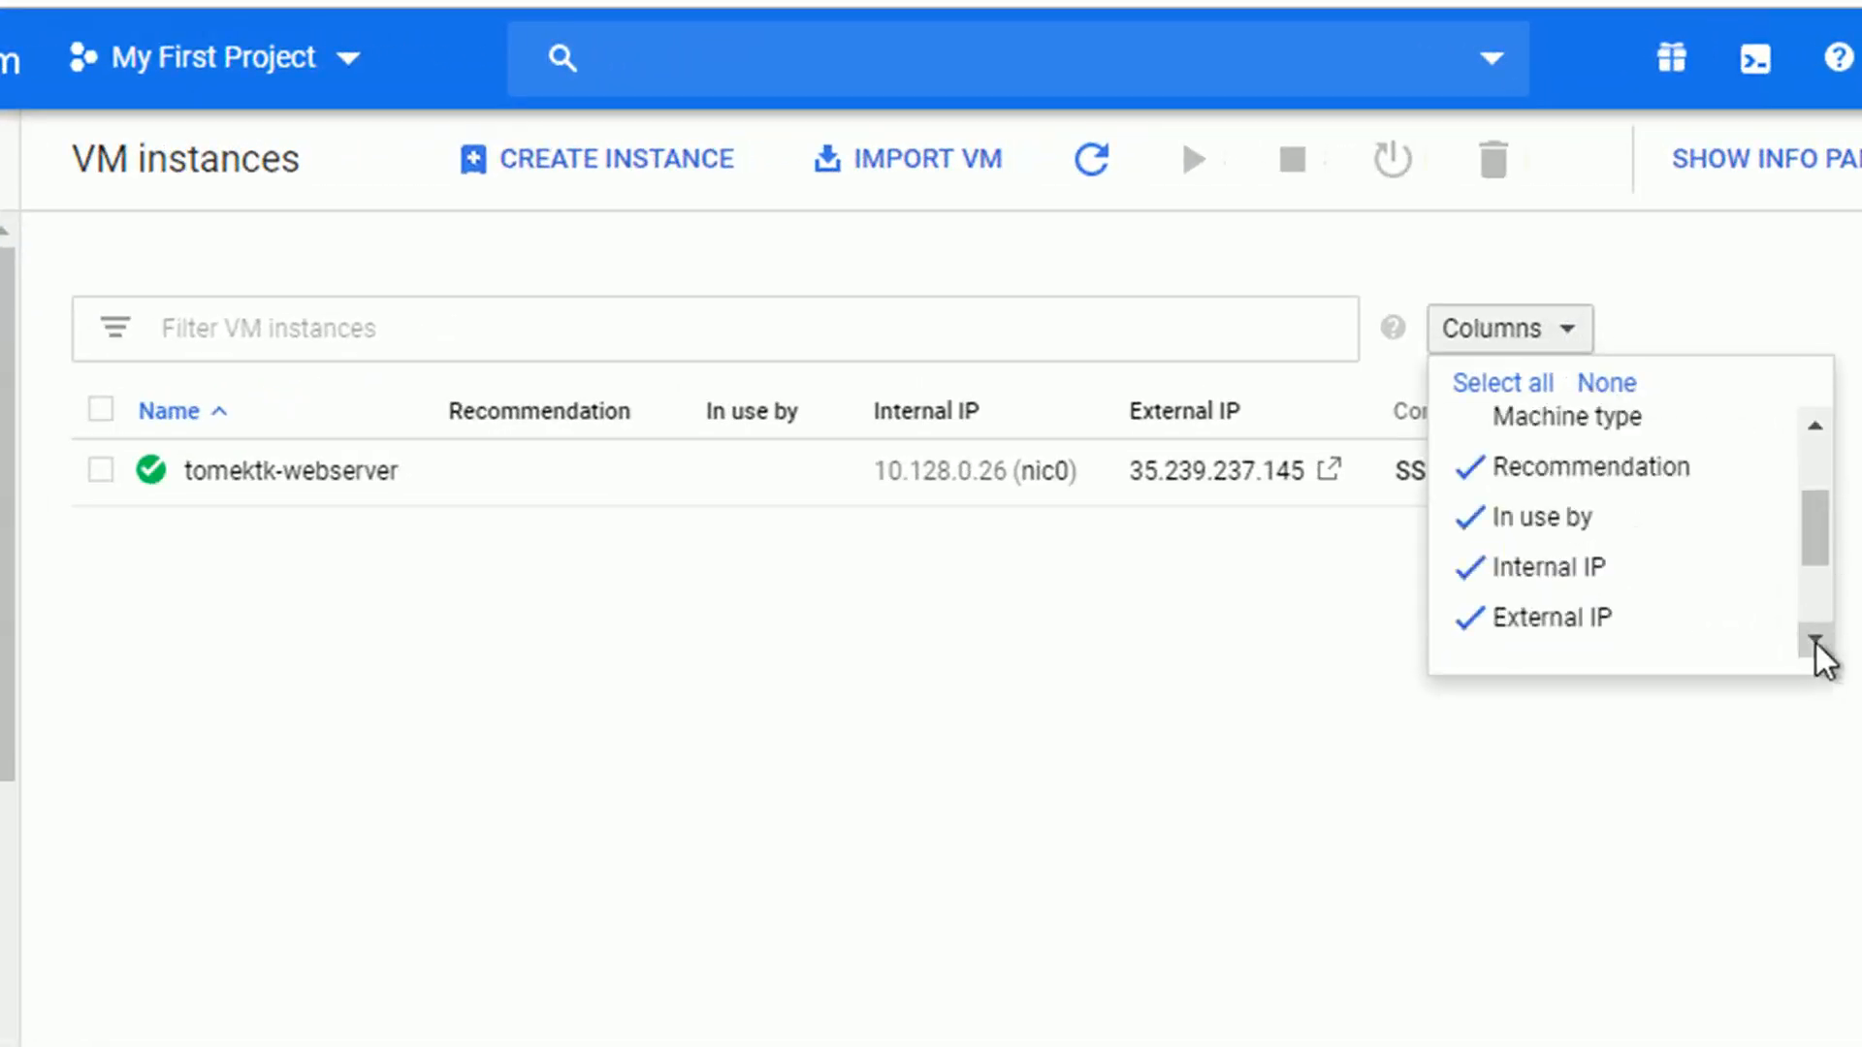
pyautogui.scroll(-3)
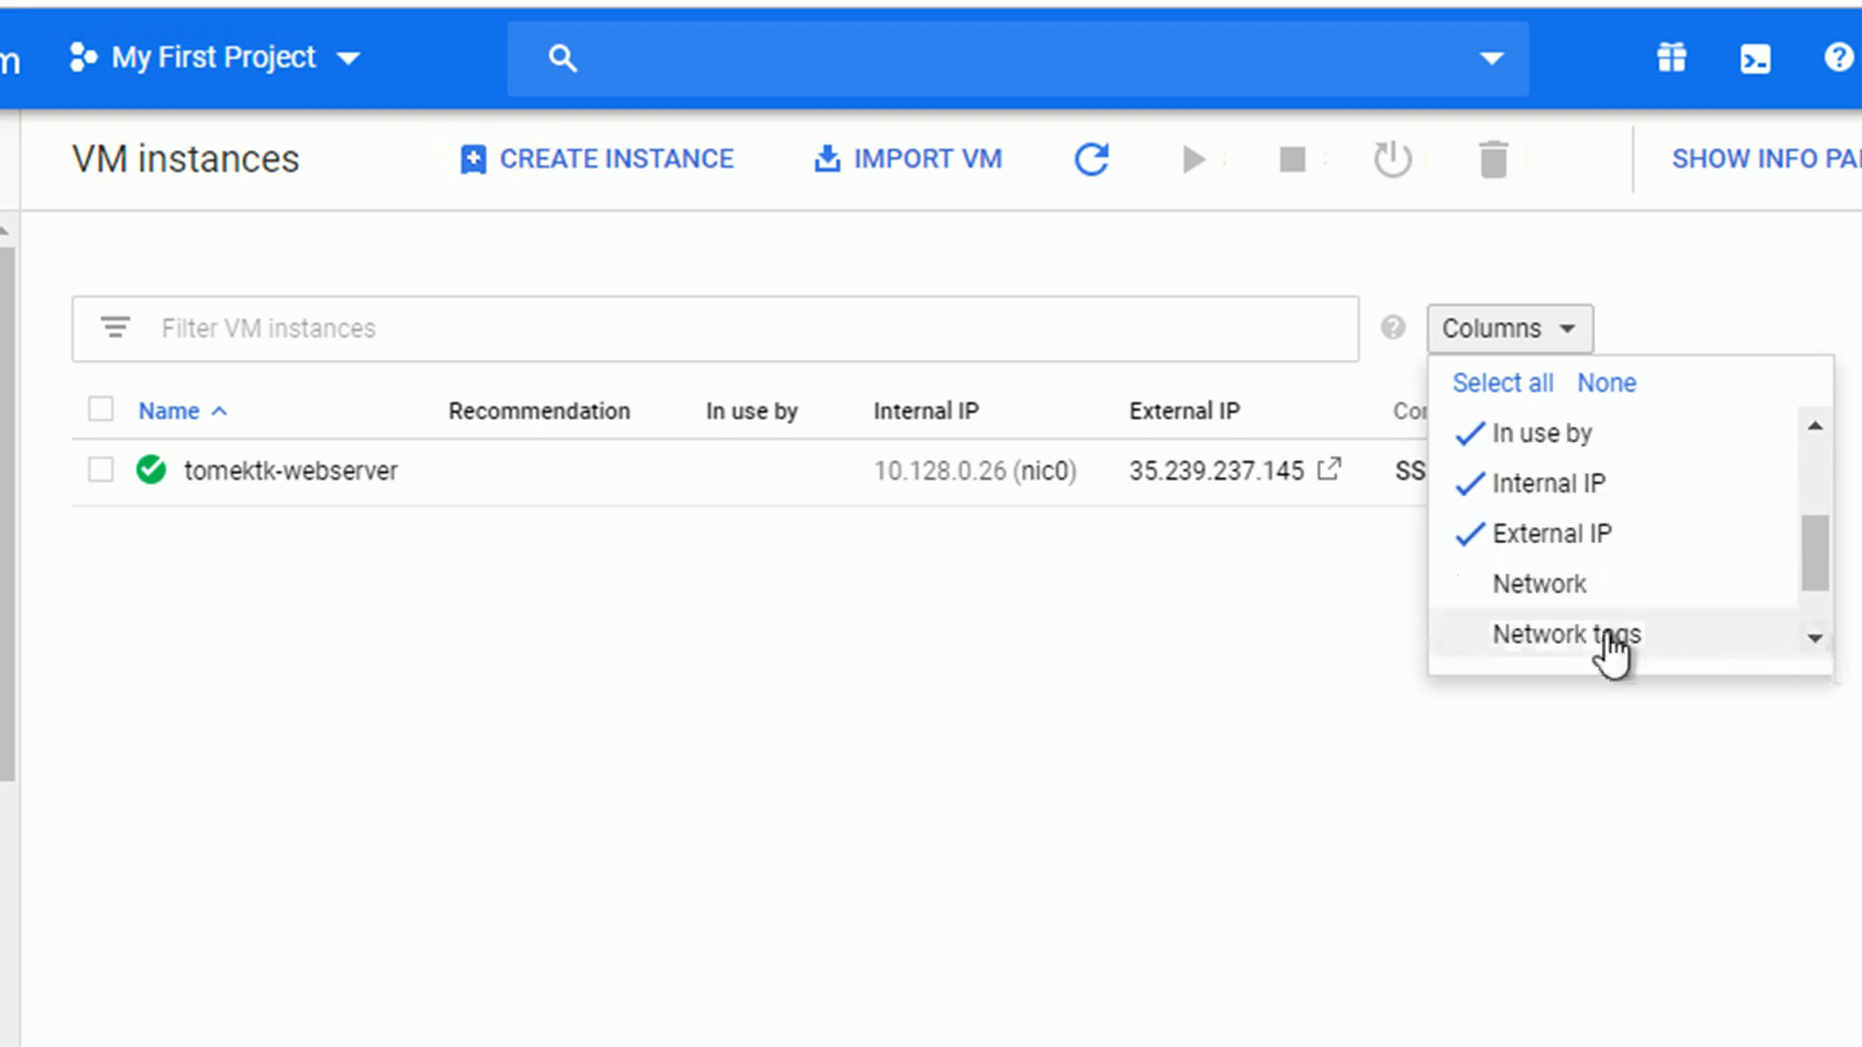
pyautogui.click(1566, 634)
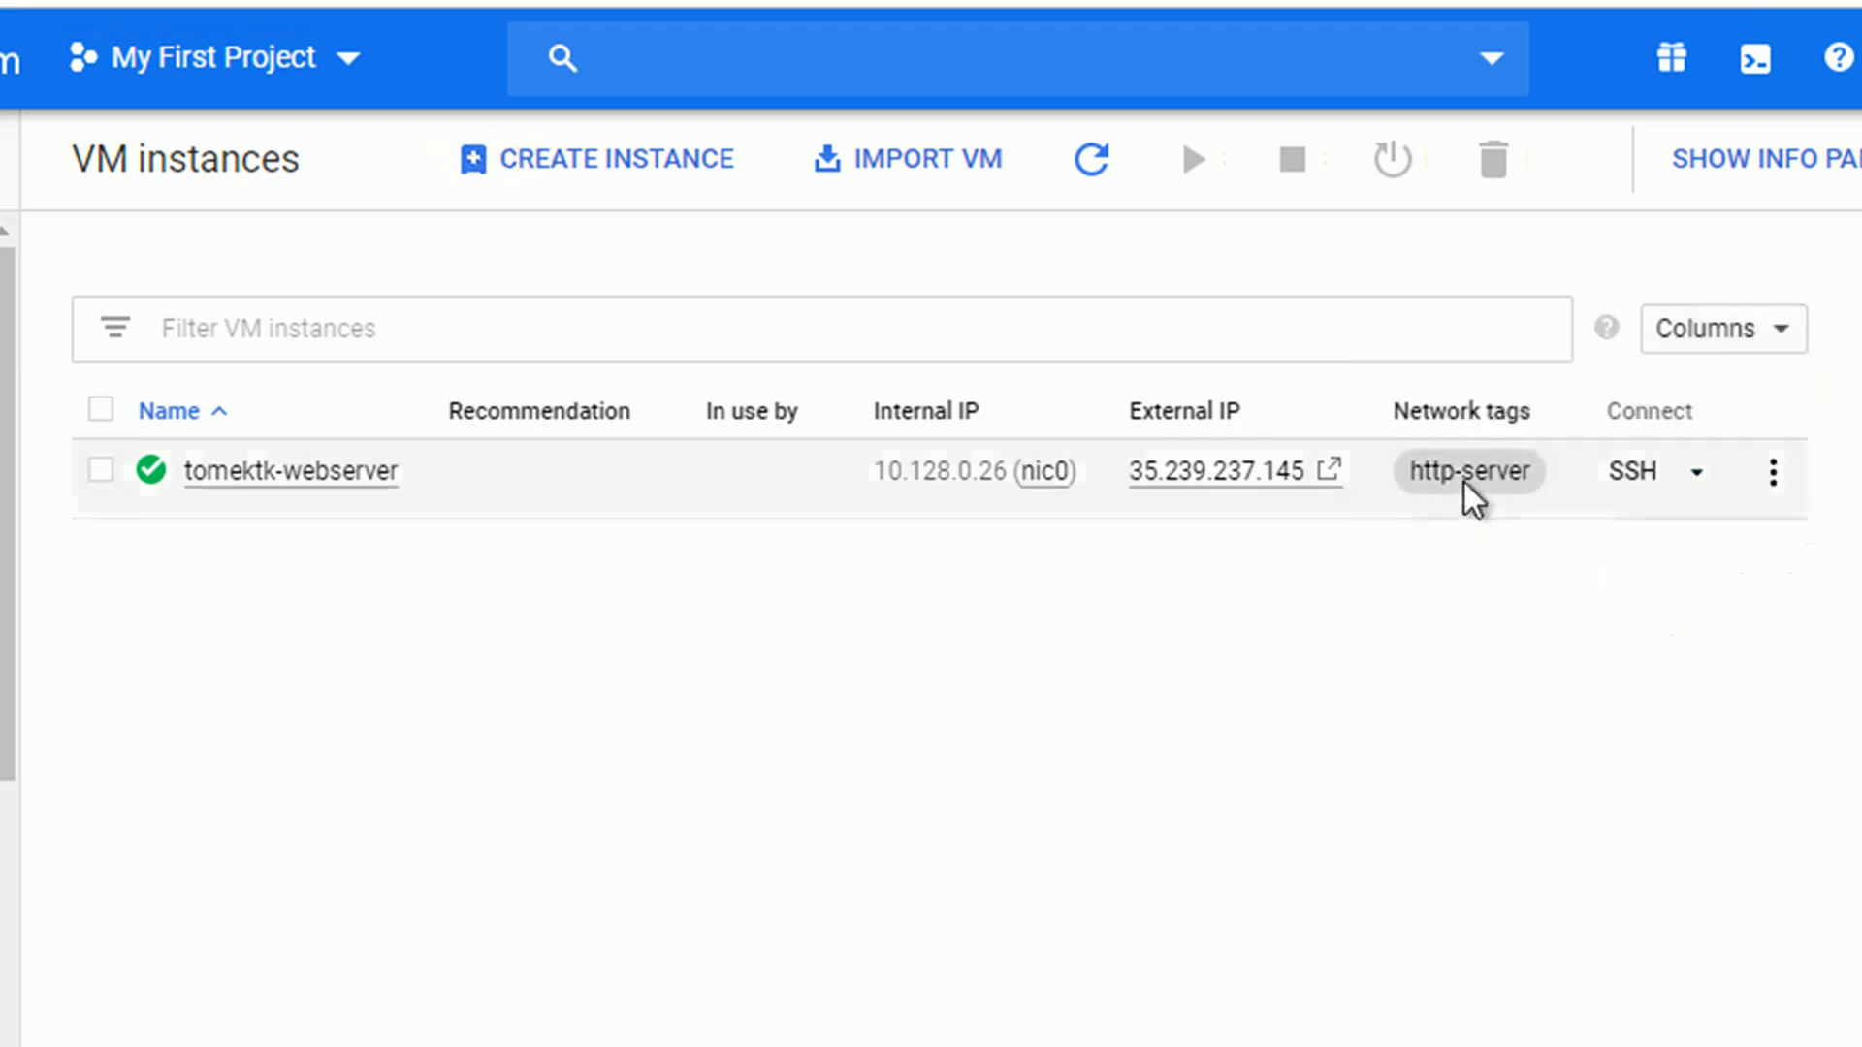
pyautogui.moveTo(1111, 592)
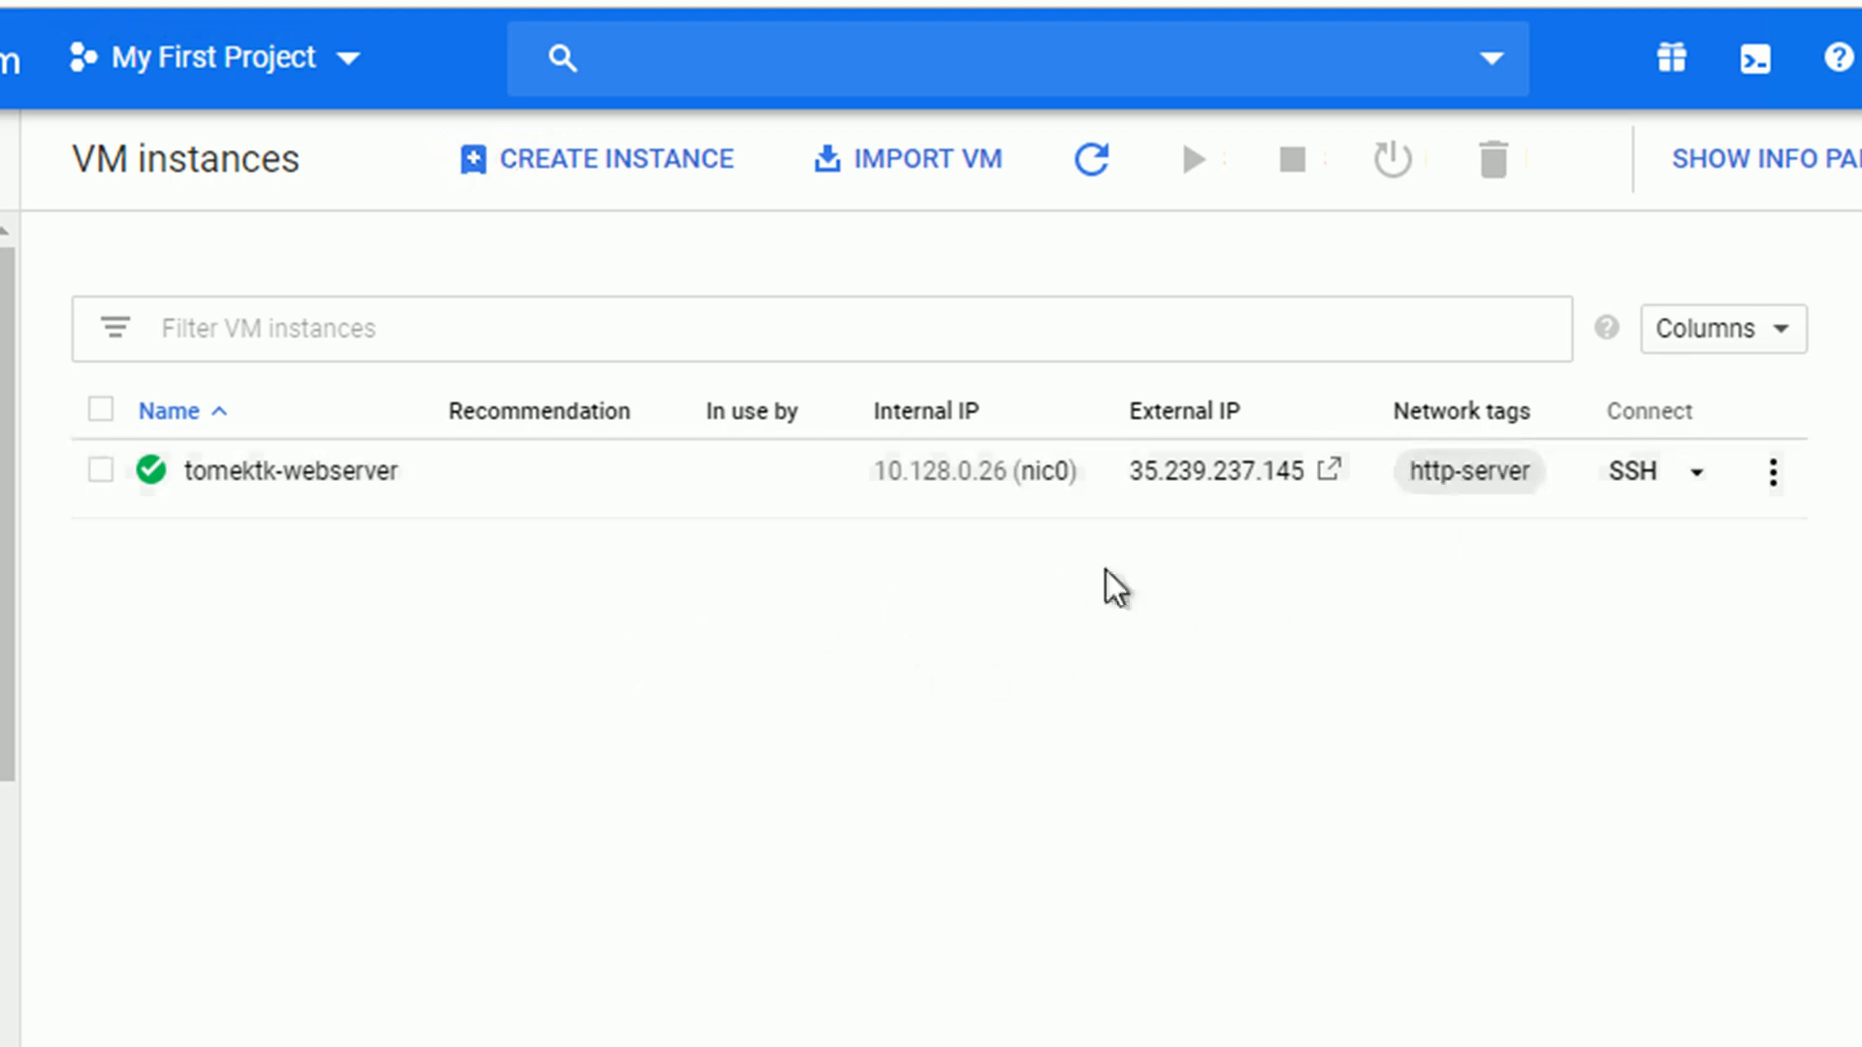
pyautogui.click(1331, 469)
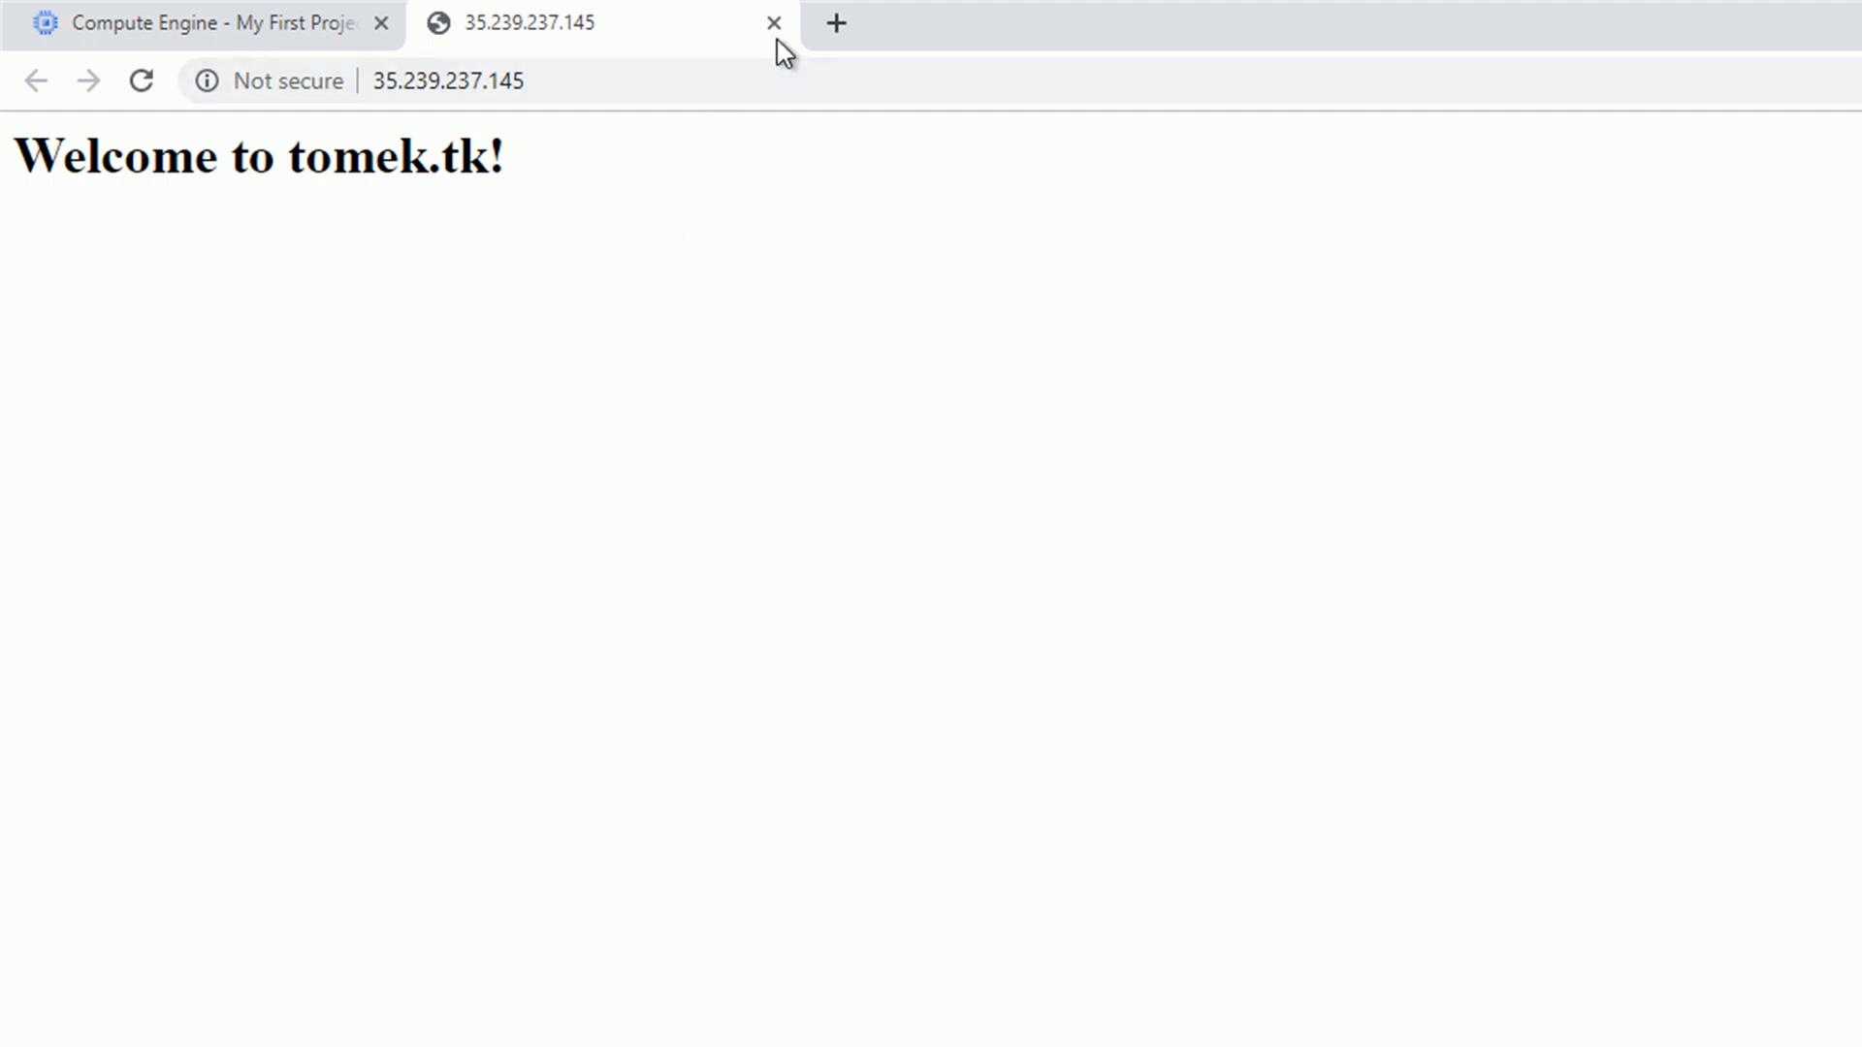
# Close the 'Welcome to tomek.tk!' test tab and return to VM instances.
pyautogui.click(772, 22)
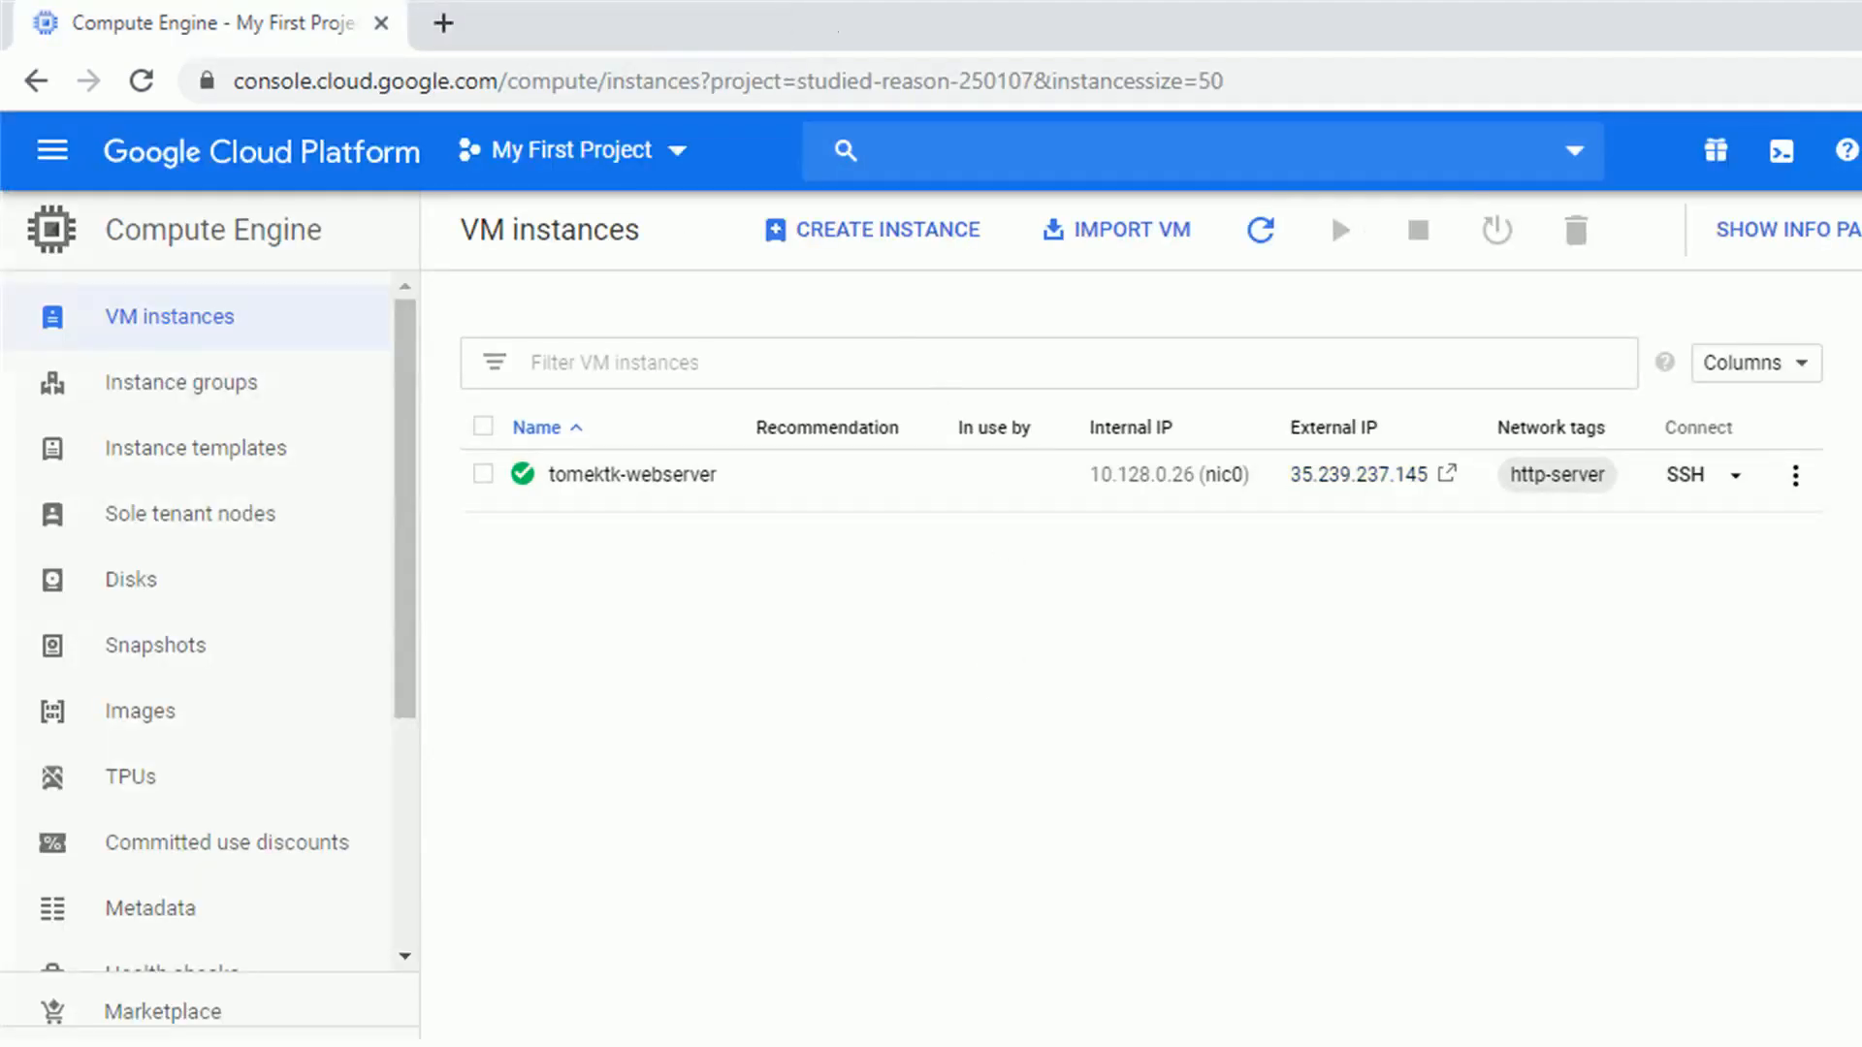
pyautogui.moveTo(55, 153)
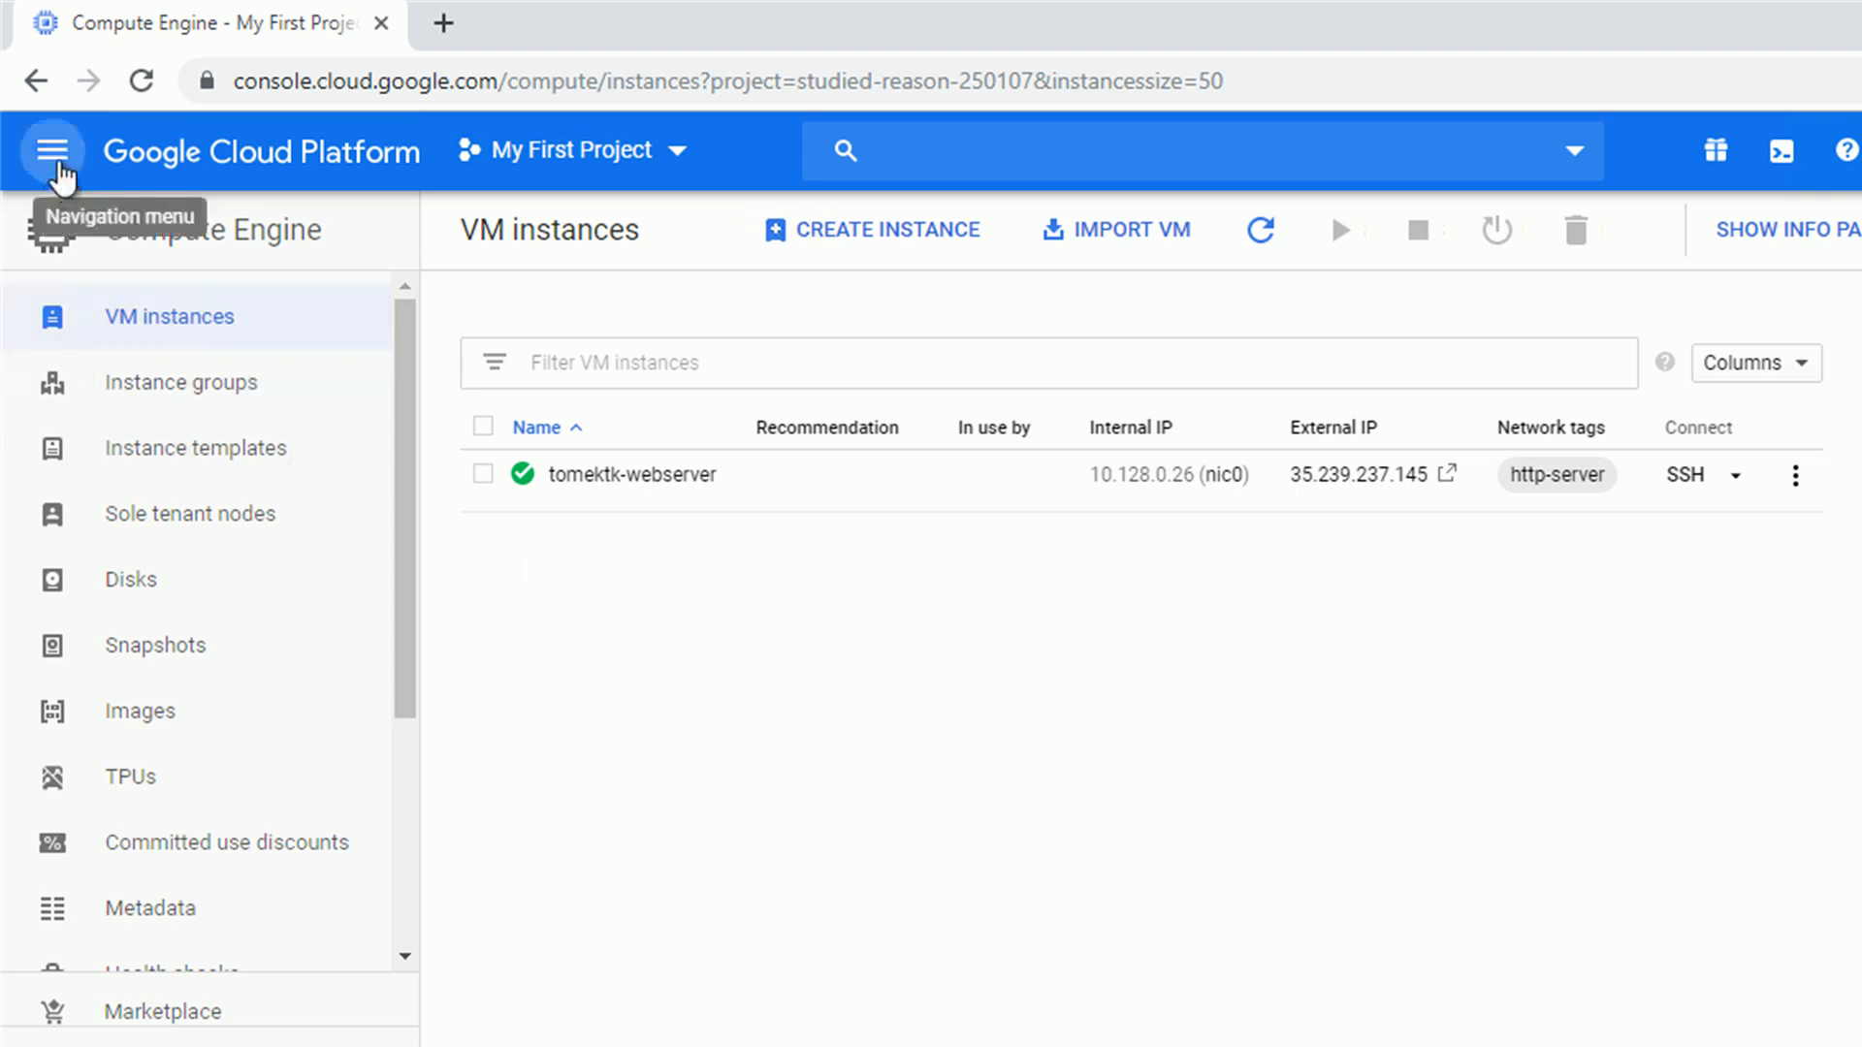
pyautogui.click(54, 151)
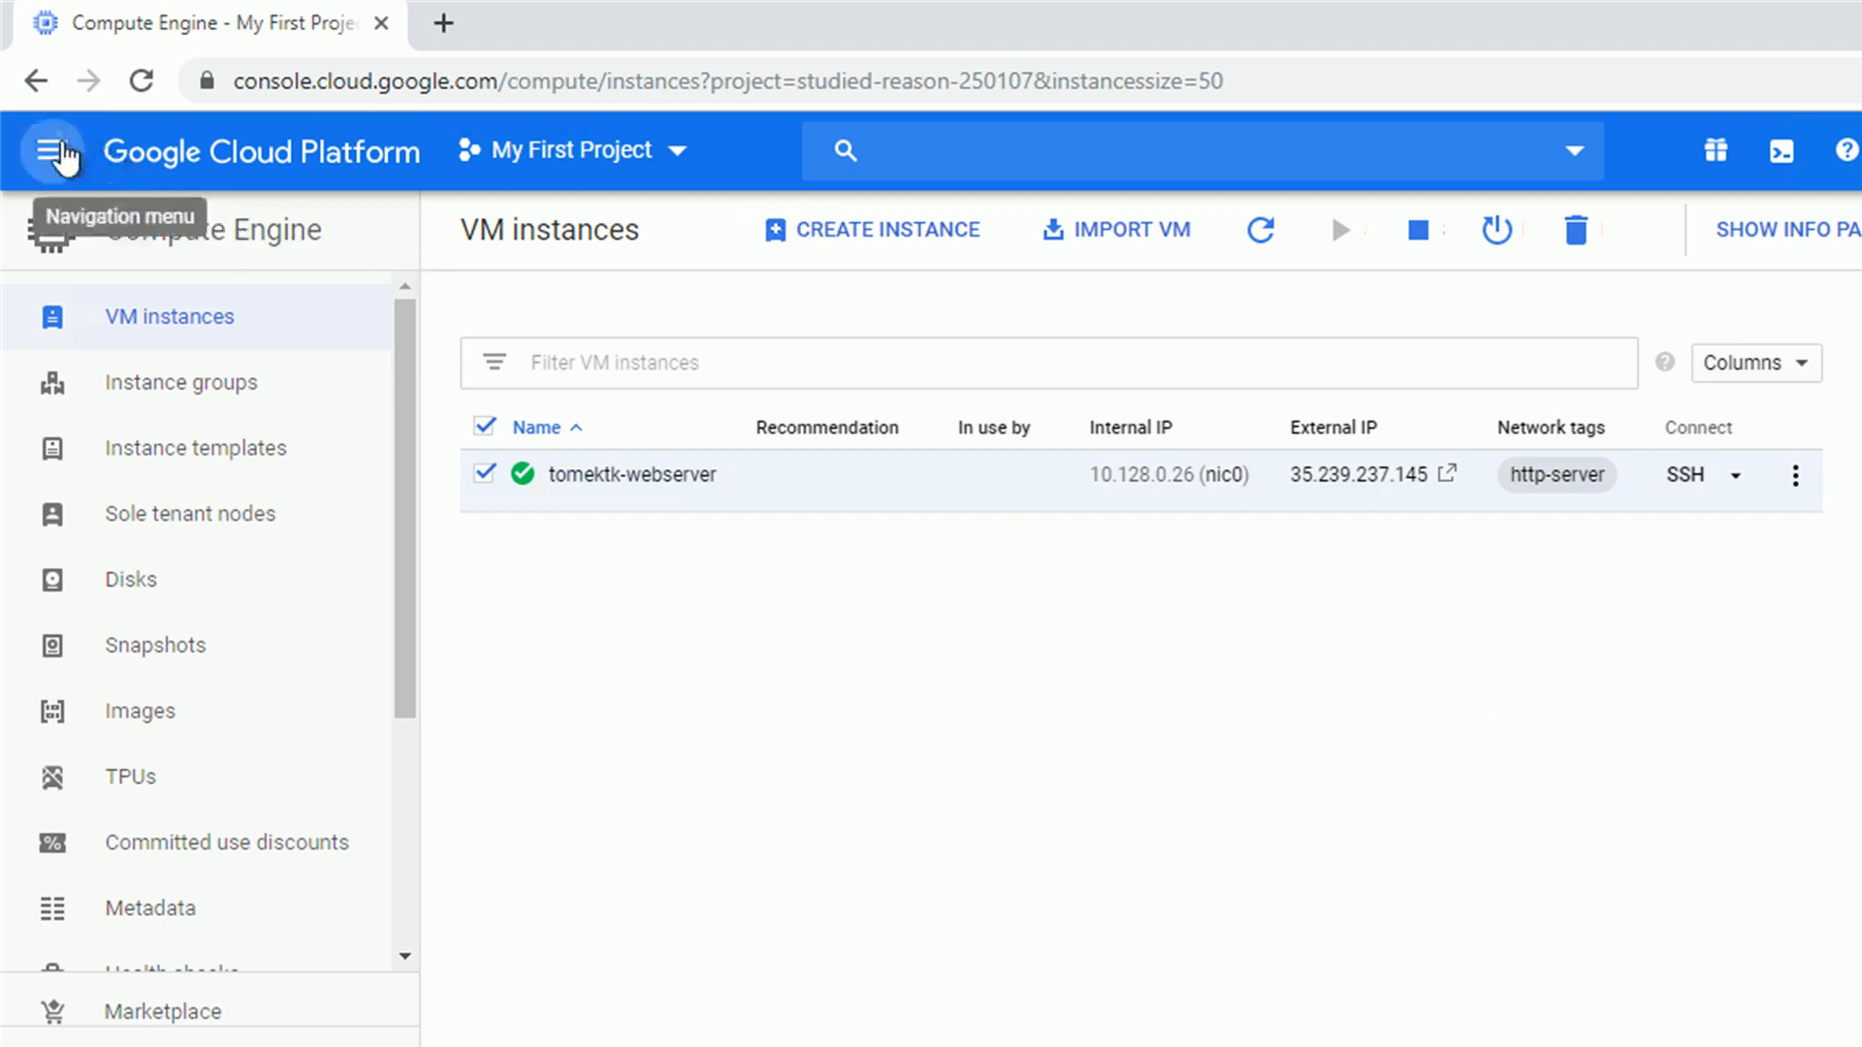
# Navigate to Network services > Cloud DNS, which lists no zones yet.
pyautogui.click(55, 153)
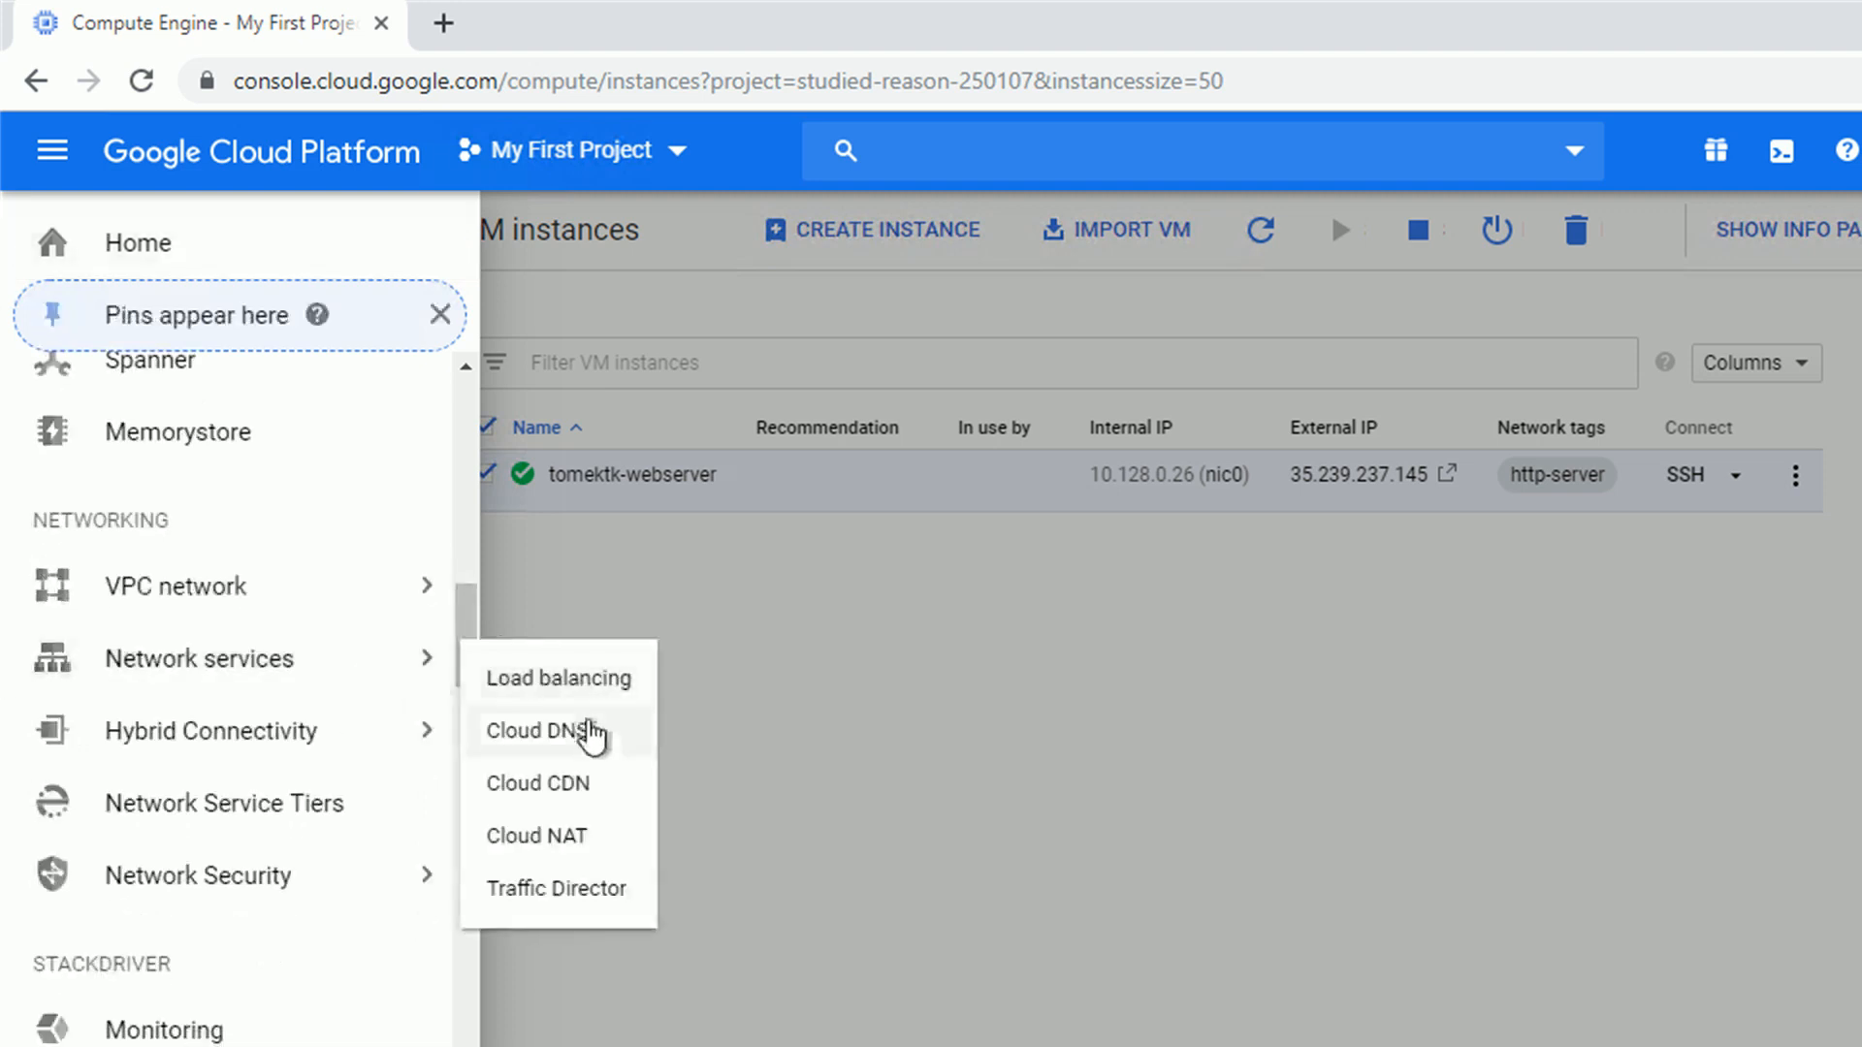
pyautogui.click(538, 731)
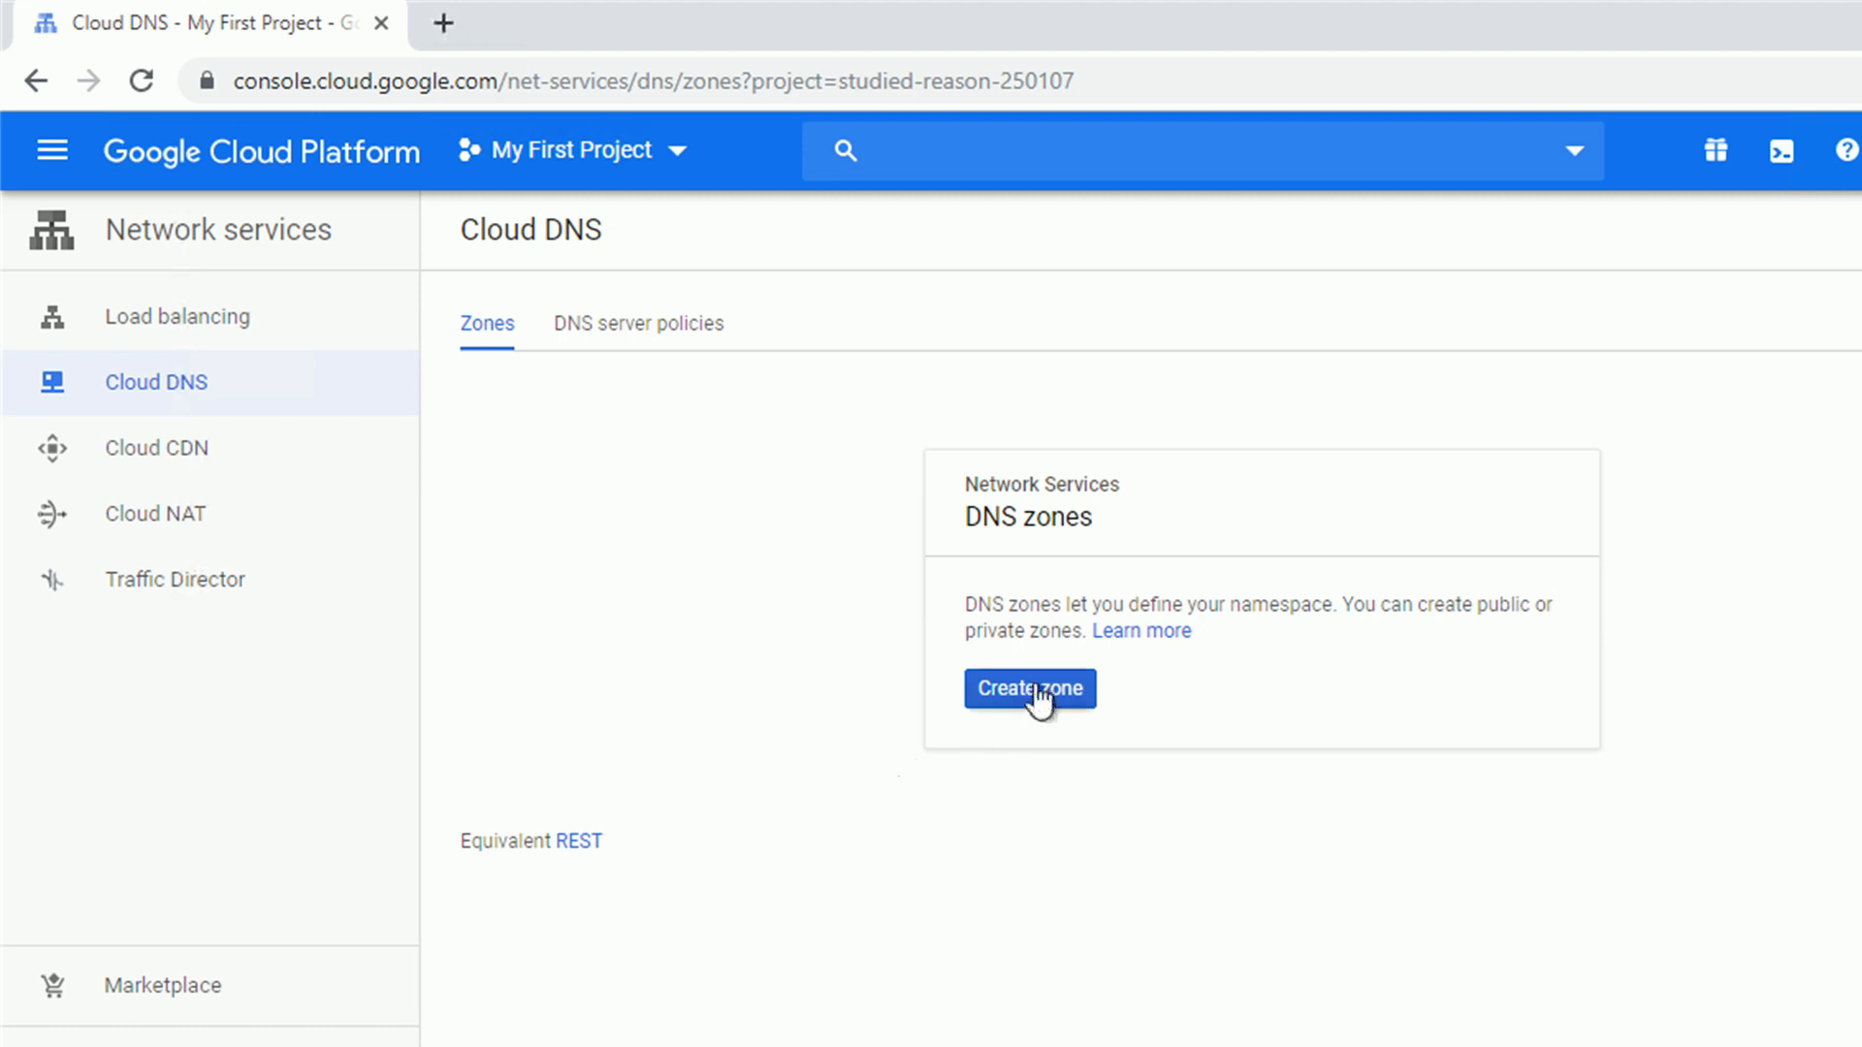
# Create the public zone tomektk-zone with DNS name tomek.tk.
pyautogui.click(1029, 689)
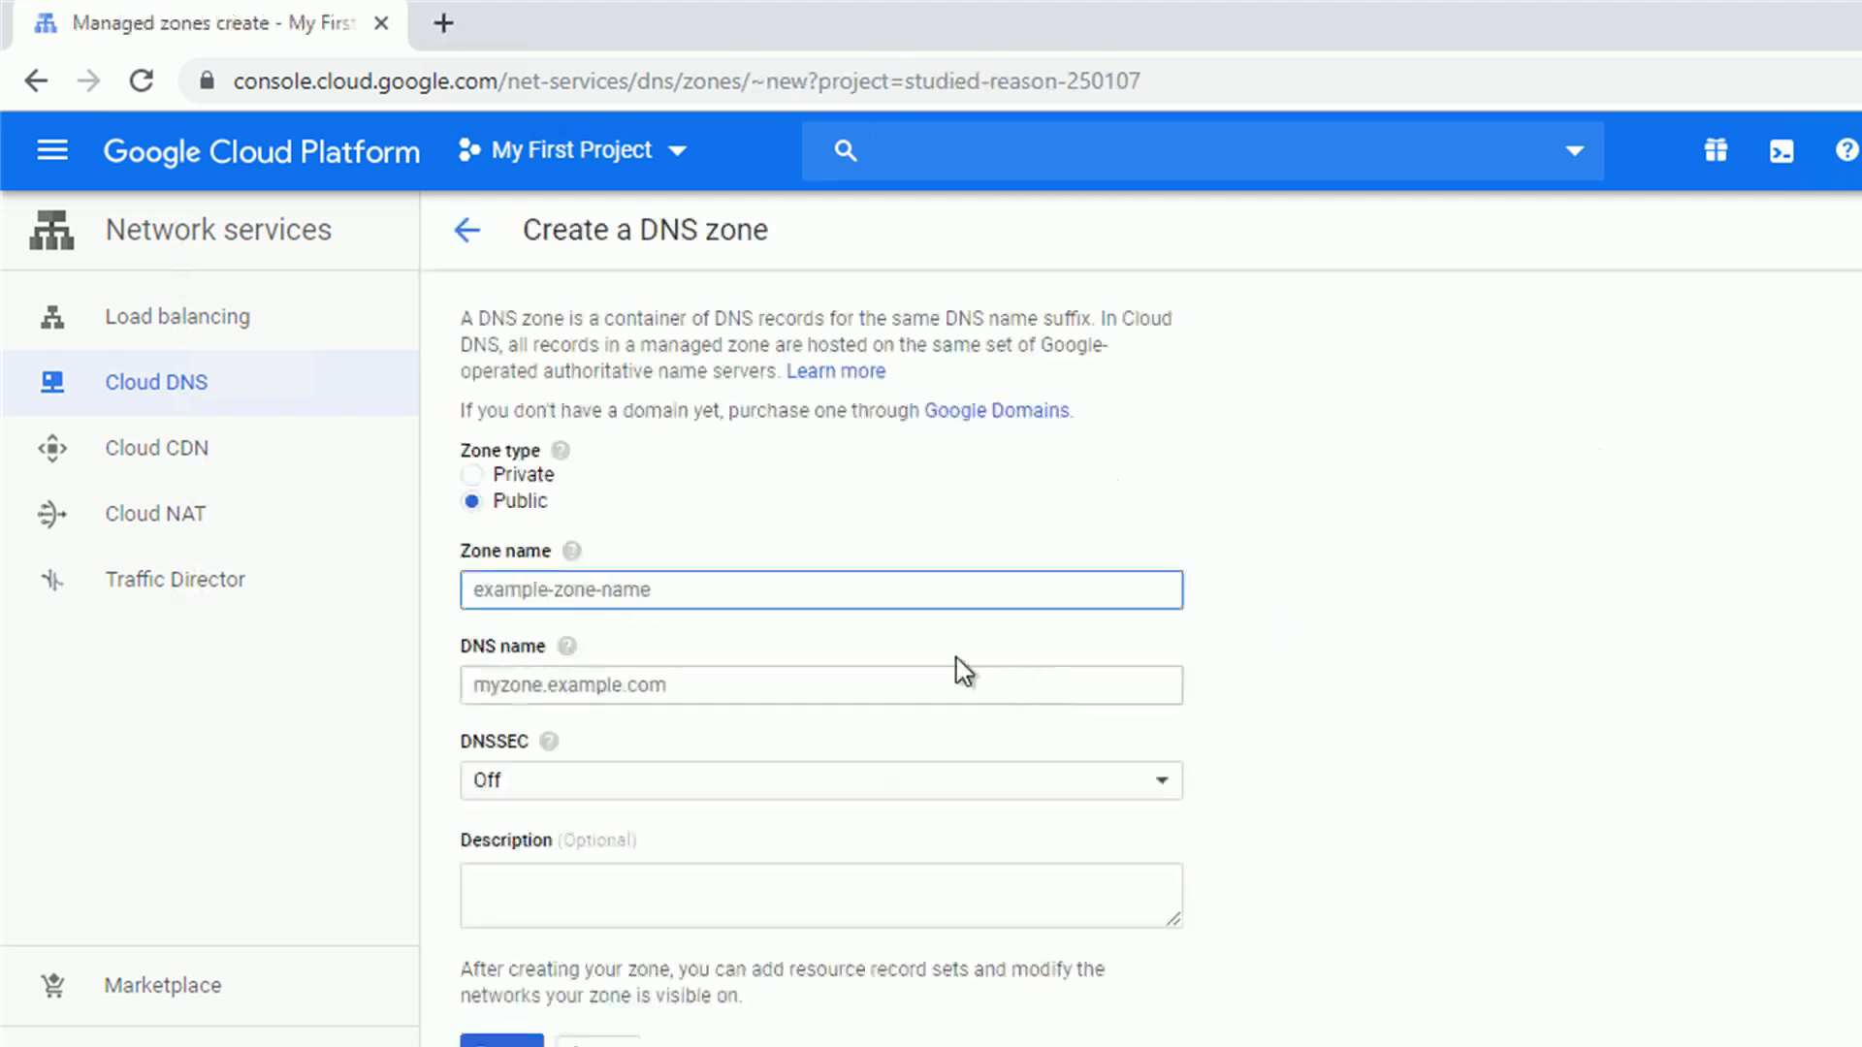
pyautogui.write('tomek')
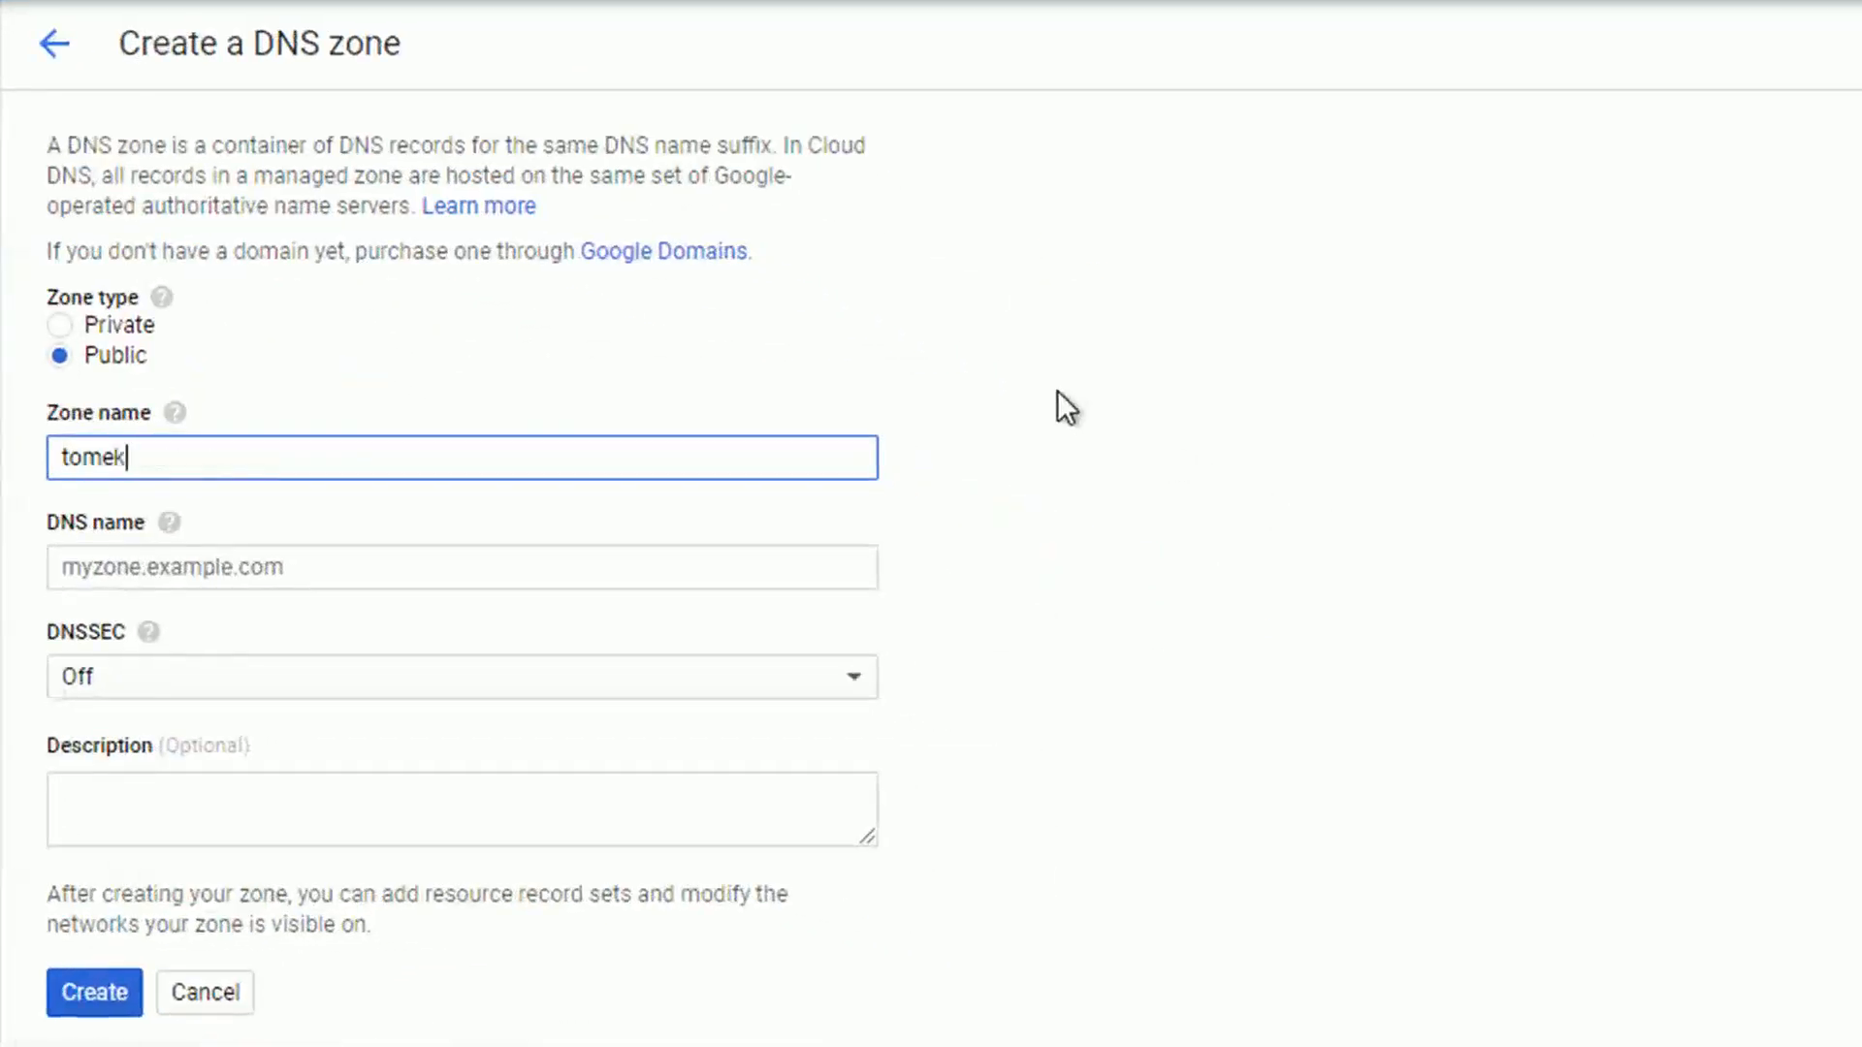
pyautogui.write('tk-zone')
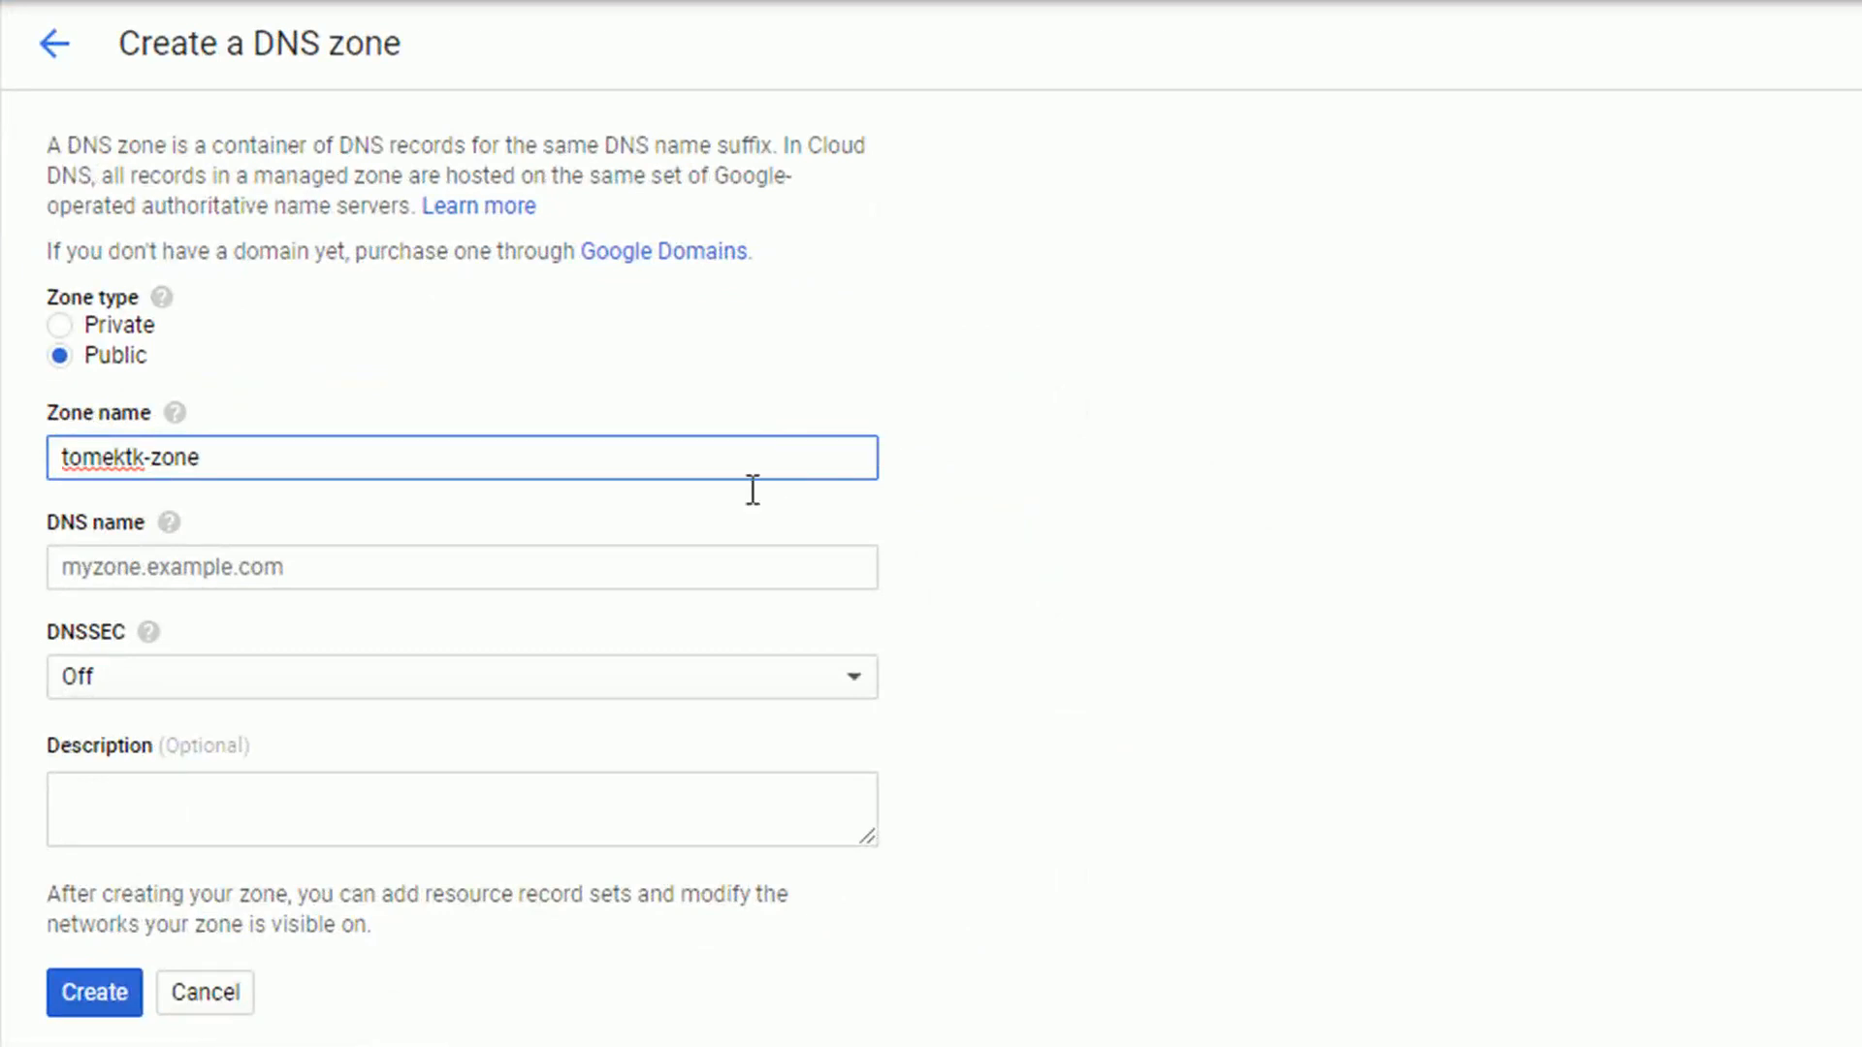
pyautogui.write('tomek.tk')
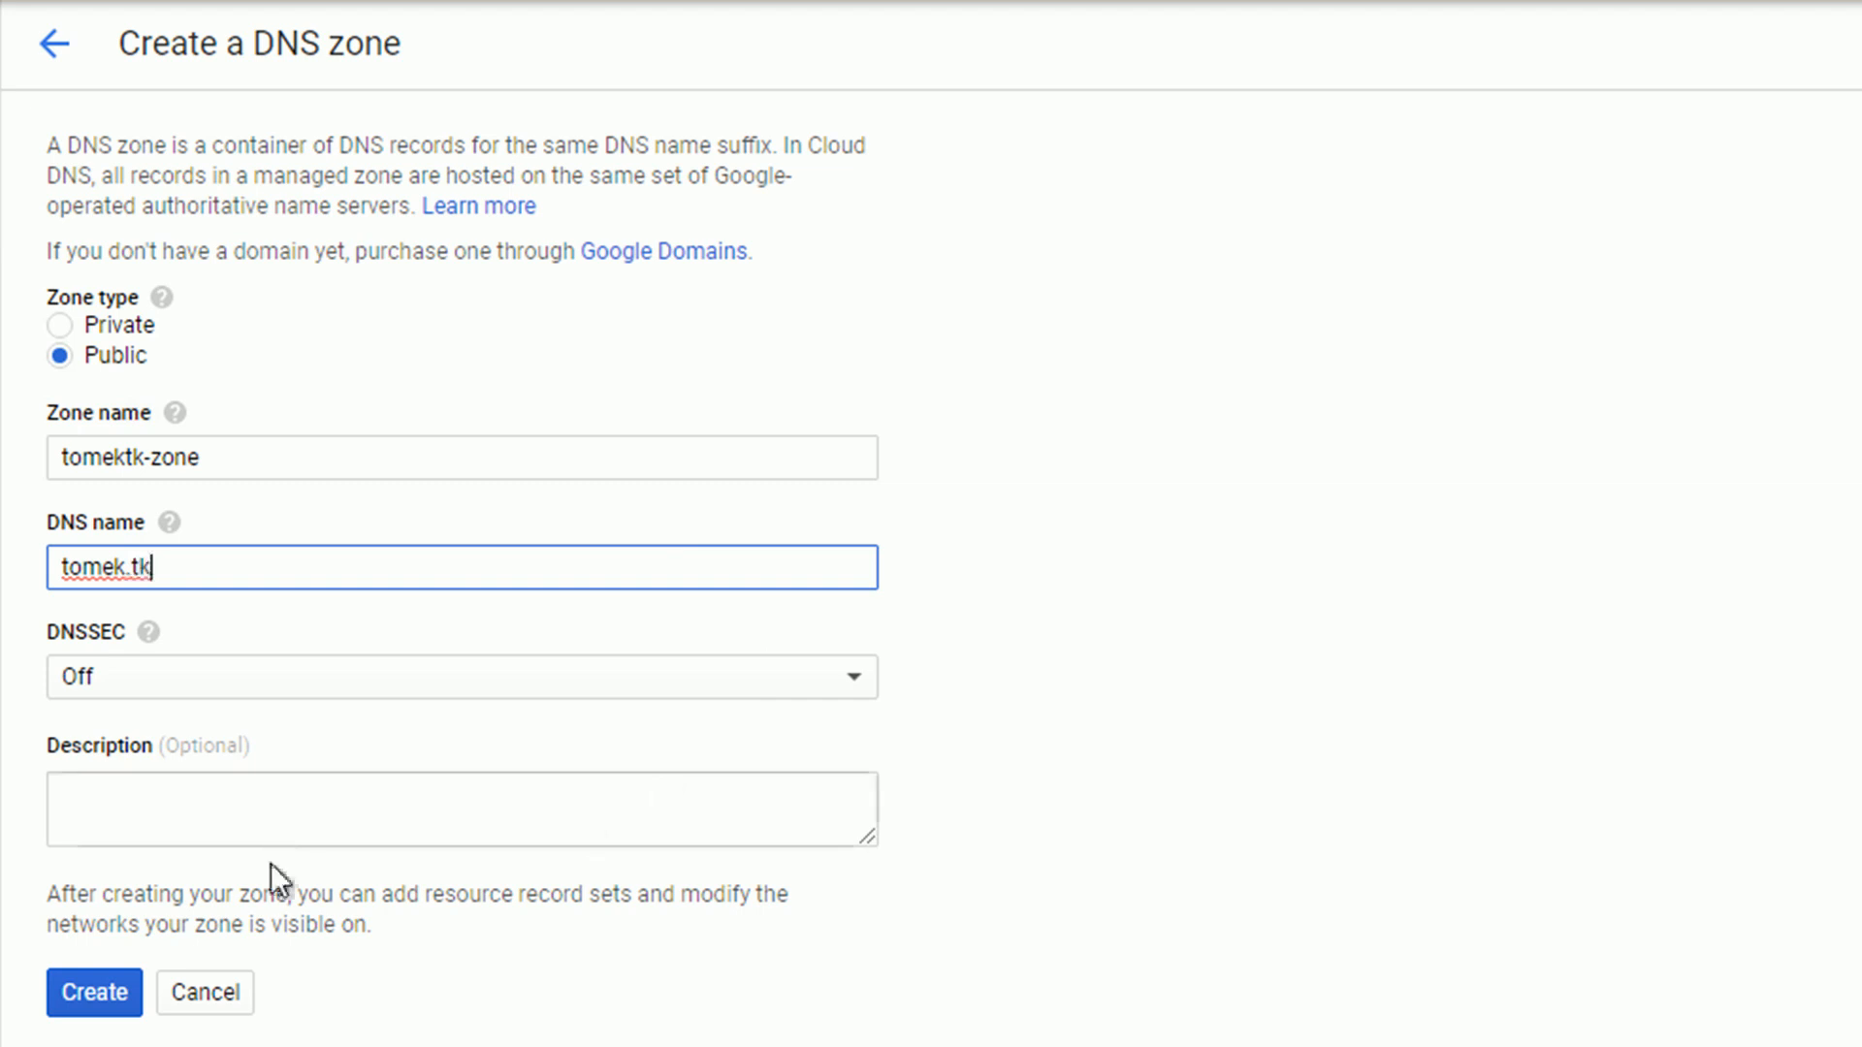
pyautogui.click(92, 993)
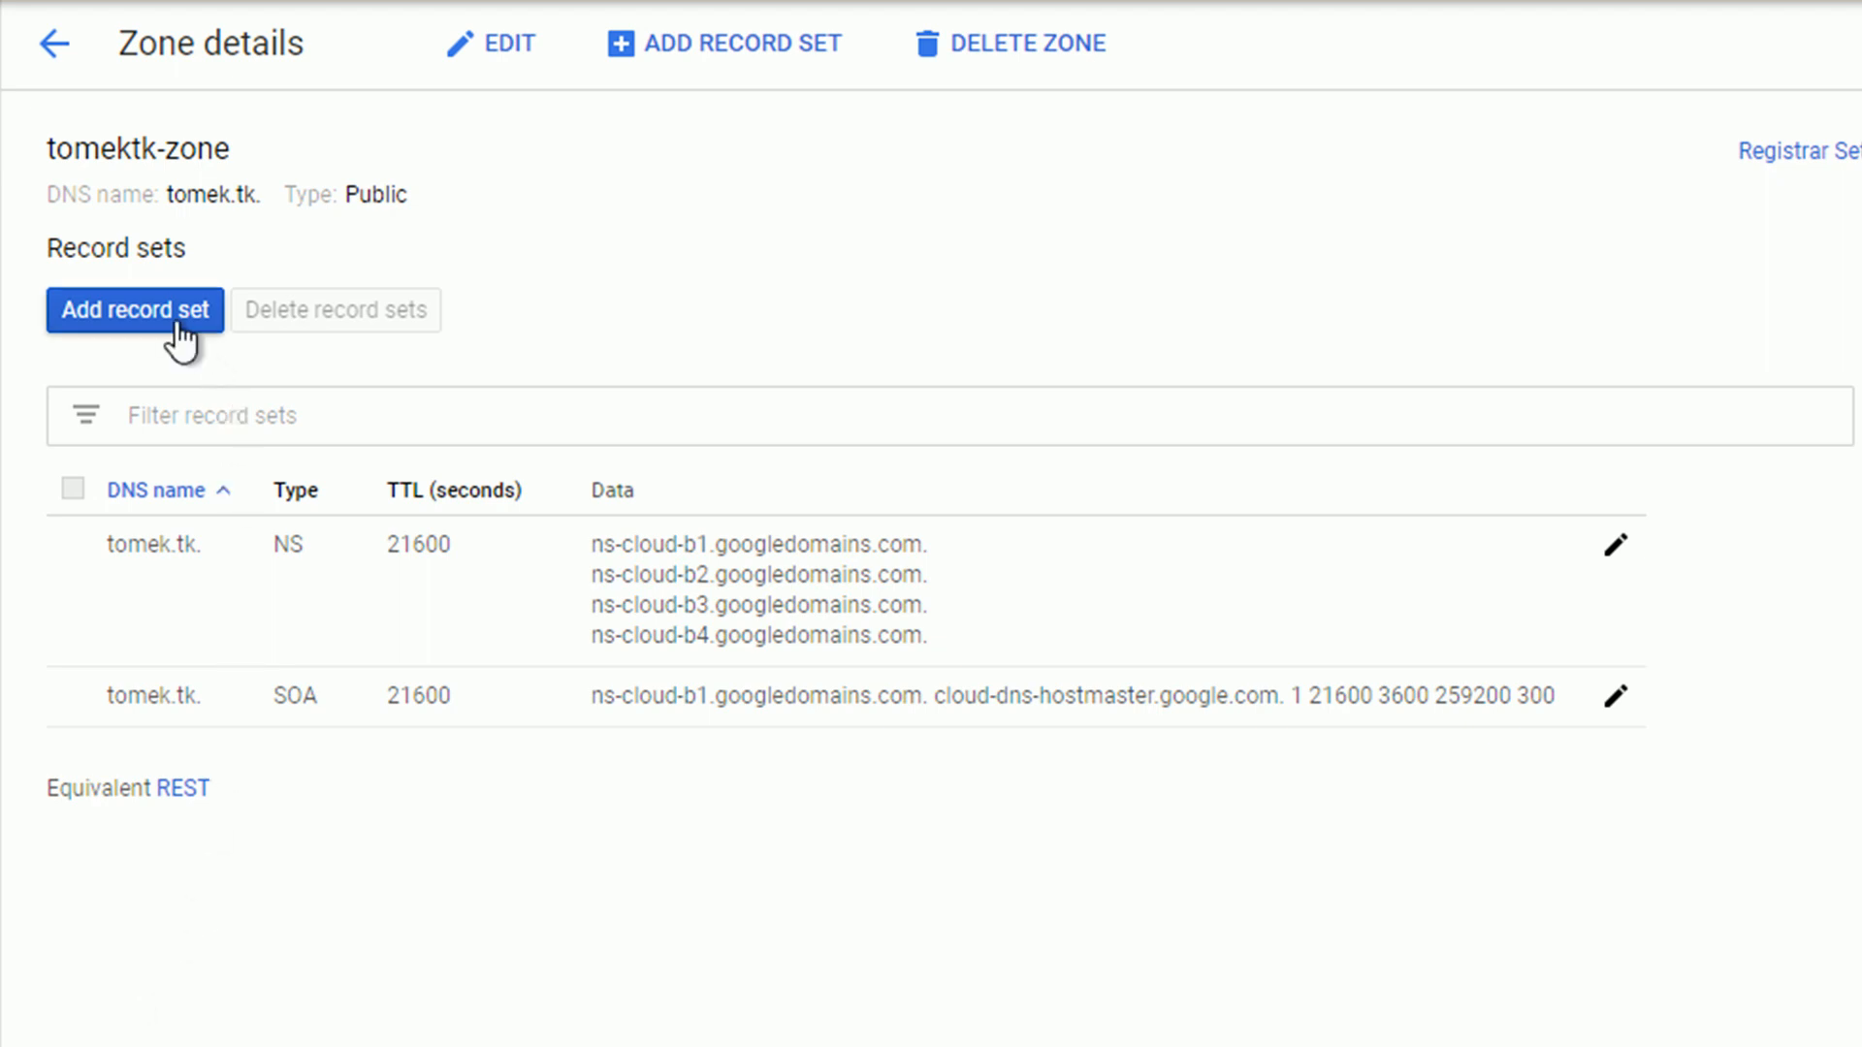
# Add an A record set for tomek.tk pointing to 35.239.237.145.
pyautogui.click(135, 309)
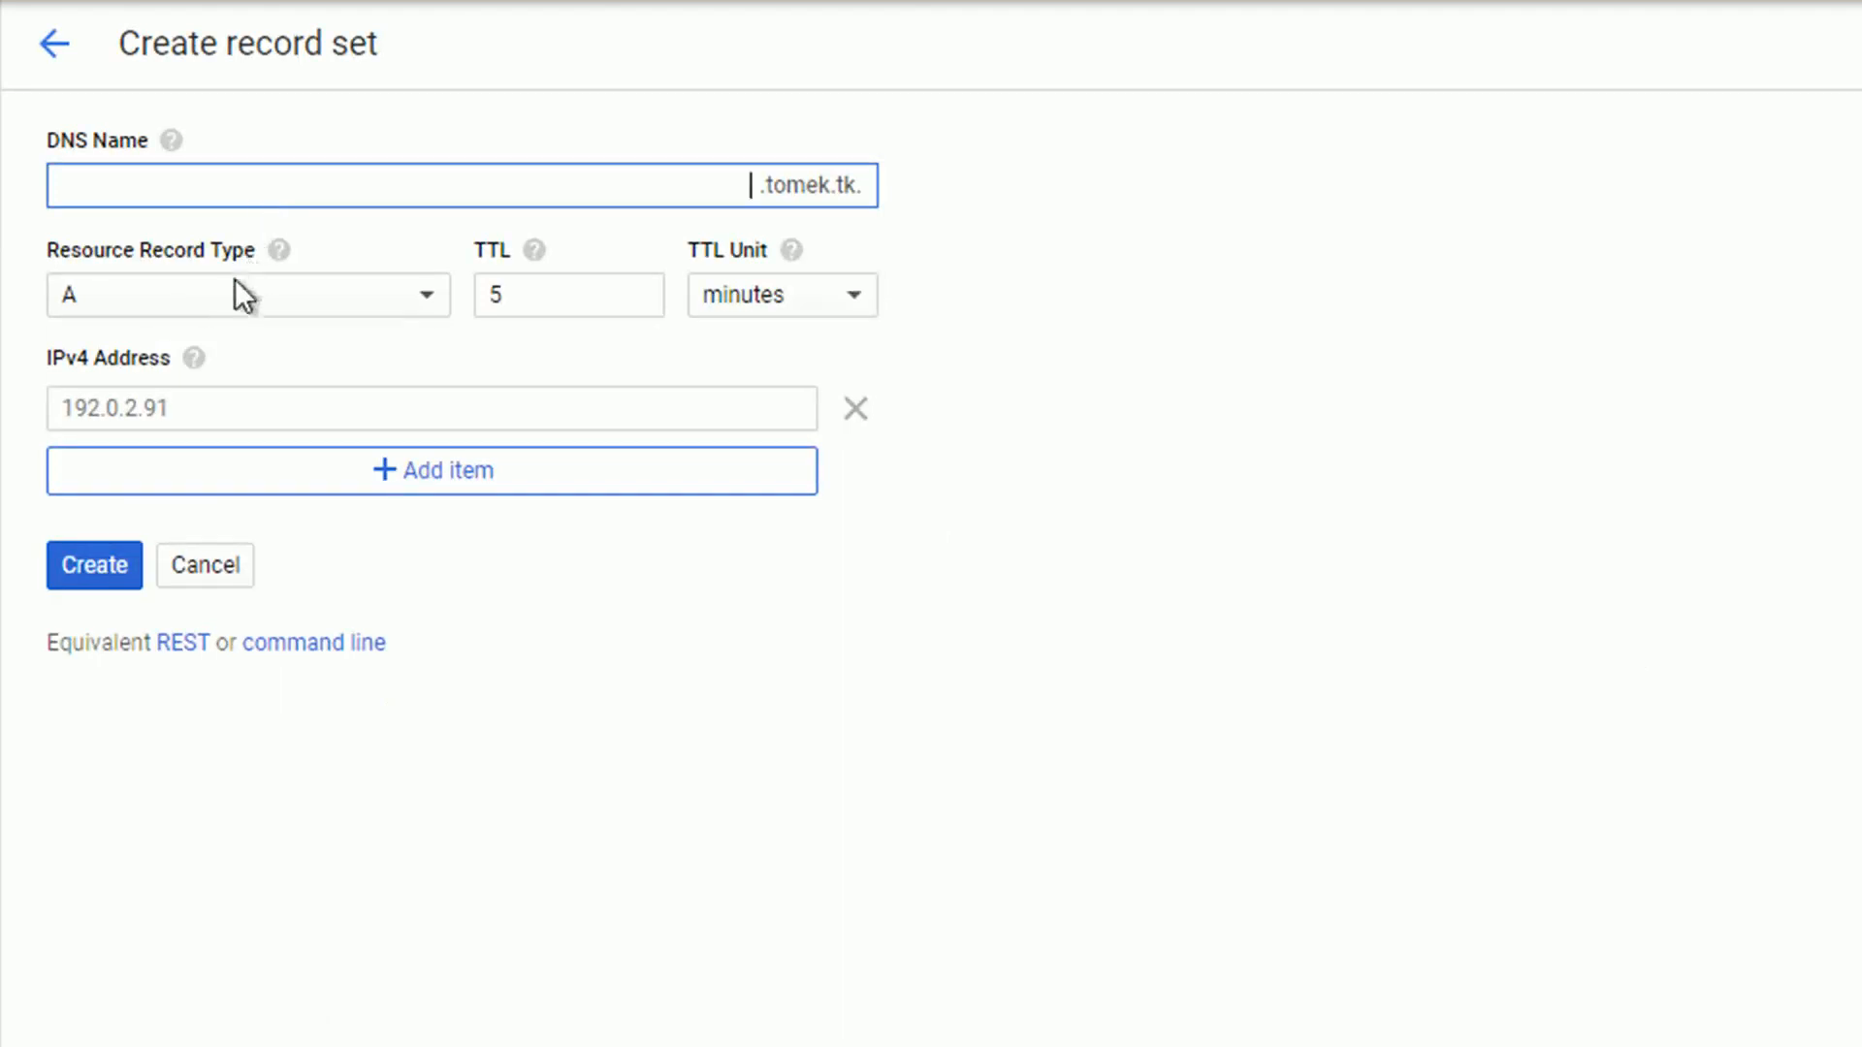
pyautogui.click(237, 403)
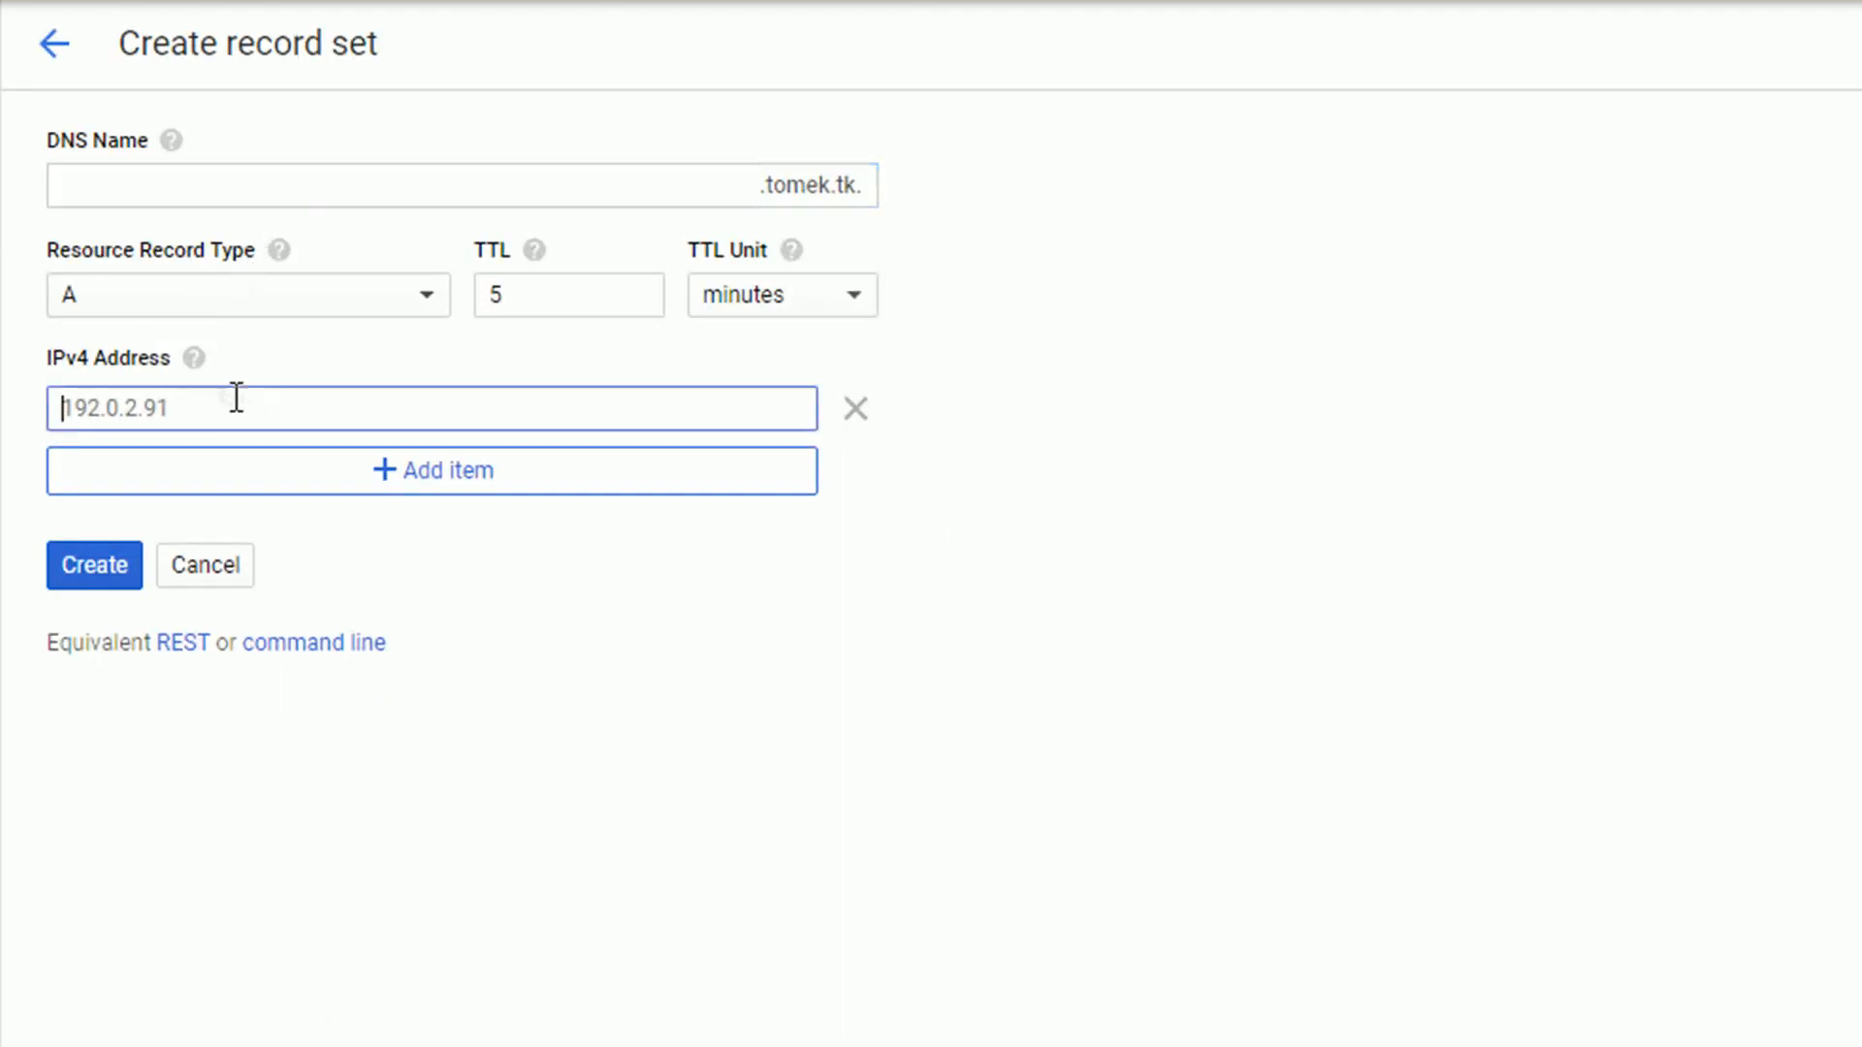
pyautogui.write('35.239.237.145')
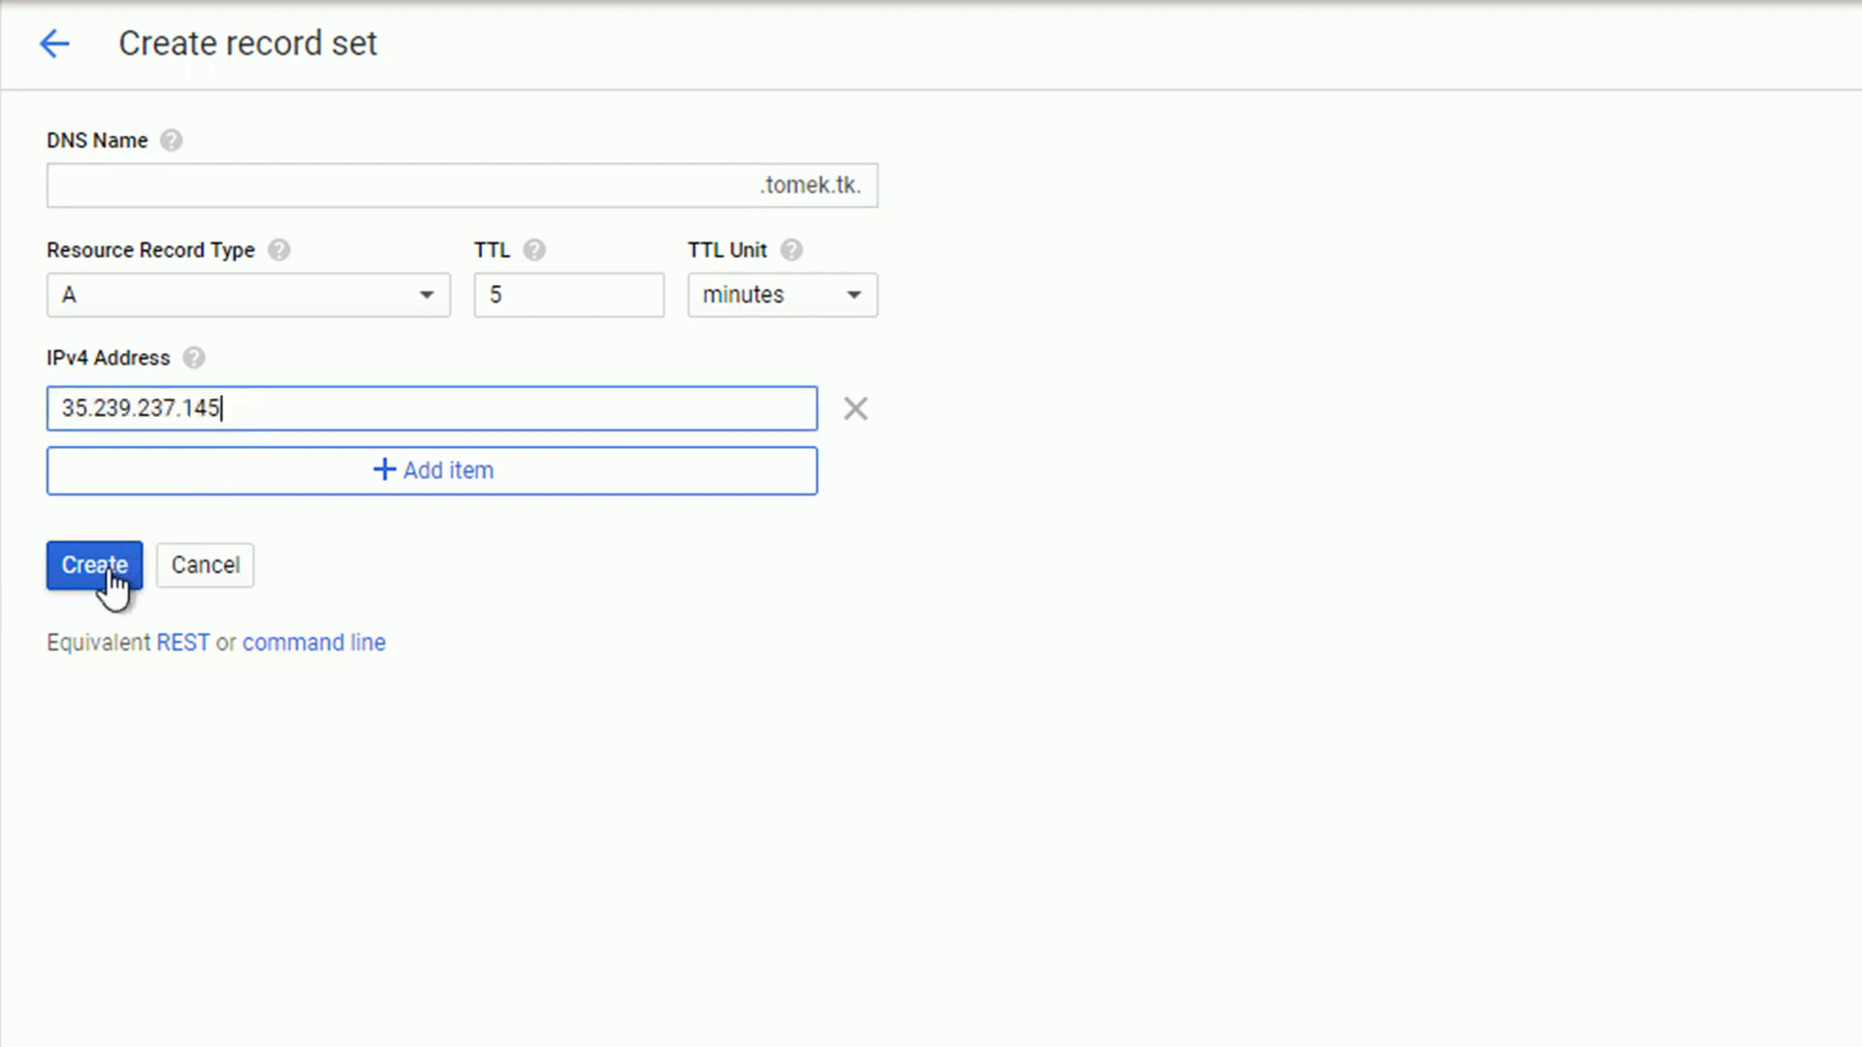
pyautogui.click(93, 566)
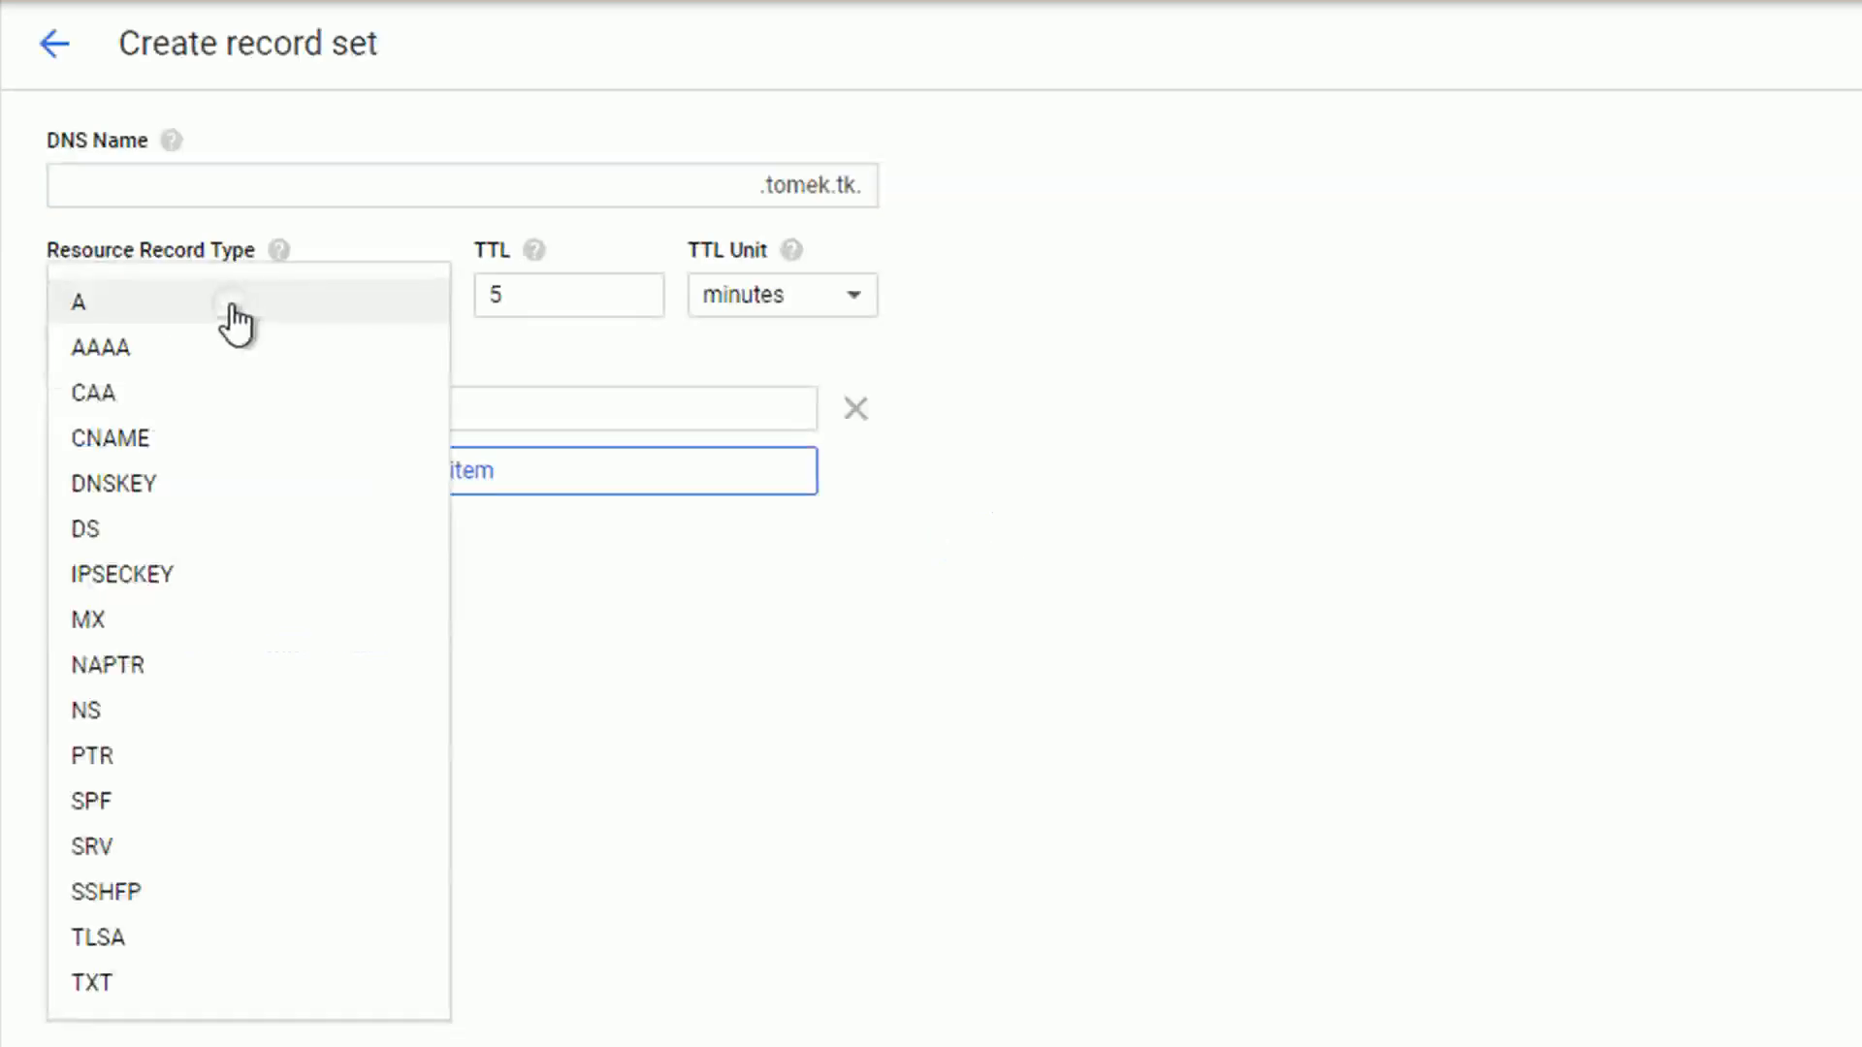
# Create a www CNAME record with canonical name tomek.tk.
pyautogui.click(107, 437)
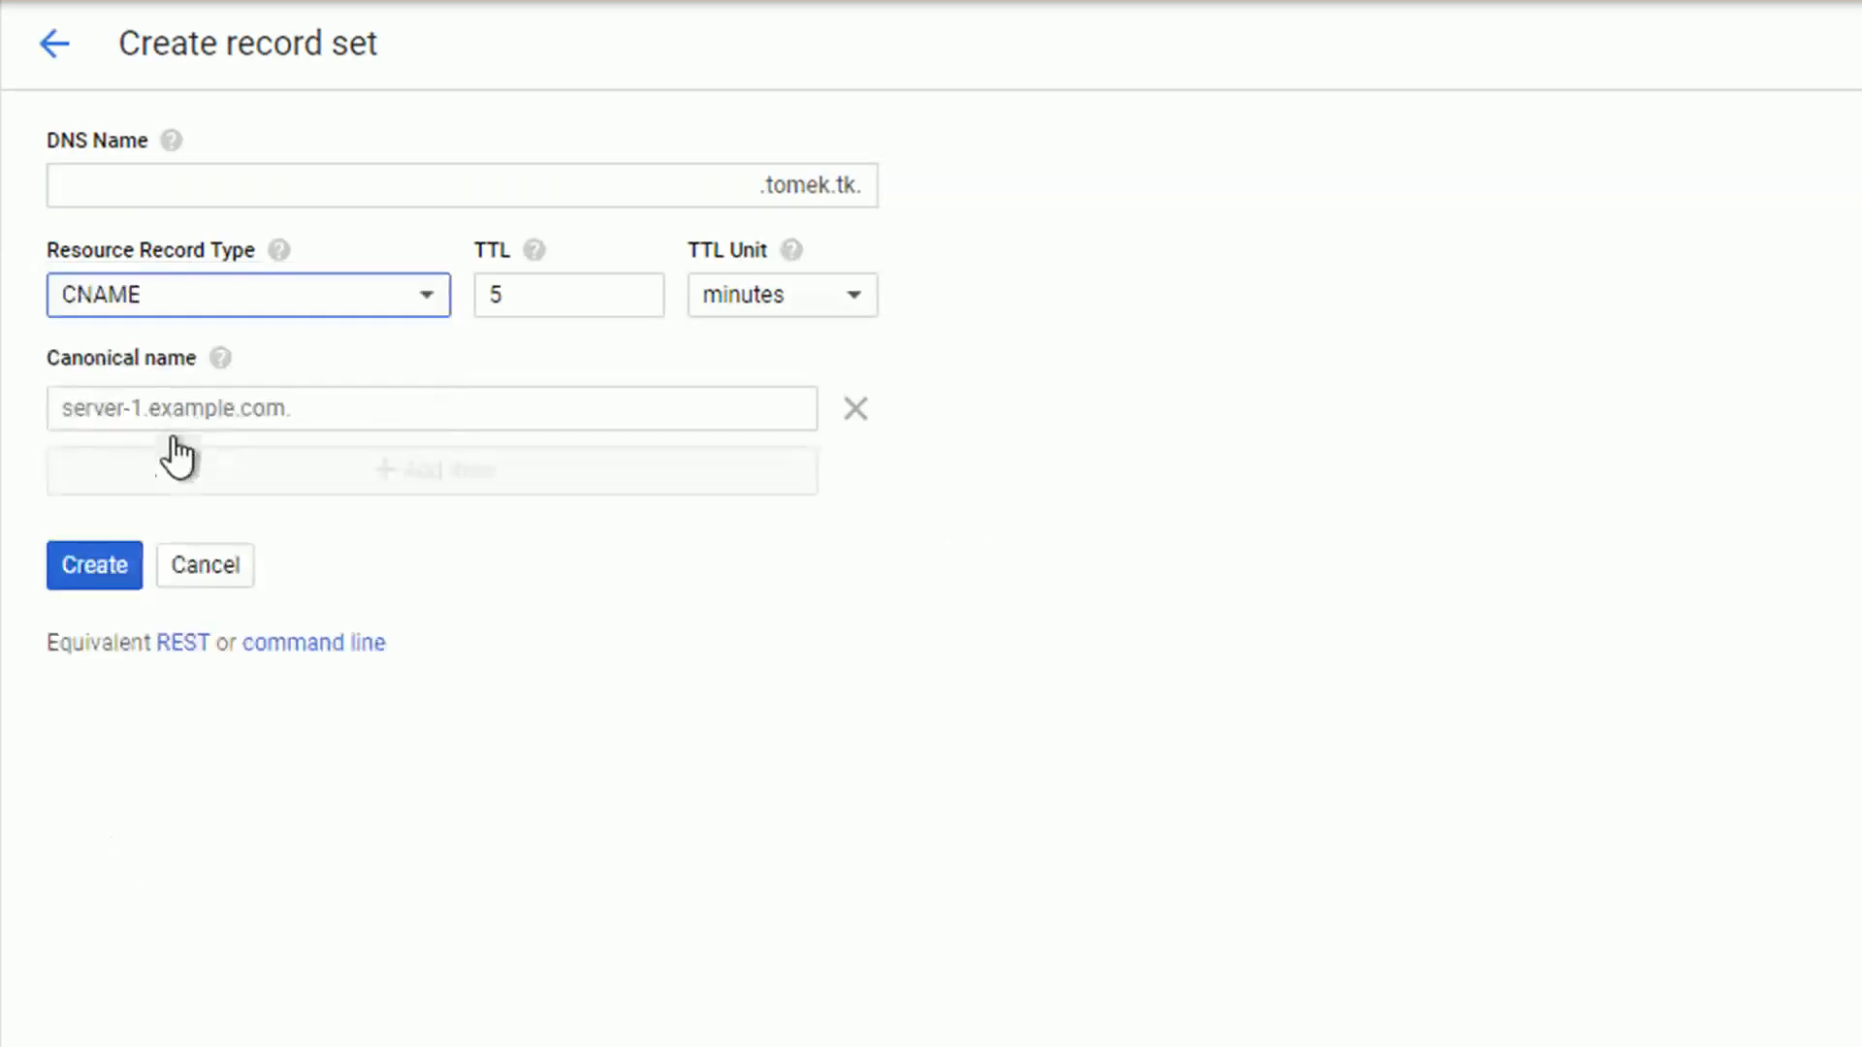
pyautogui.click(420, 183)
pyautogui.write('www')
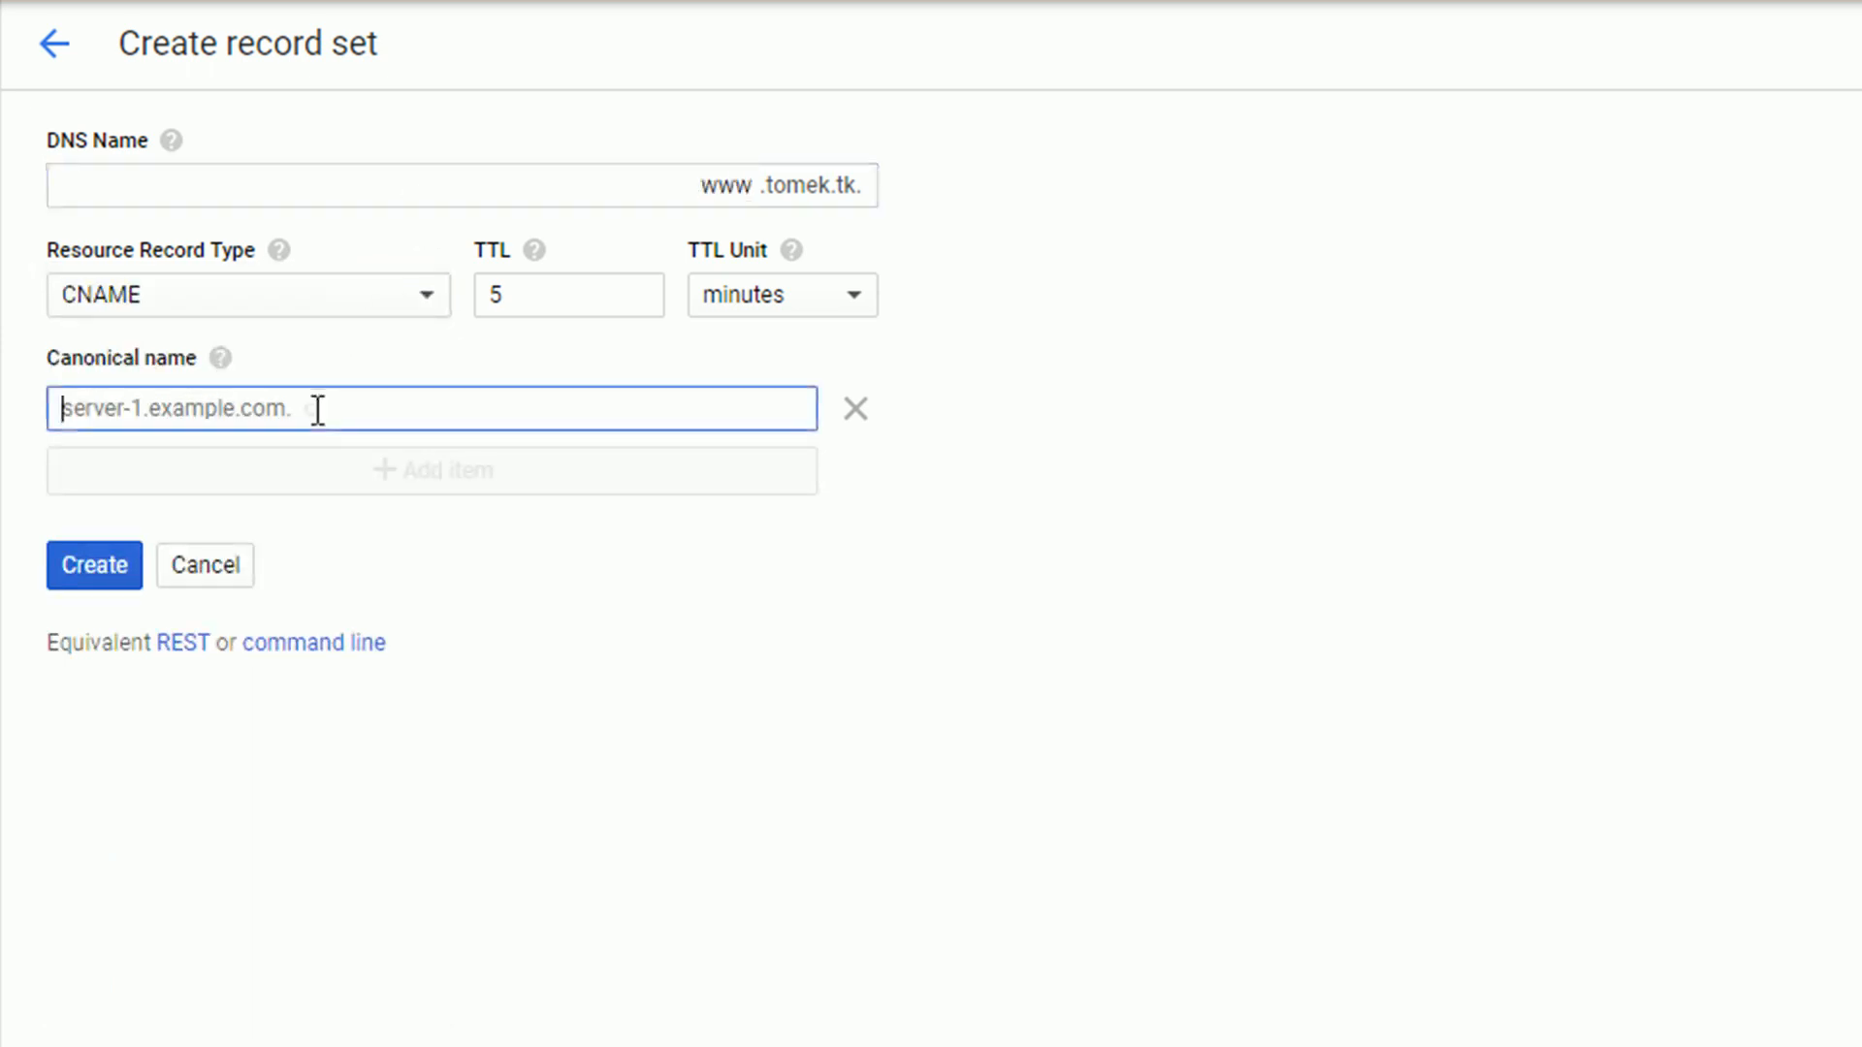
pyautogui.write('tomek.')
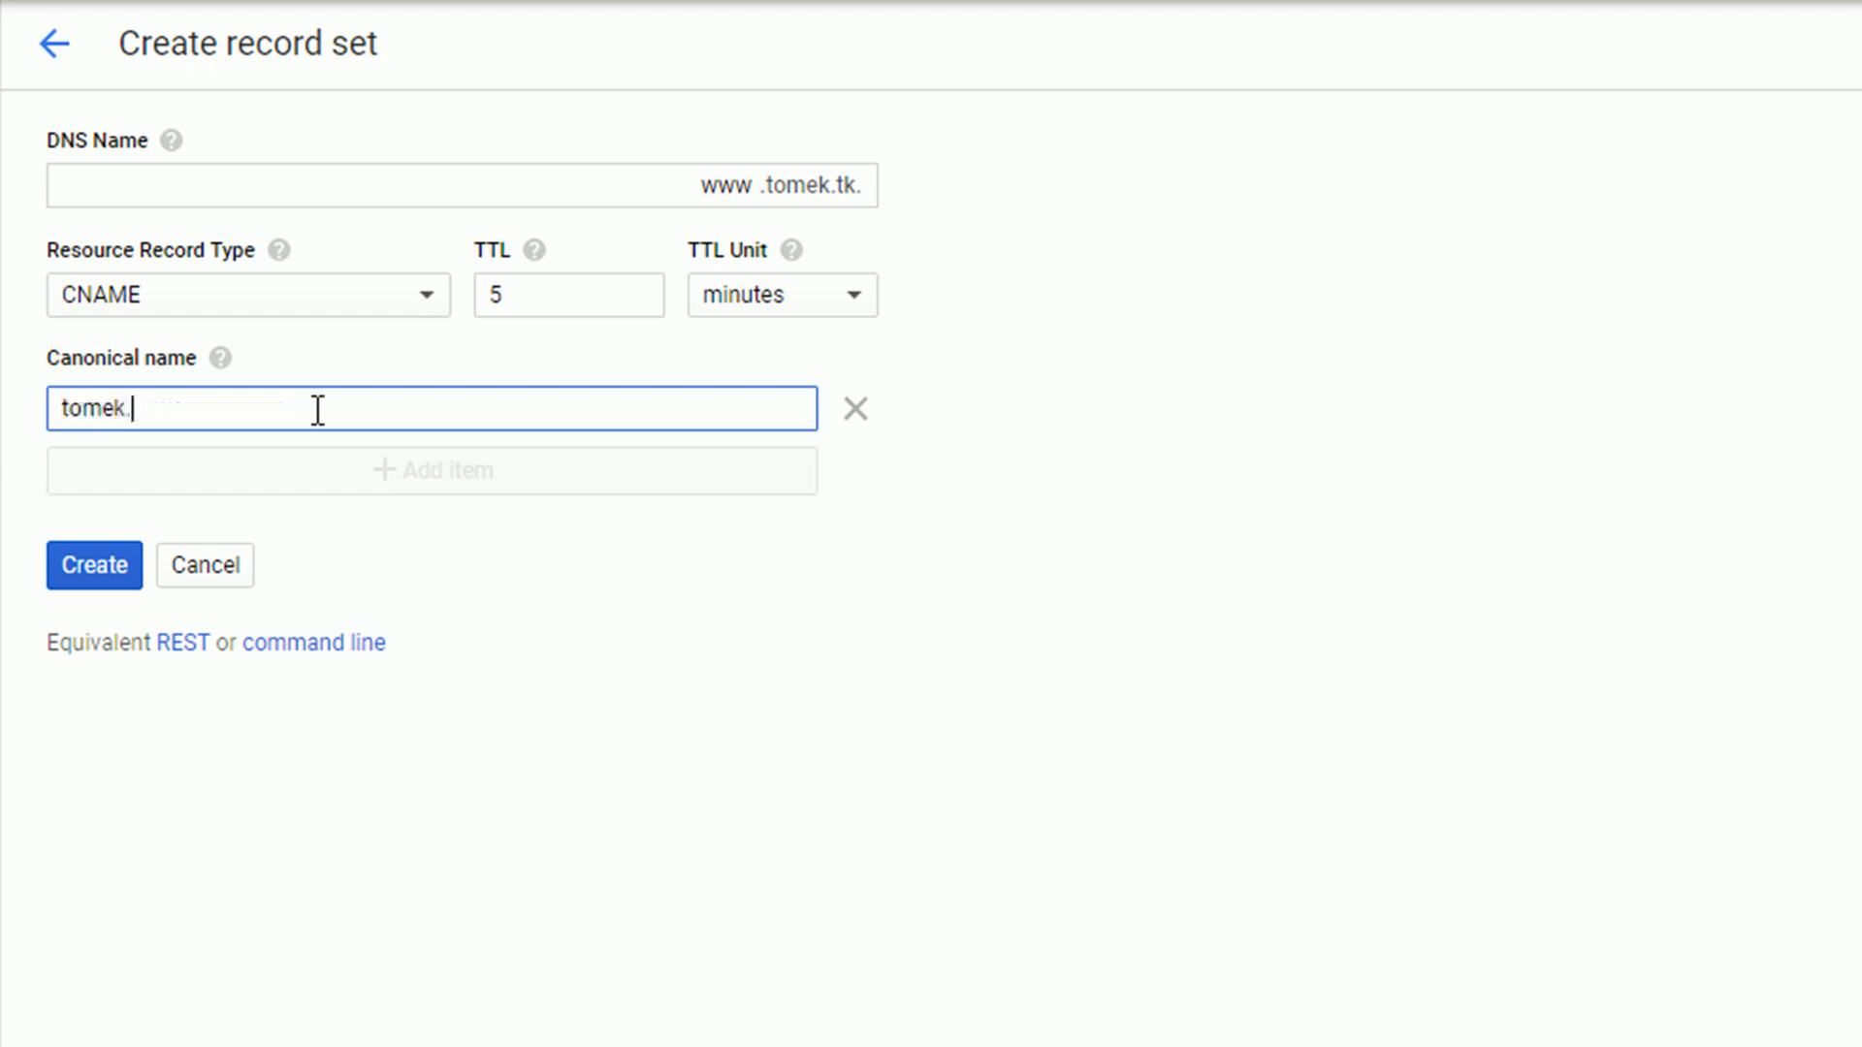
pyautogui.write('tk.')
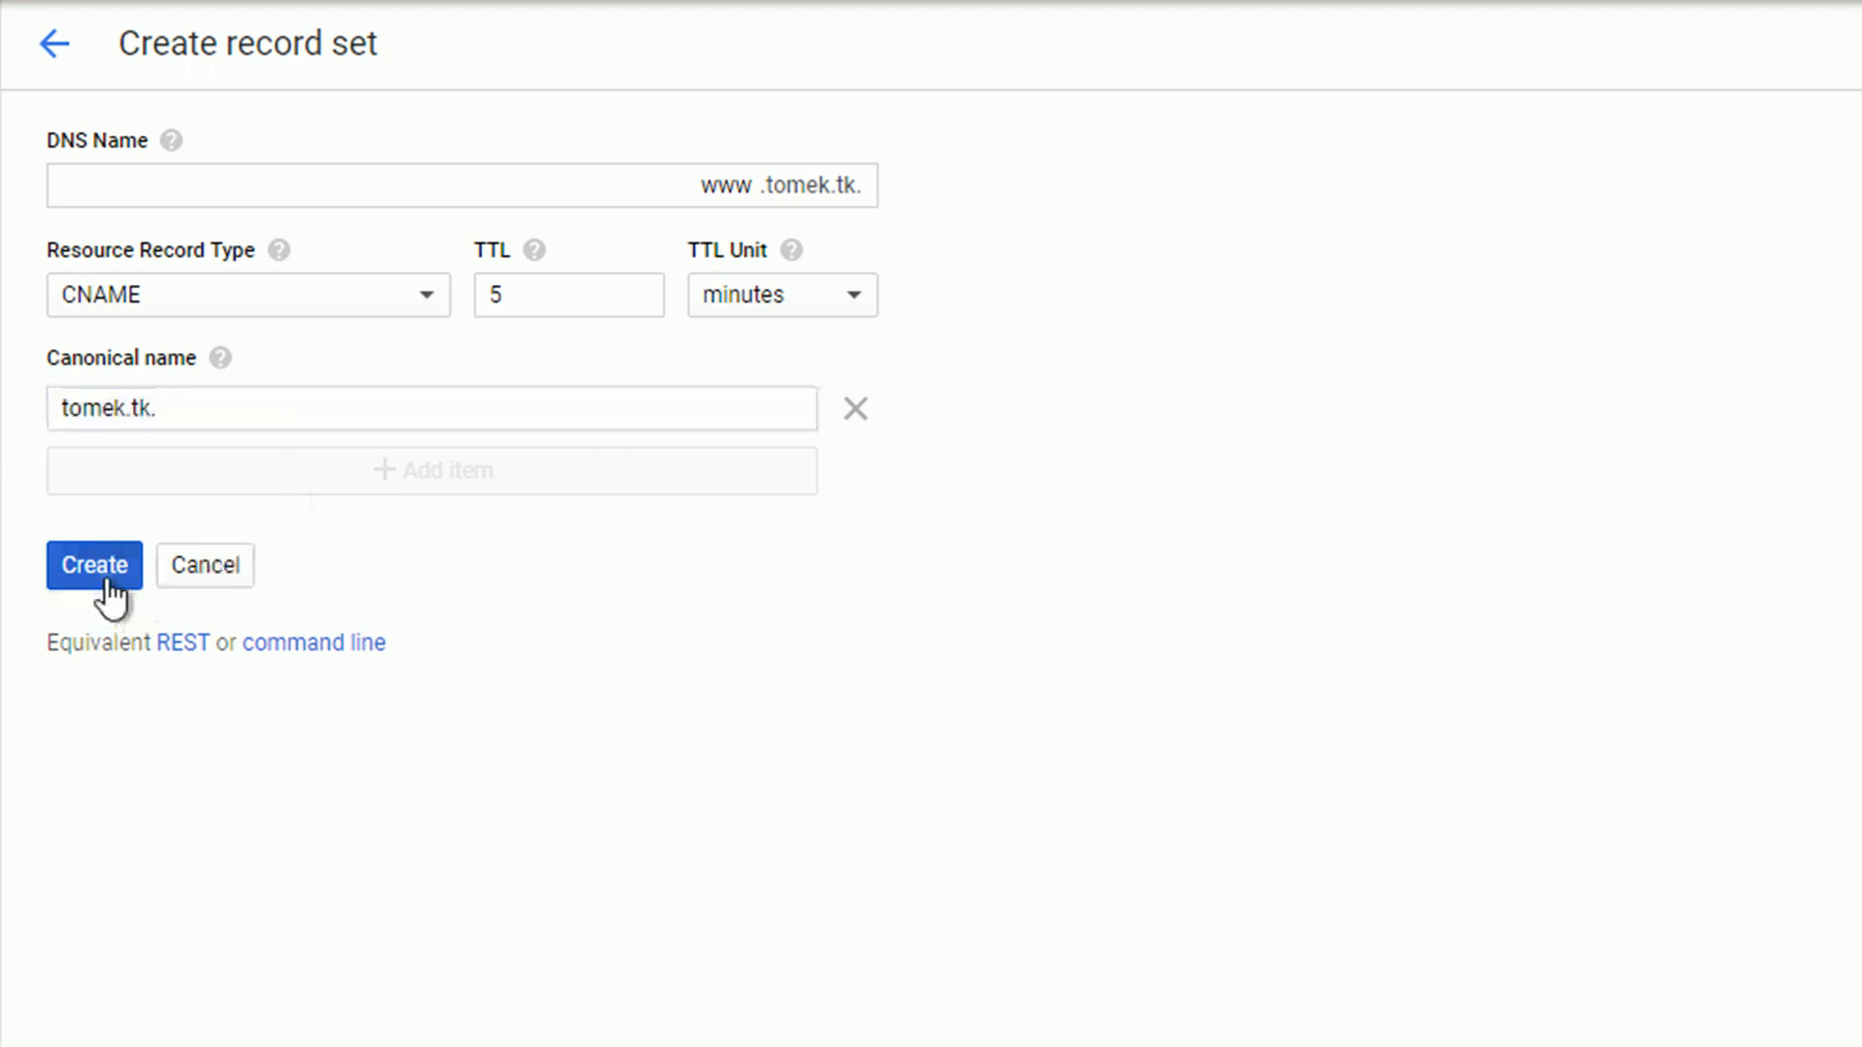
pyautogui.click(93, 565)
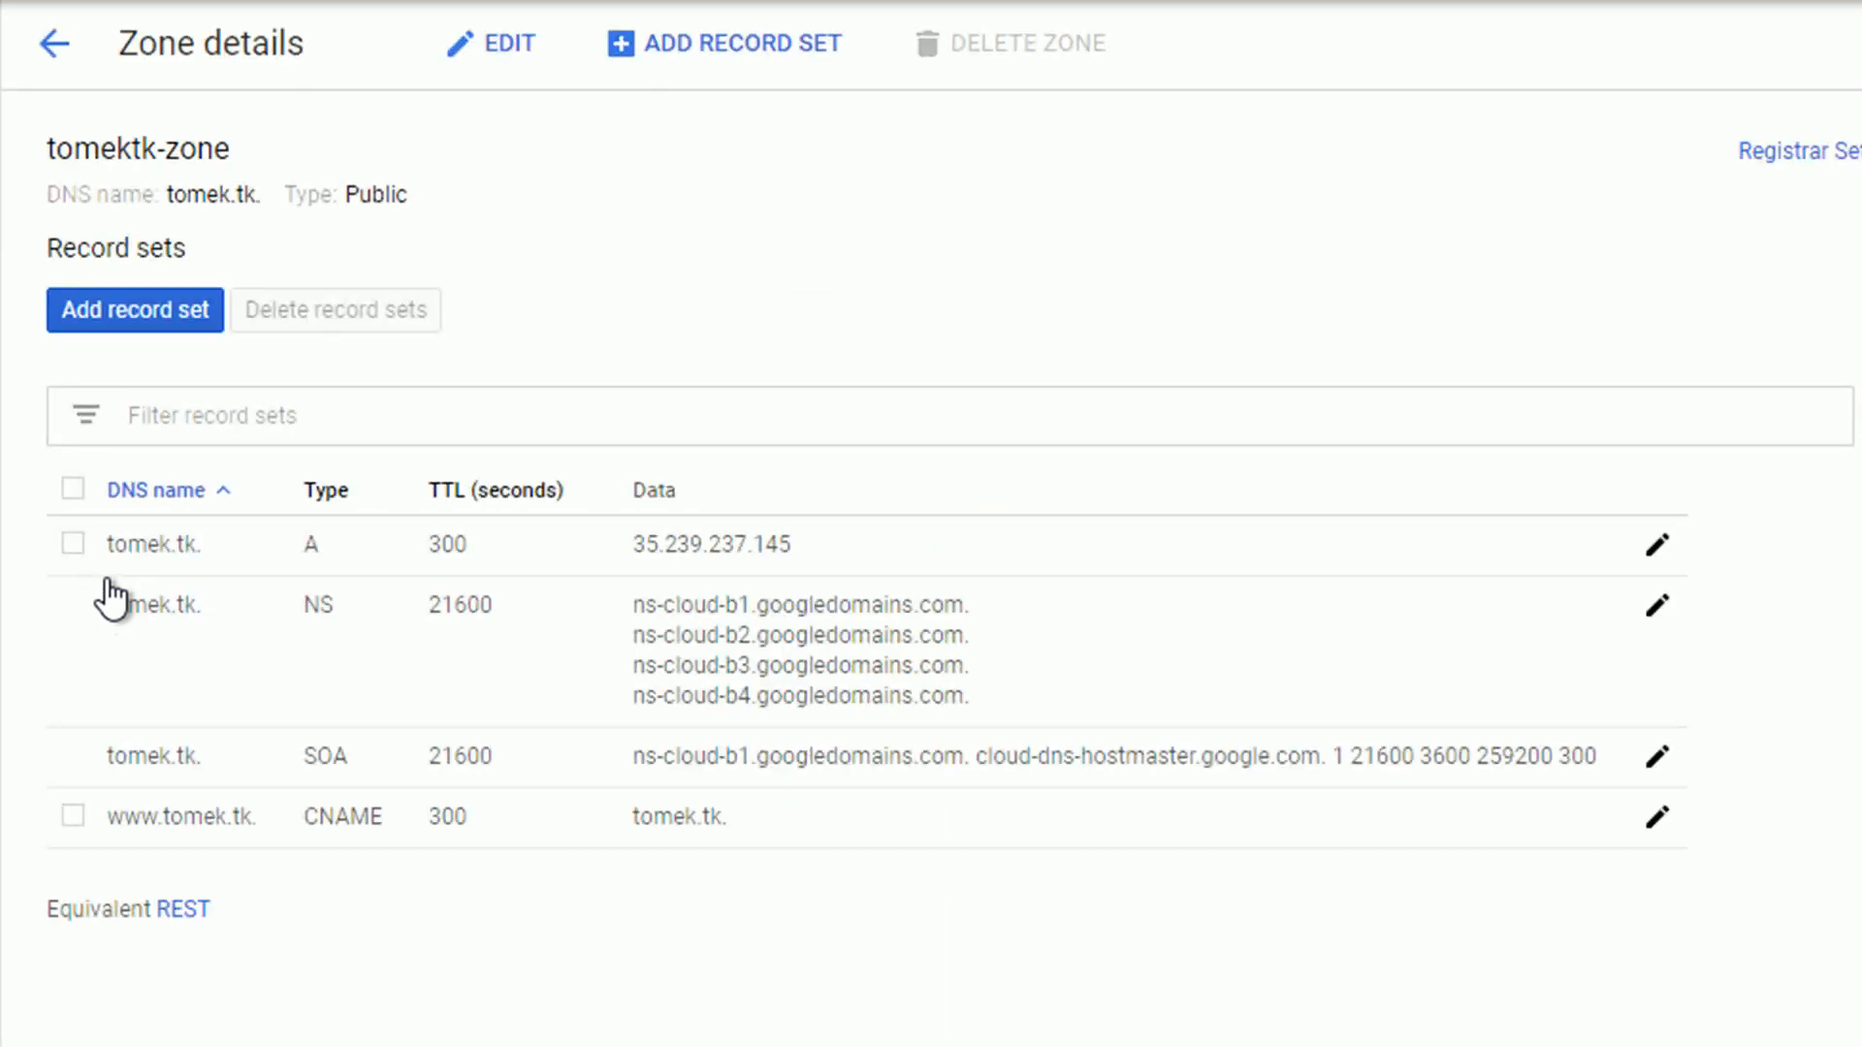
pyautogui.moveTo(111, 593)
pyautogui.write('f')
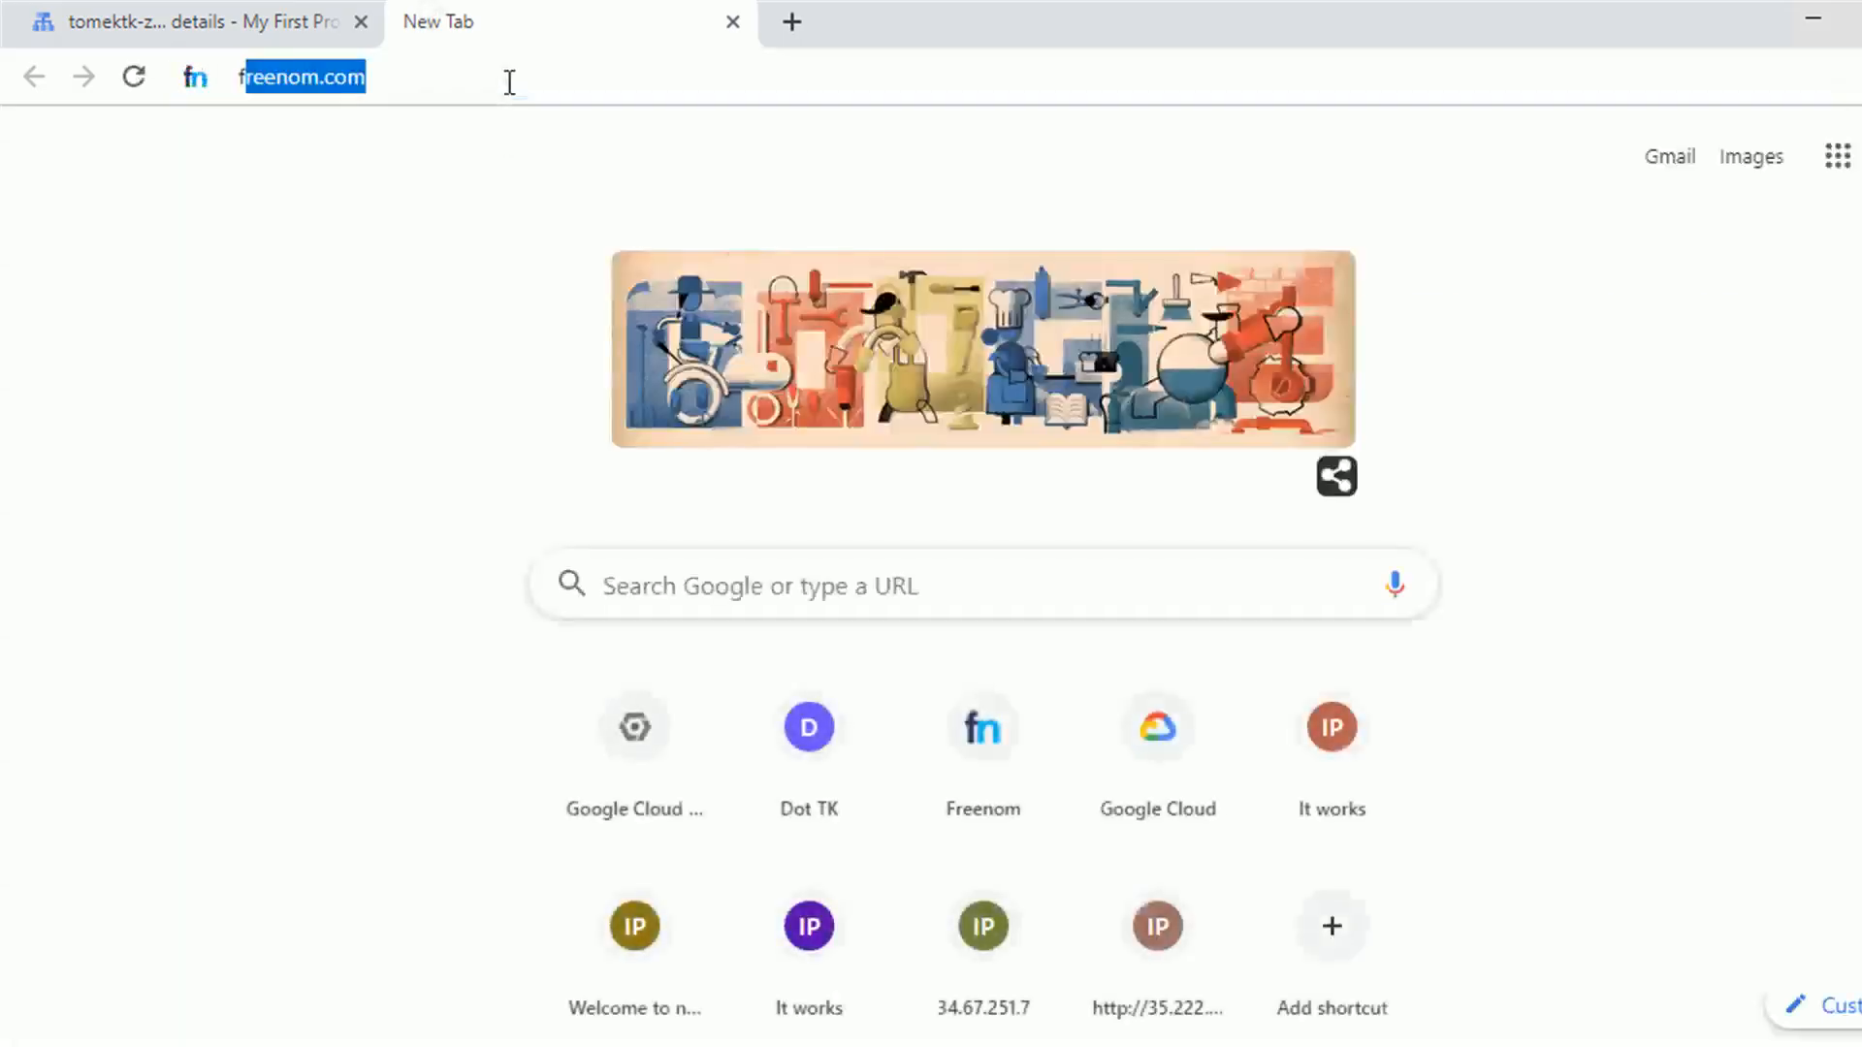
# Load Freenom and open domain management for tomek.tk.
pyautogui.press('Enter')
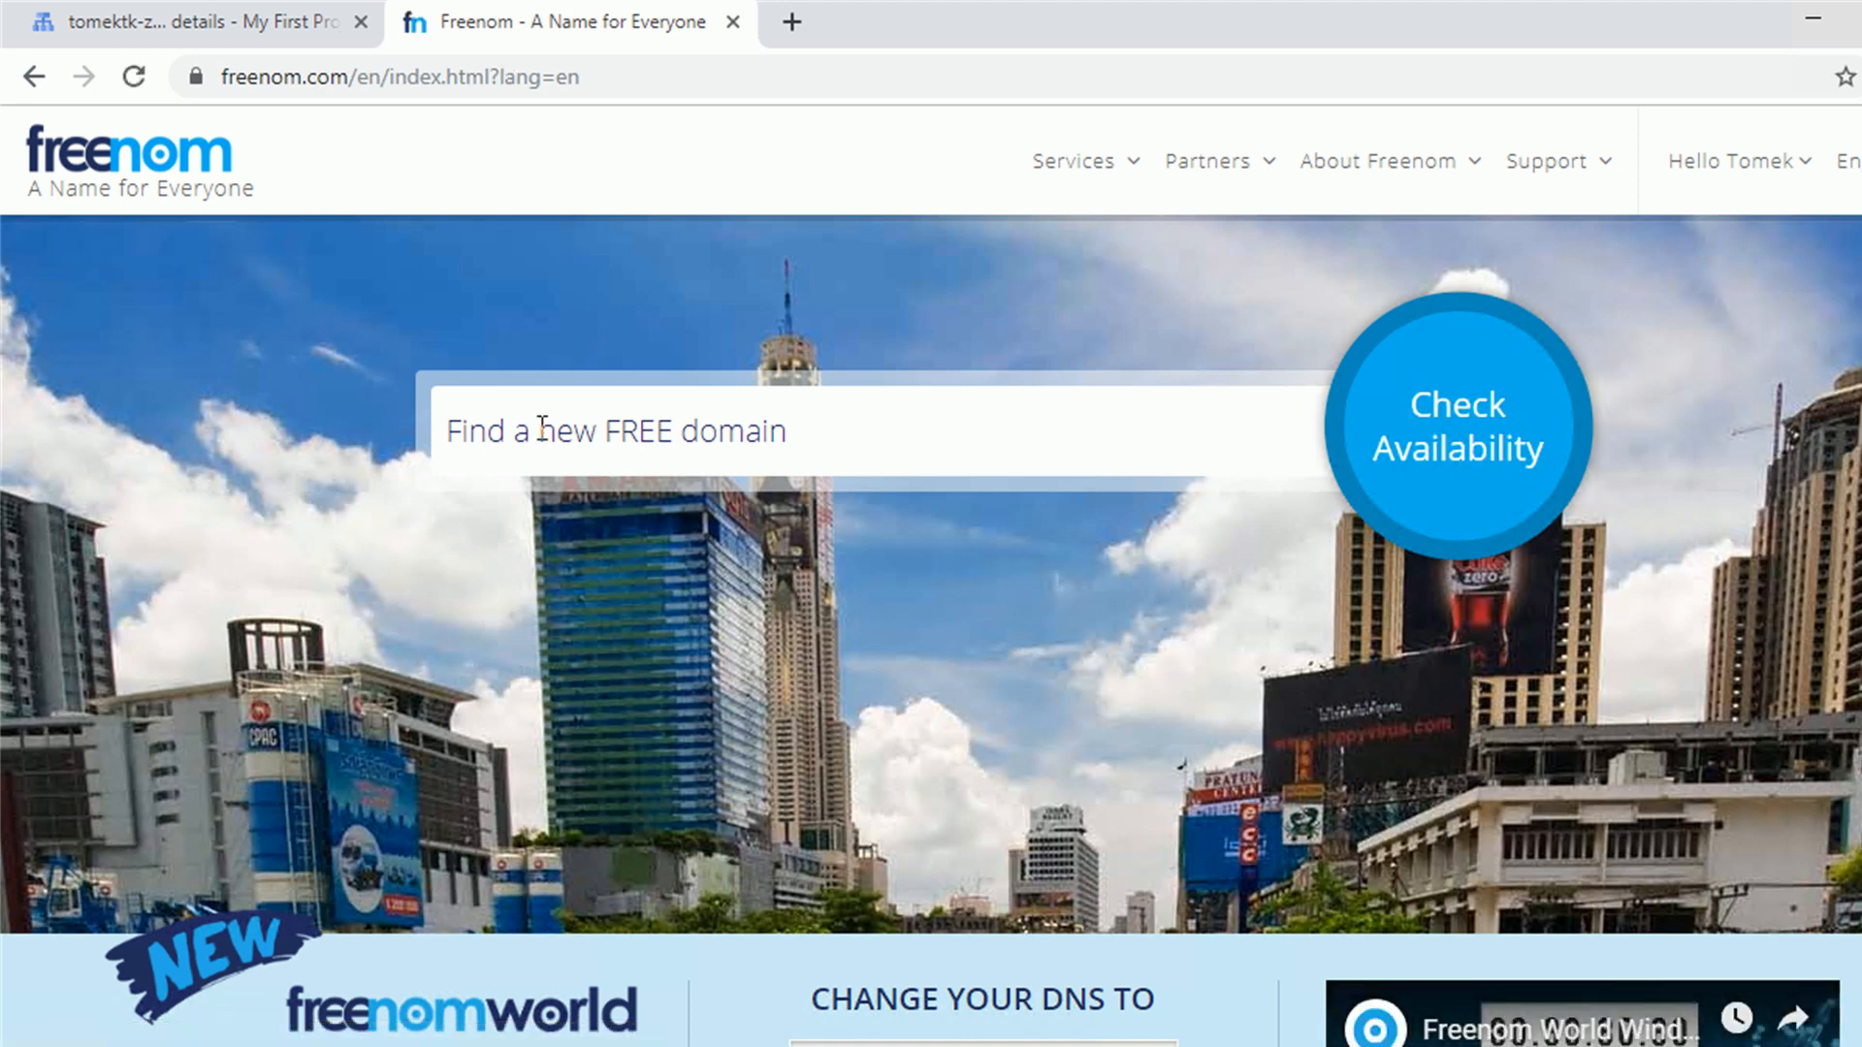
pyautogui.moveTo(1676, 179)
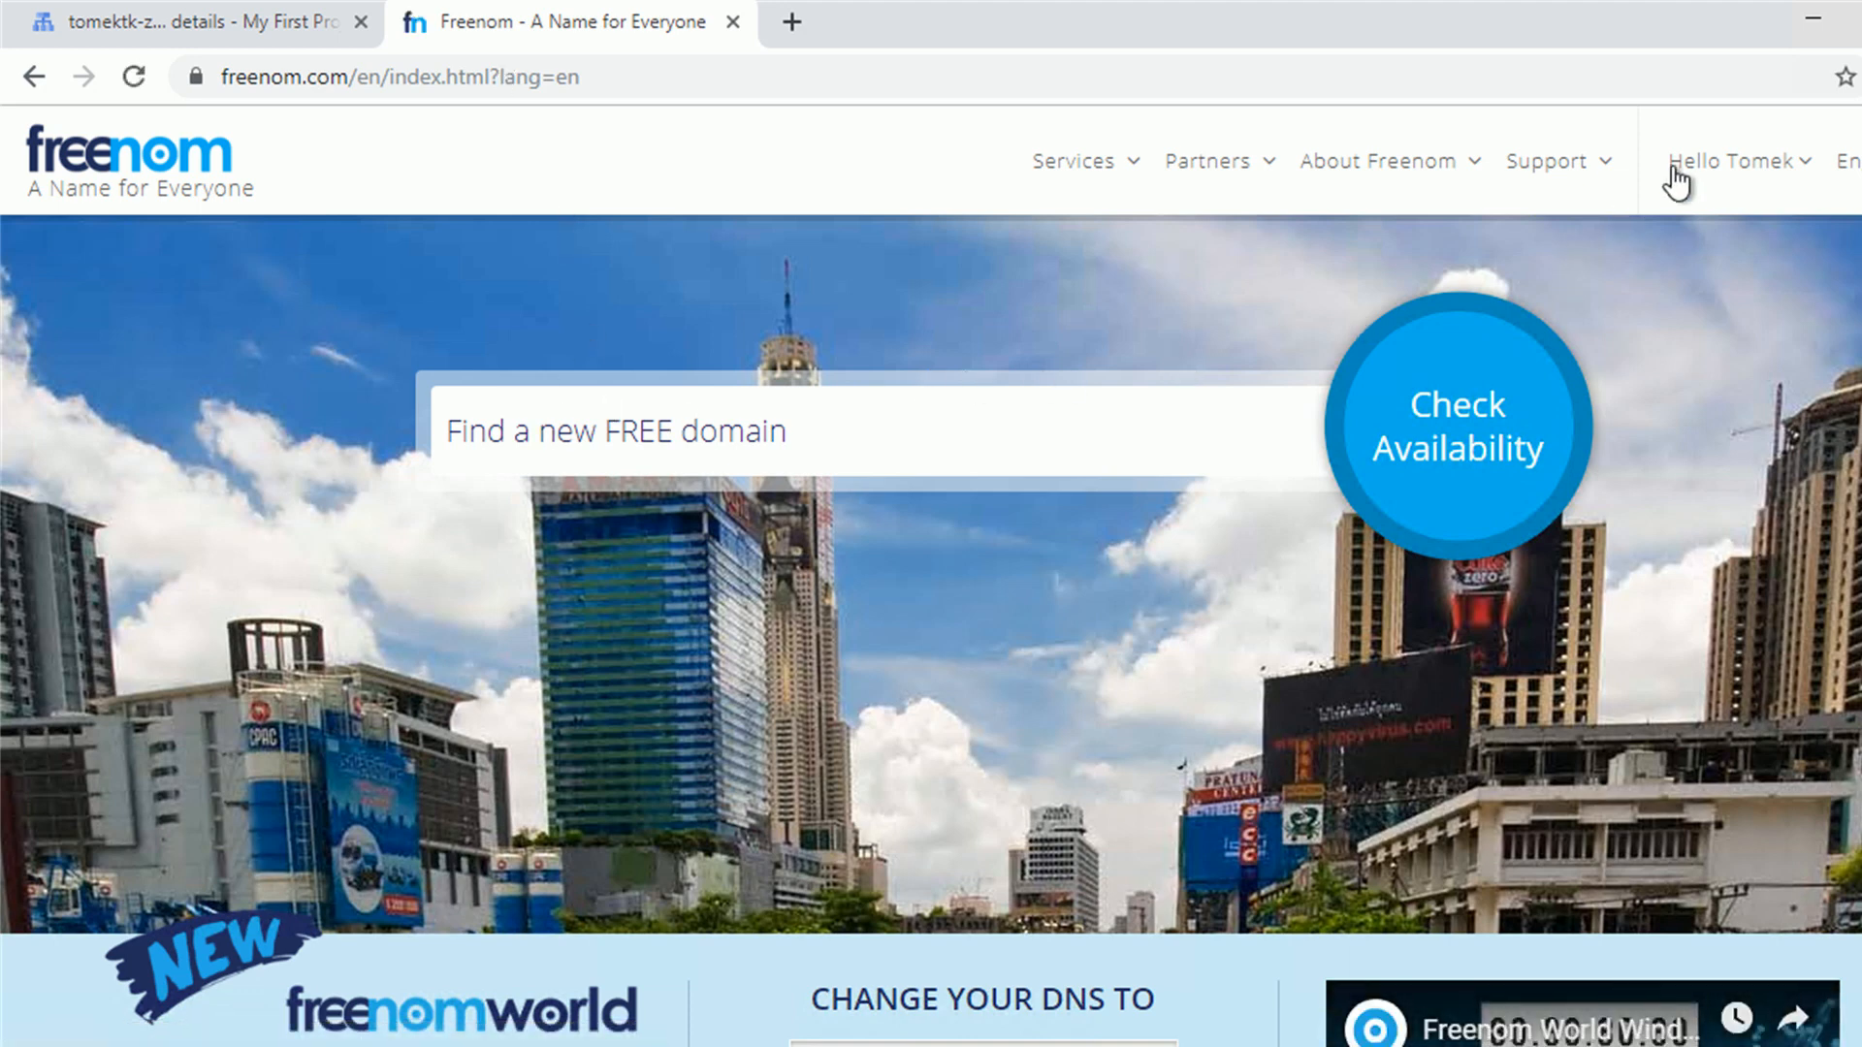
pyautogui.click(1077, 160)
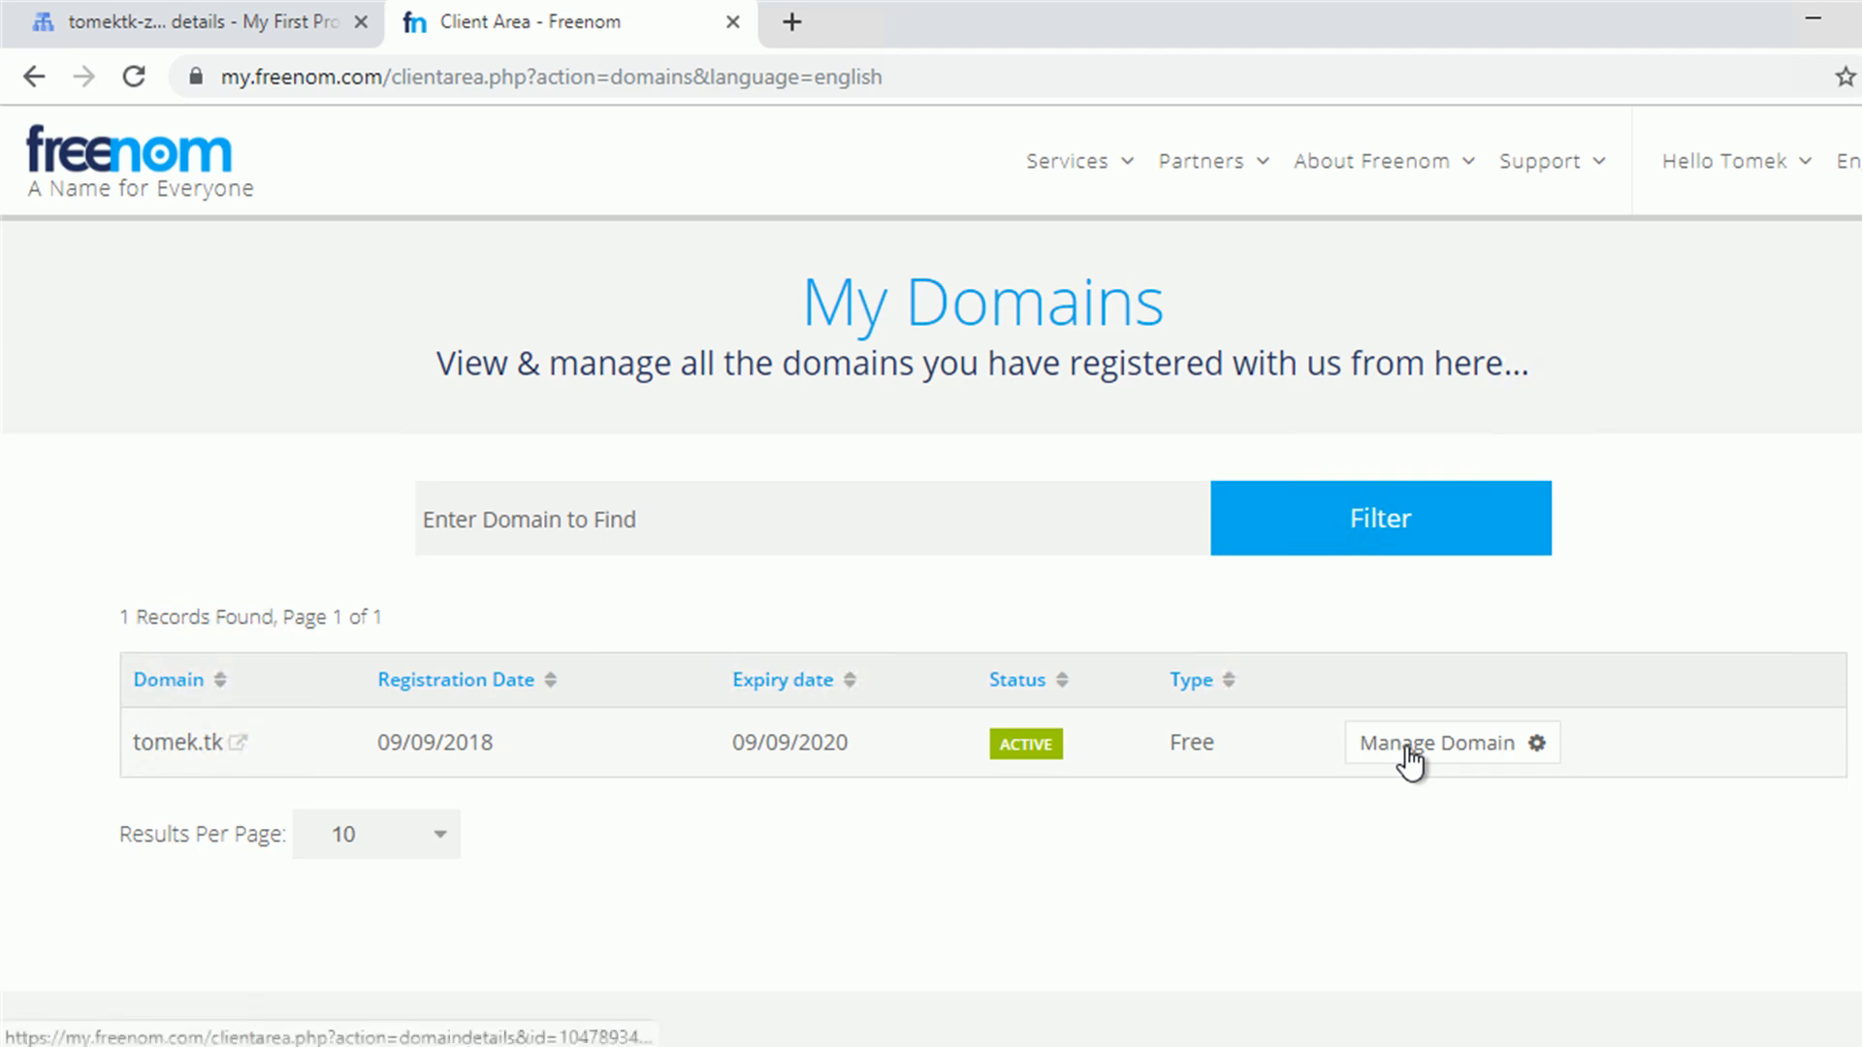
pyautogui.click(1431, 756)
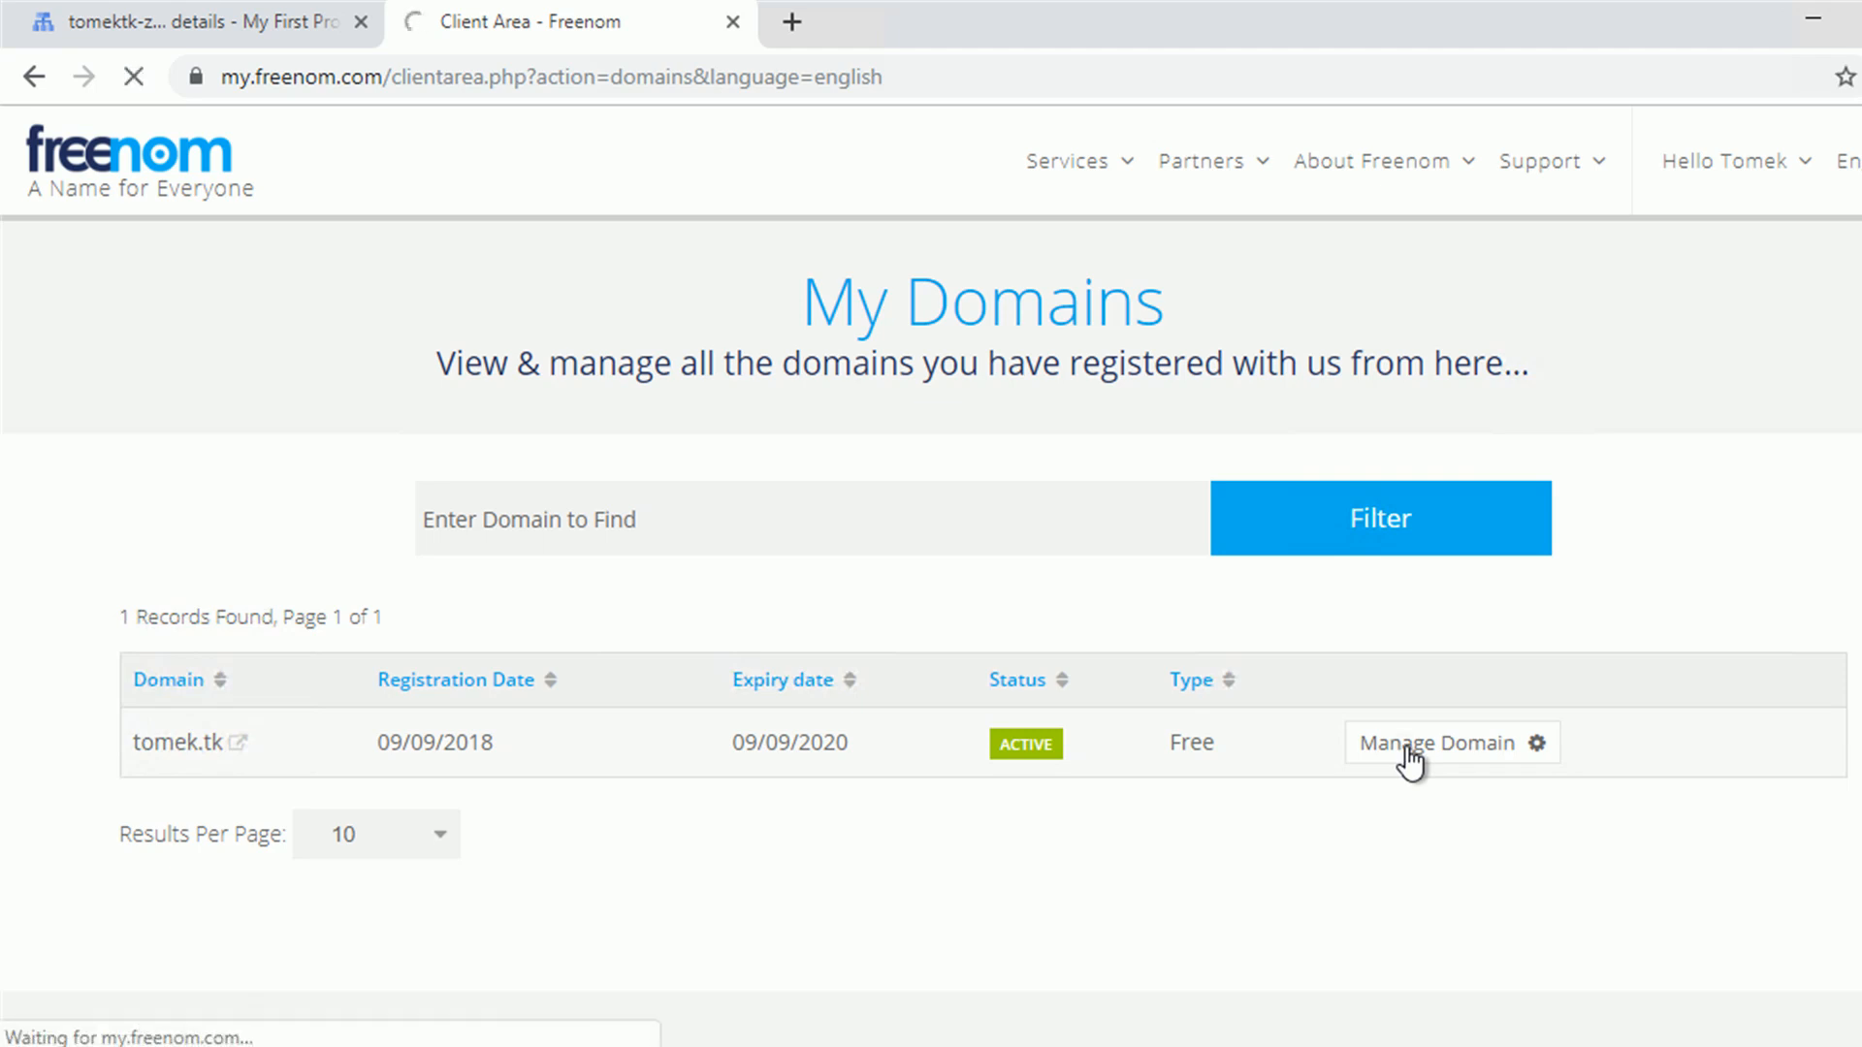
pyautogui.click(1439, 743)
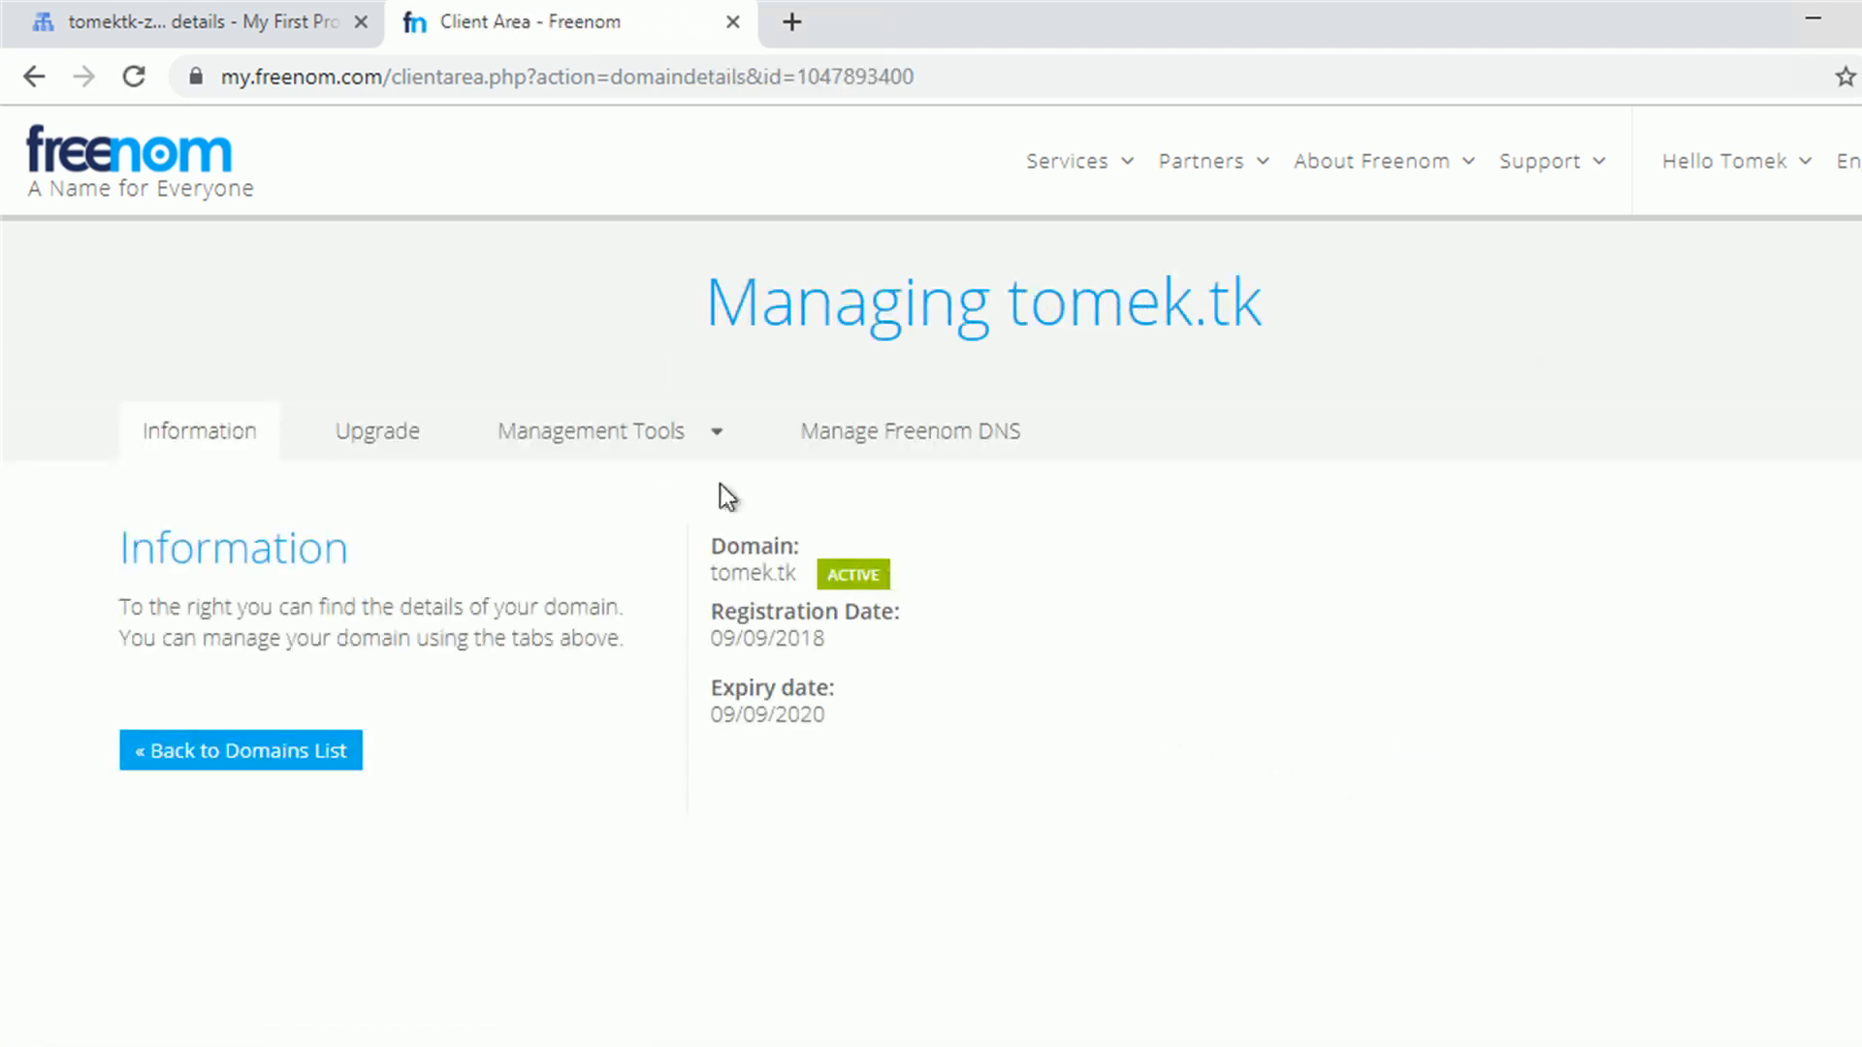
# Switch tomek.tk's nameserver setting to custom nameservers.
pyautogui.click(590, 431)
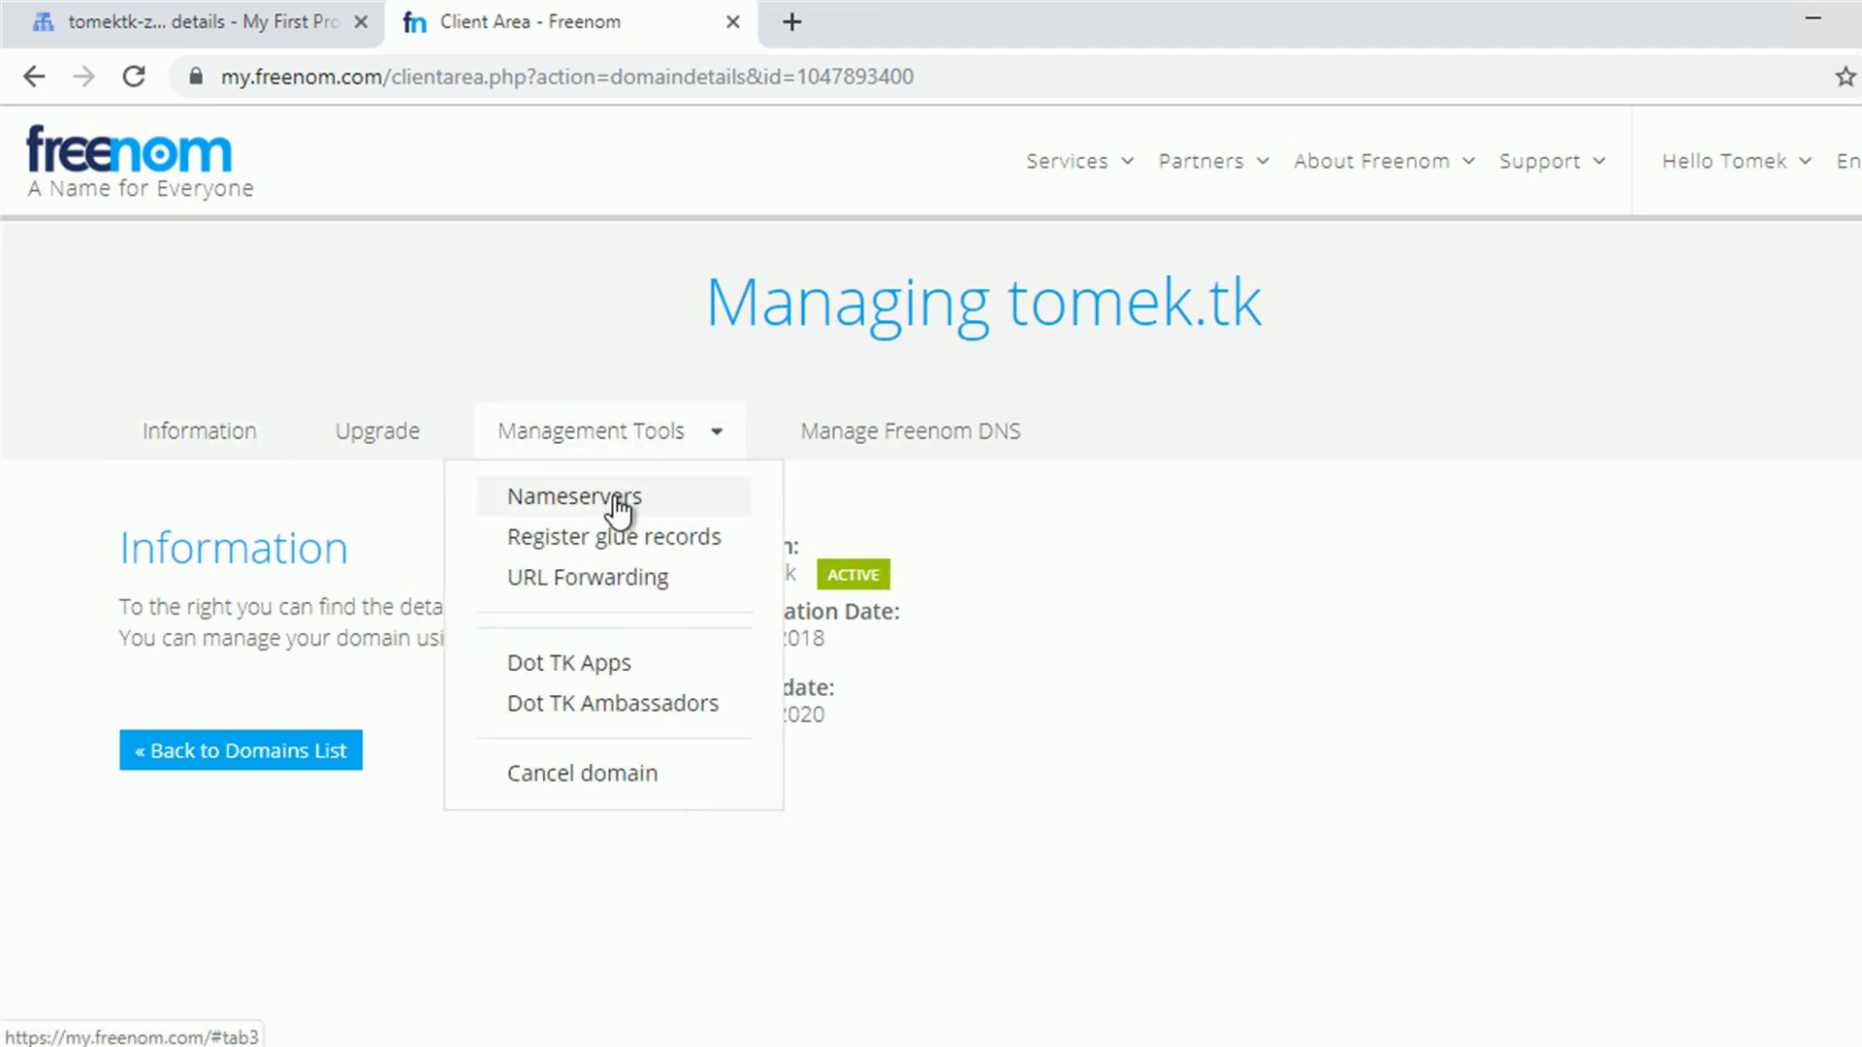
pyautogui.click(574, 496)
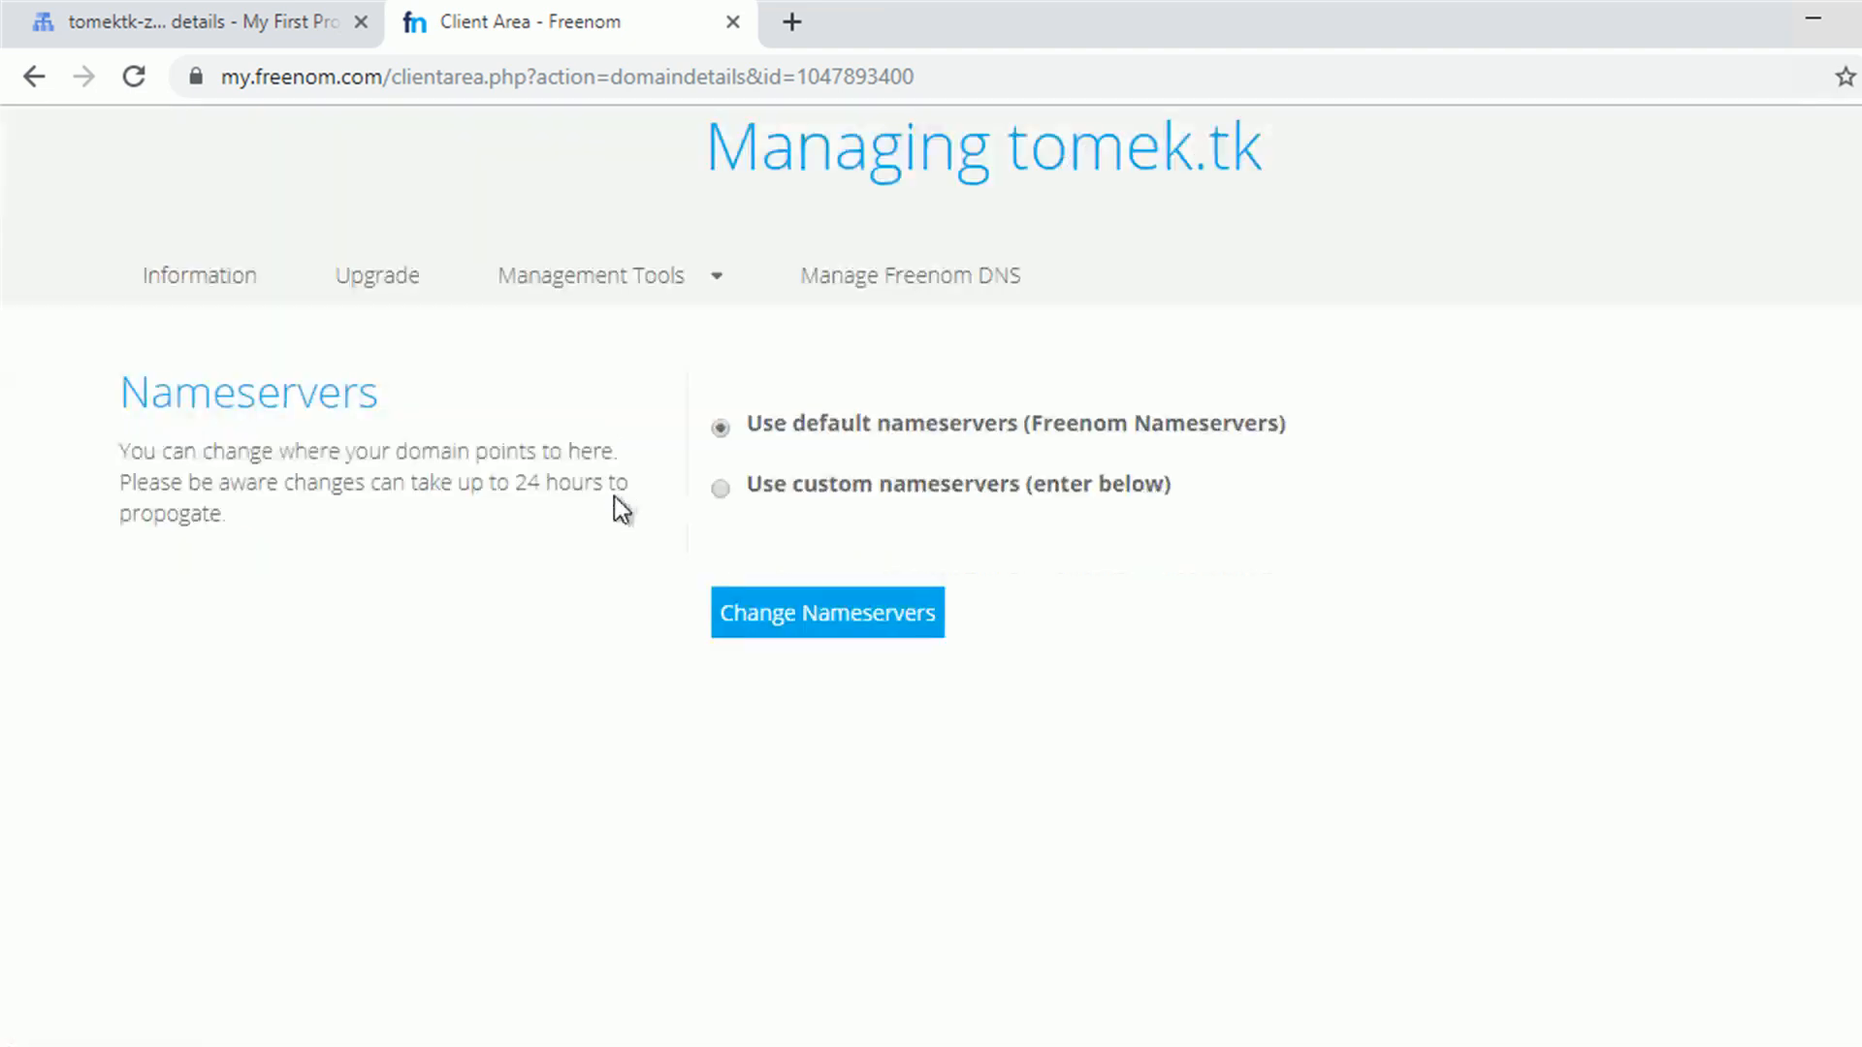
pyautogui.click(720, 487)
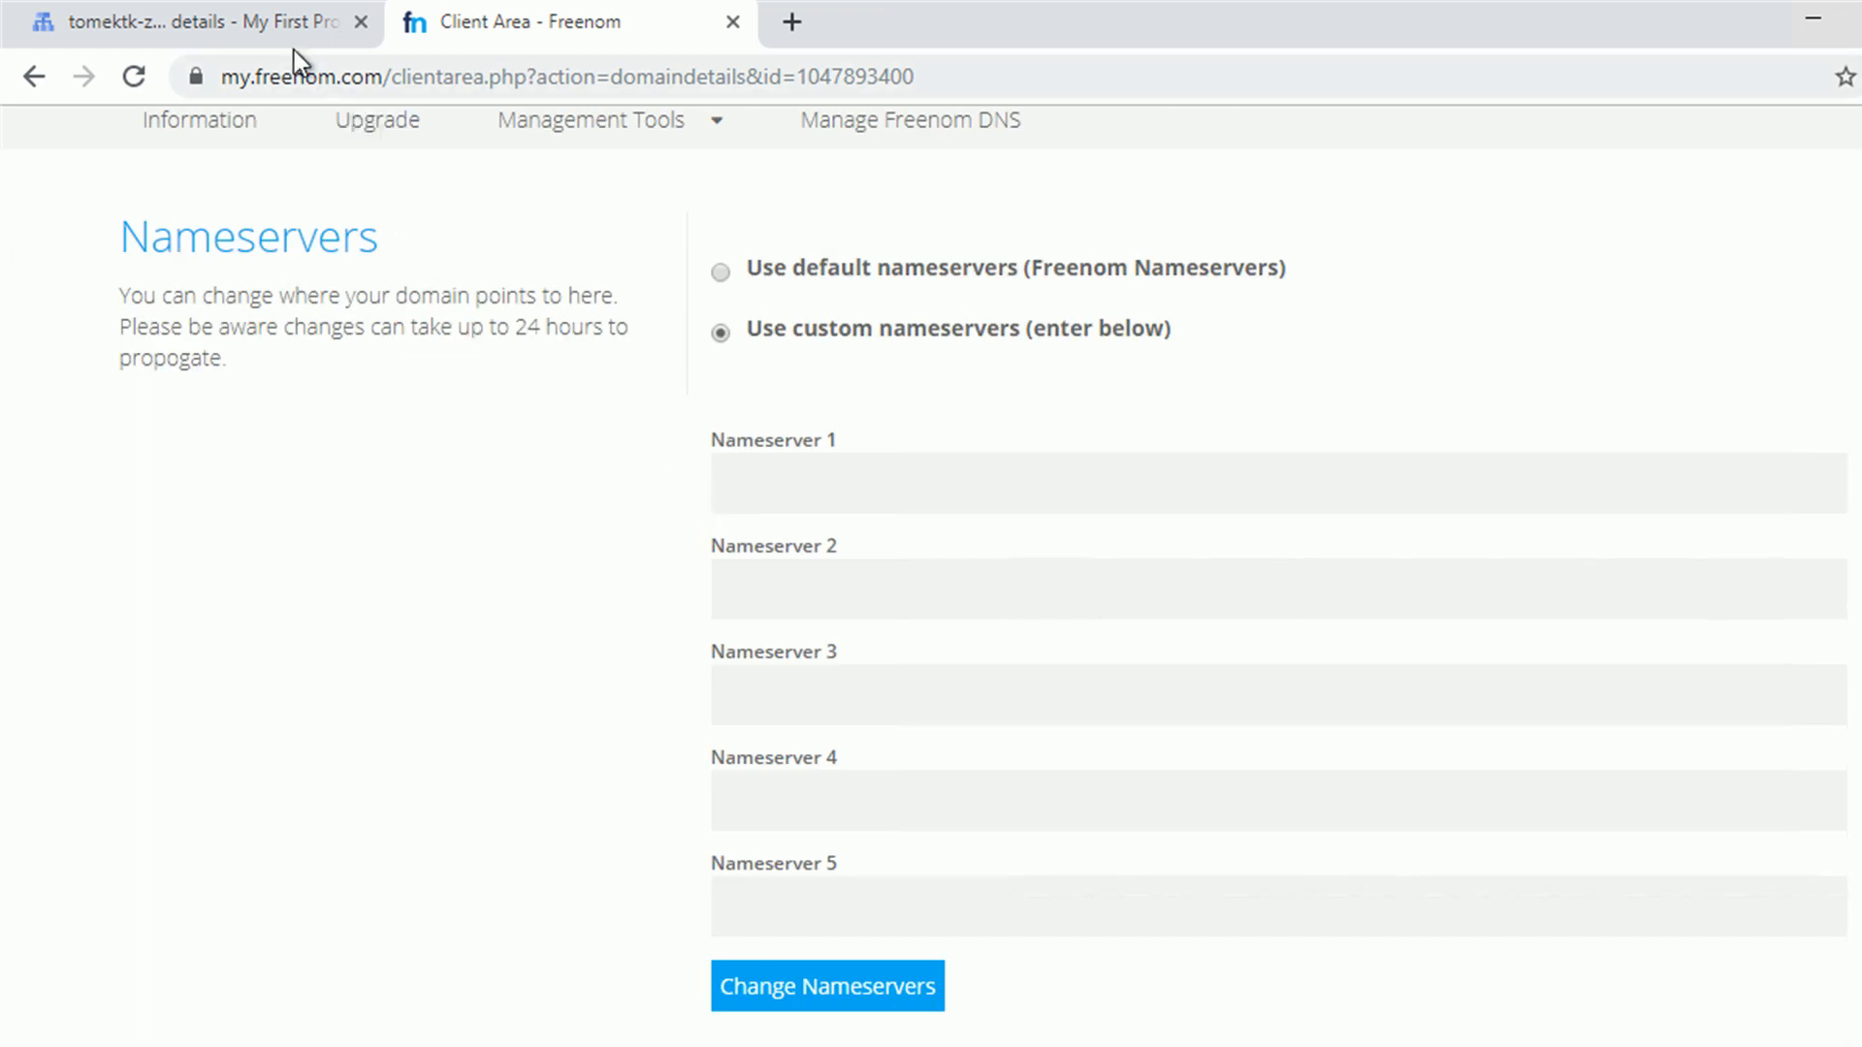
# Copy the ns-cloud-b1 to b4.googledomains.com nameservers from Cloud DNS into Freenom and save.
pyautogui.click(194, 21)
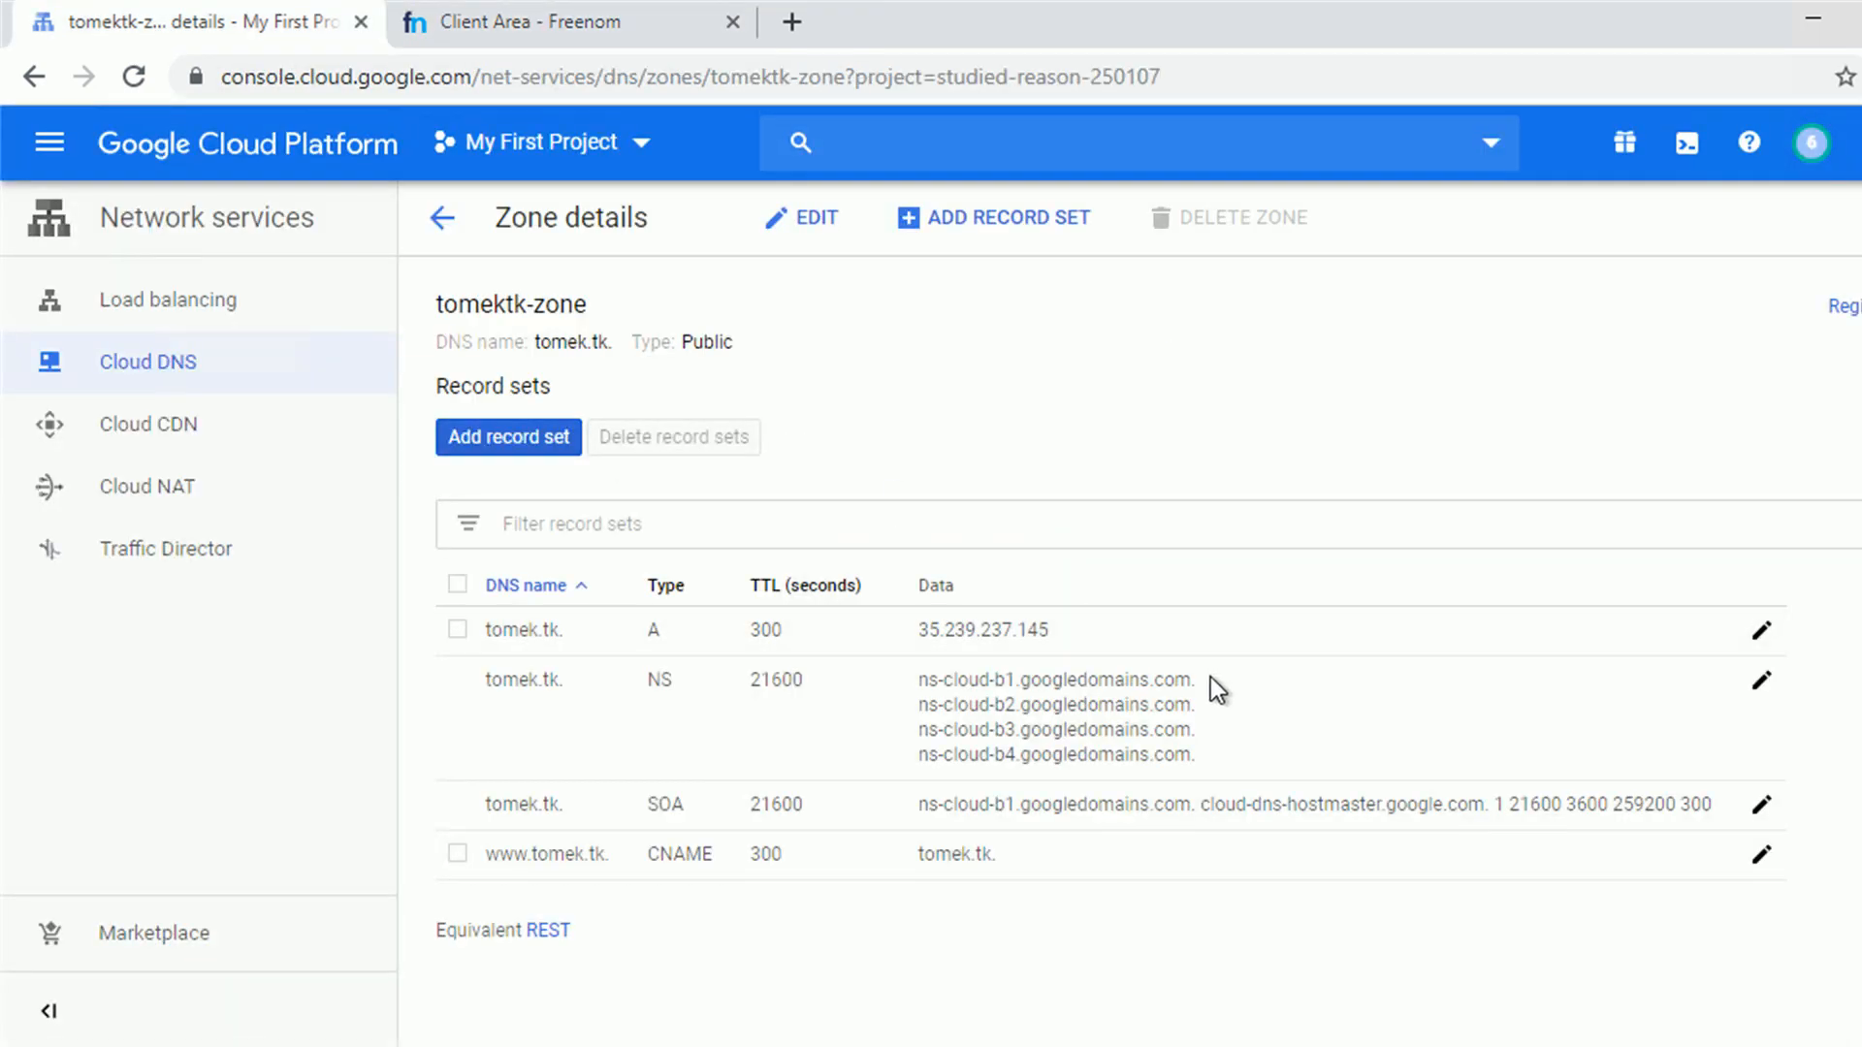
pyautogui.doubleClick(1056, 680)
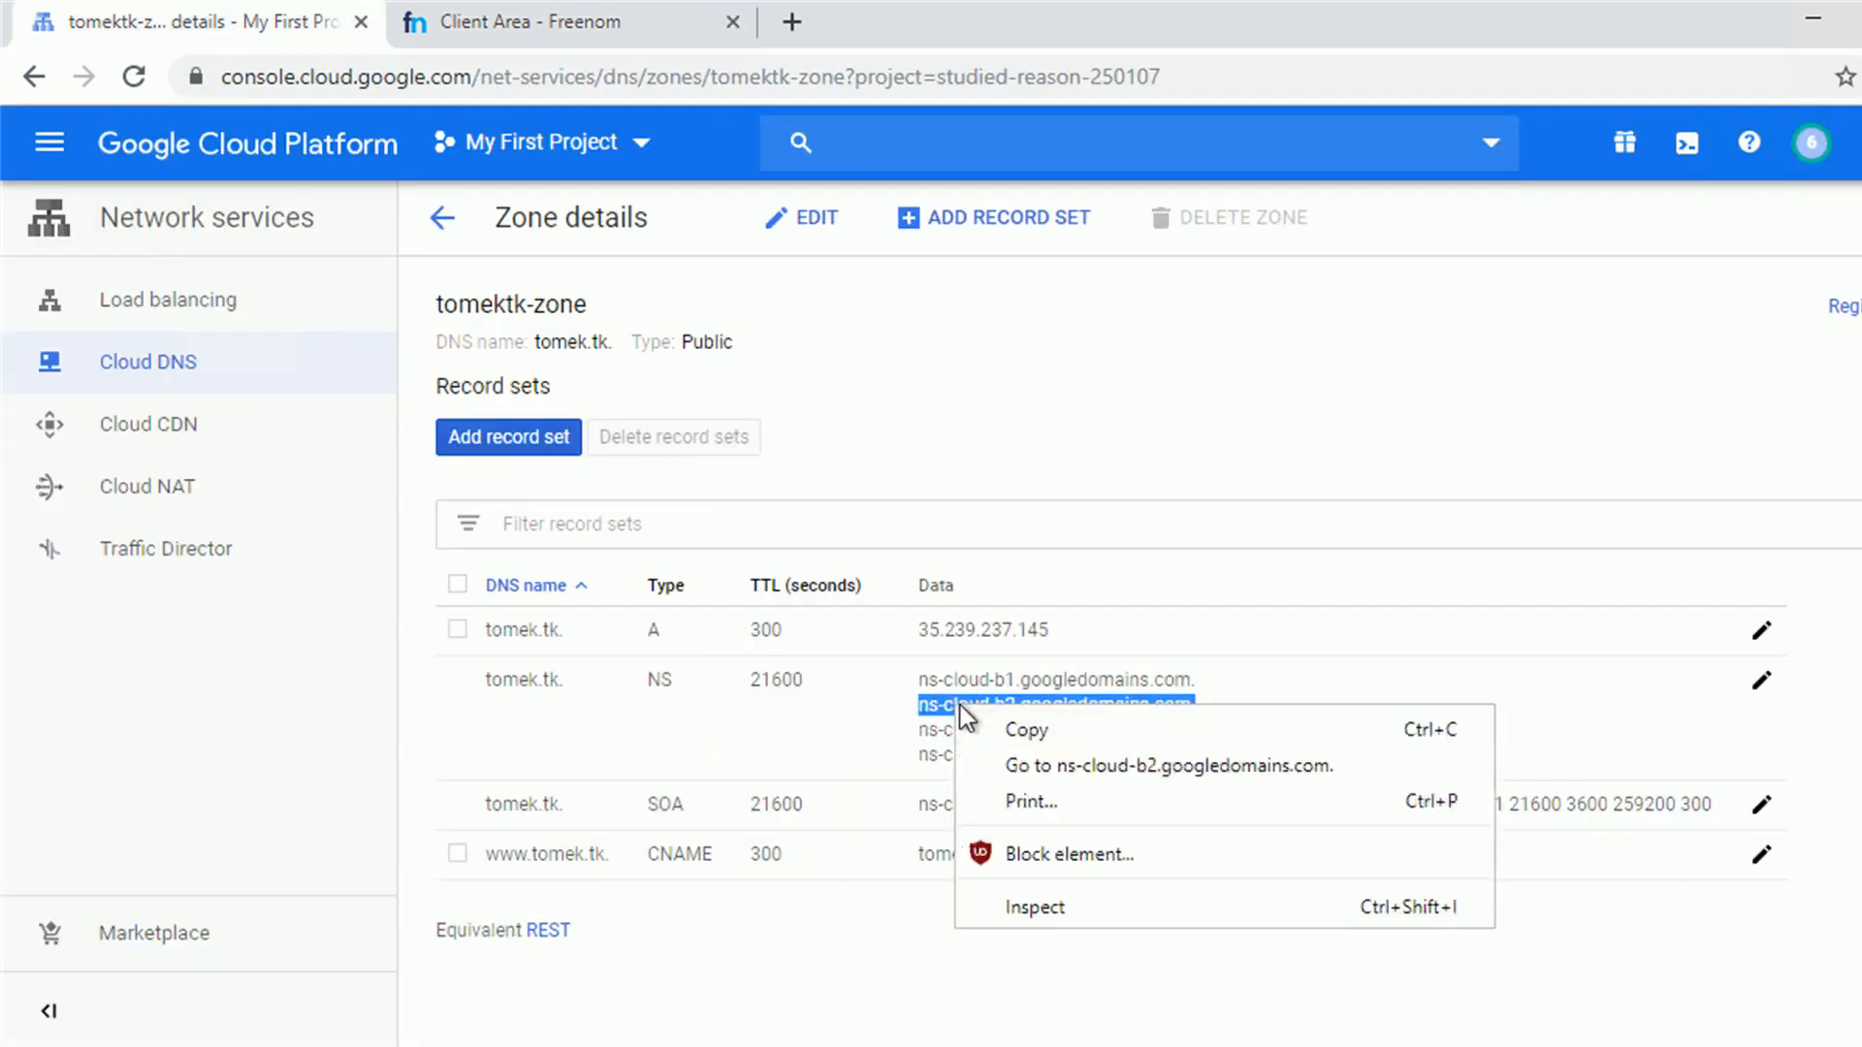
pyautogui.click(534, 21)
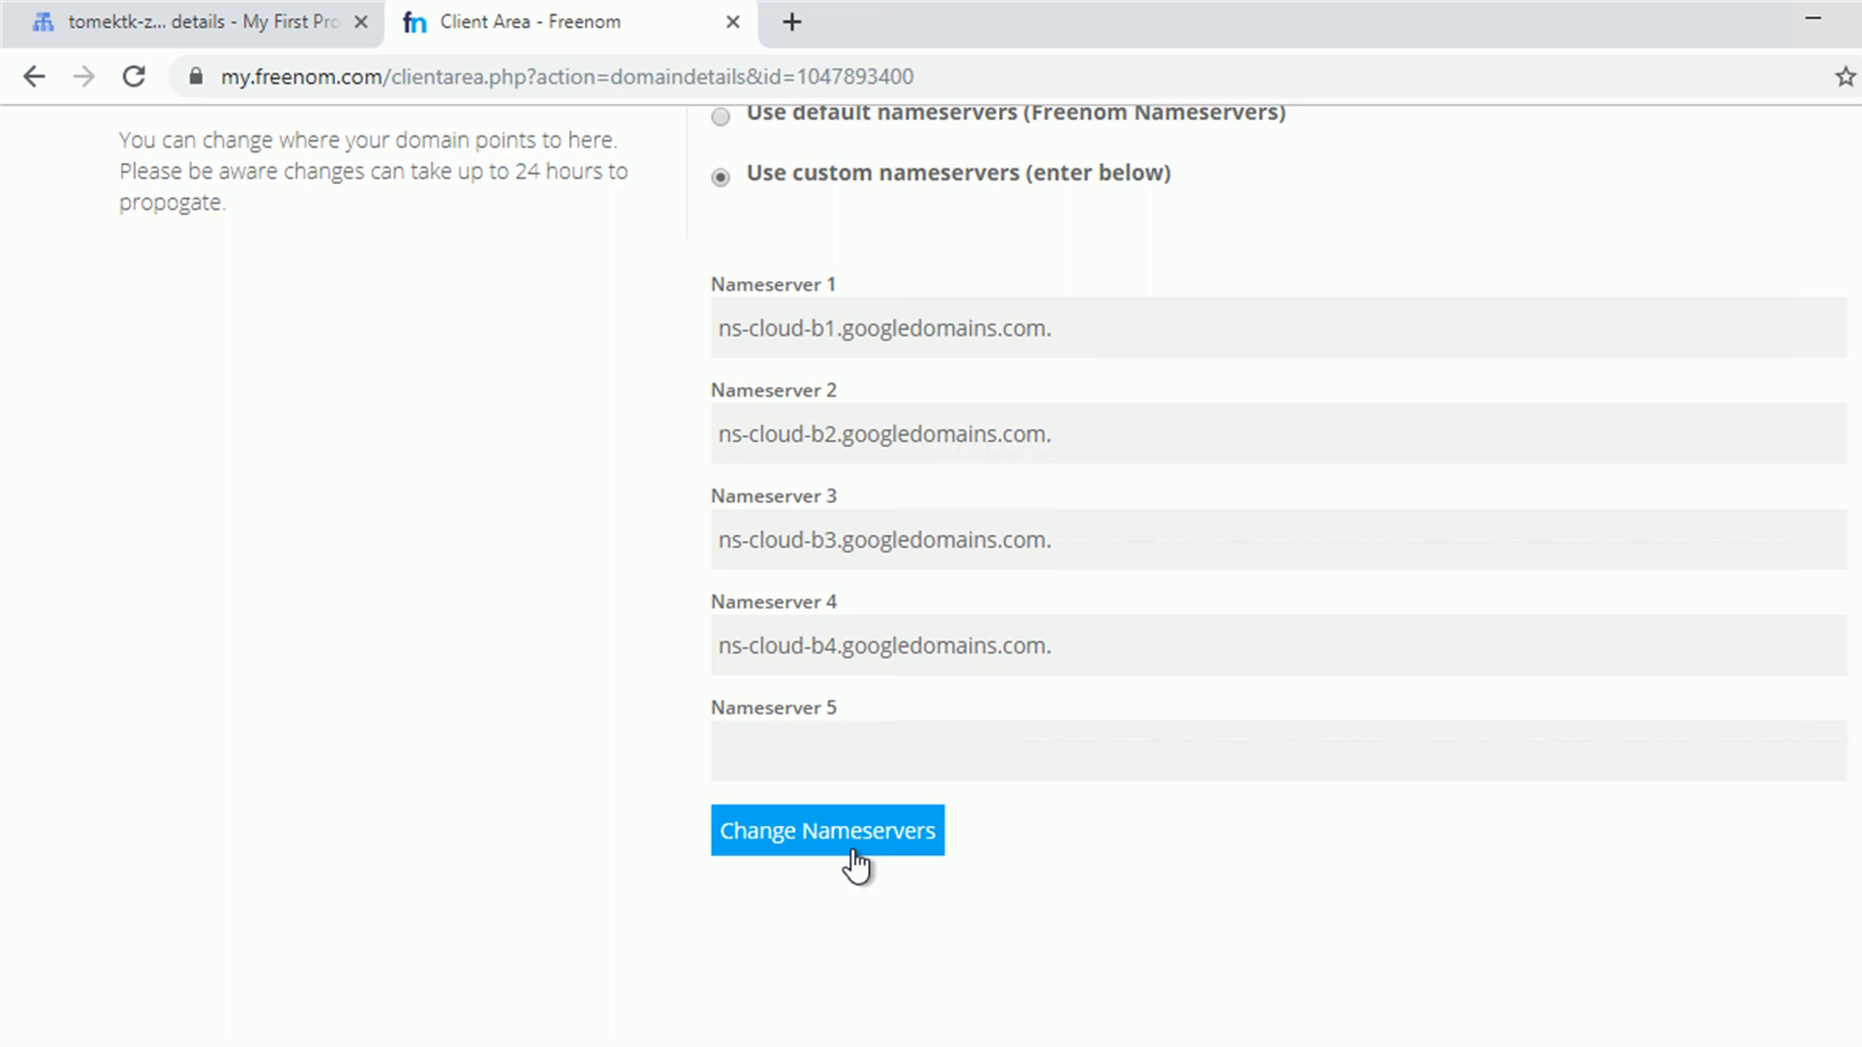
pyautogui.click(829, 830)
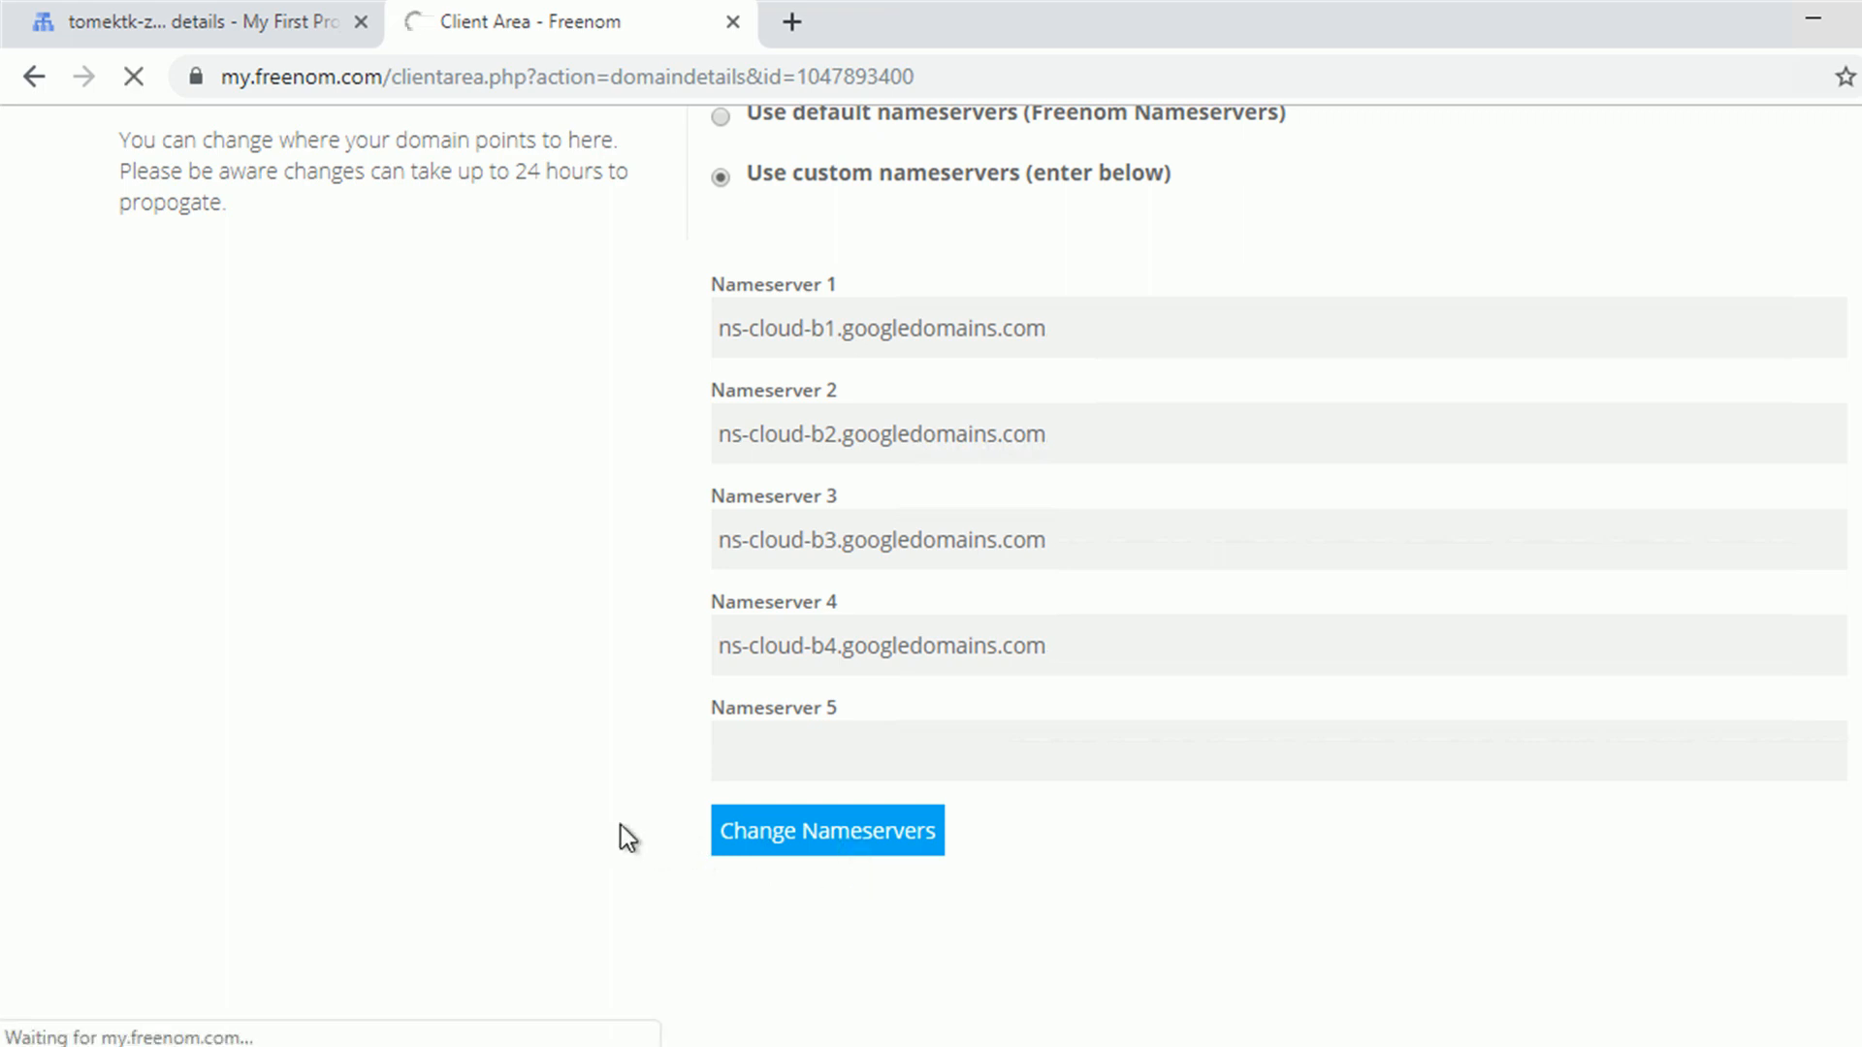
pyautogui.click(828, 830)
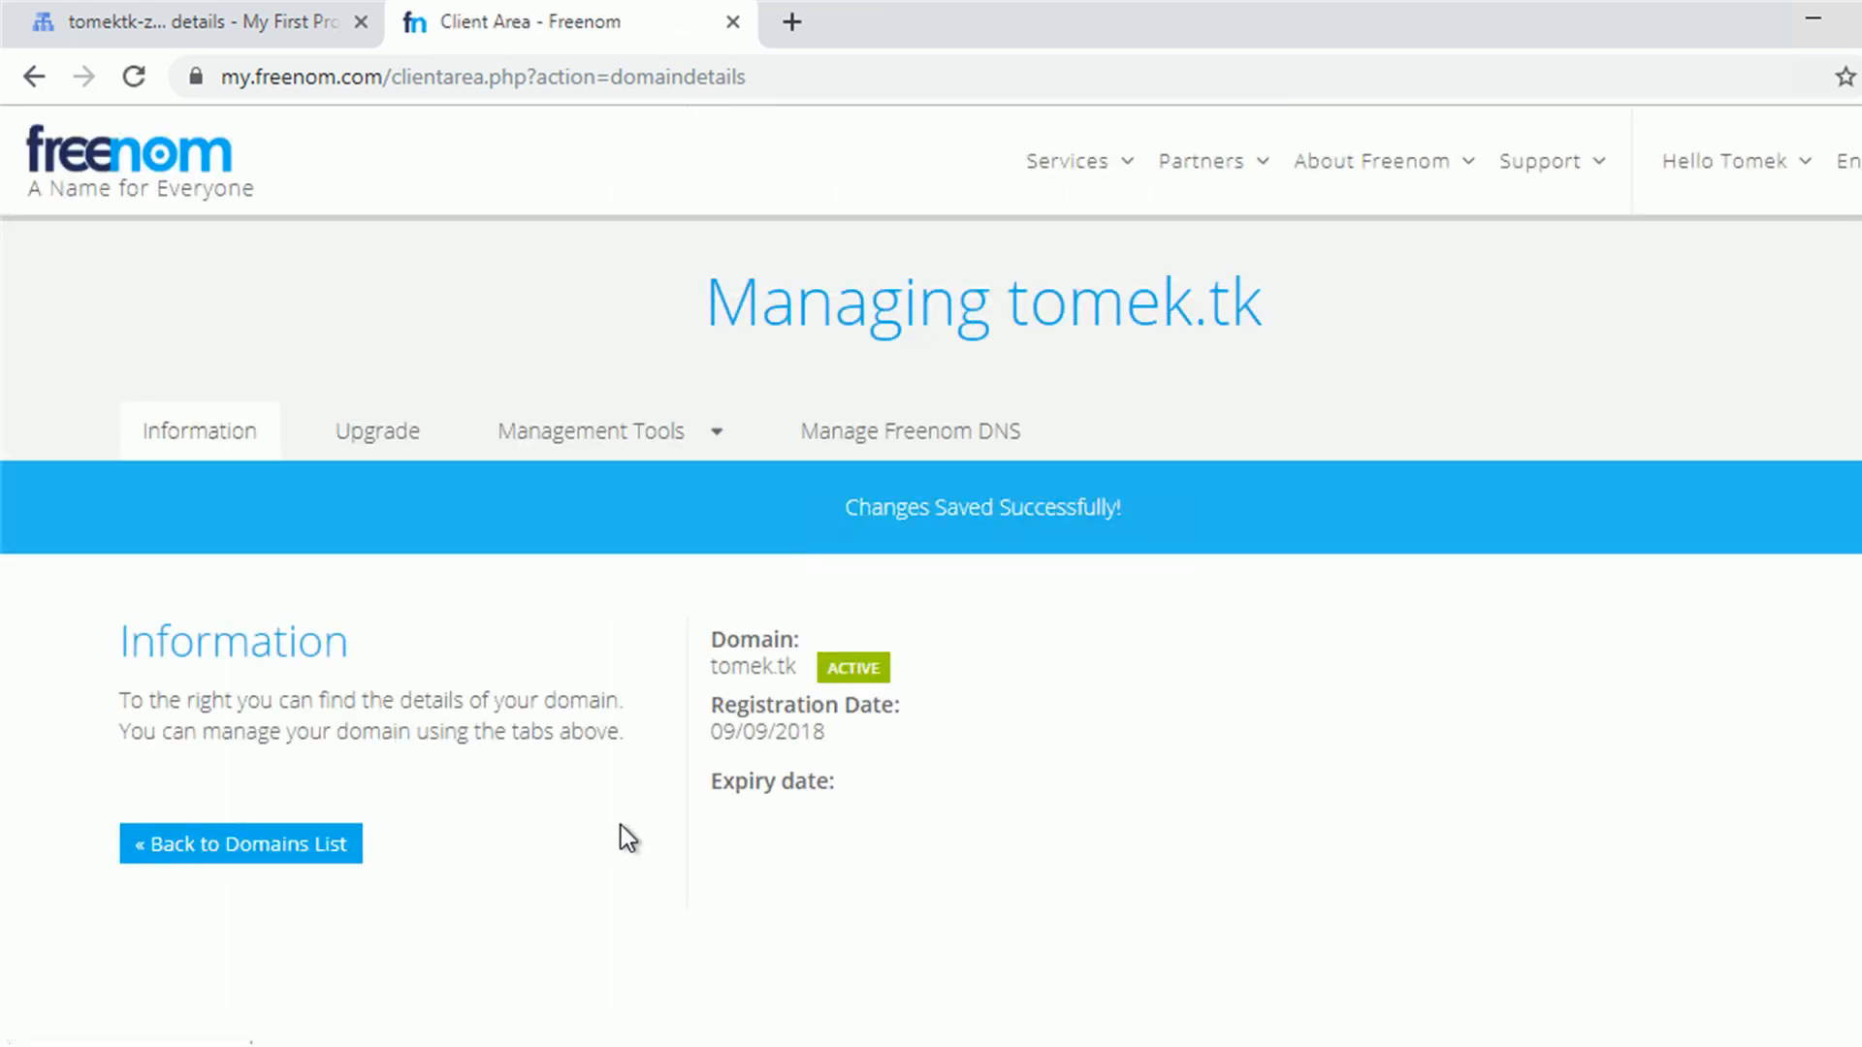
pyautogui.moveTo(603, 874)
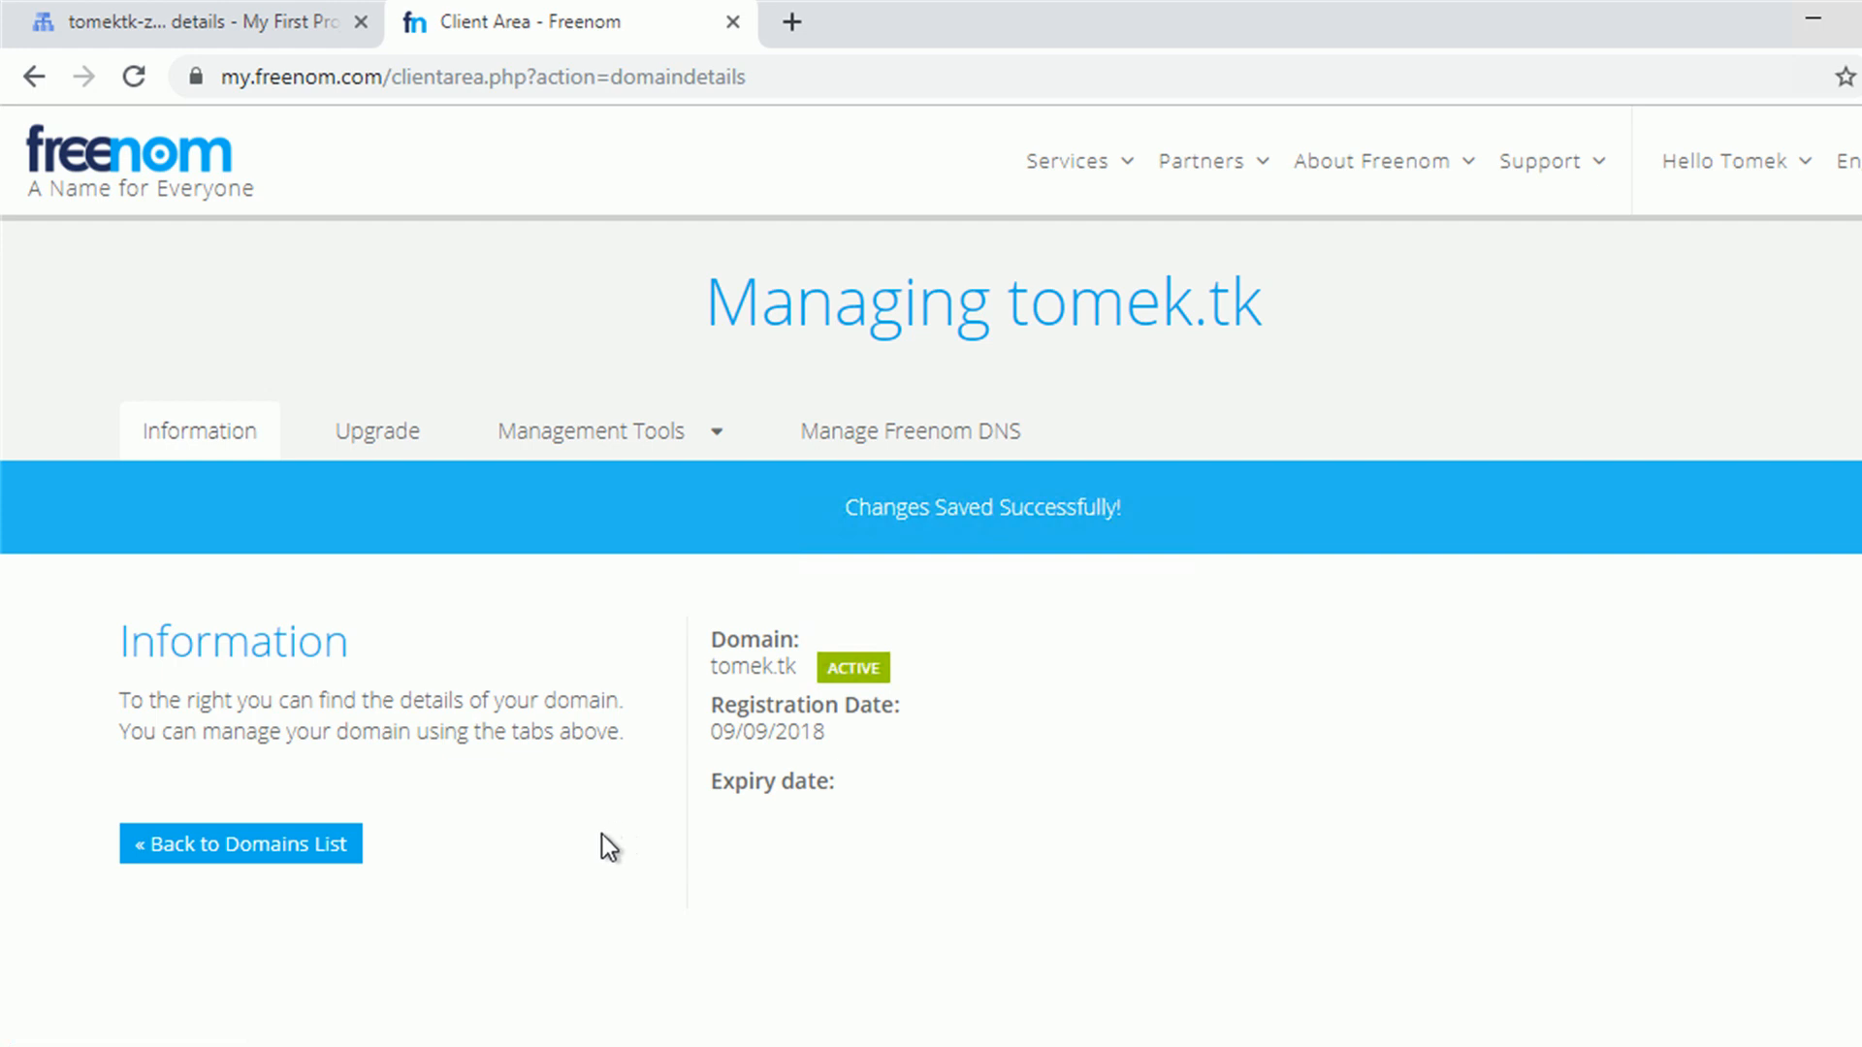
pyautogui.moveTo(603, 808)
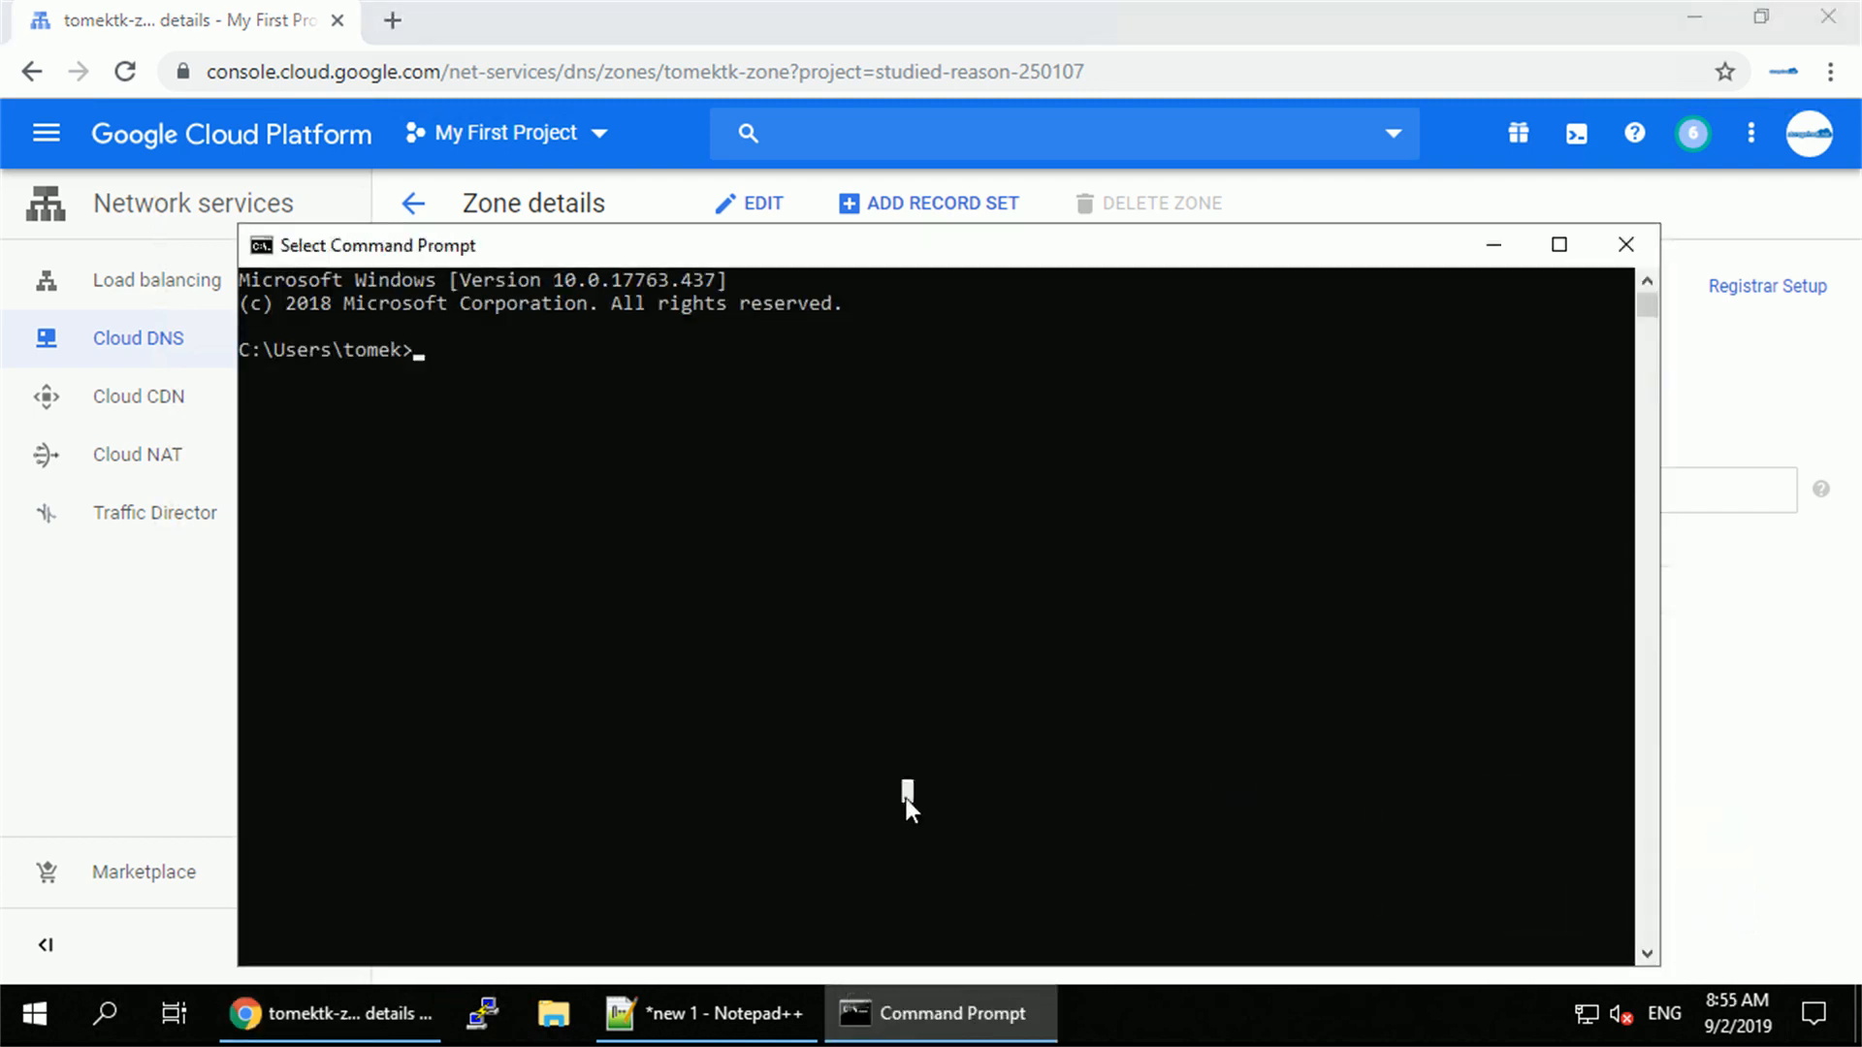
# Ping tomek.tk, confirm replies from 35.239.237.145, and exit the prompt.
pyautogui.write('ping')
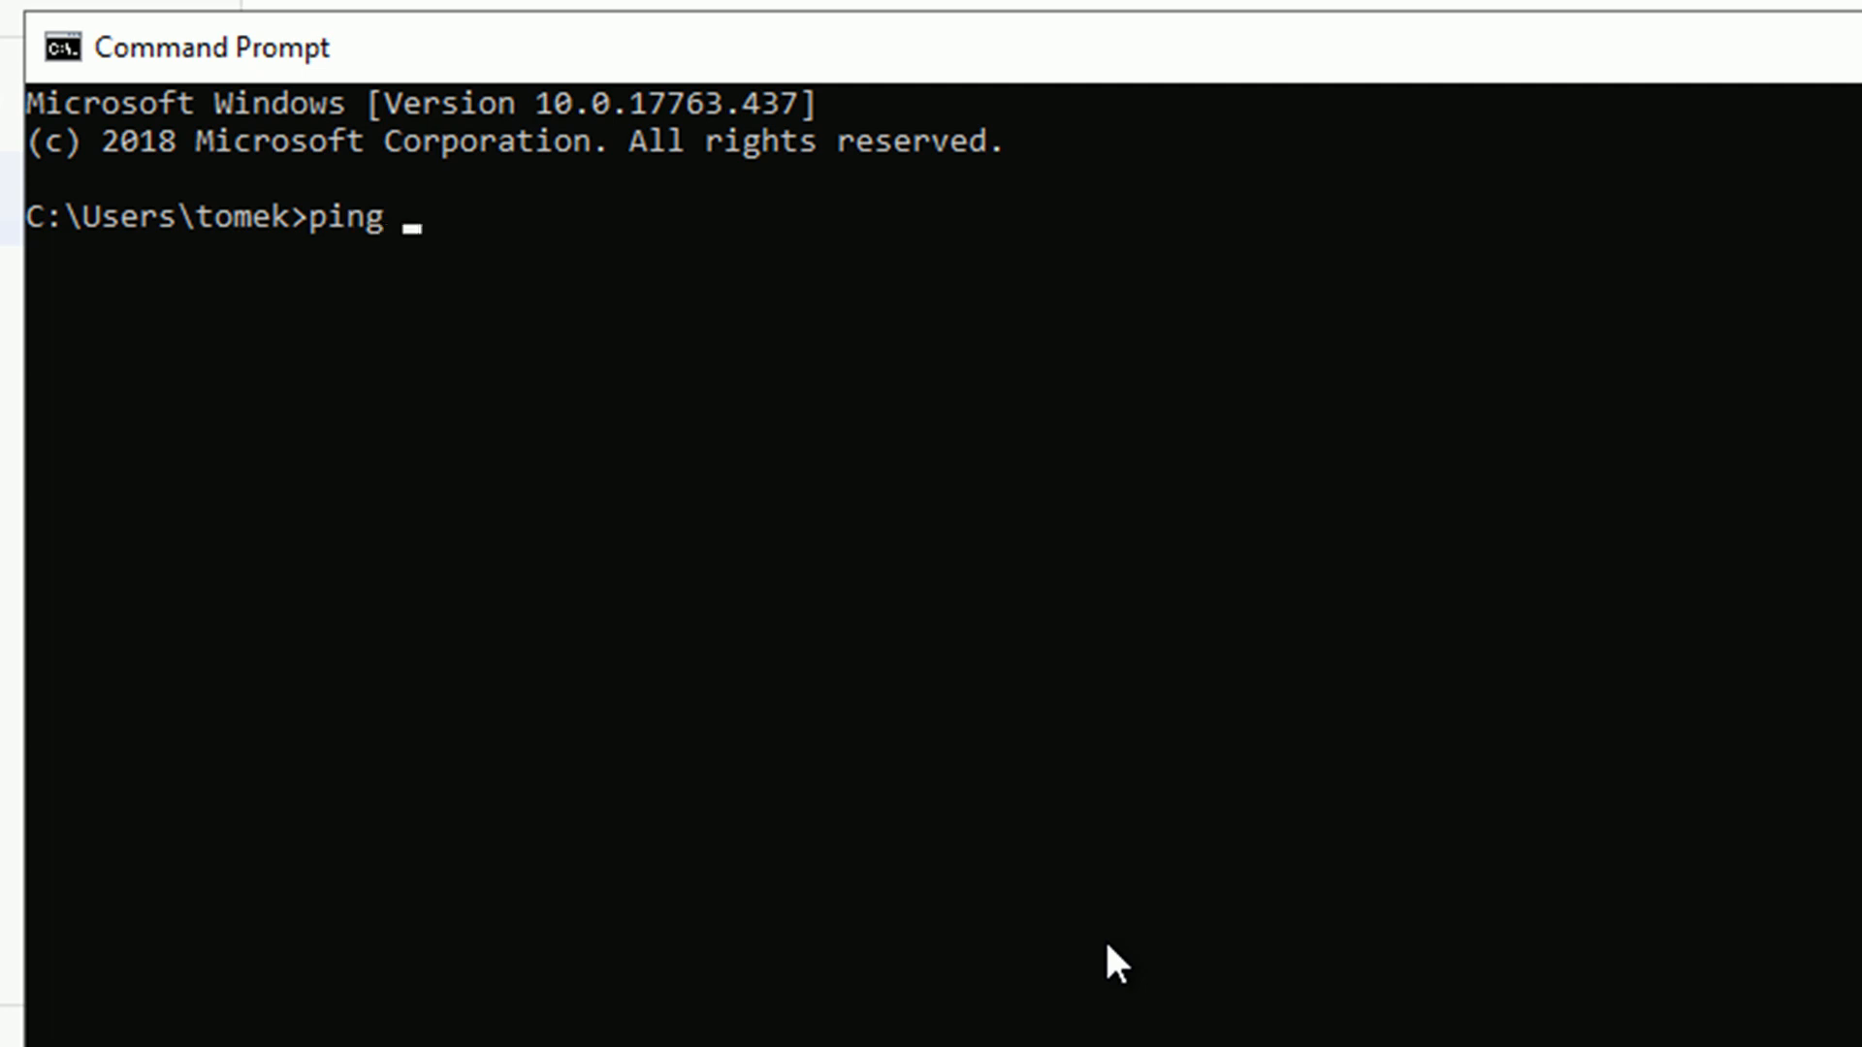
pyautogui.write('tomek.tk')
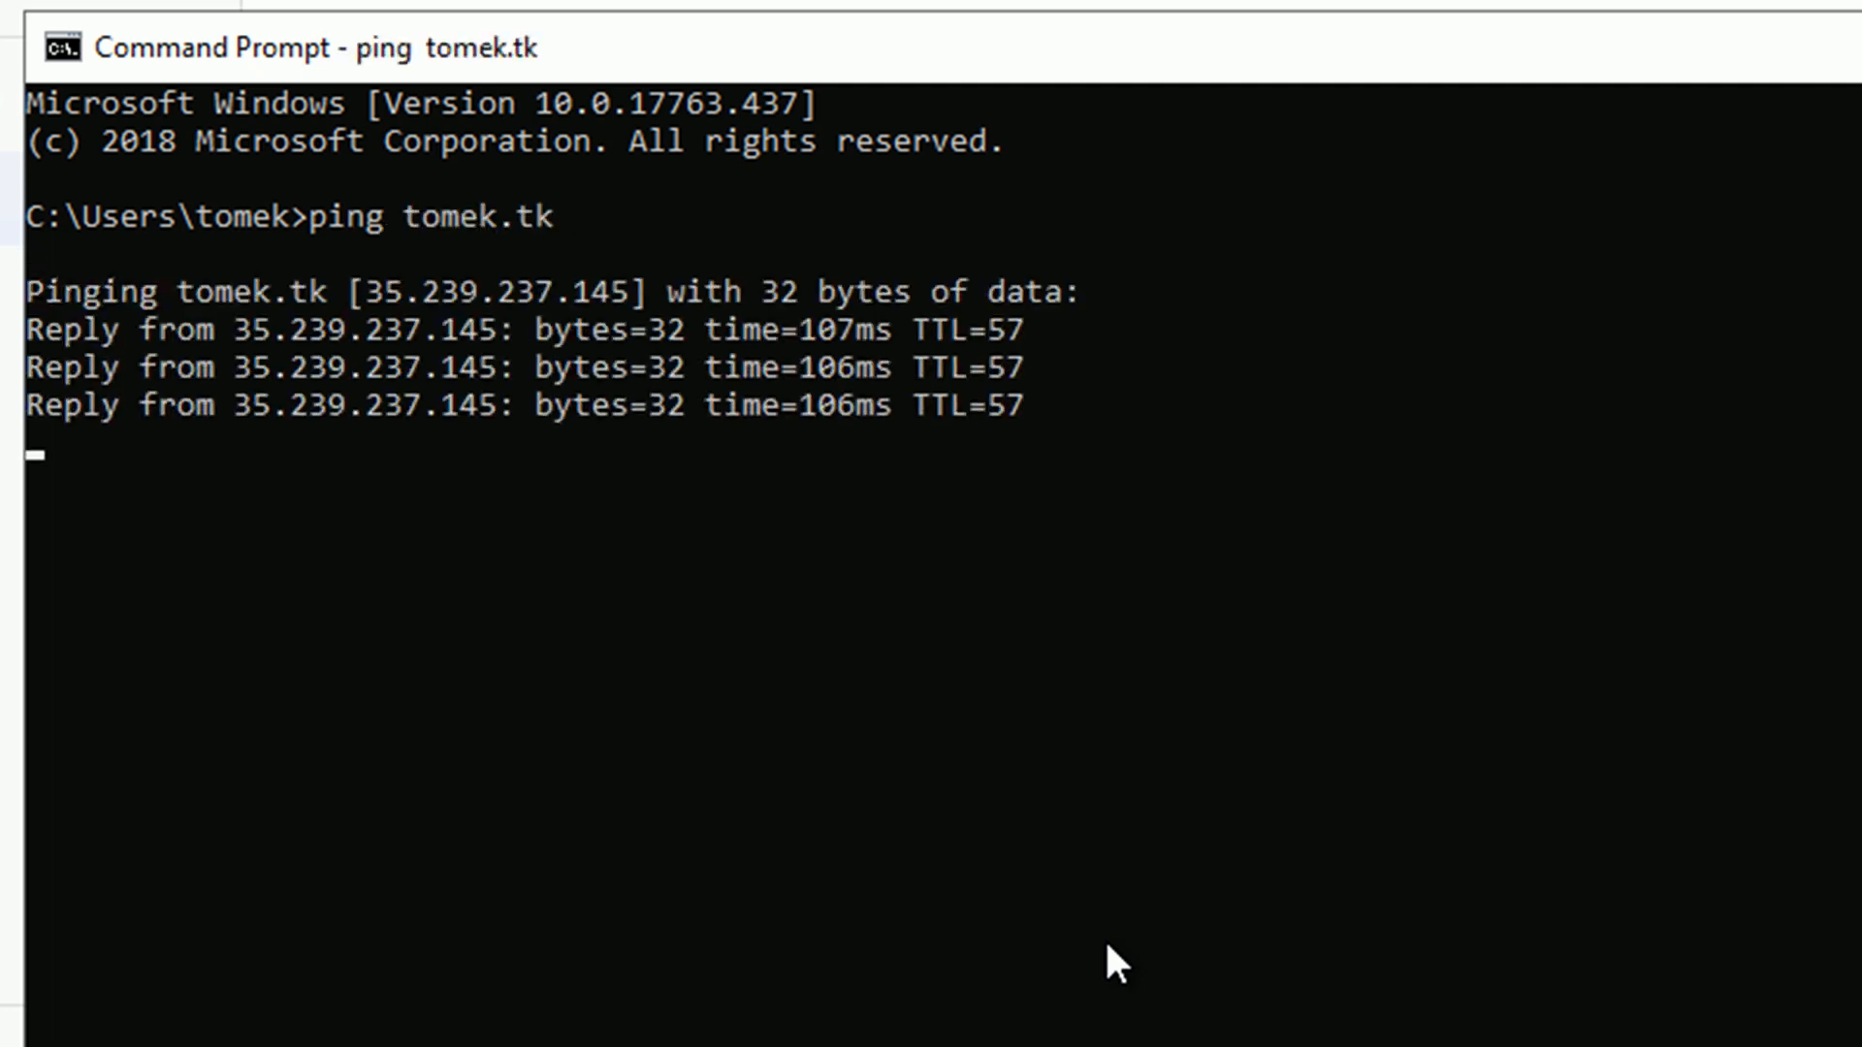
pyautogui.write('ex')
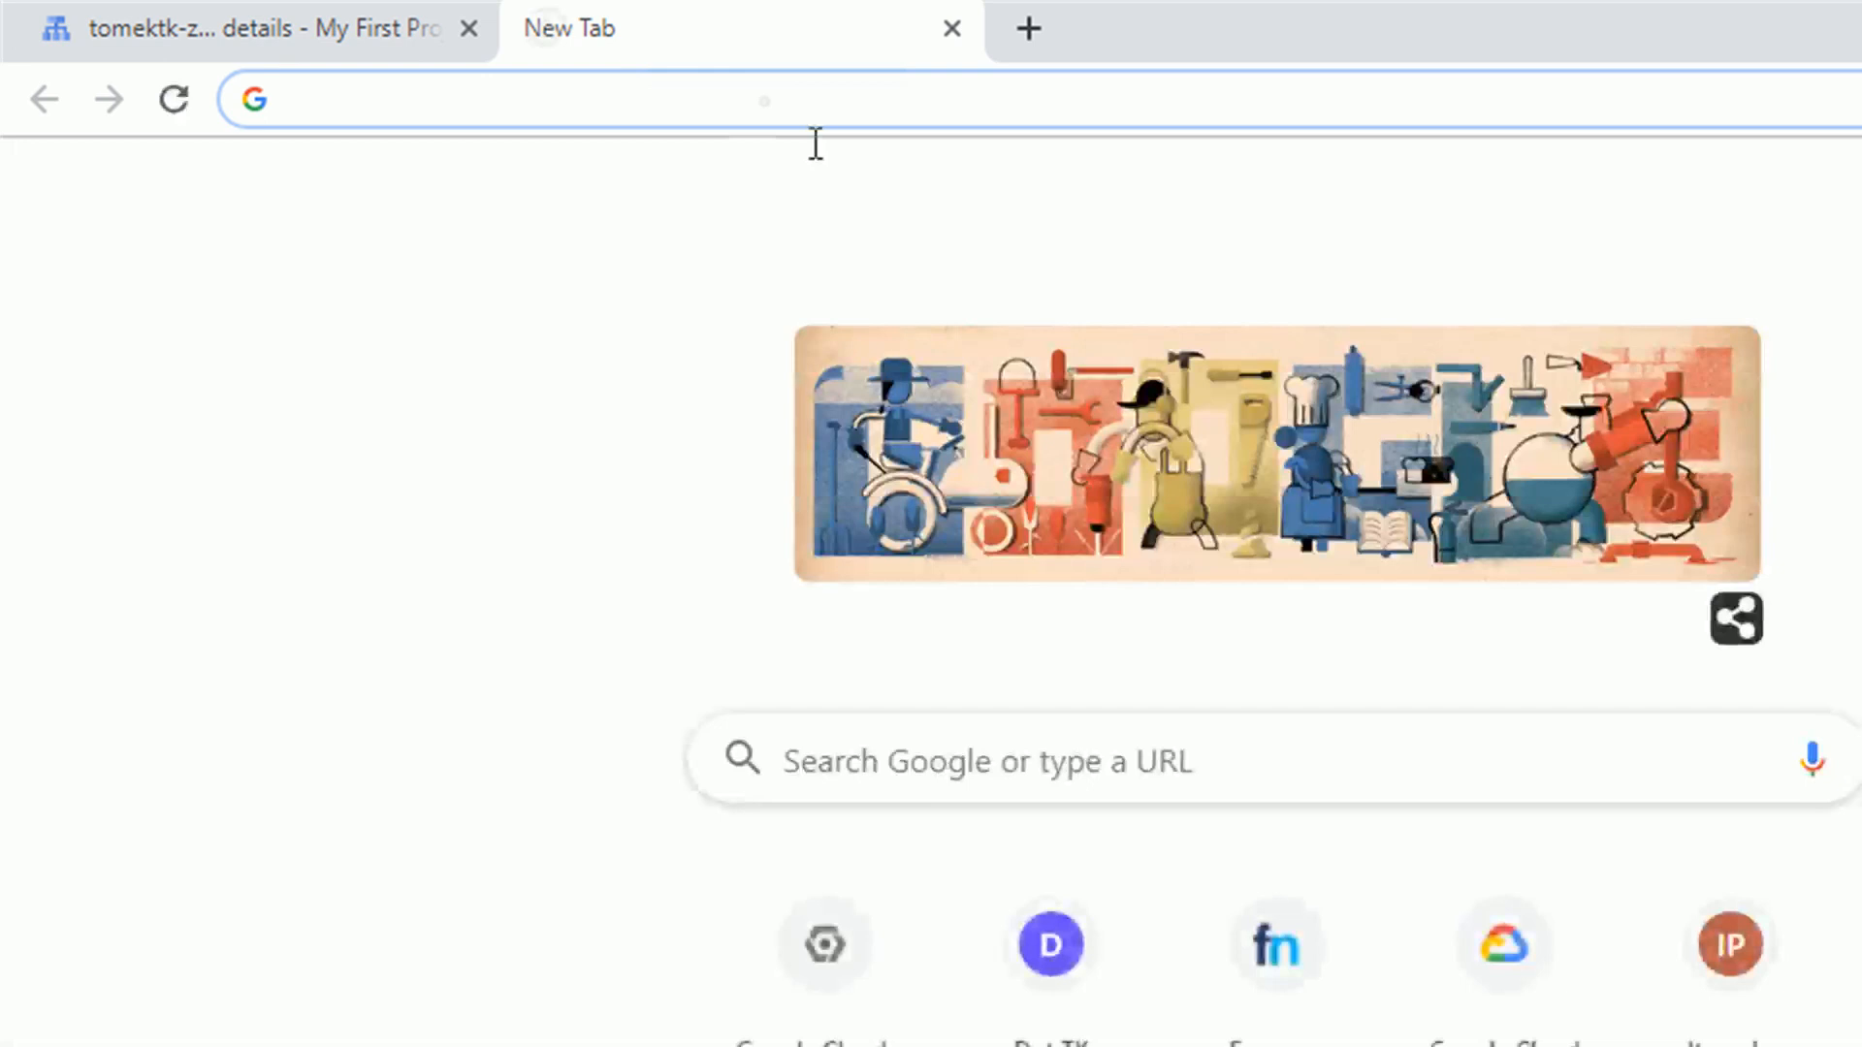
# Load tomek.tk in a new Chrome tab to show the Welcome page.
pyautogui.write('tomek.tk')
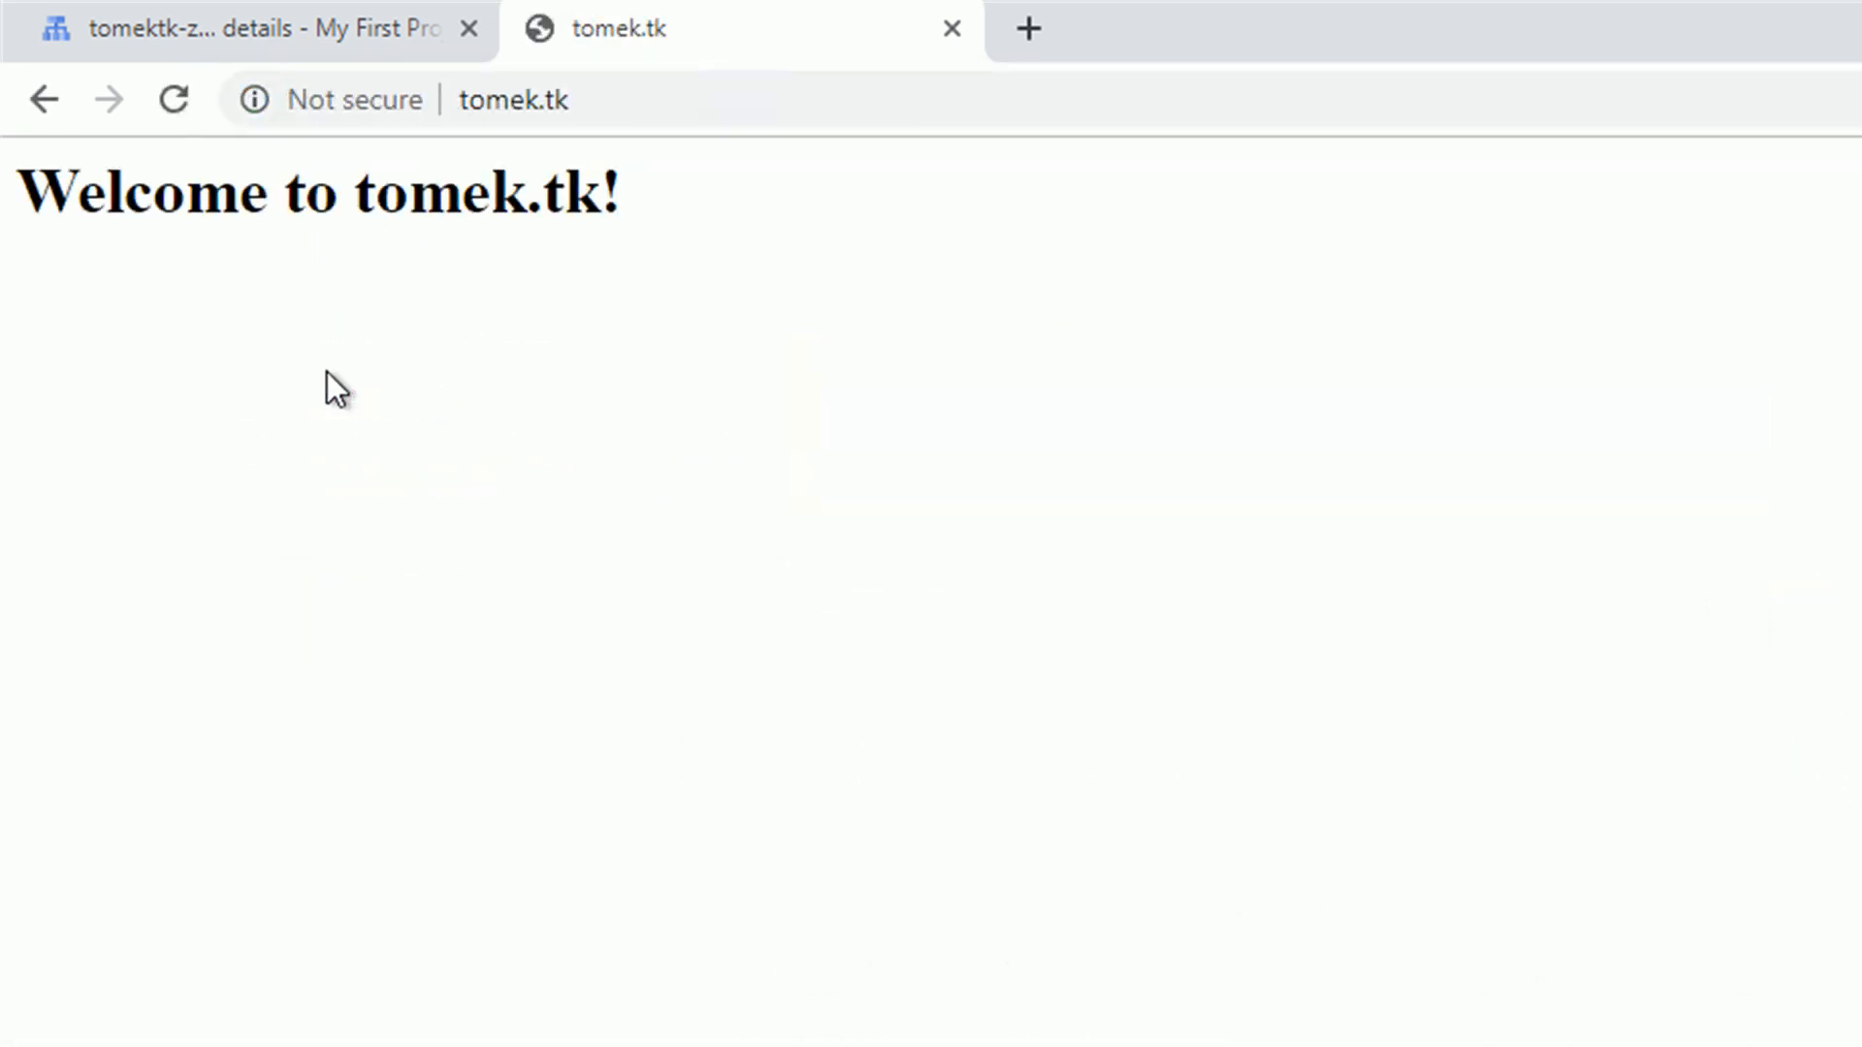
pyautogui.moveTo(306, 378)
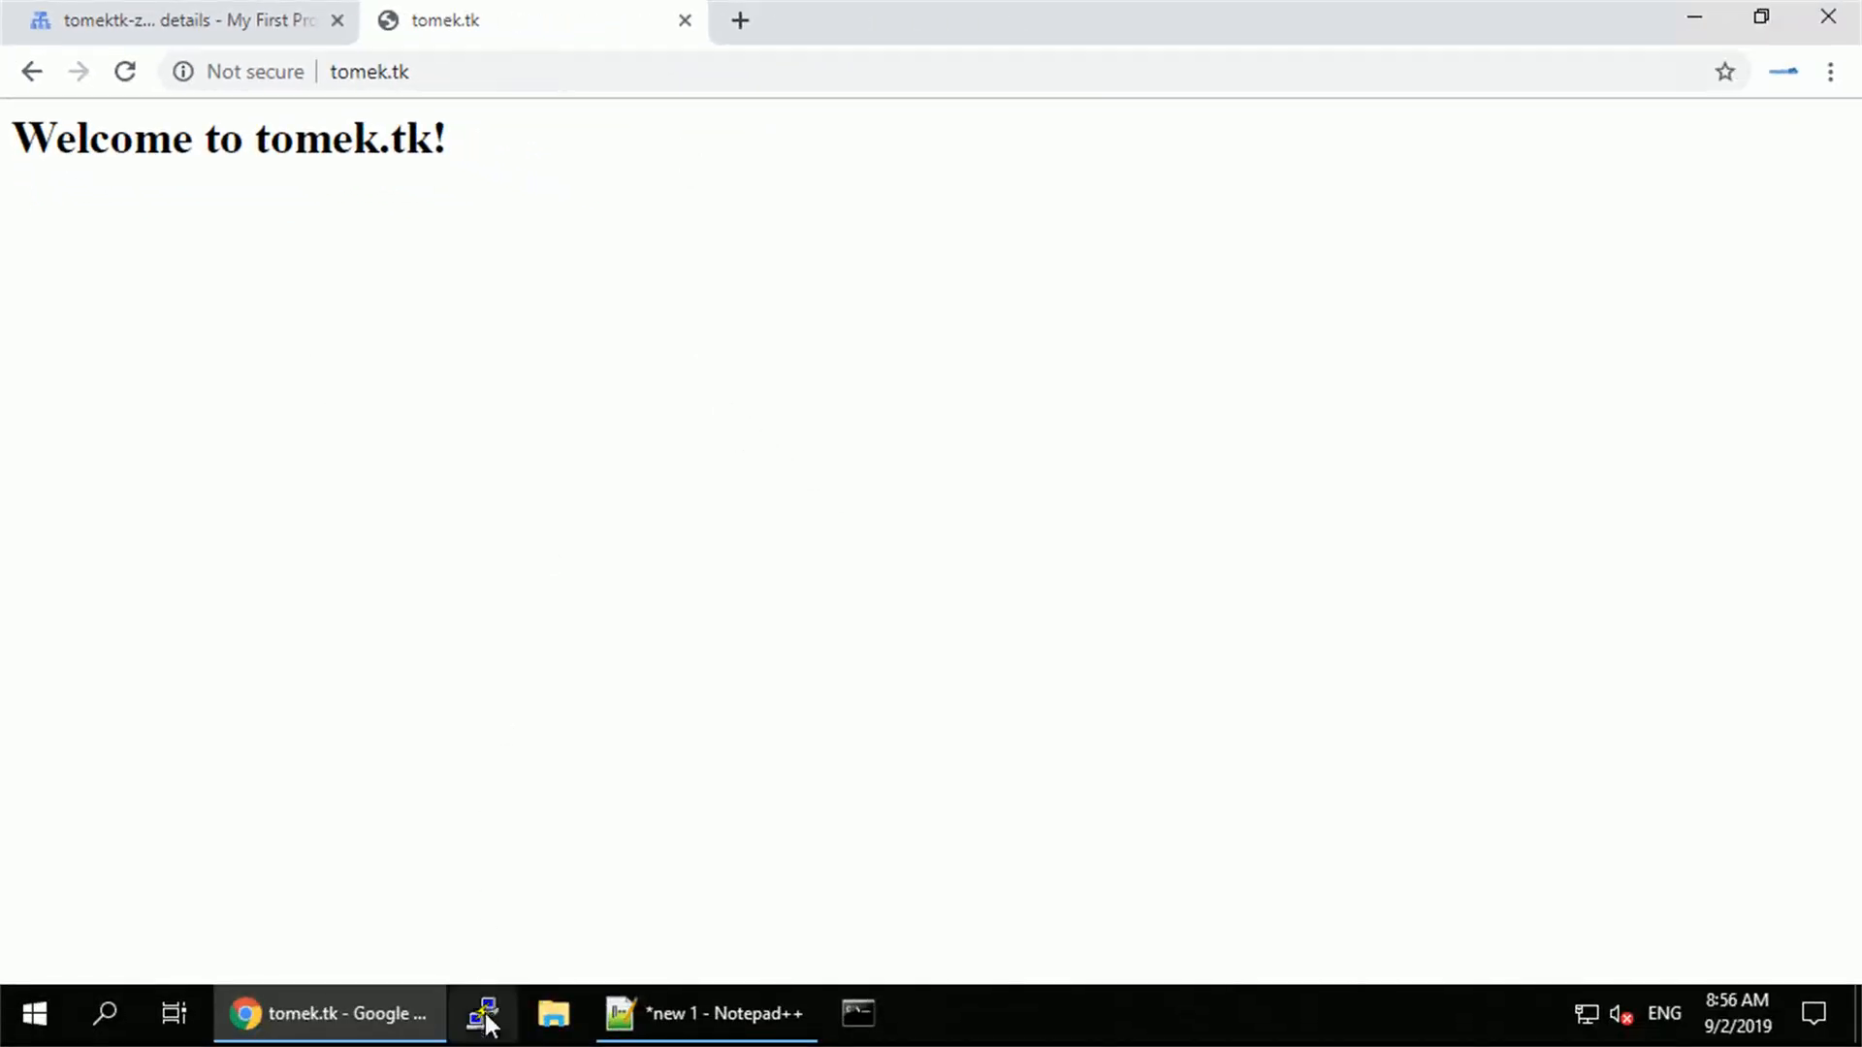
# Connect PuTTY over SSH to tomek.tk and accept the host key.
pyautogui.click(486, 1014)
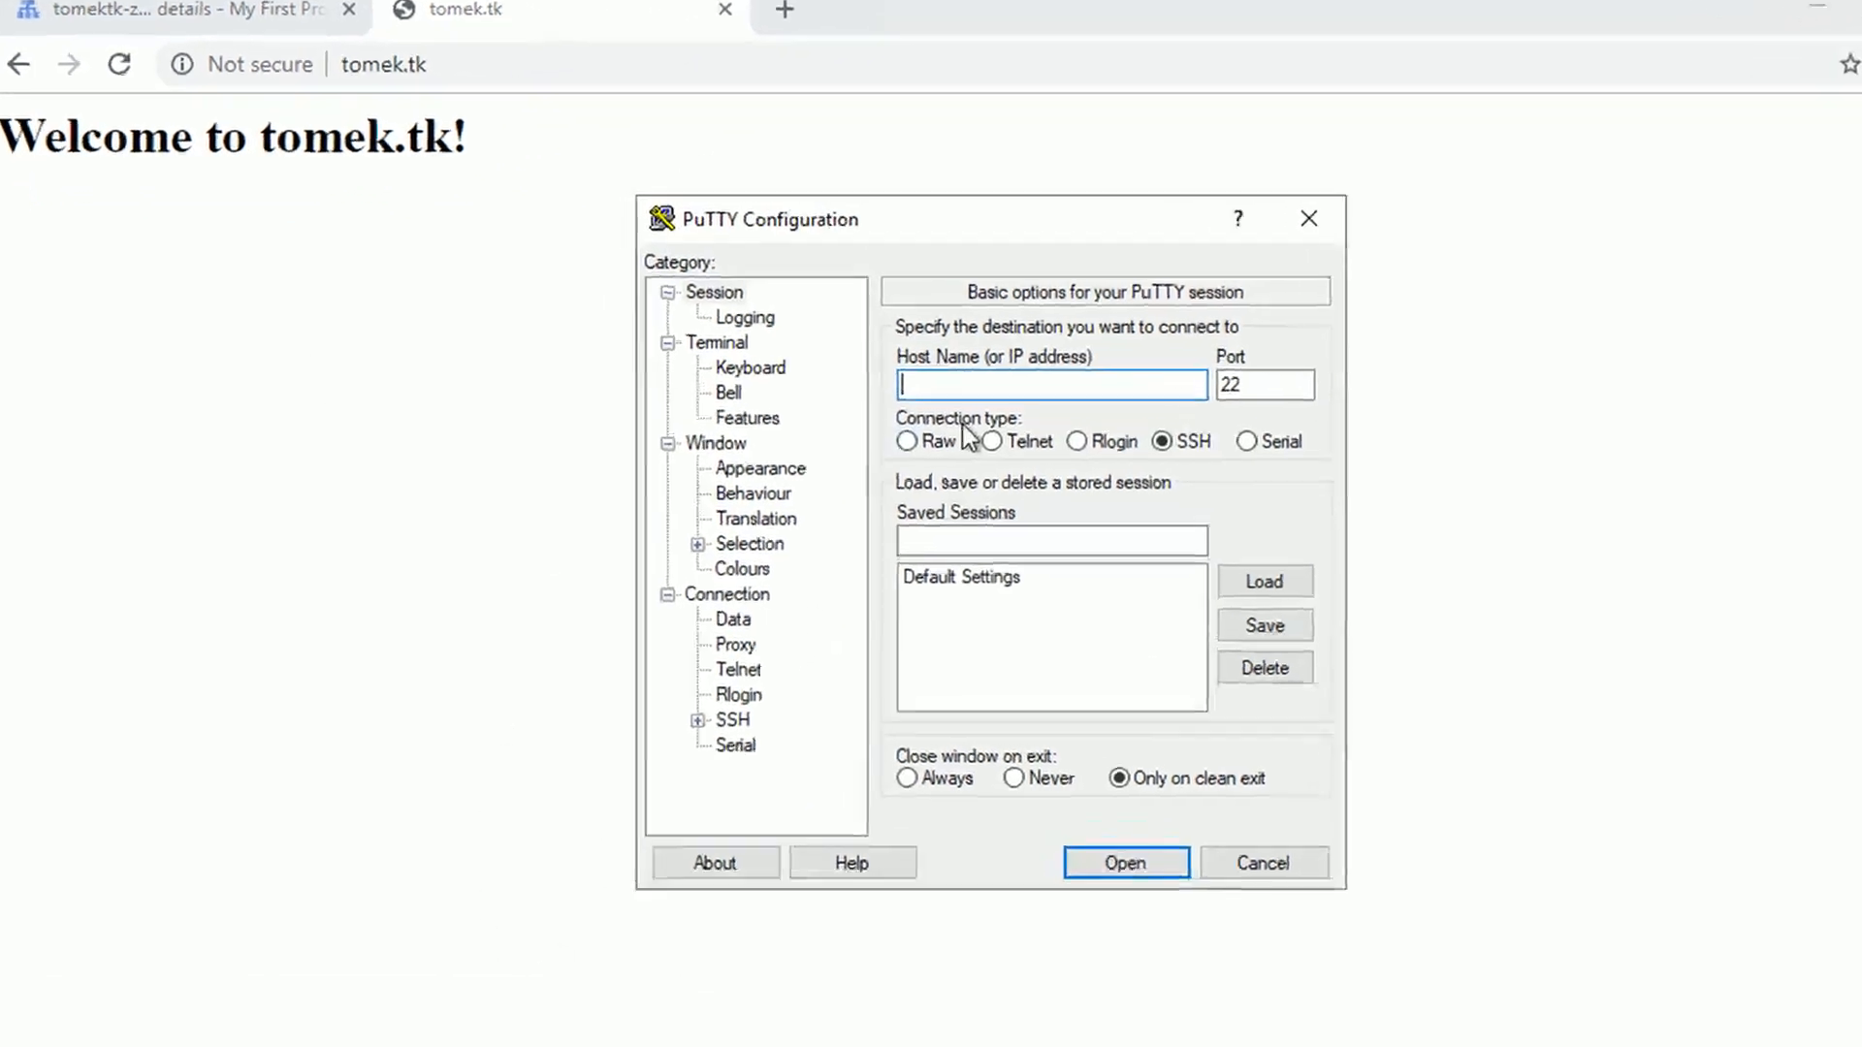
pyautogui.write('tomek.tk')
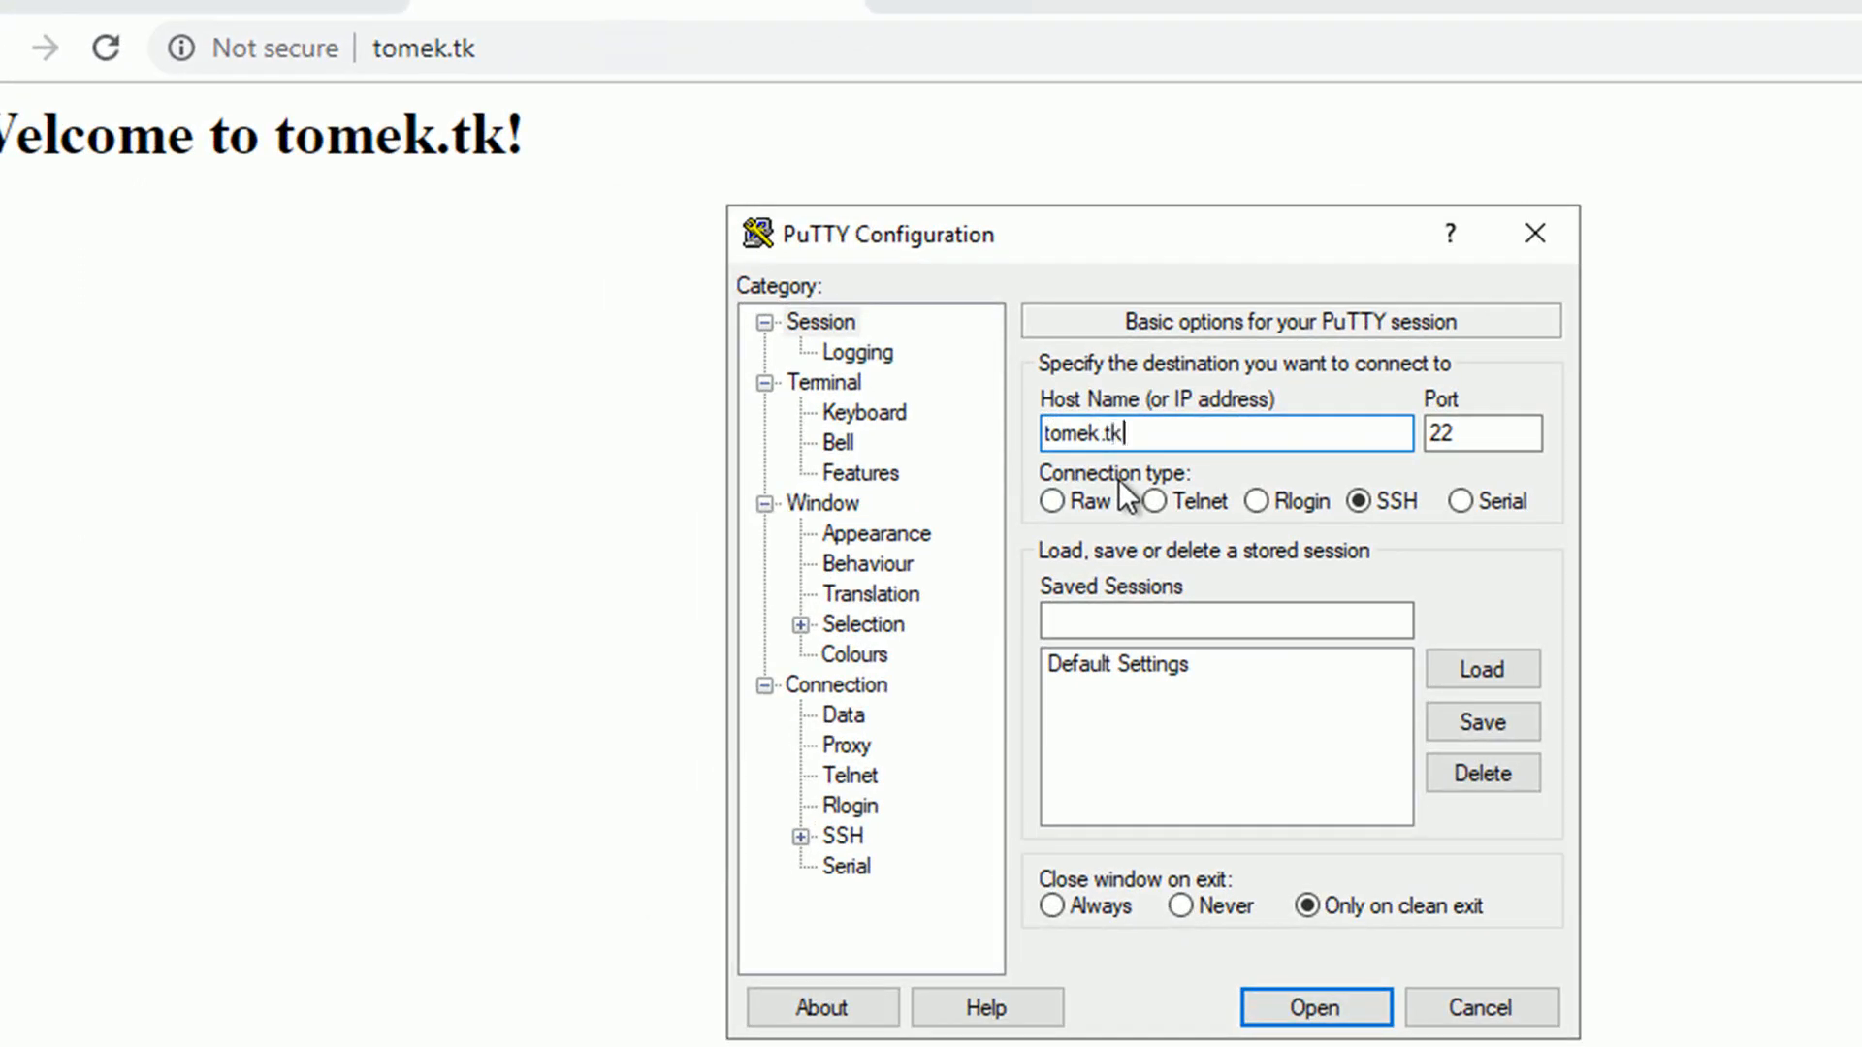
pyautogui.click(1315, 1008)
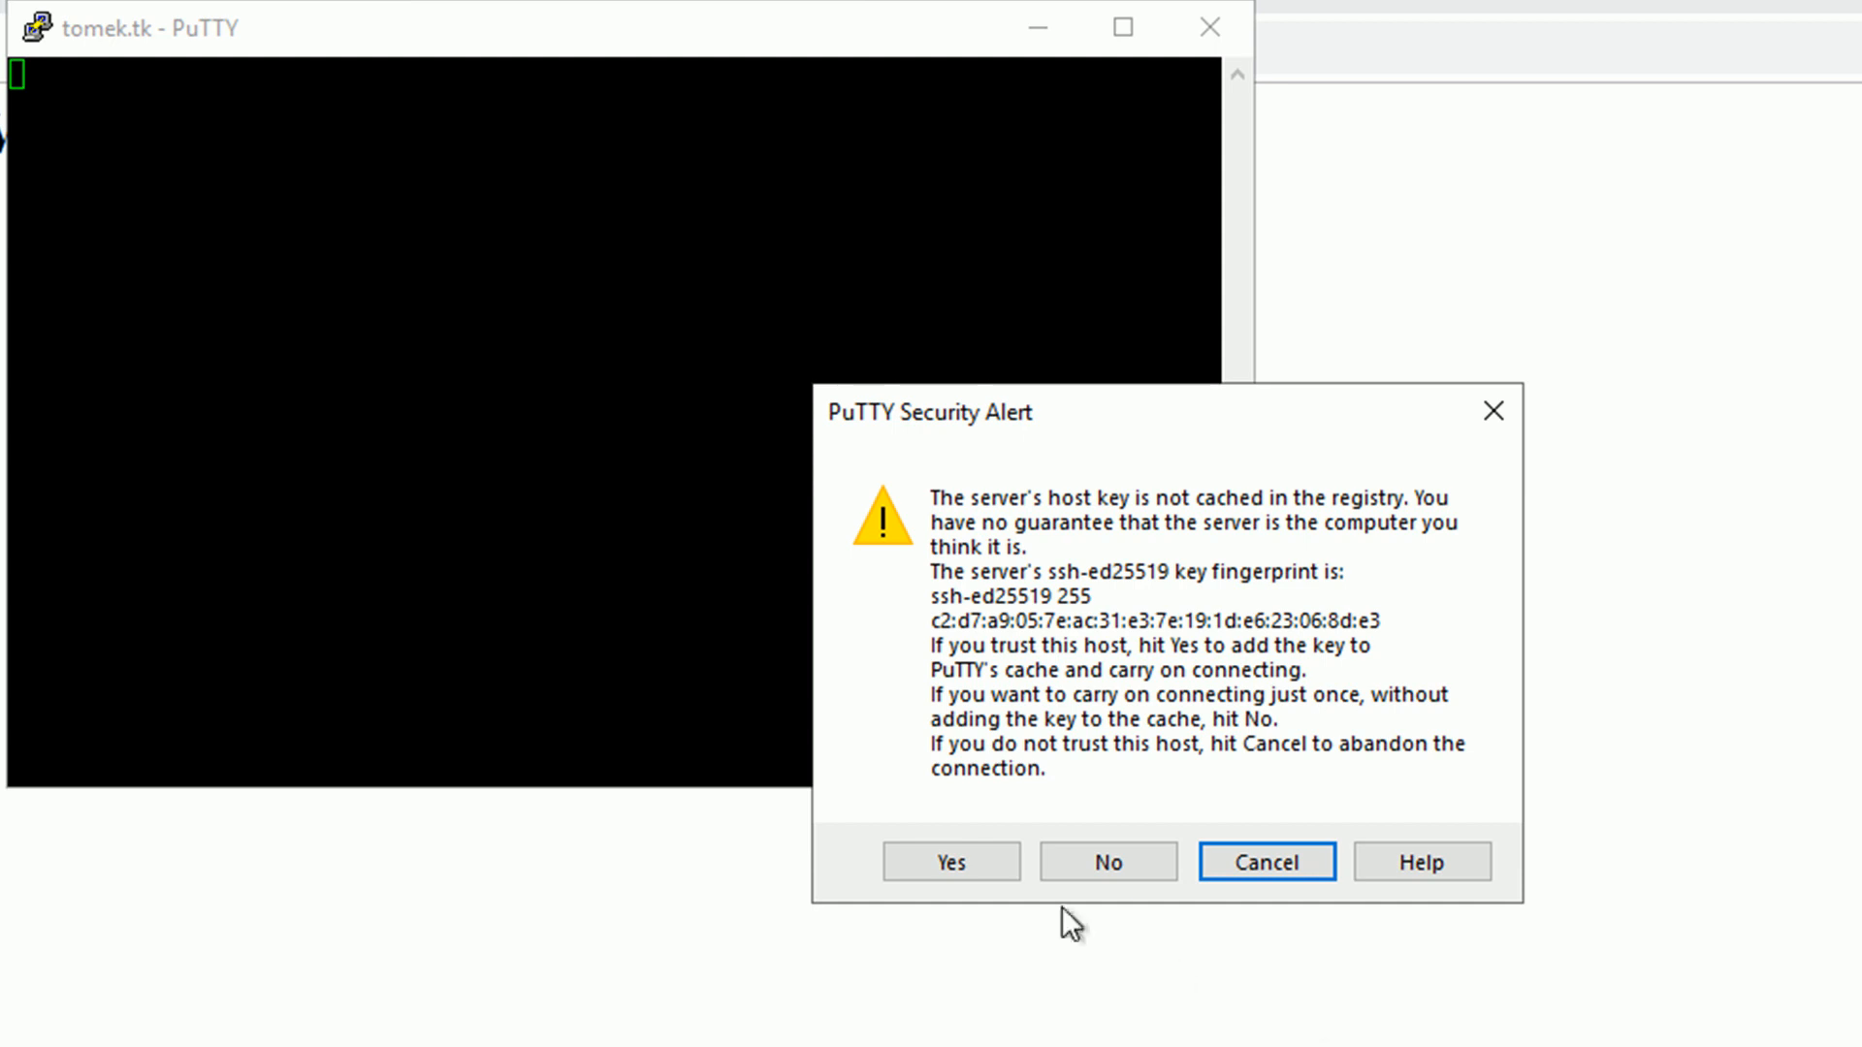
pyautogui.click(950, 861)
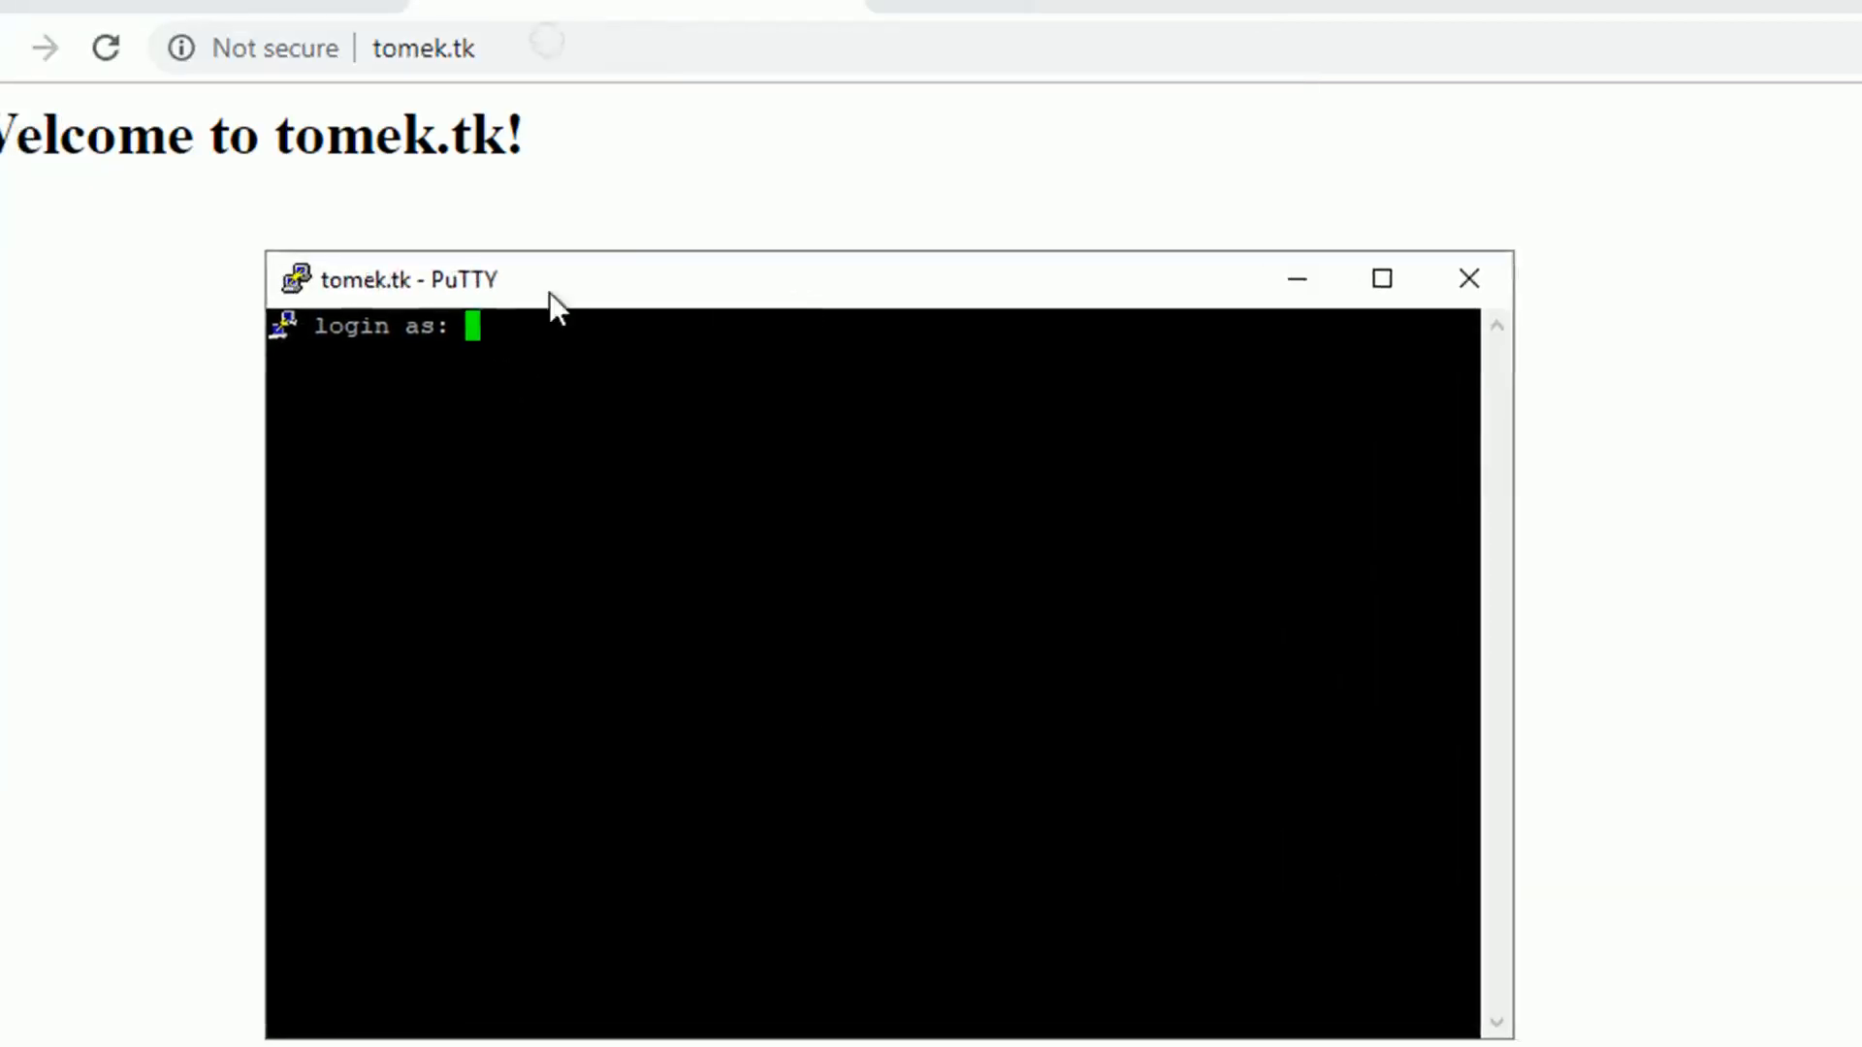
pyautogui.moveTo(764, 348)
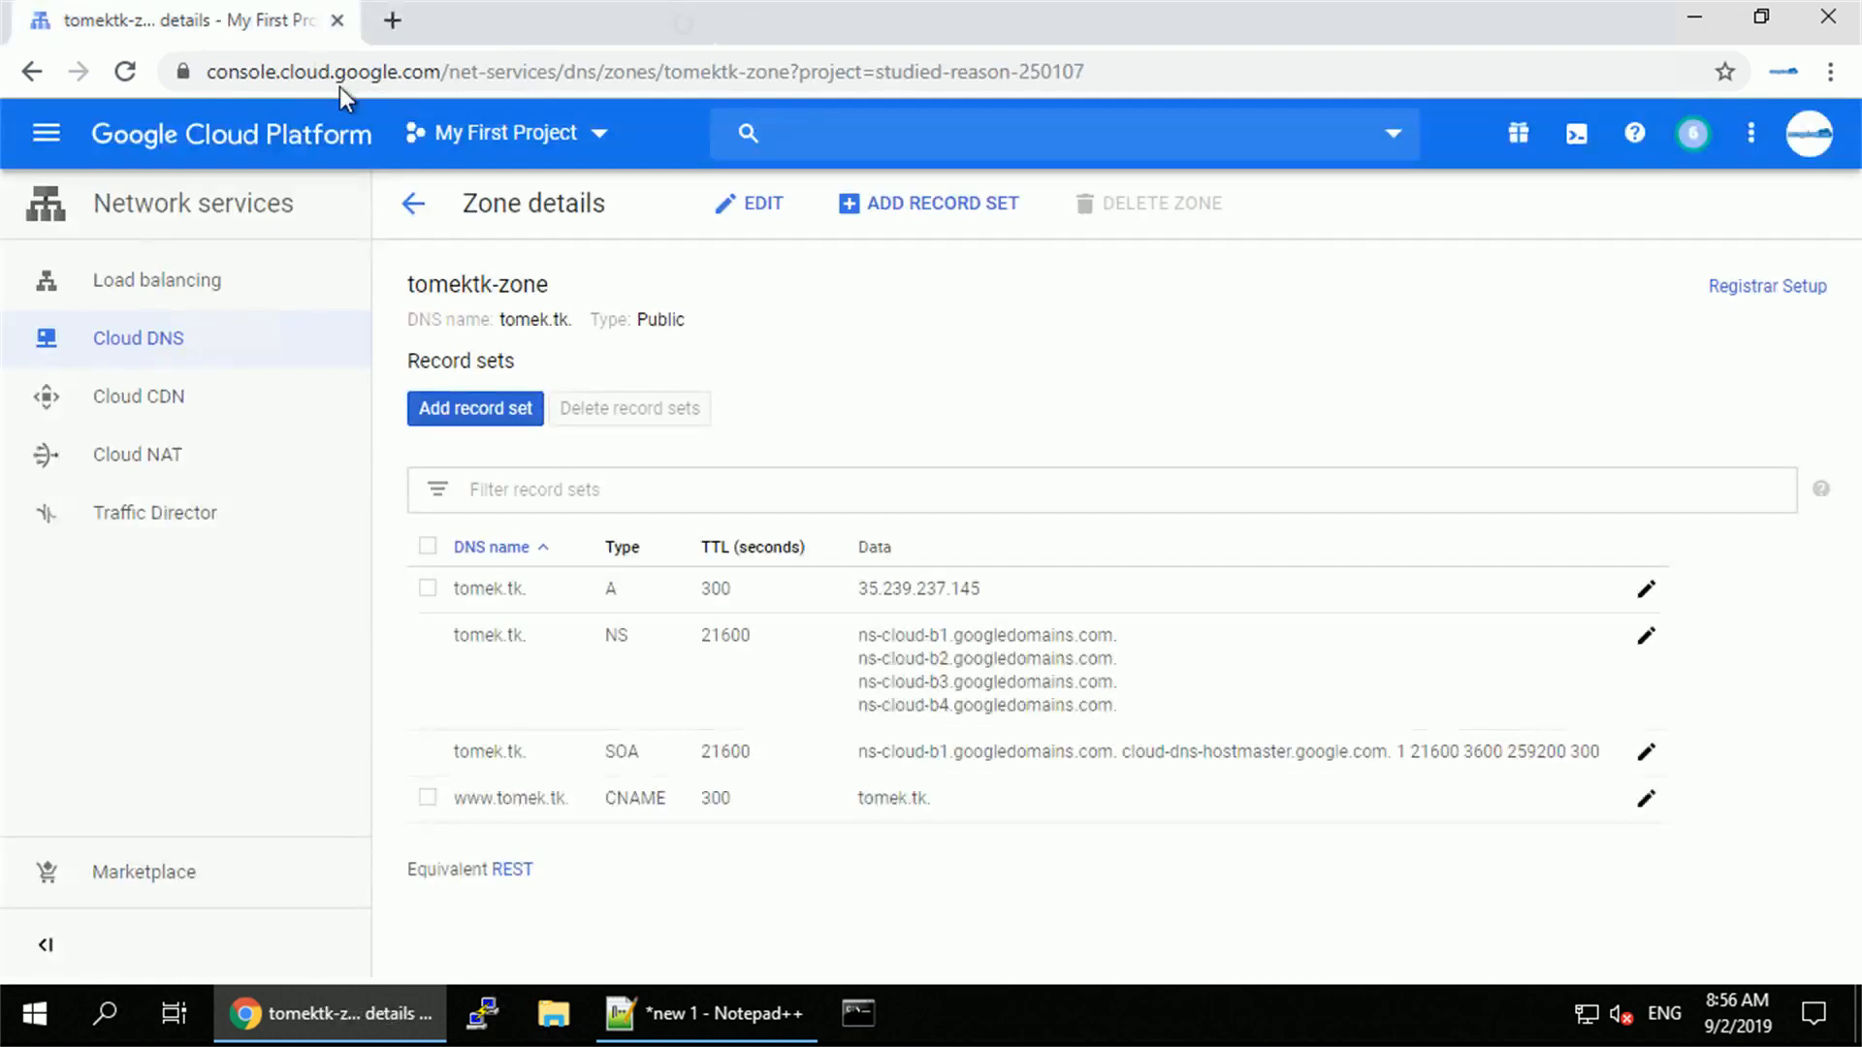
# Visit VM instances, then delete the A and CNAME record sets from tomektk-zone.
pyautogui.click(44, 134)
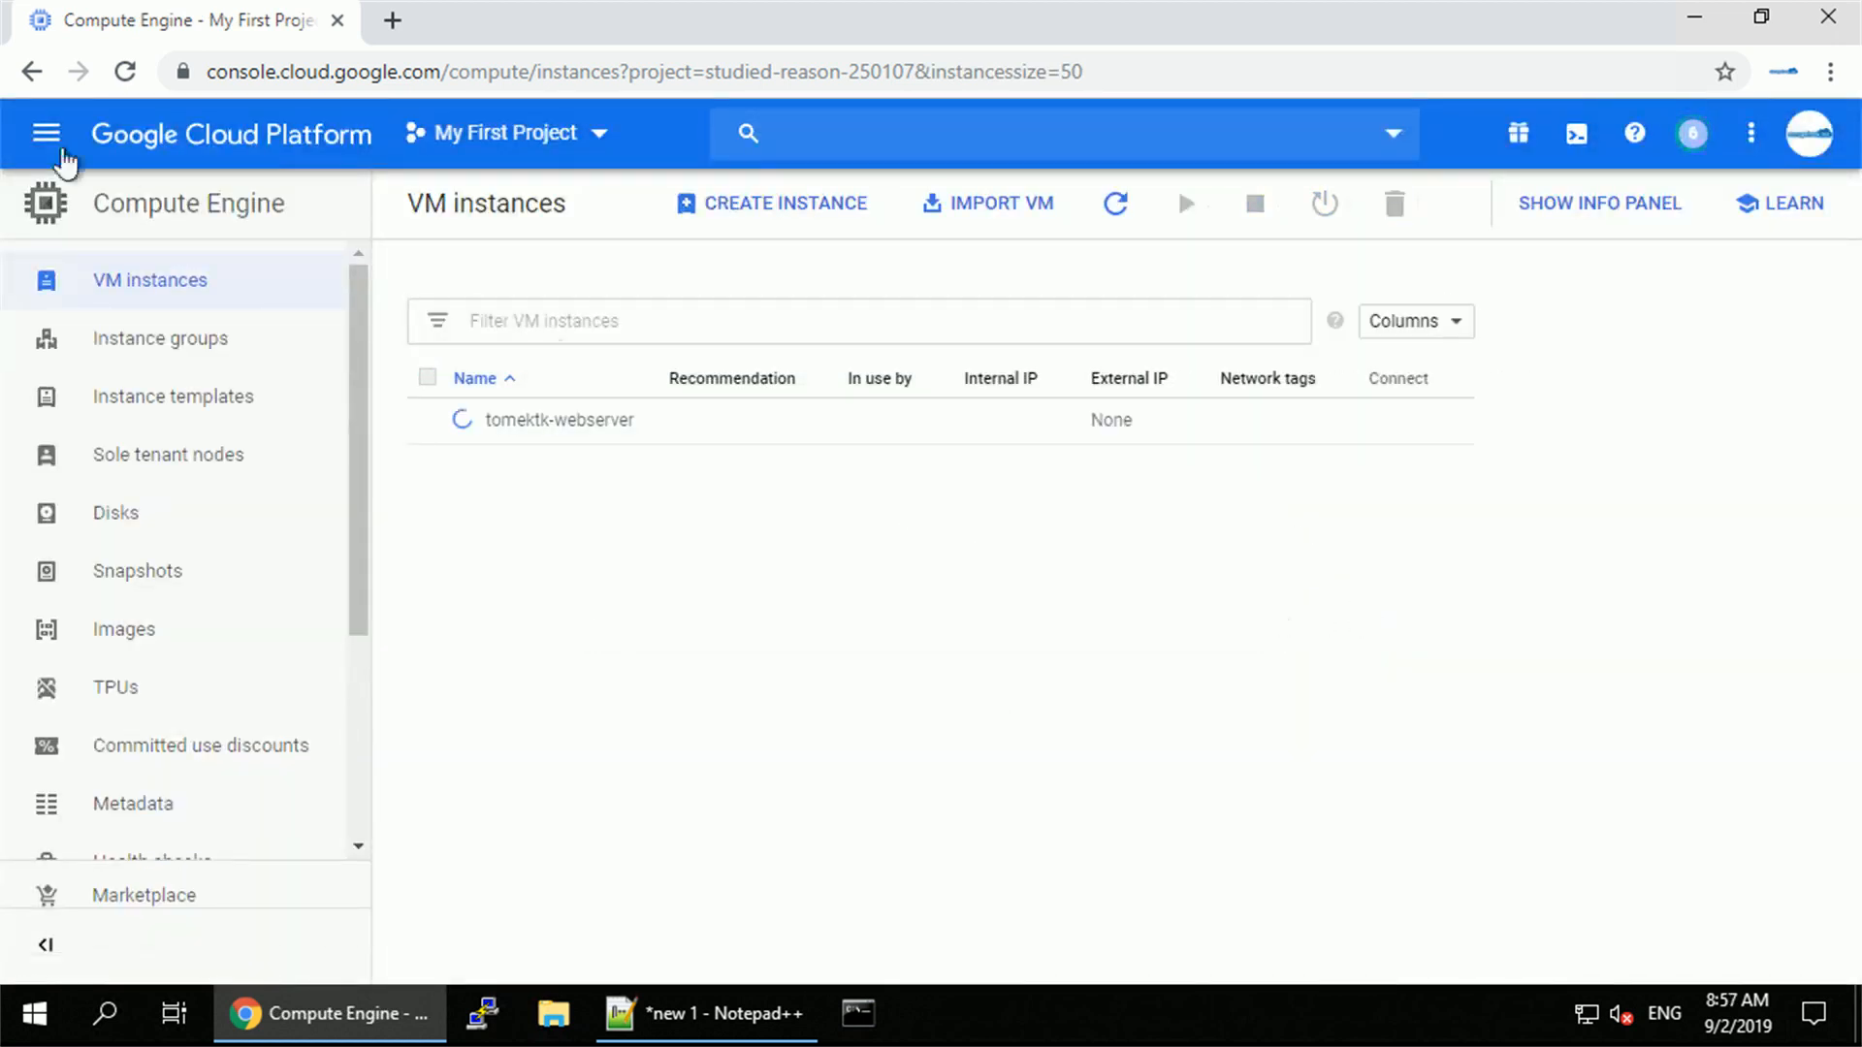
pyautogui.click(45, 133)
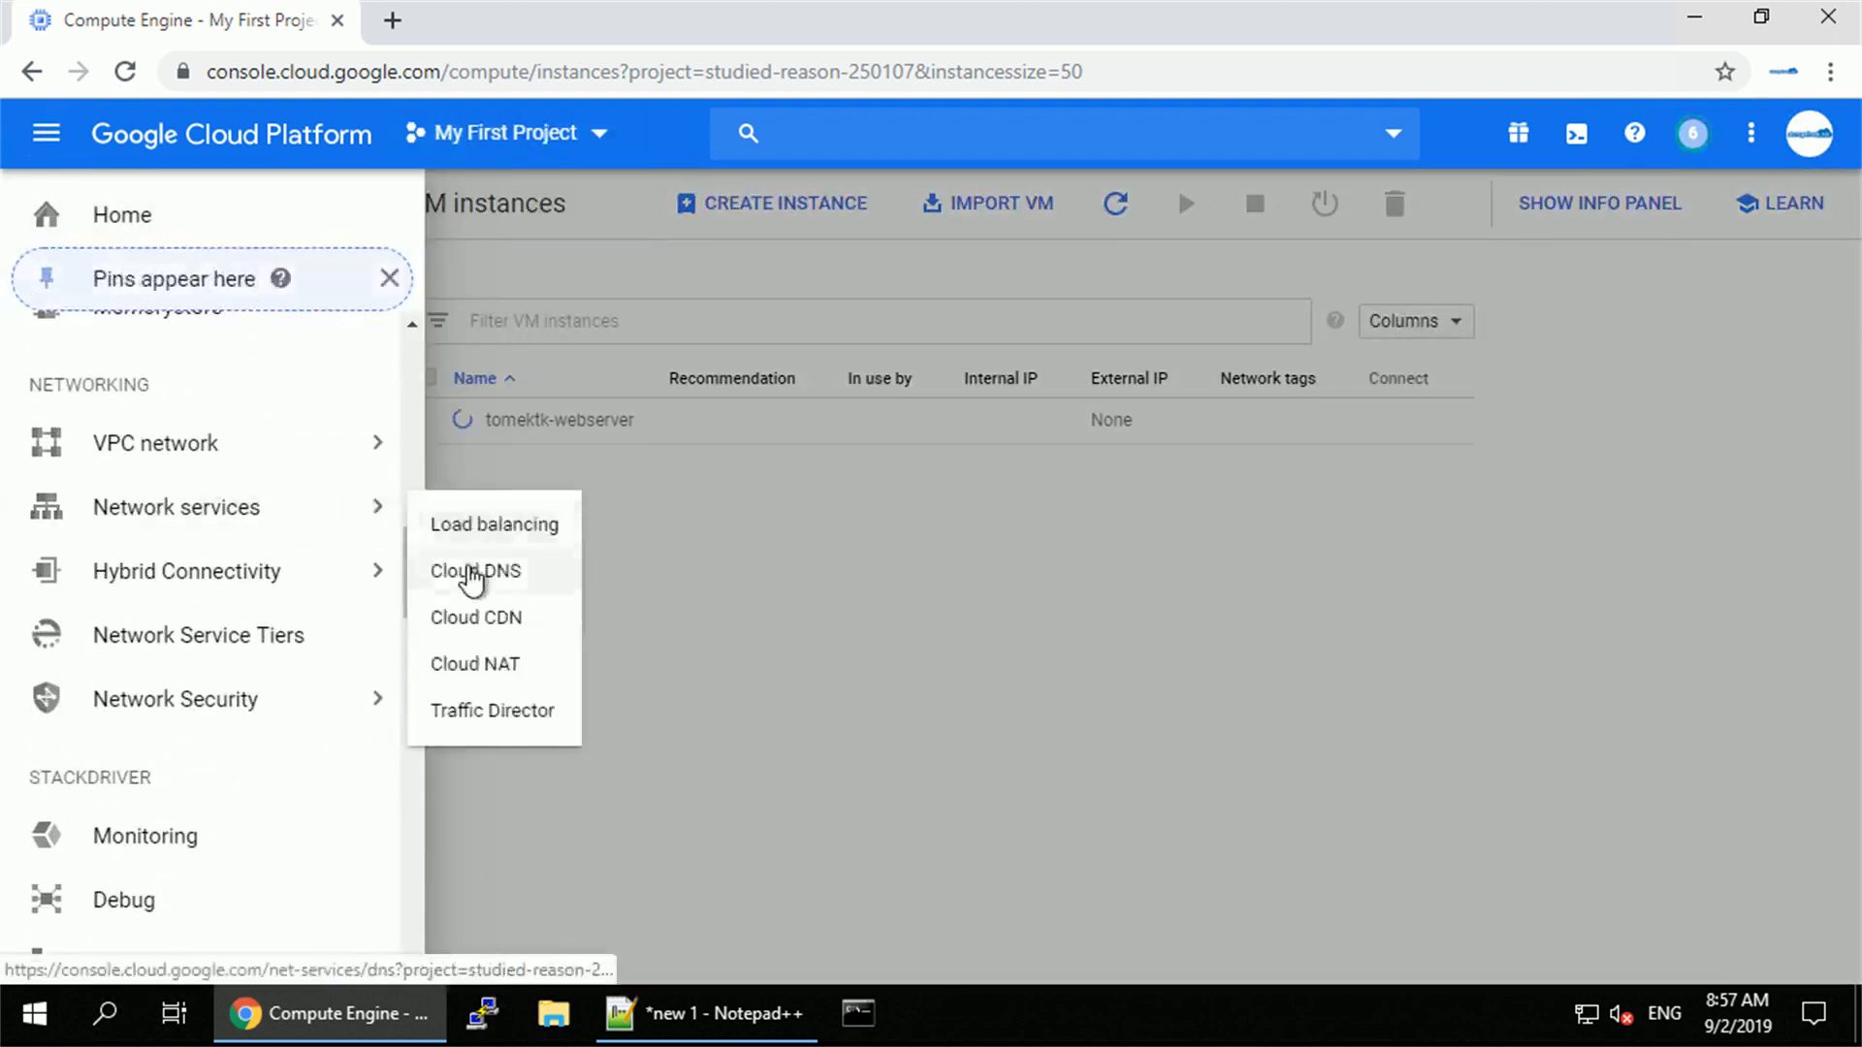
pyautogui.click(476, 571)
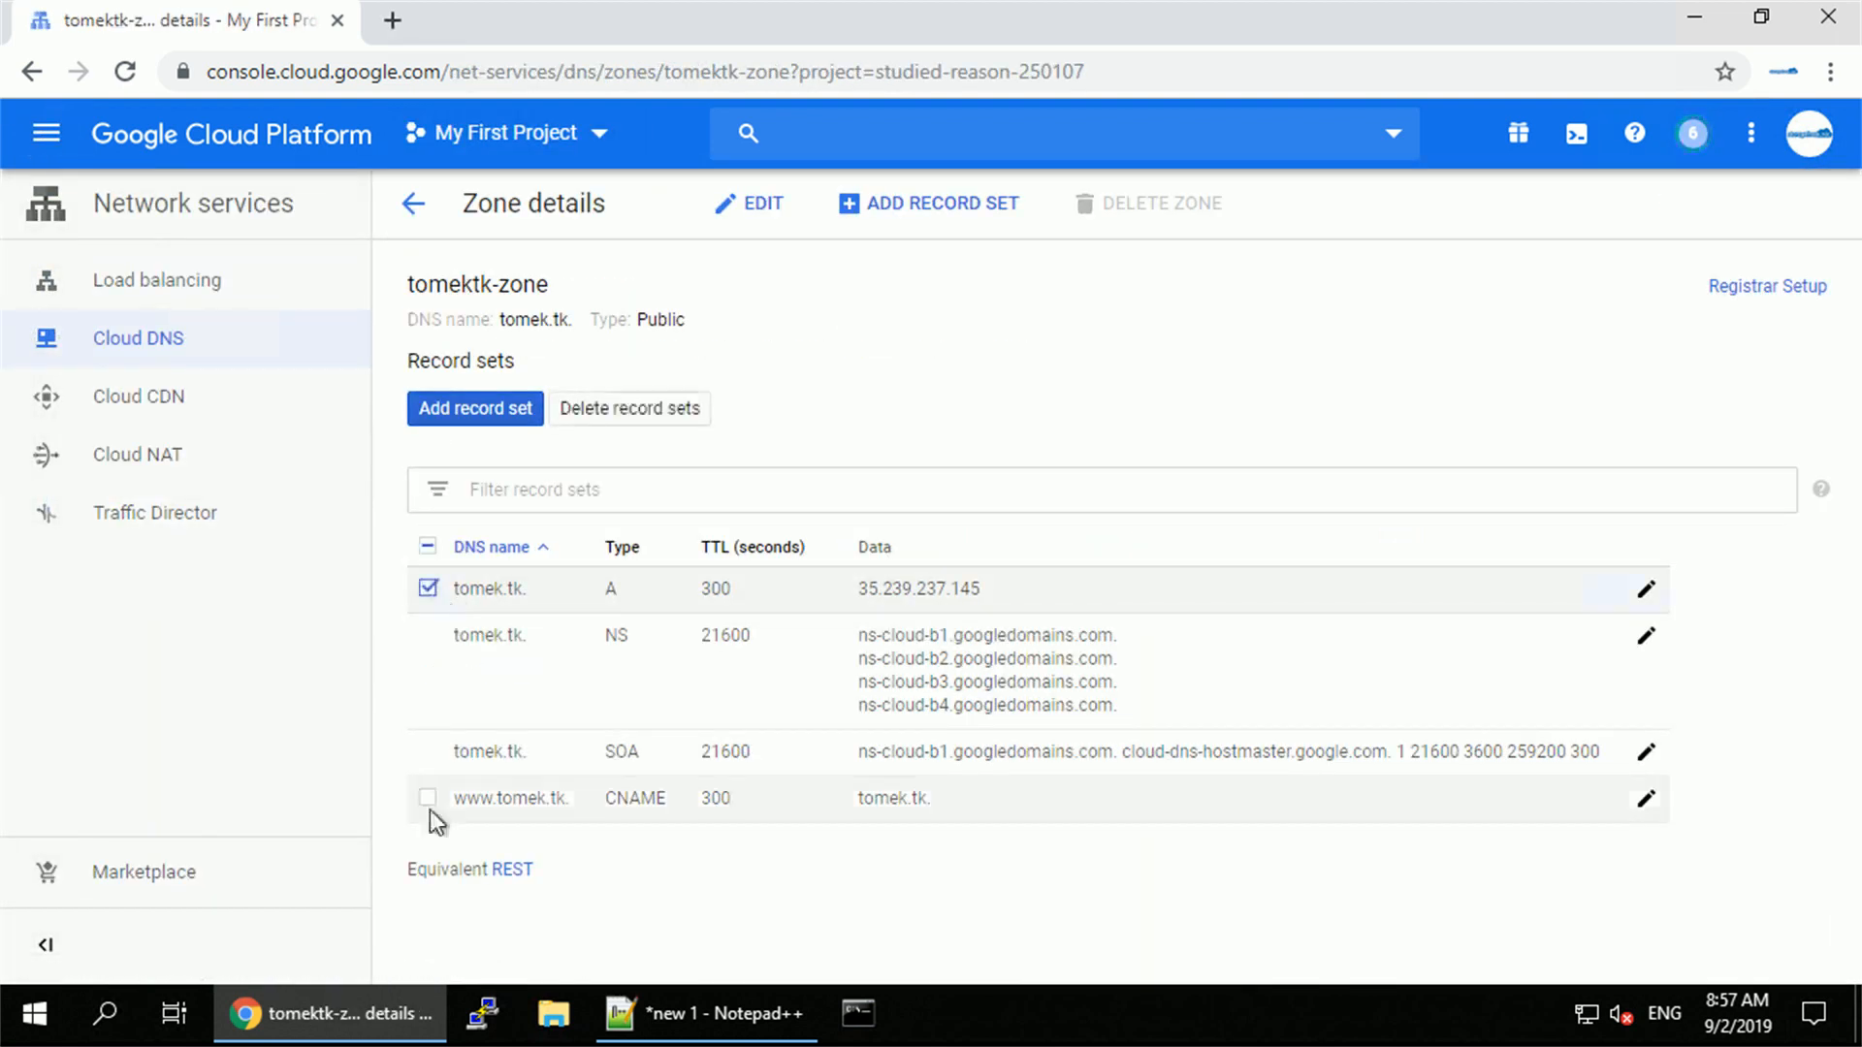
pyautogui.click(629, 408)
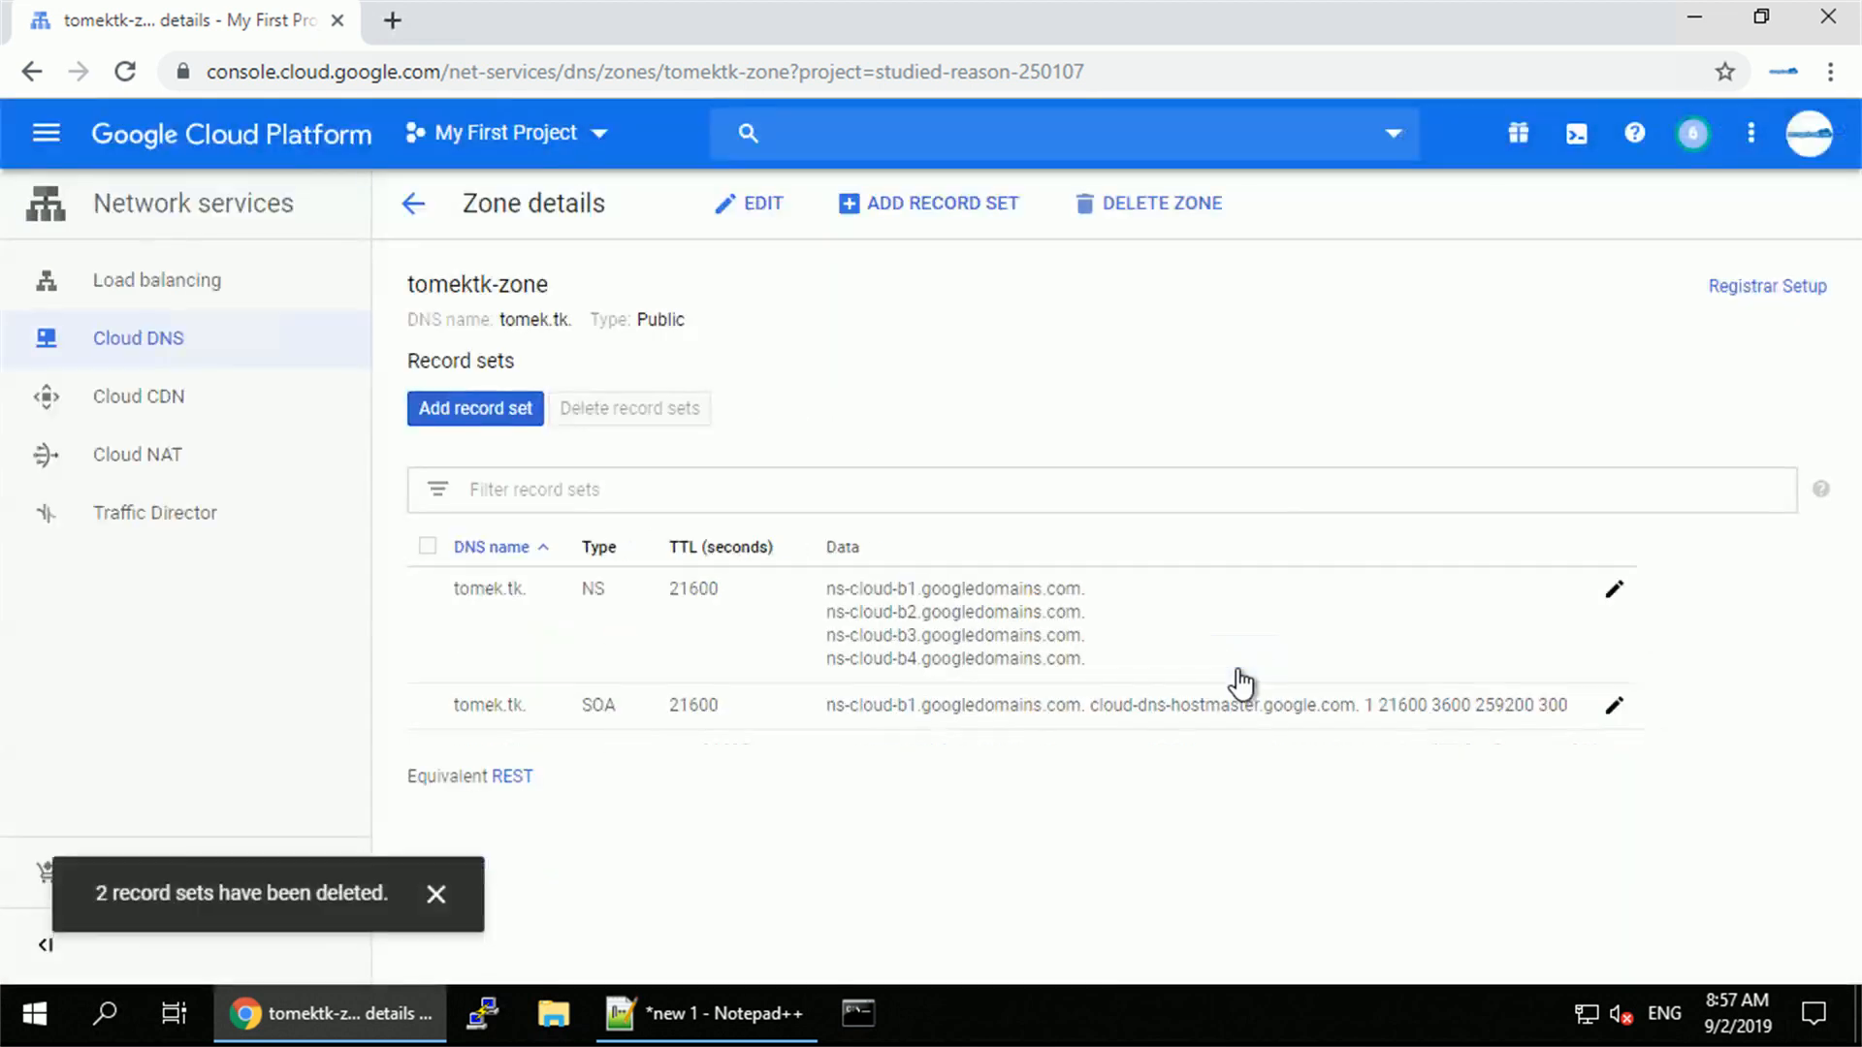
pyautogui.click(412, 203)
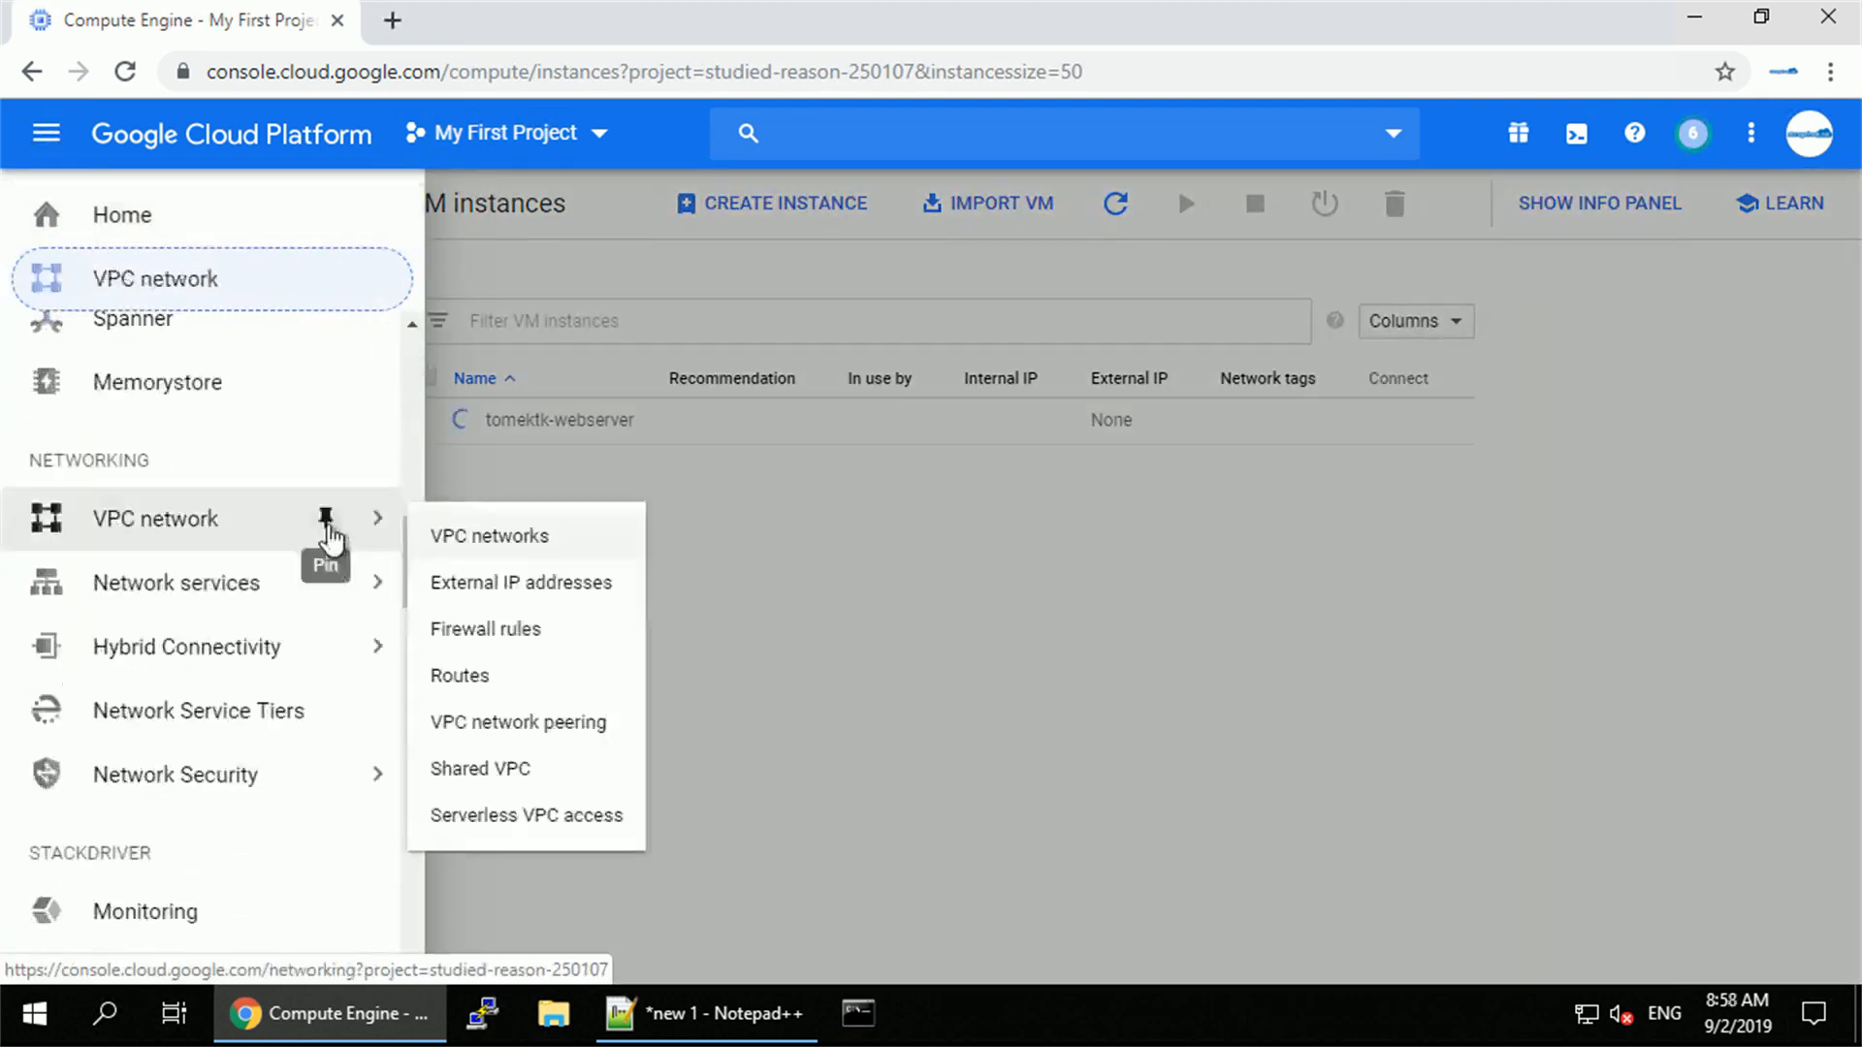
# Show External IP addresses and refresh the list to review tomektk-ip.
pyautogui.click(521, 582)
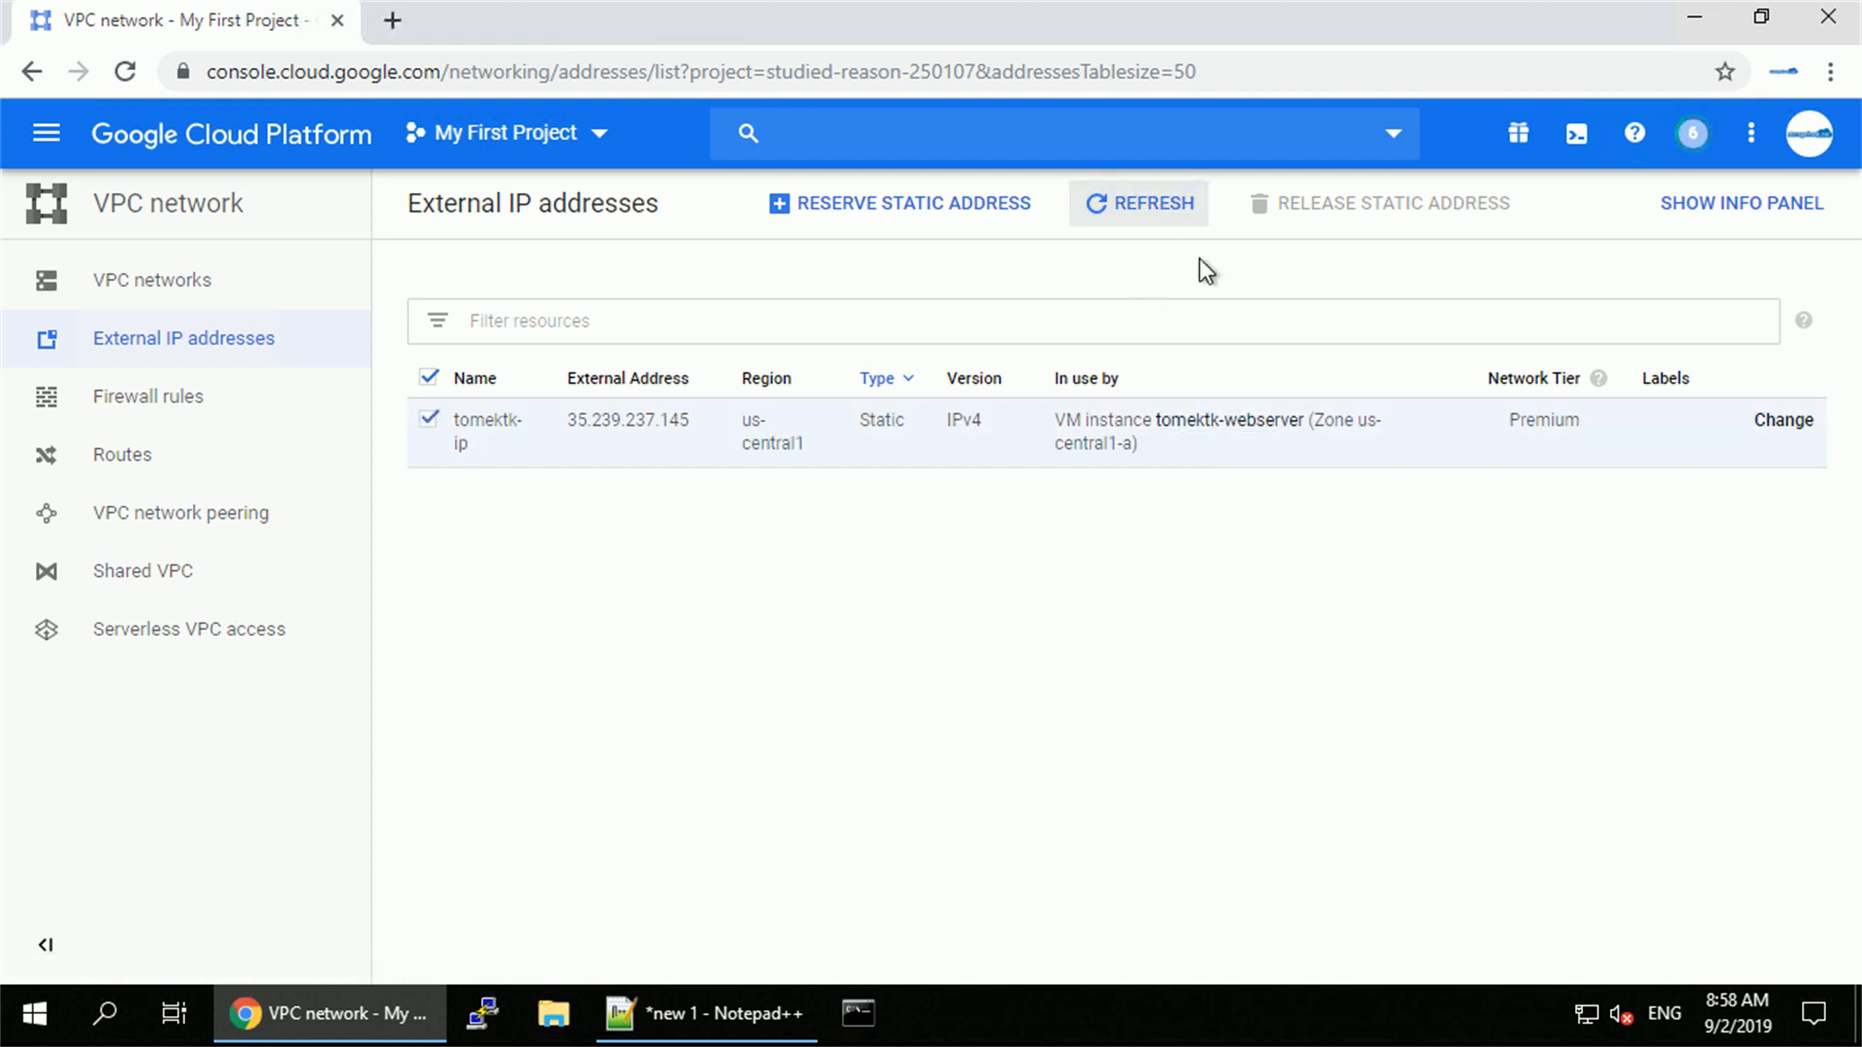
pyautogui.moveTo(1192, 286)
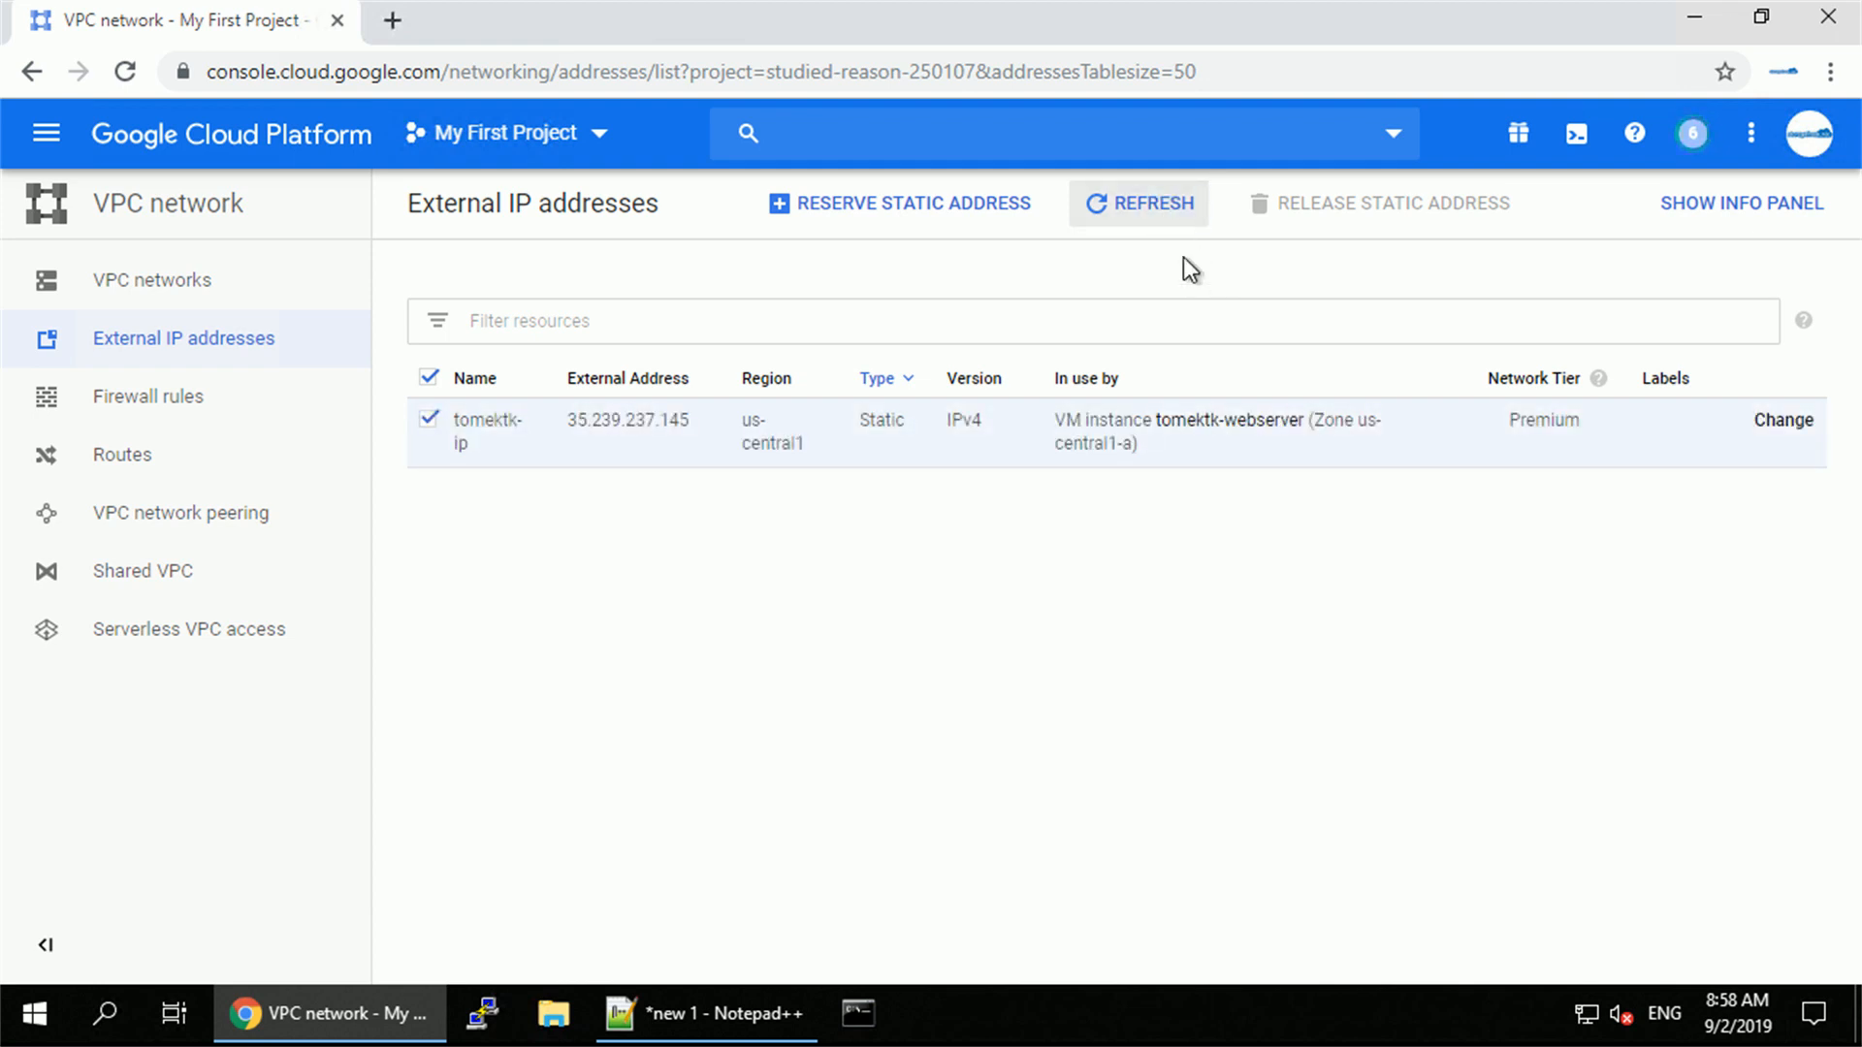
pyautogui.click(1152, 202)
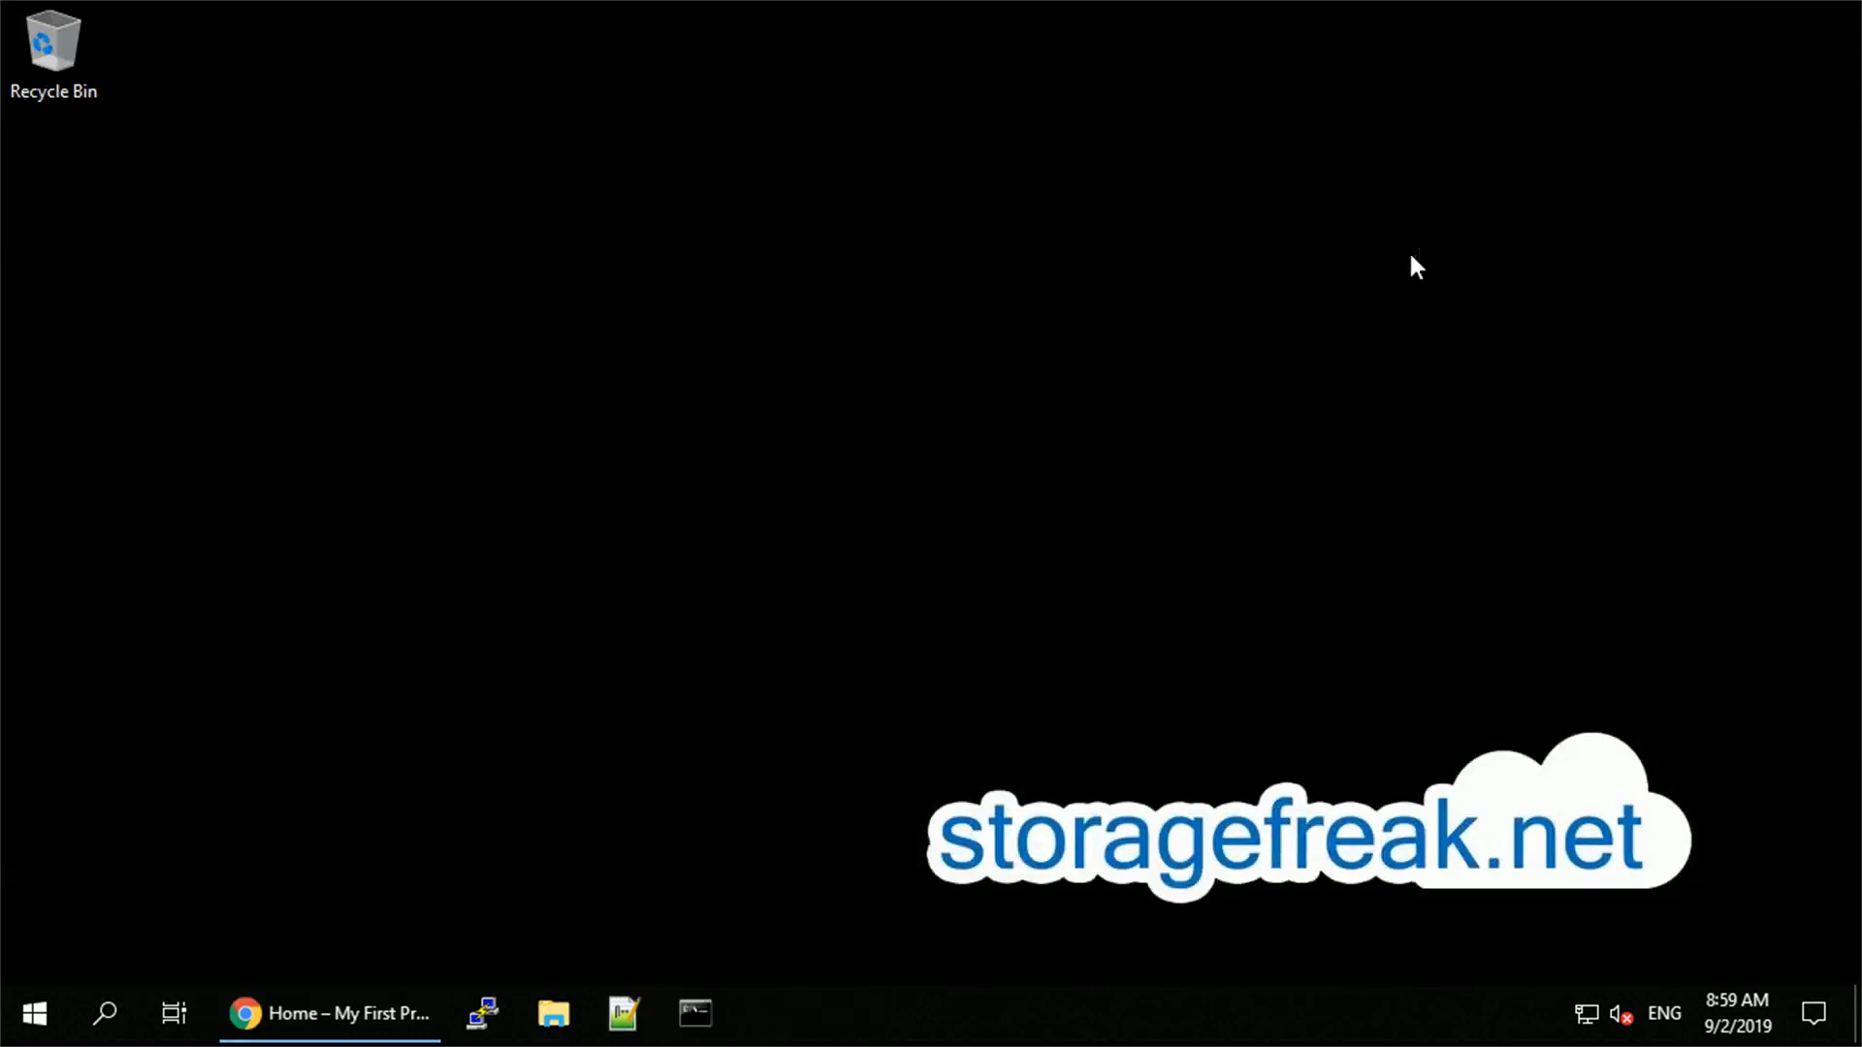
pyautogui.moveTo(743, 308)
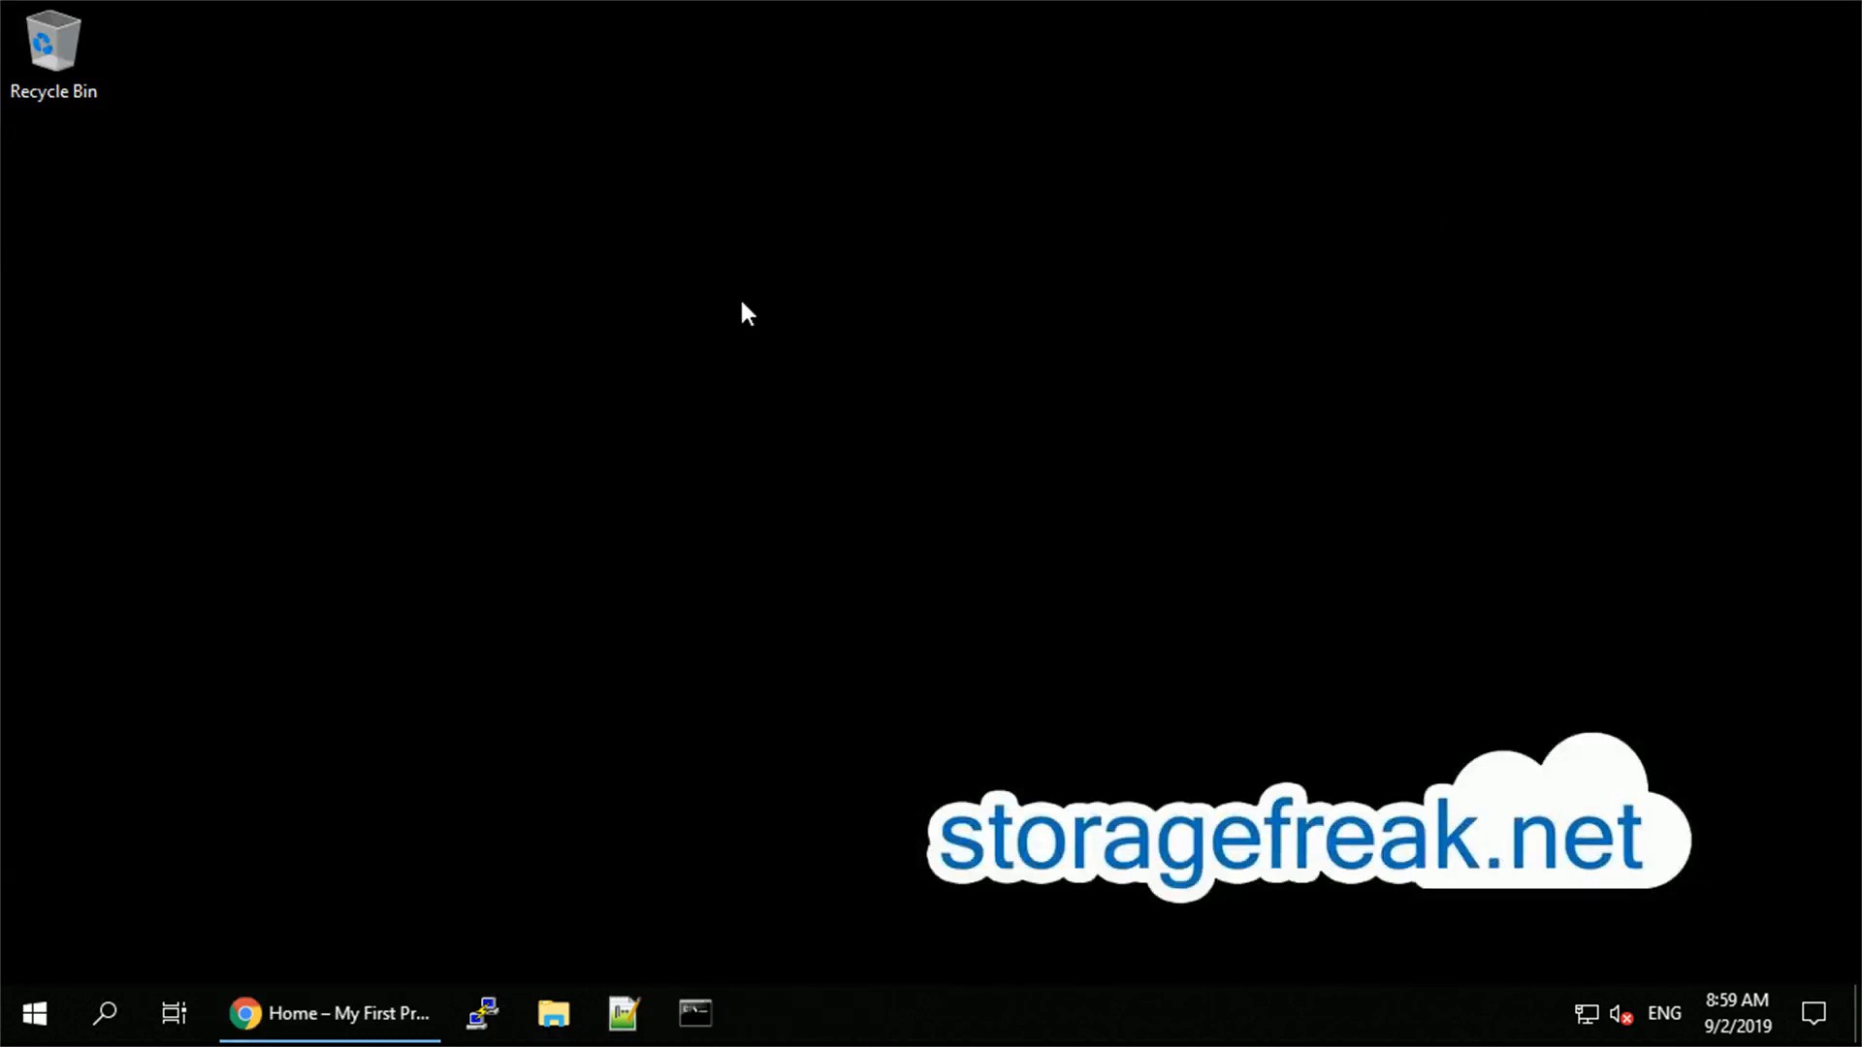